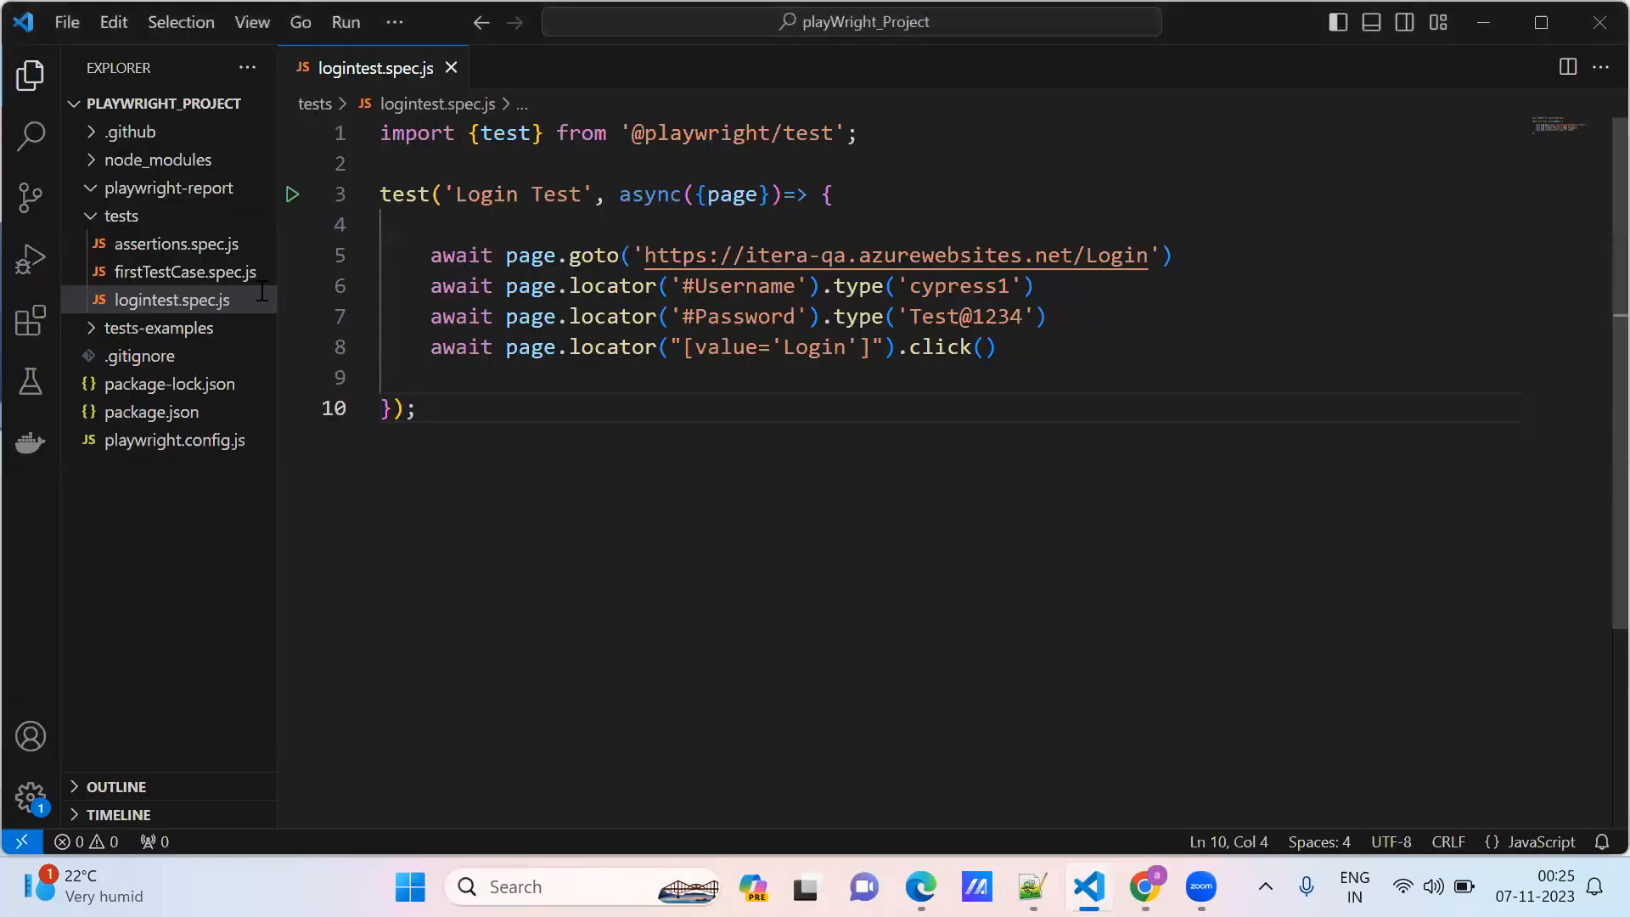
# Step: Create an empty PageTitle.spec.js file inside the tests folder
pyautogui.click(120, 217)
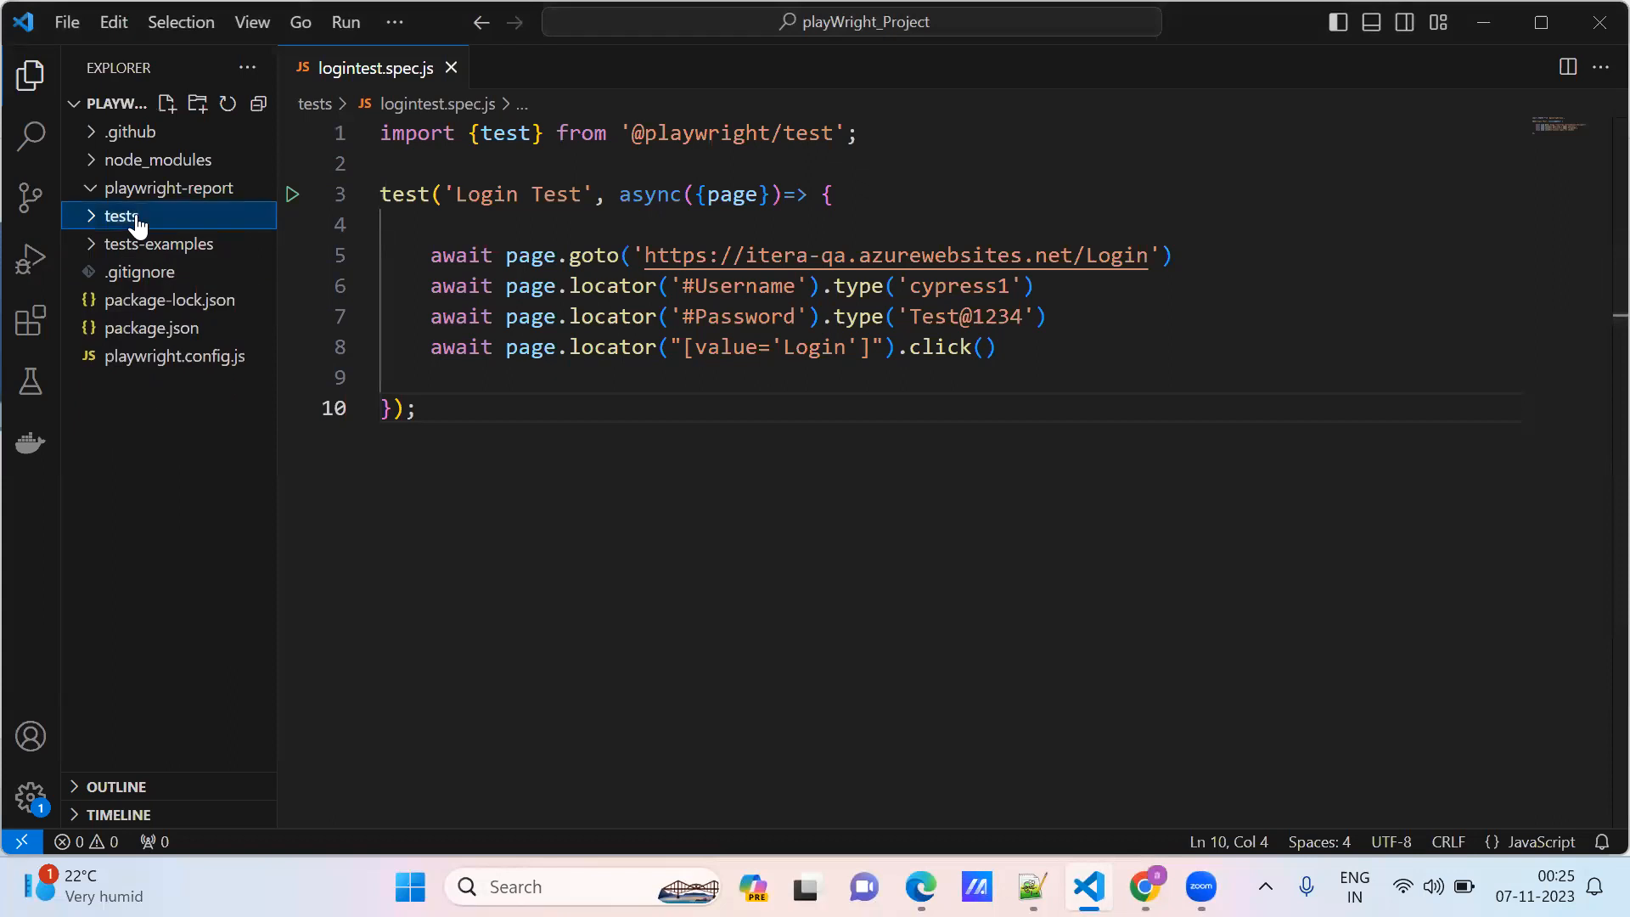
pyautogui.rightClick(120, 216)
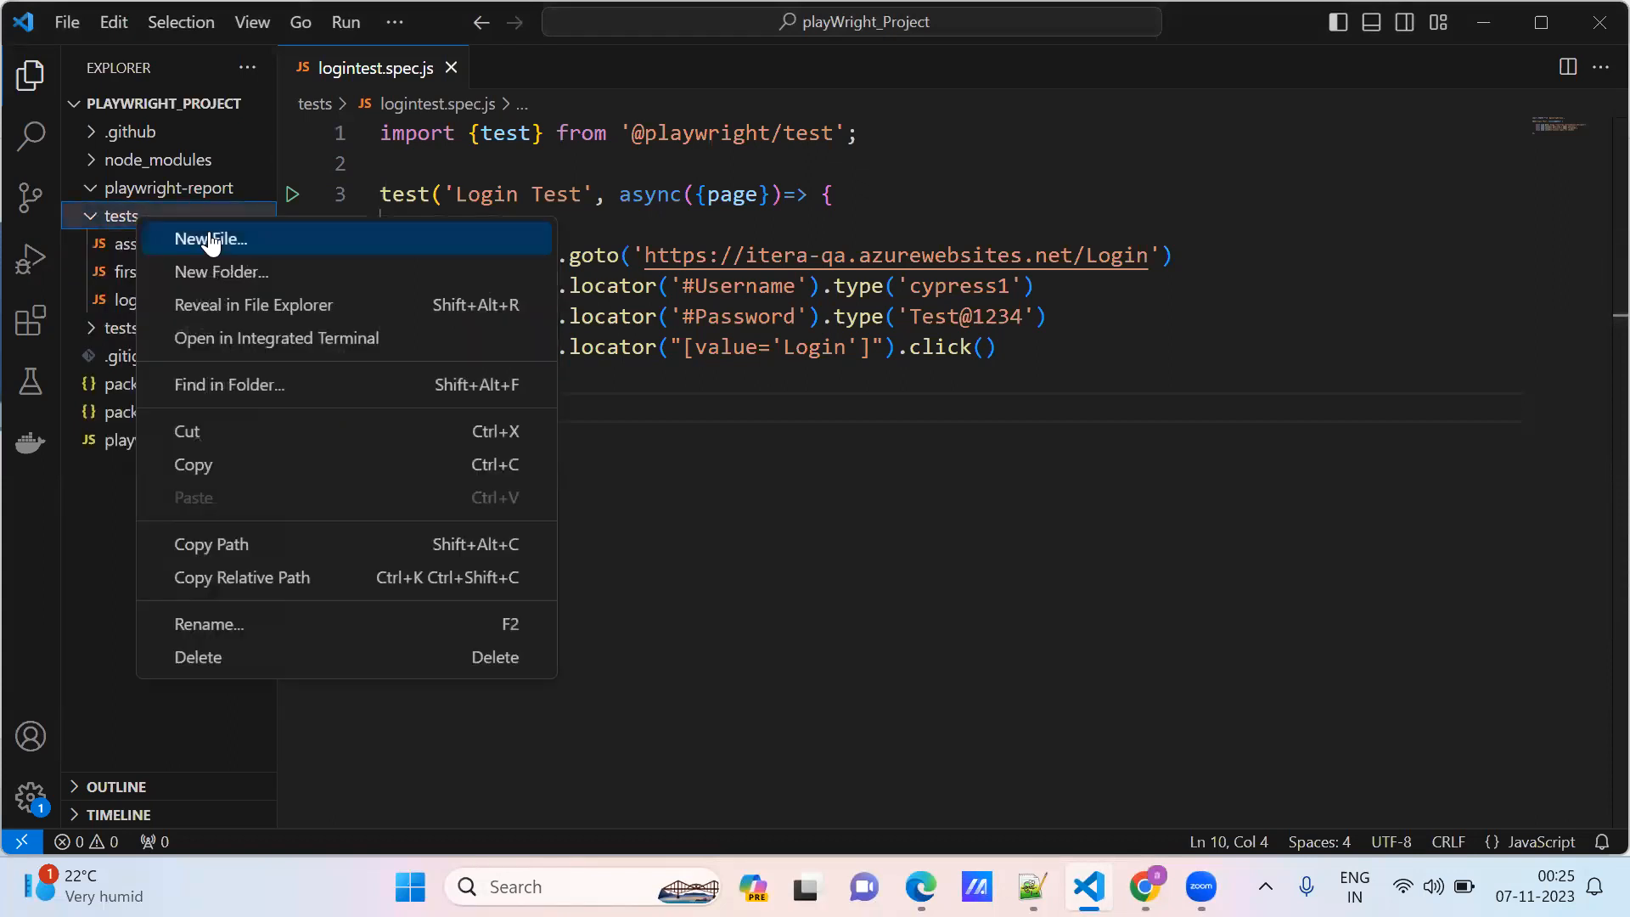
pyautogui.click(211, 240)
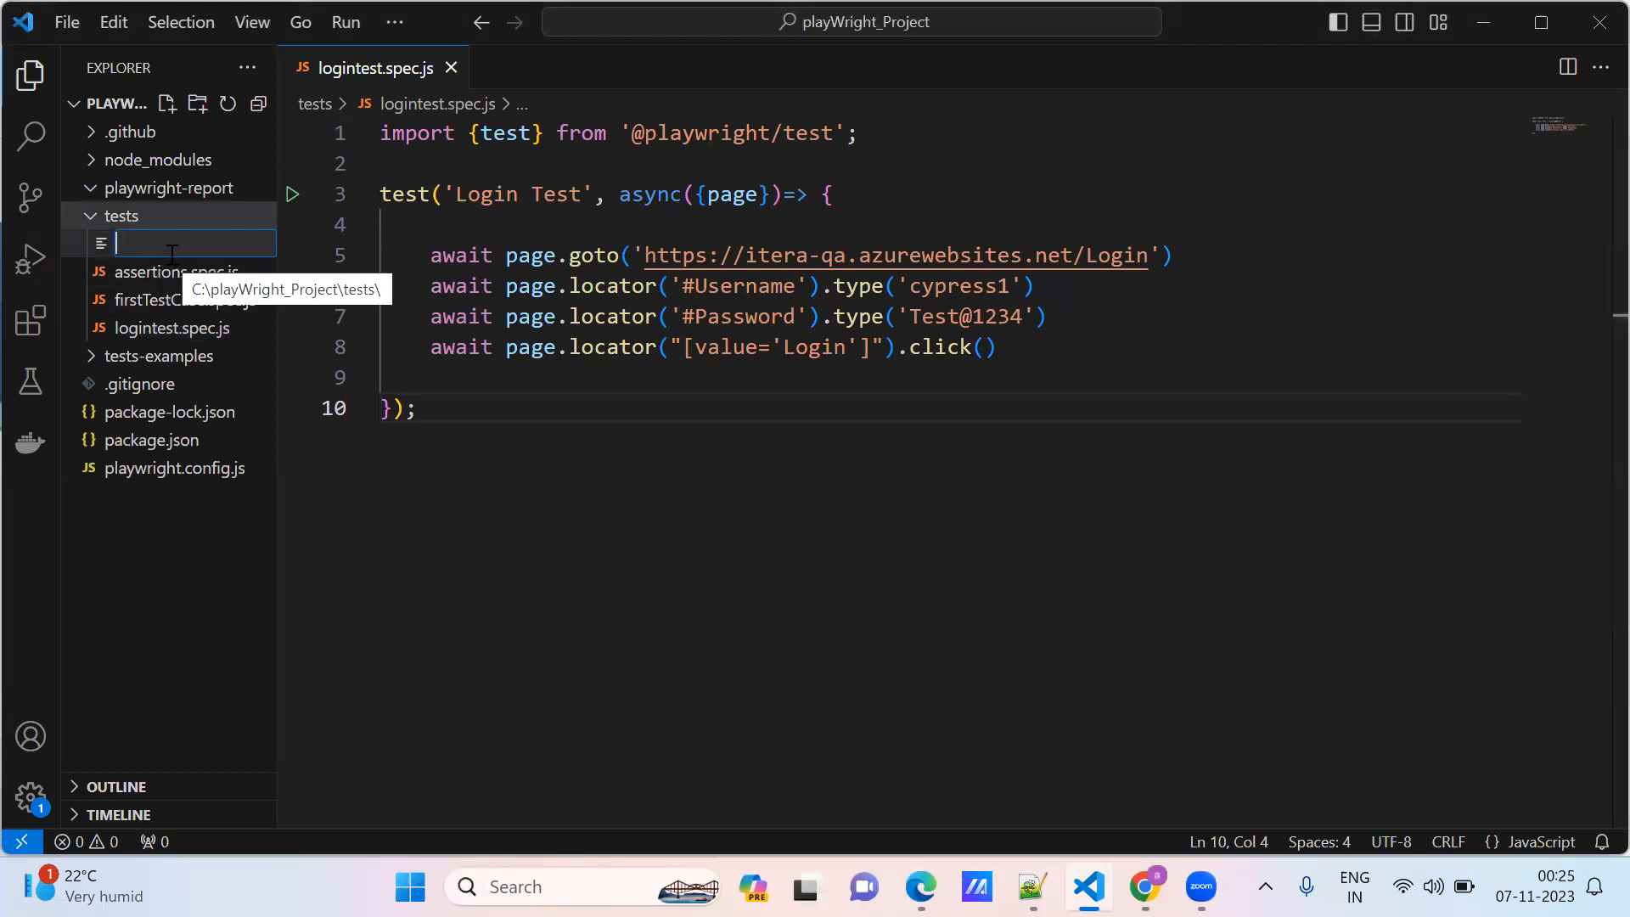
pyautogui.write('Page')
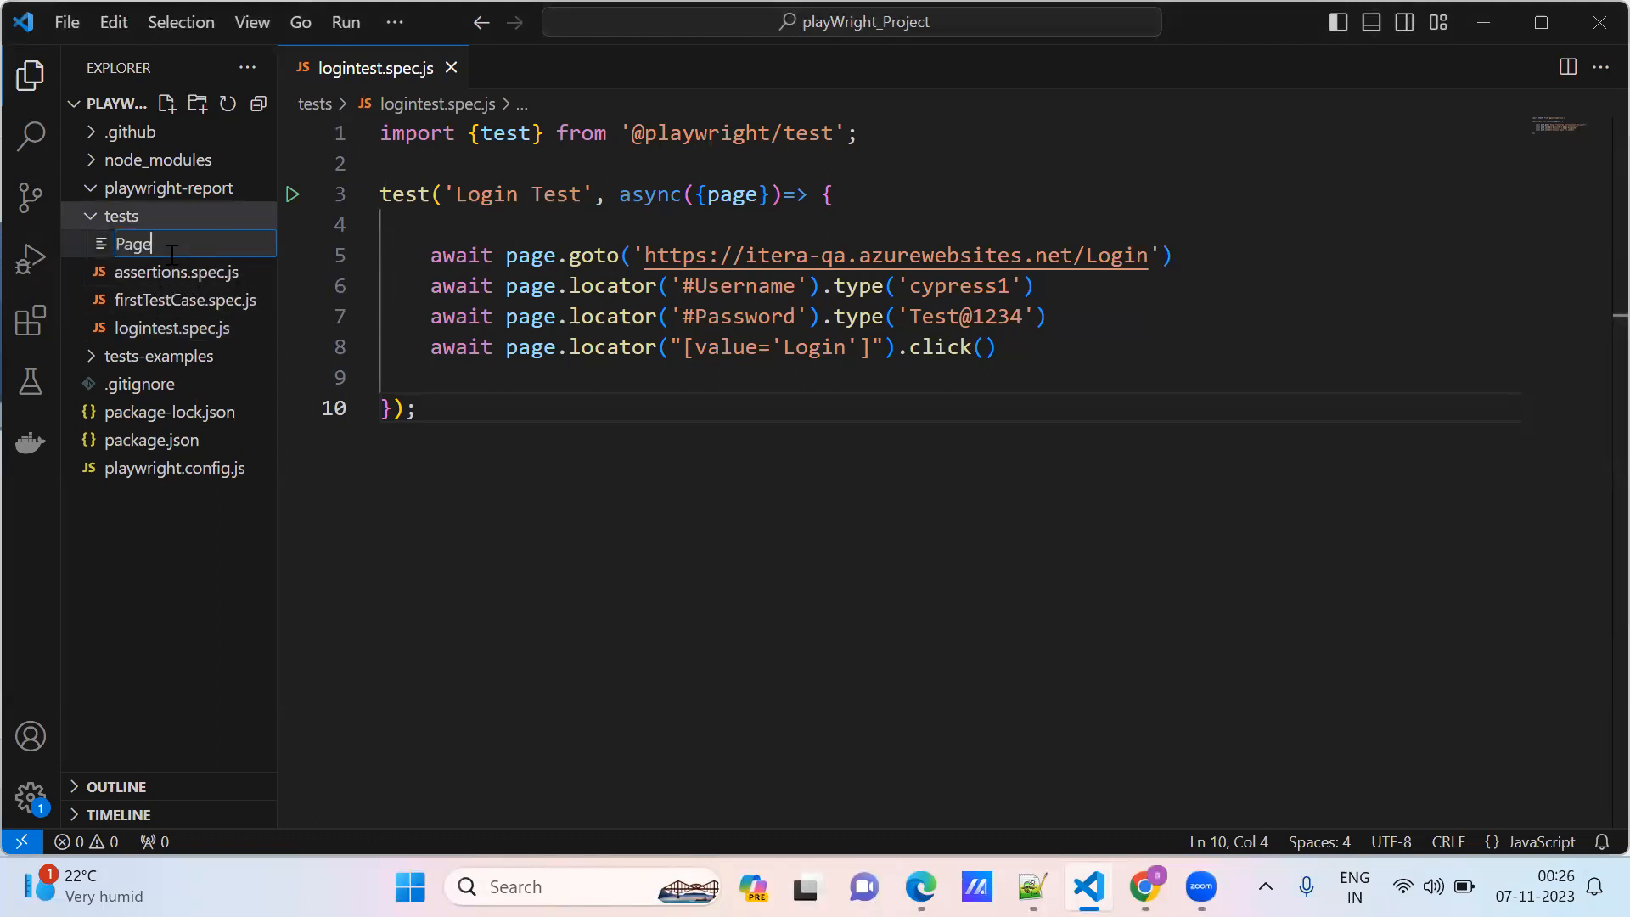
pyautogui.write('Title')
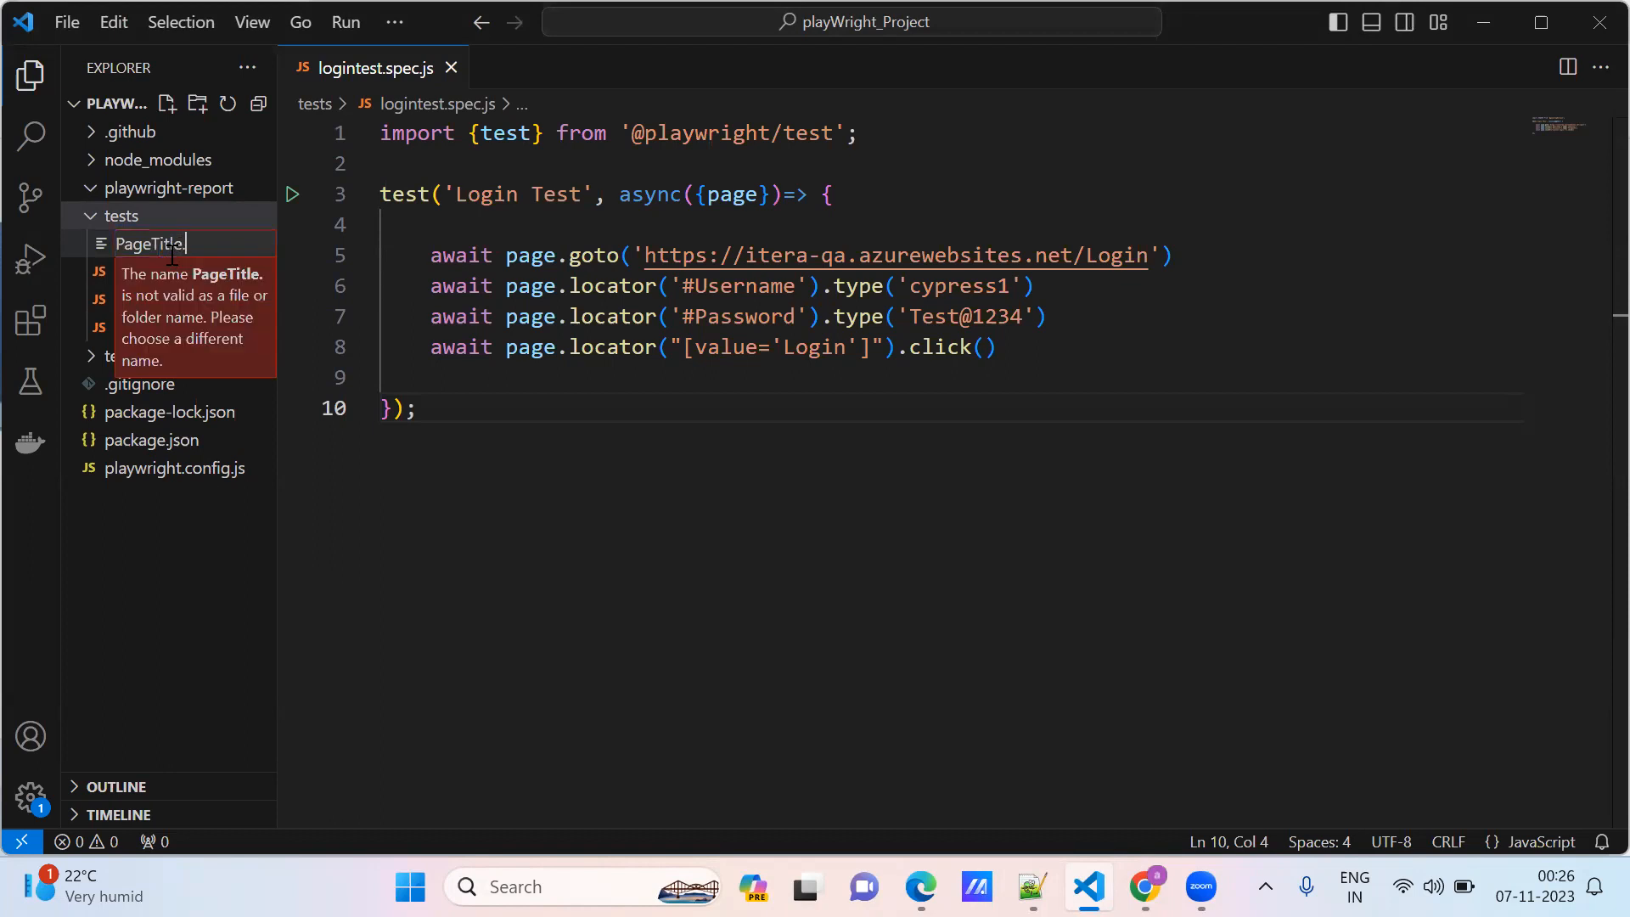
pyautogui.write('.spec.js')
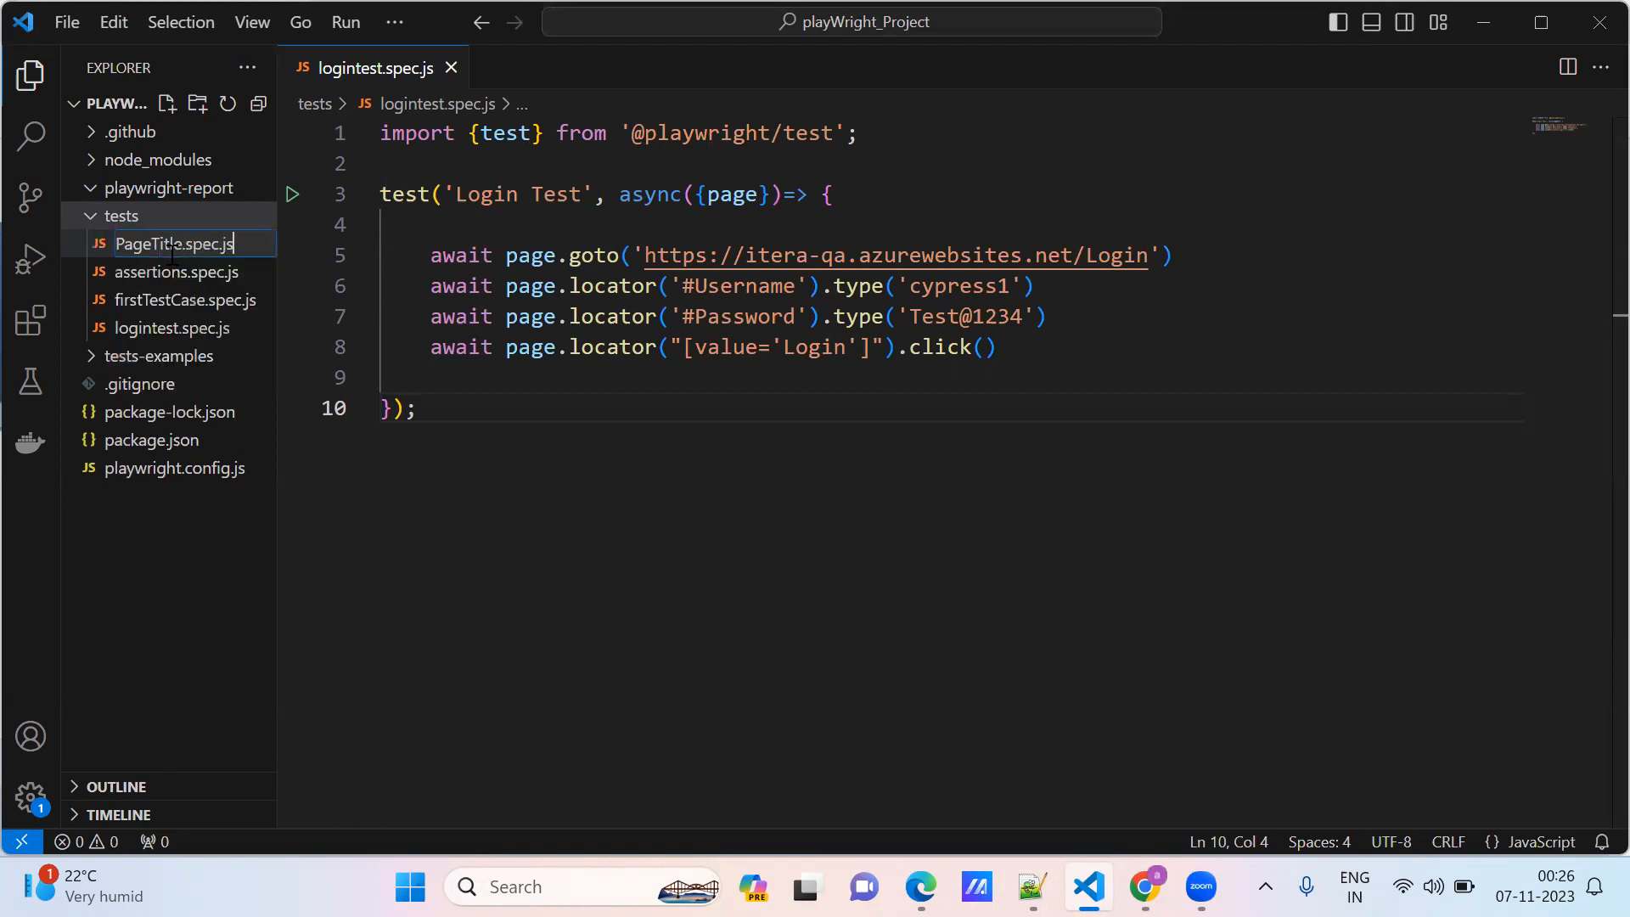
pyautogui.press('Enter')
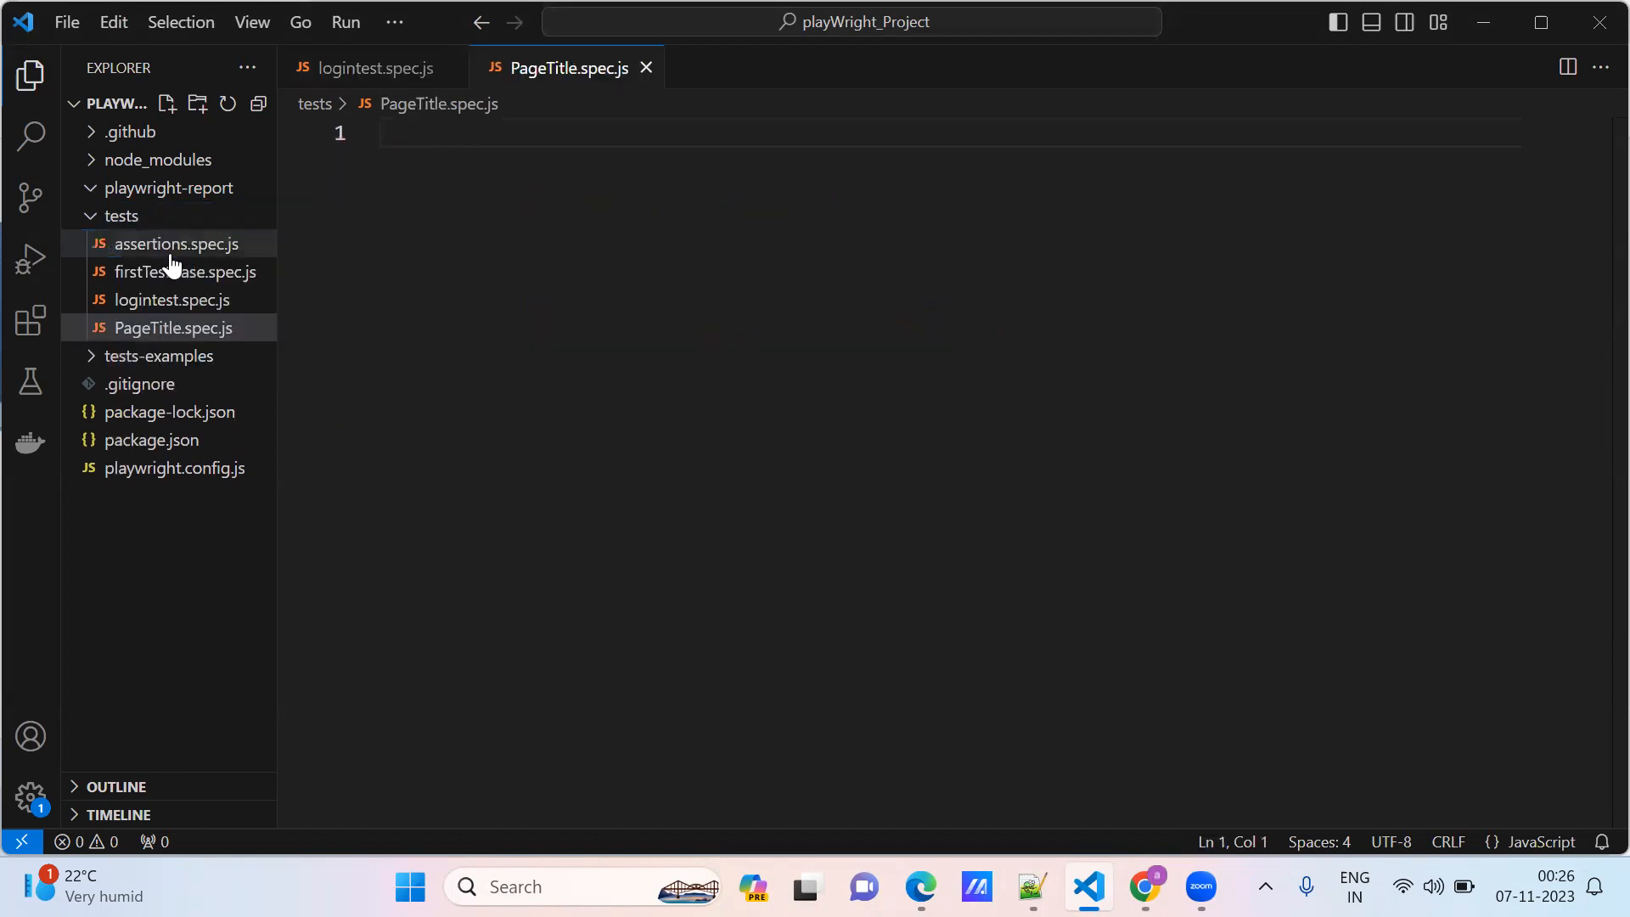
# Step: Write import {test} from "playwright/test"; in PageTitle.spec.js, then view logintest.spec.js
pyautogui.write('i')
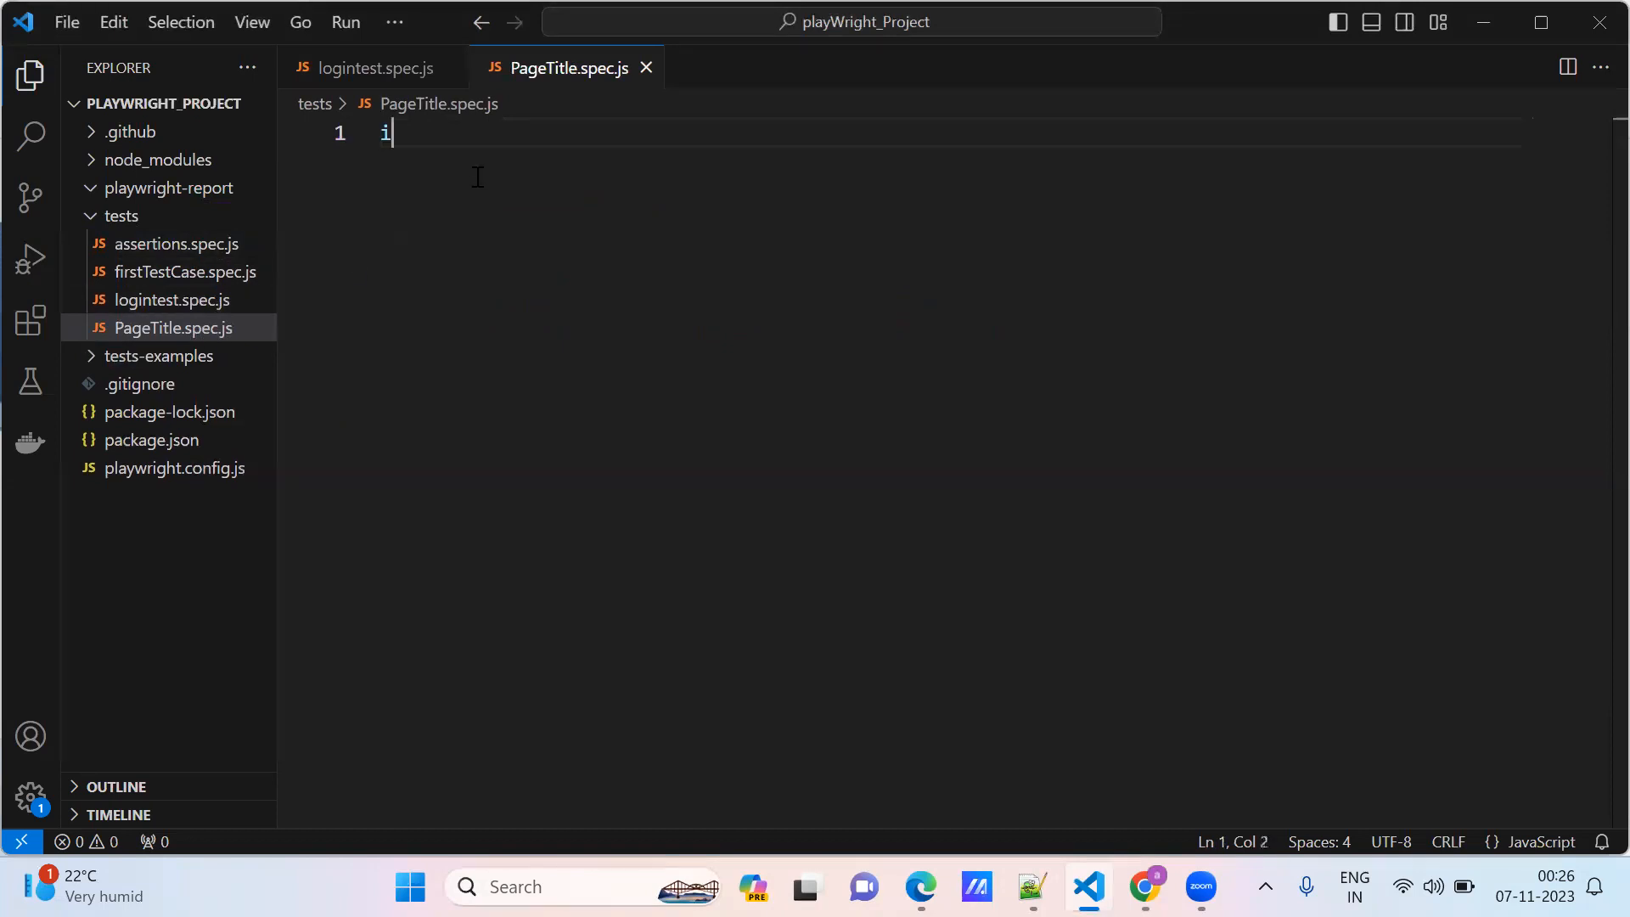
pyautogui.write('mport')
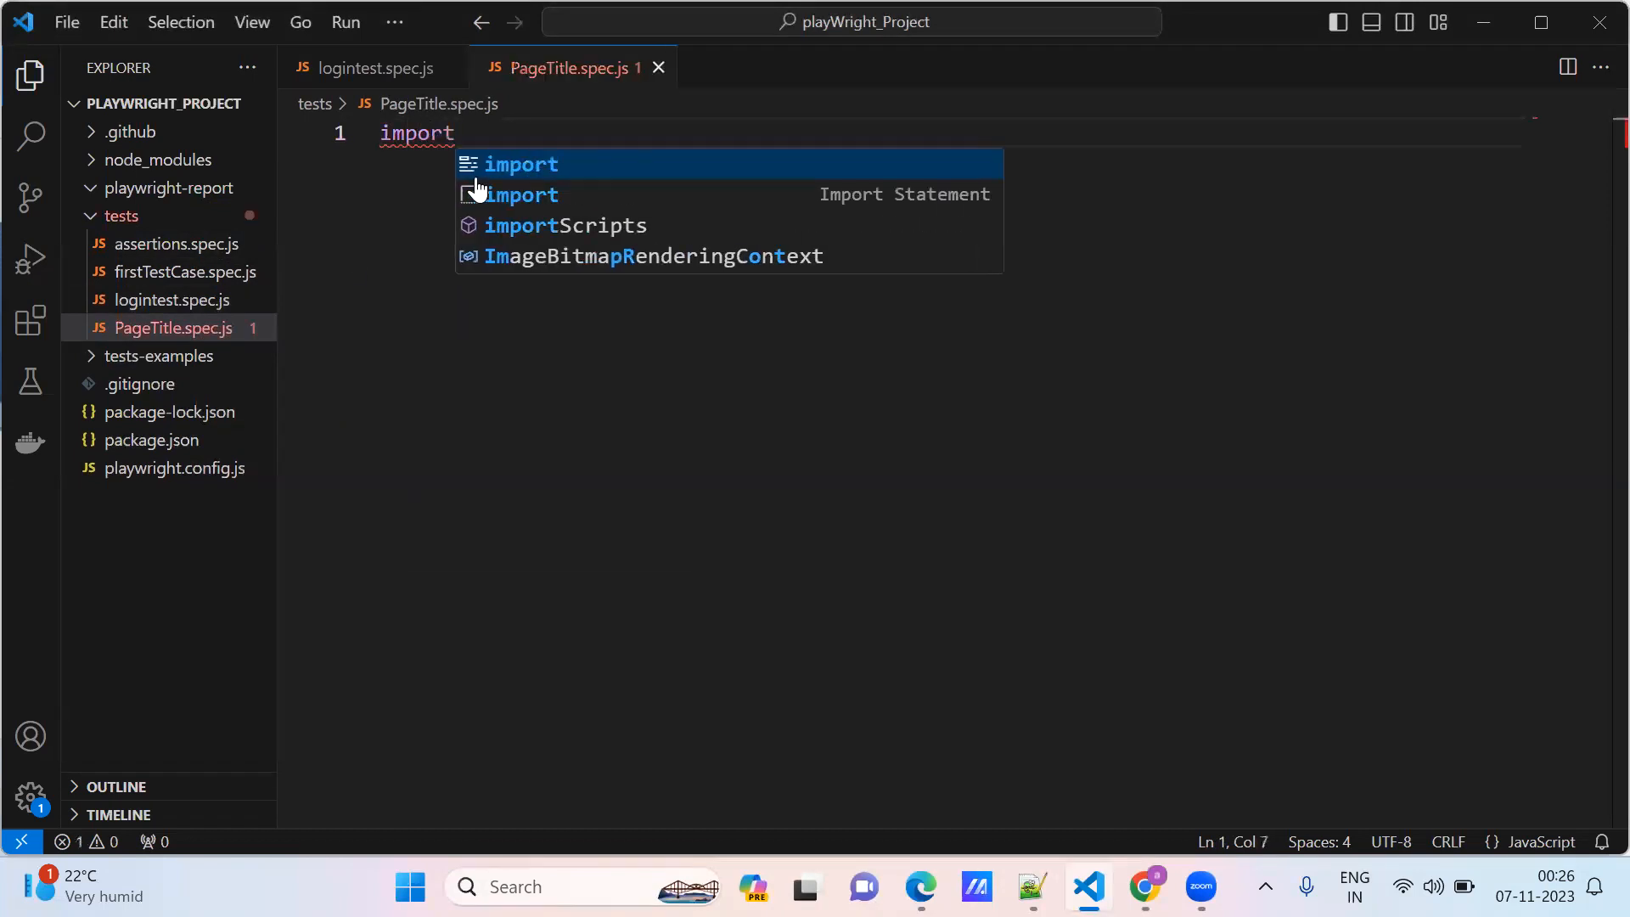
pyautogui.write('{test')
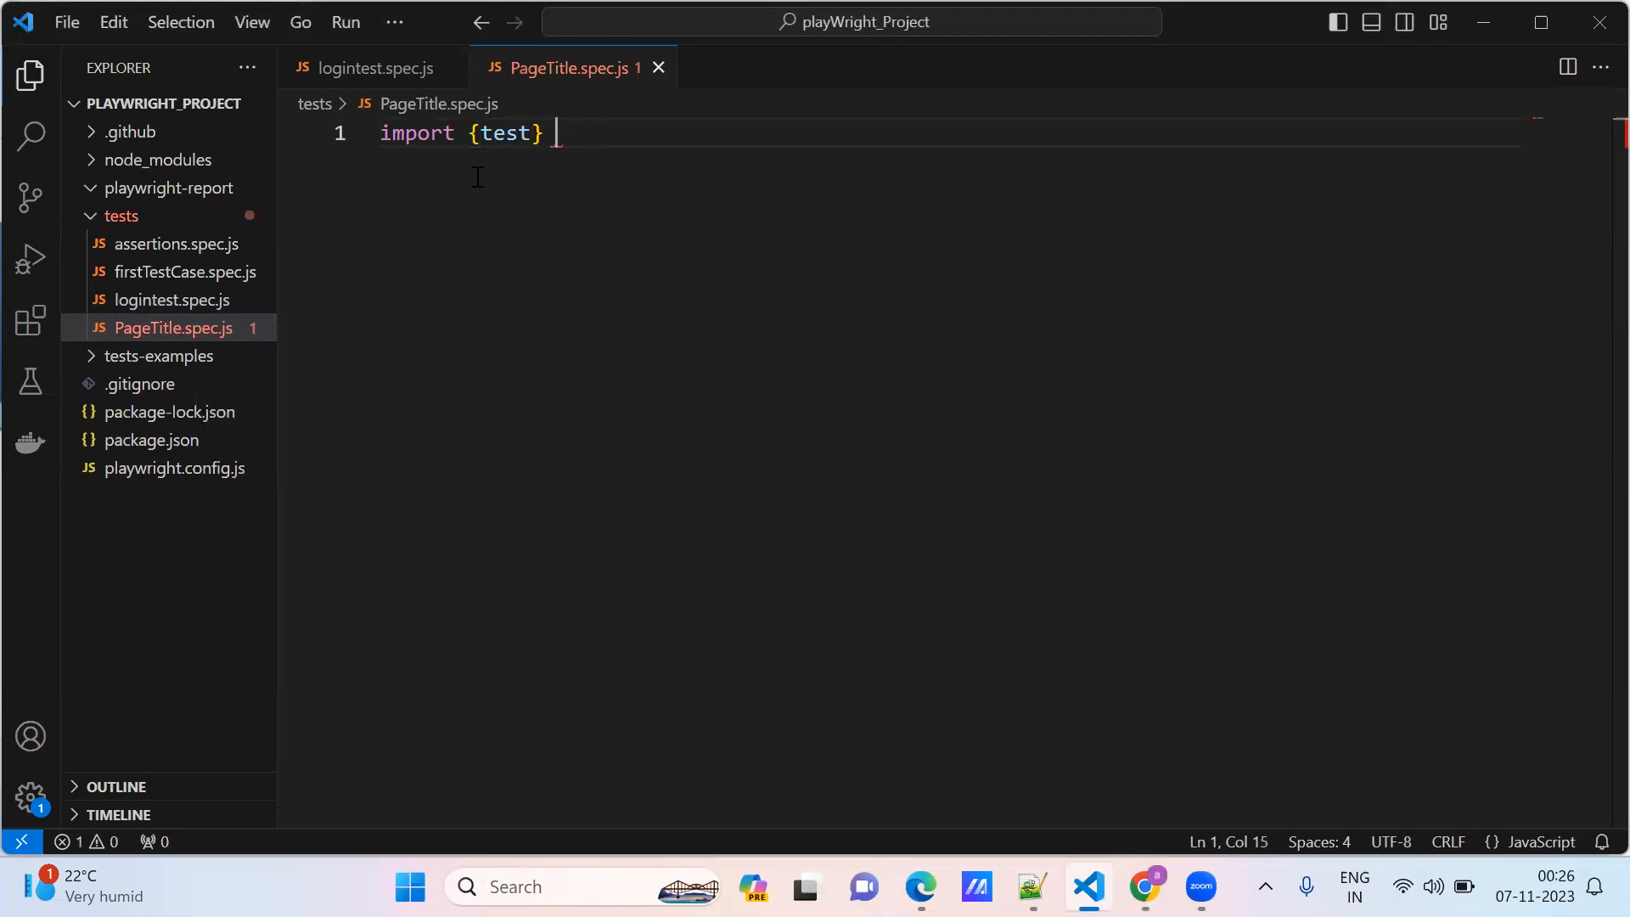
pyautogui.write('from')
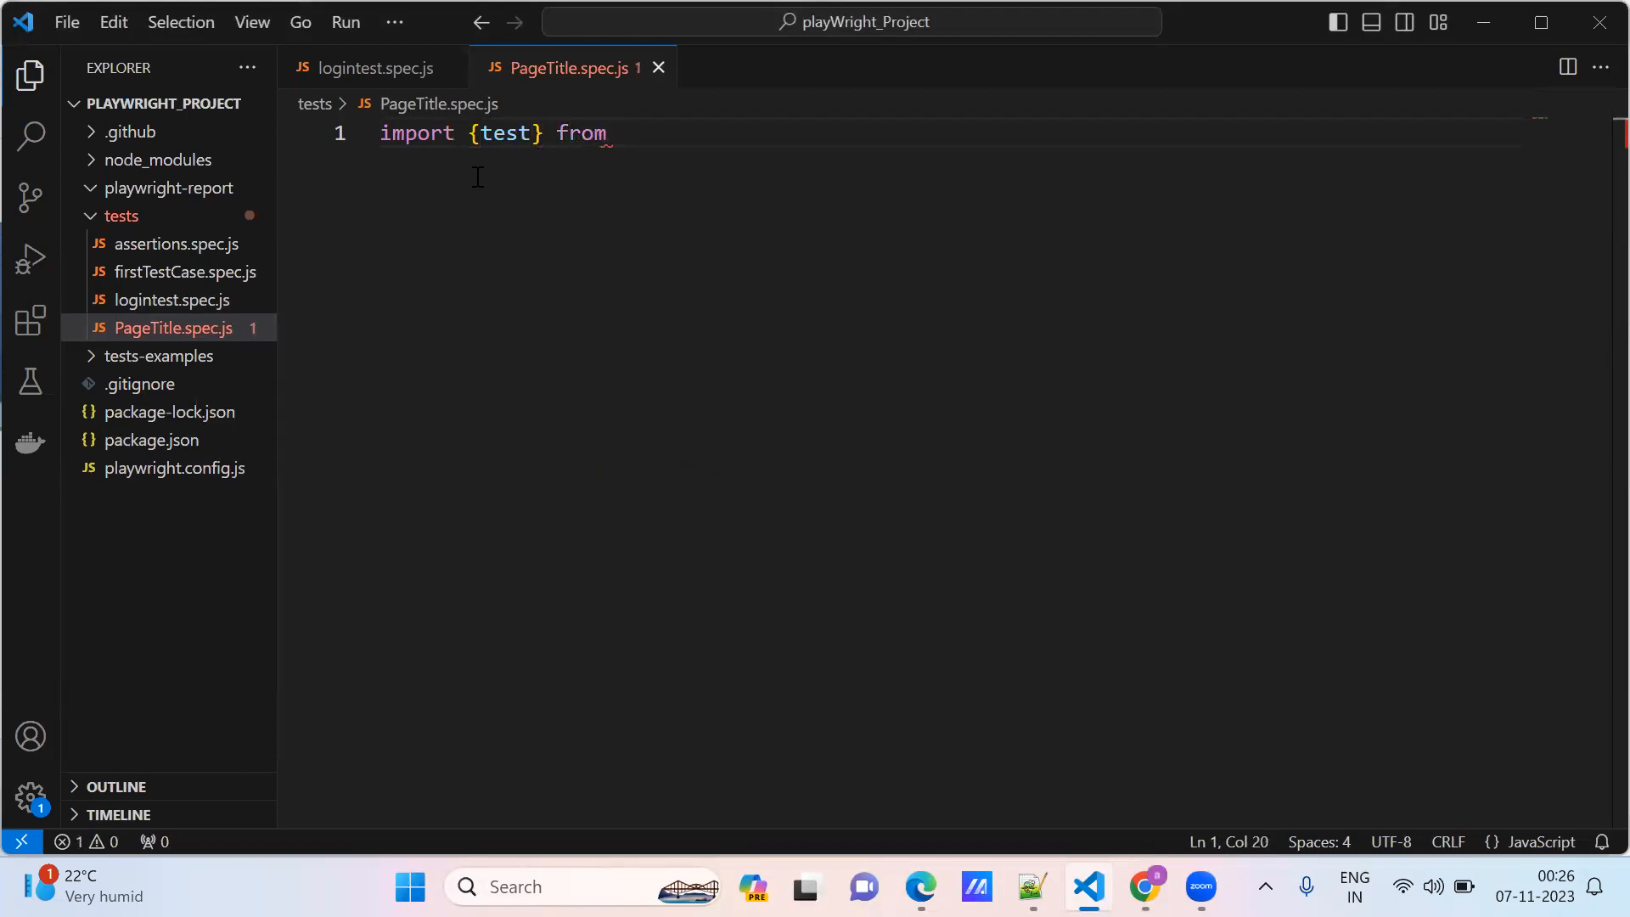
pyautogui.write('"')
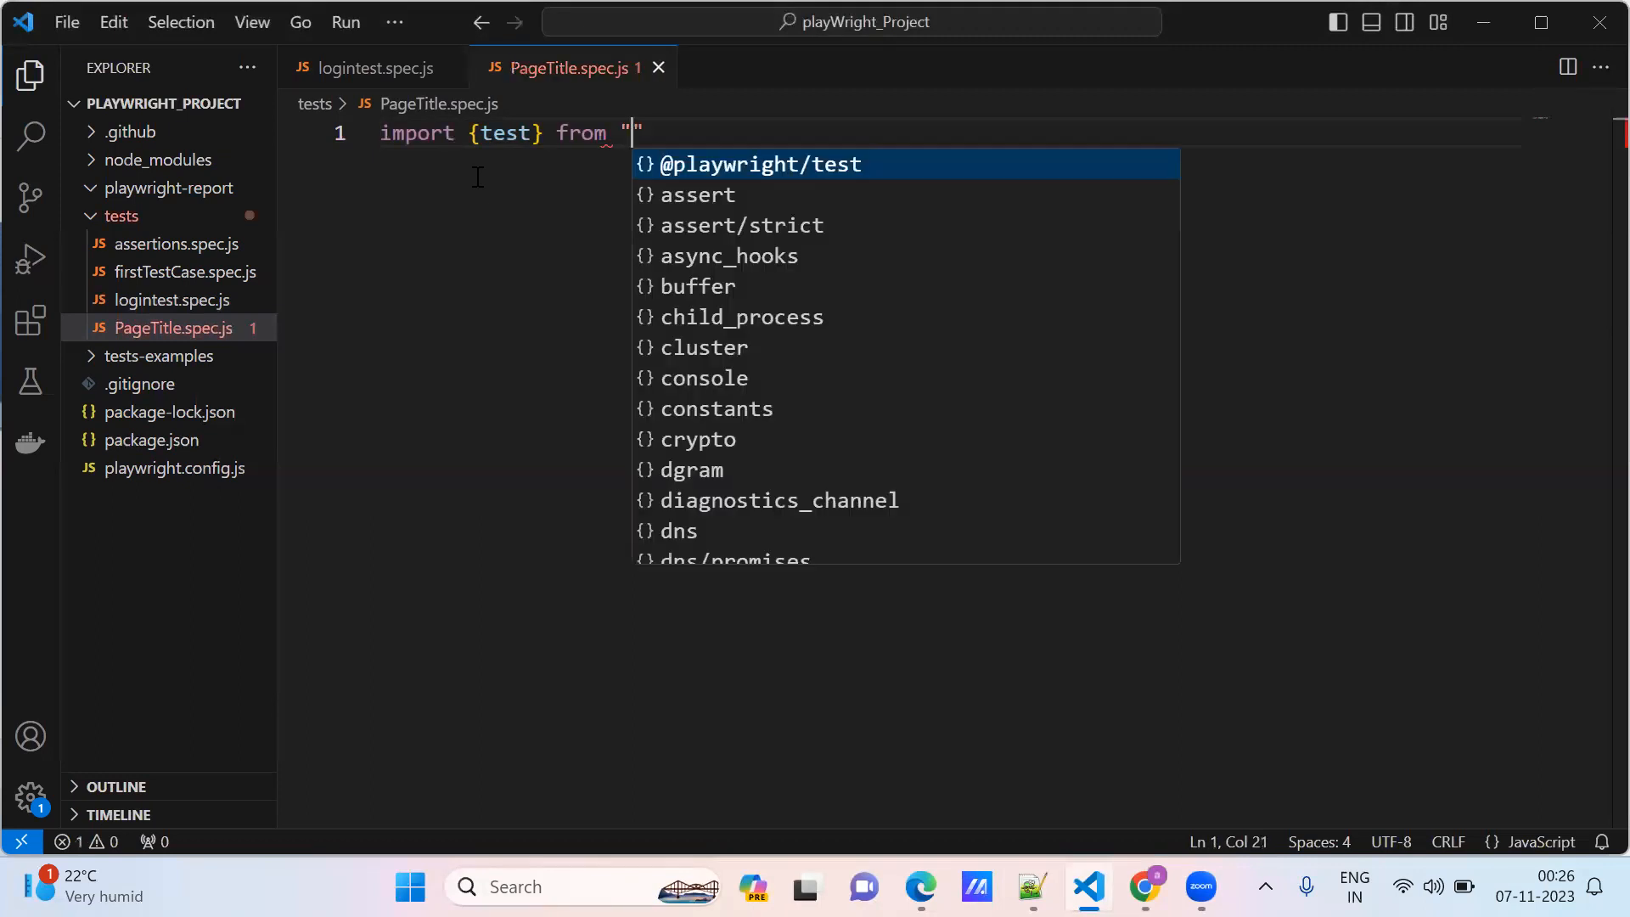
pyautogui.write('playwright')
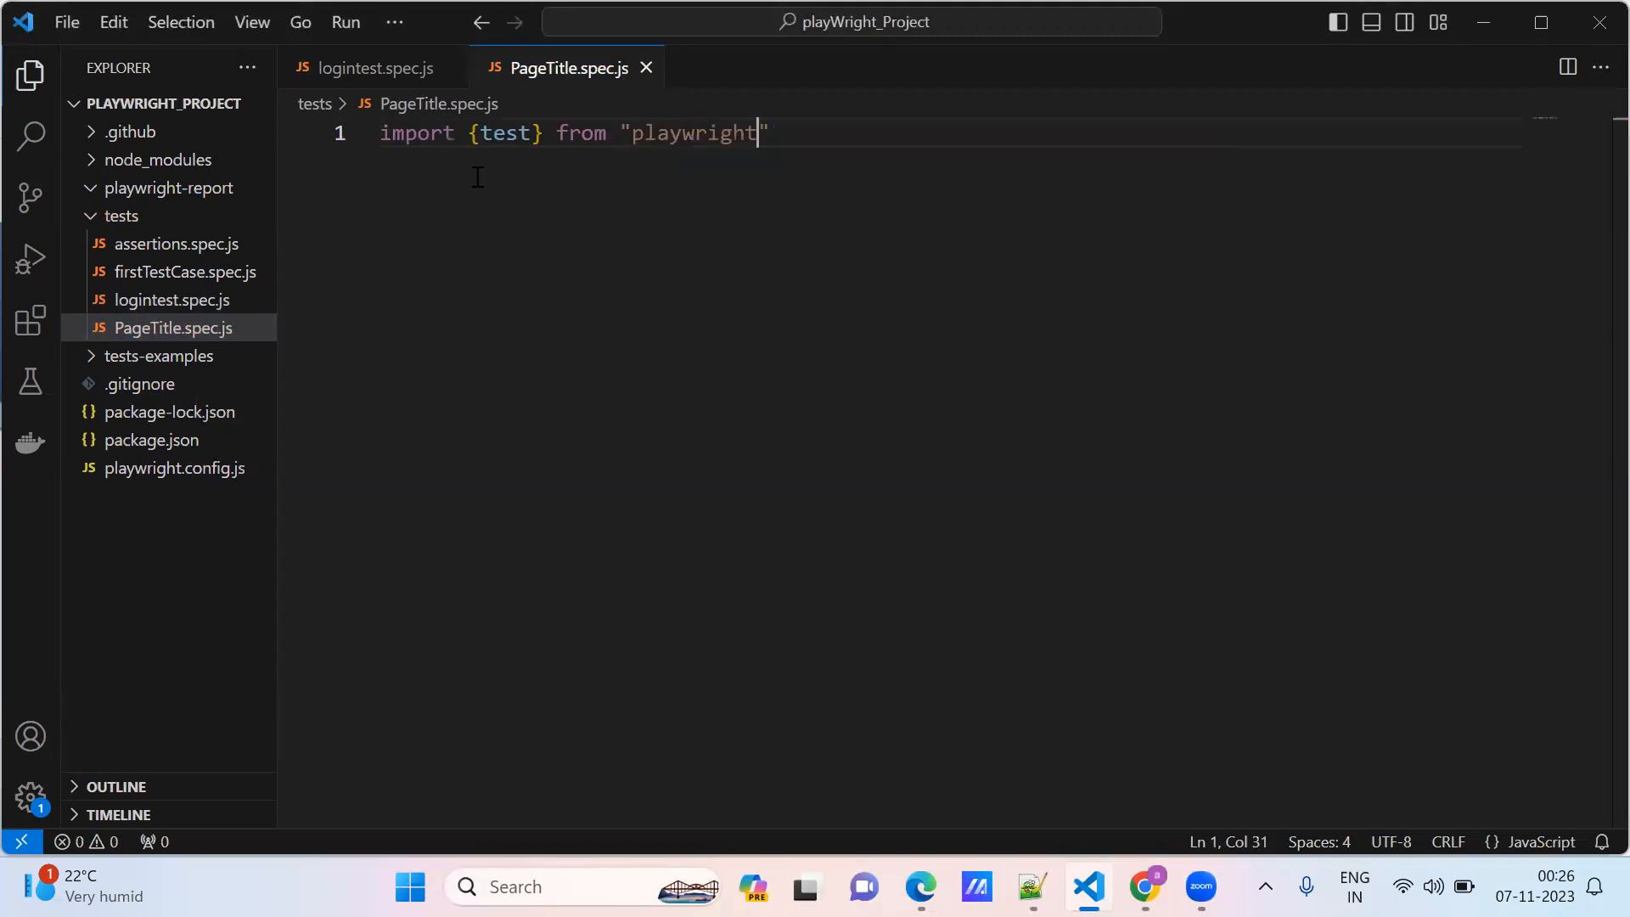
pyautogui.write('/')
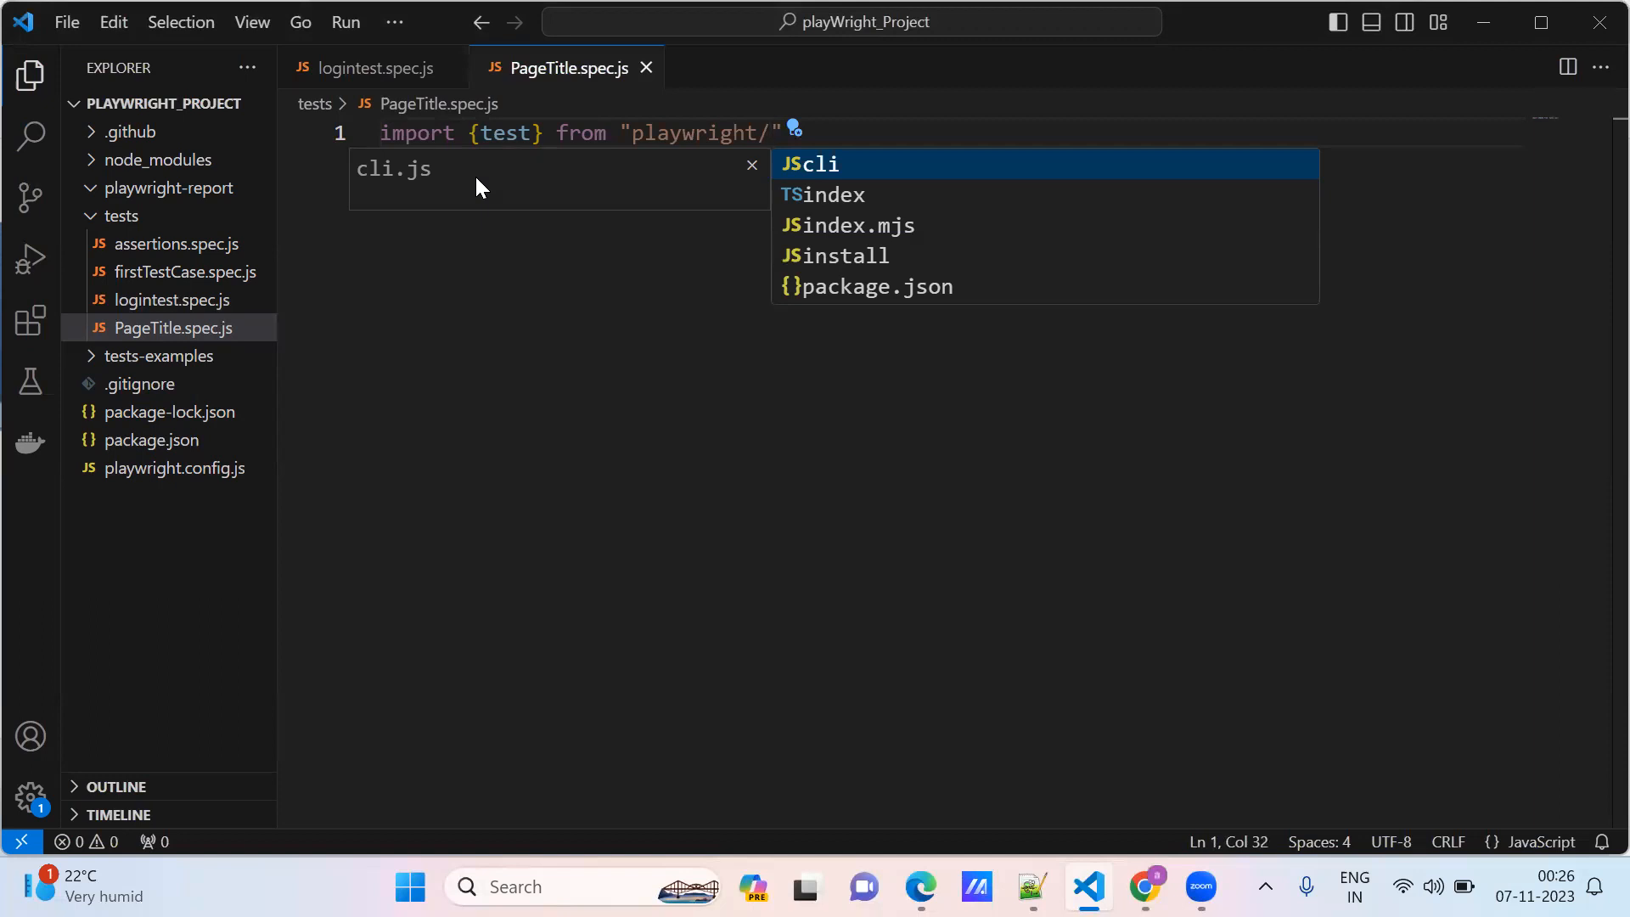
pyautogui.write('test')
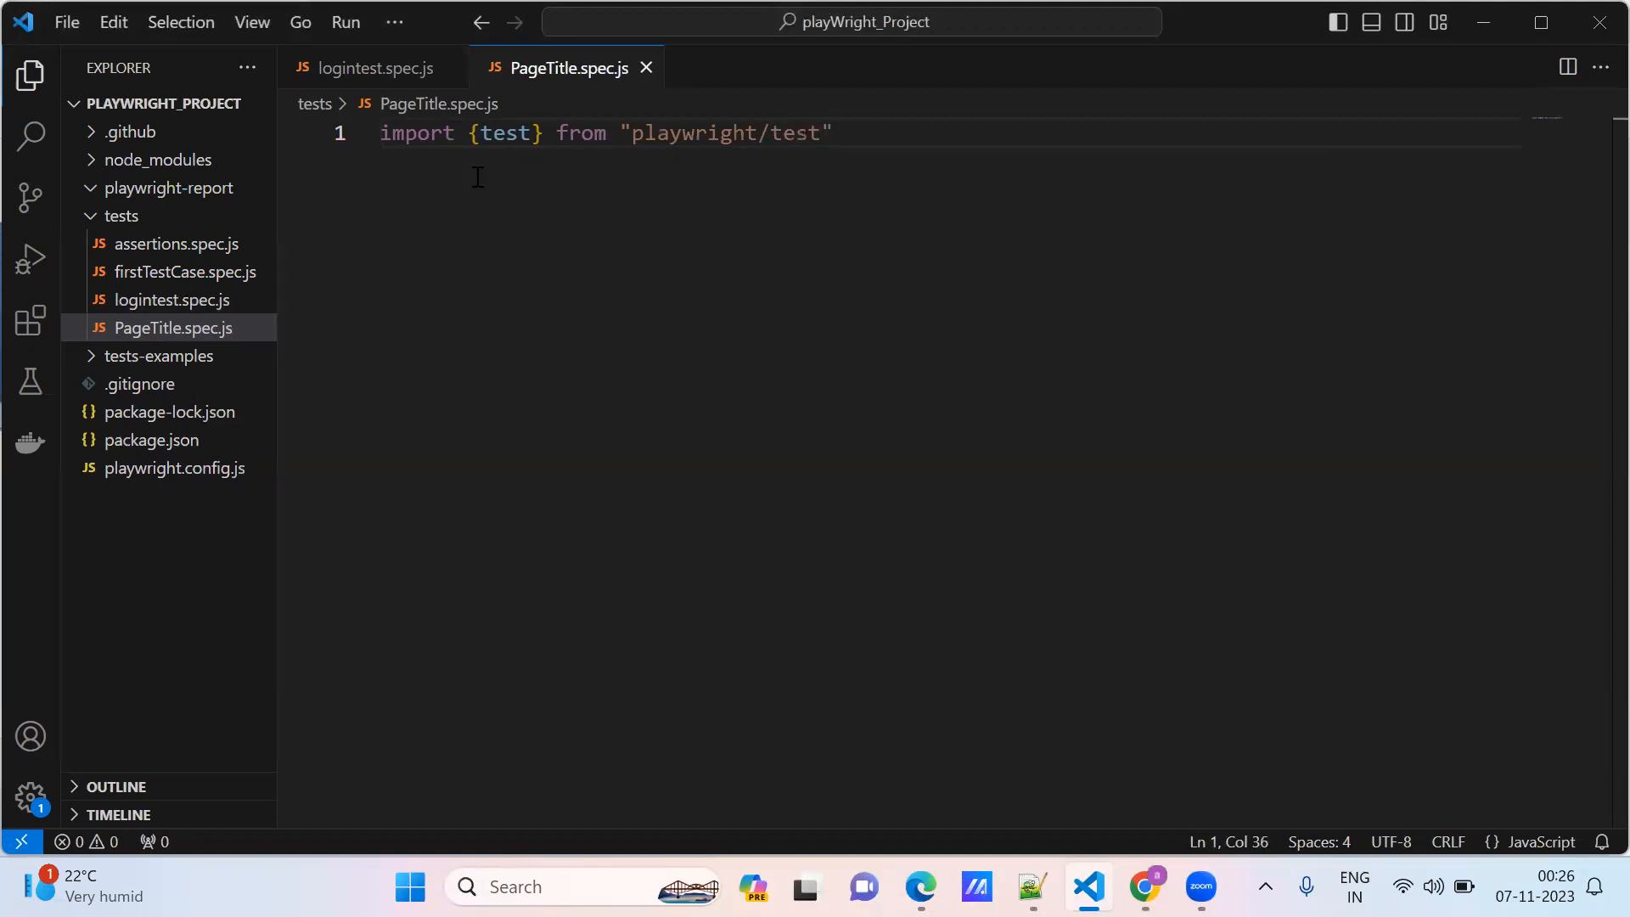
pyautogui.write(';')
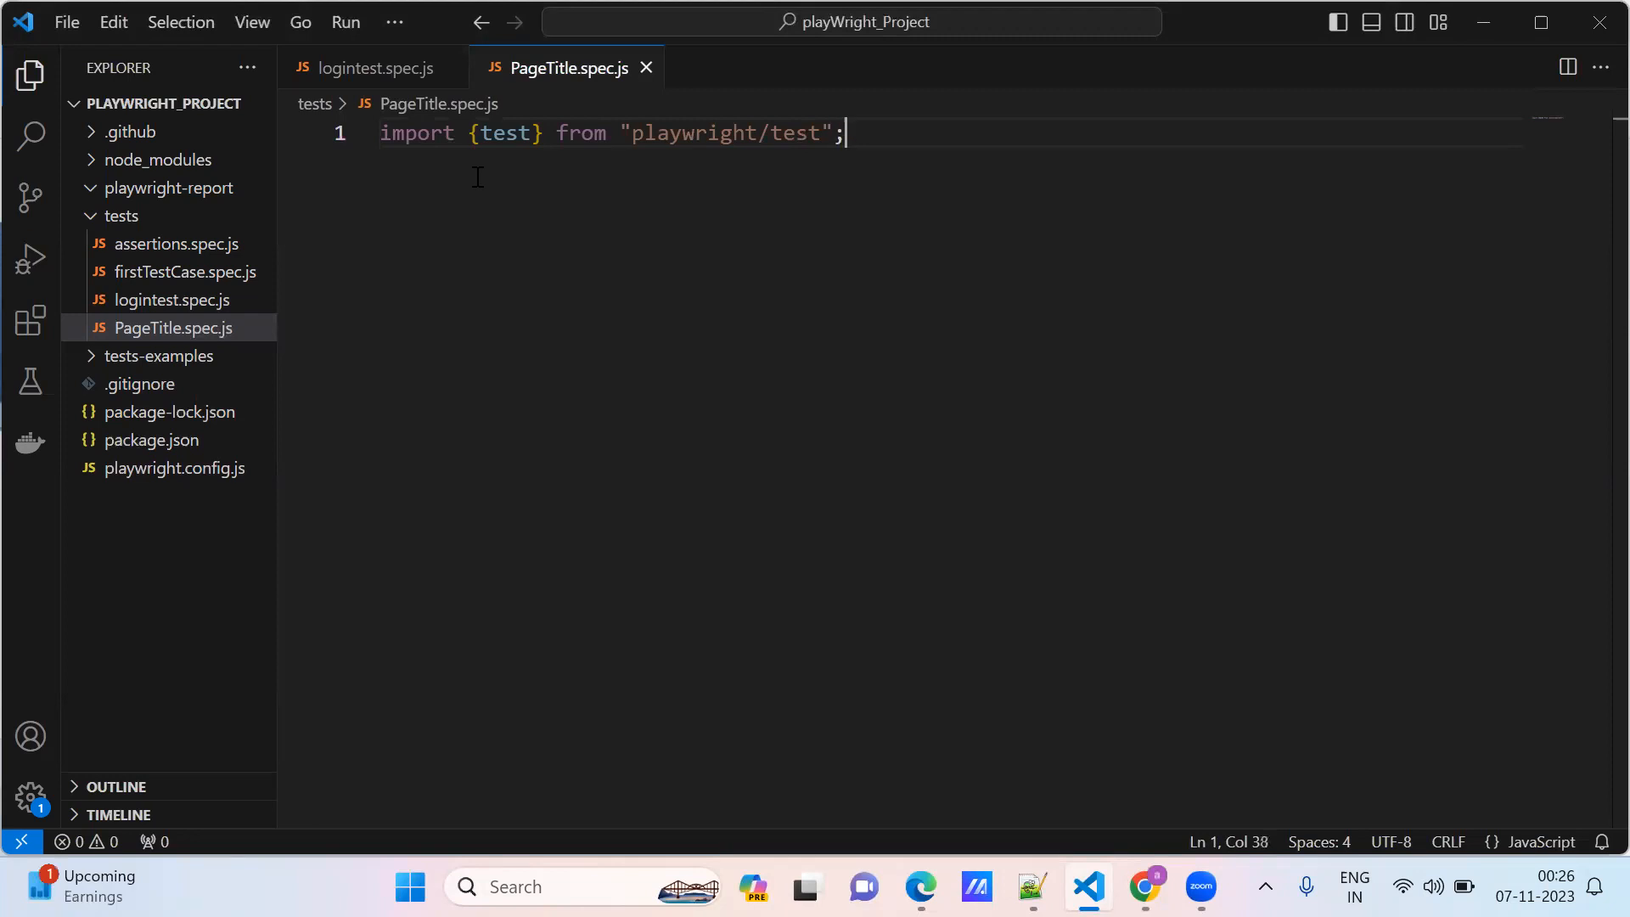
pyautogui.press('Enter')
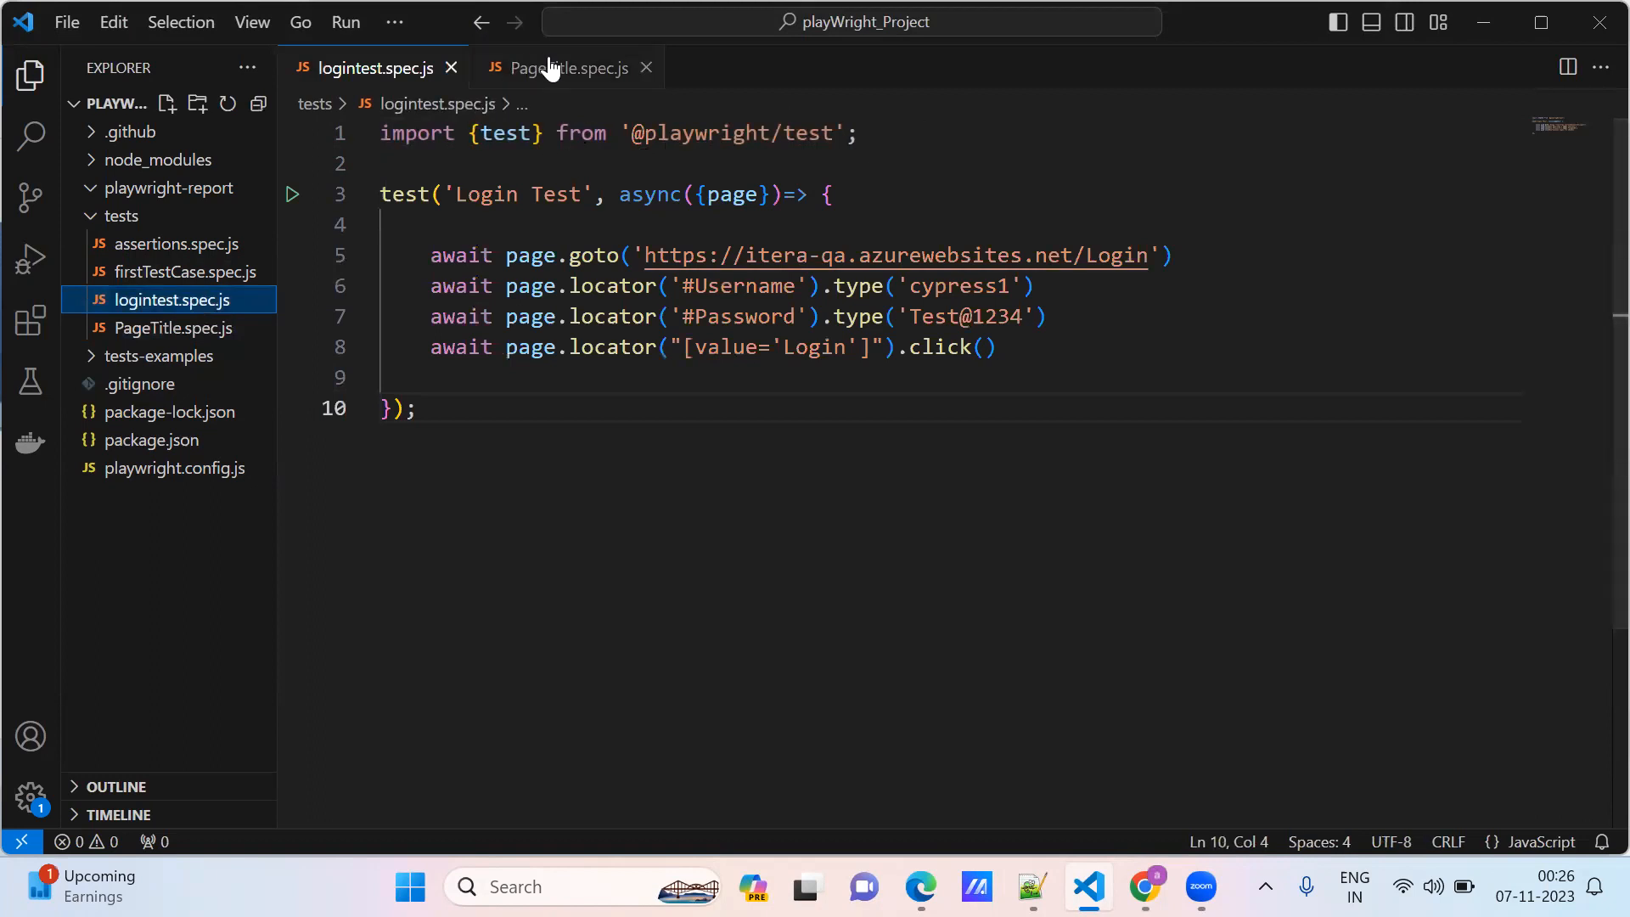
pyautogui.click(567, 68)
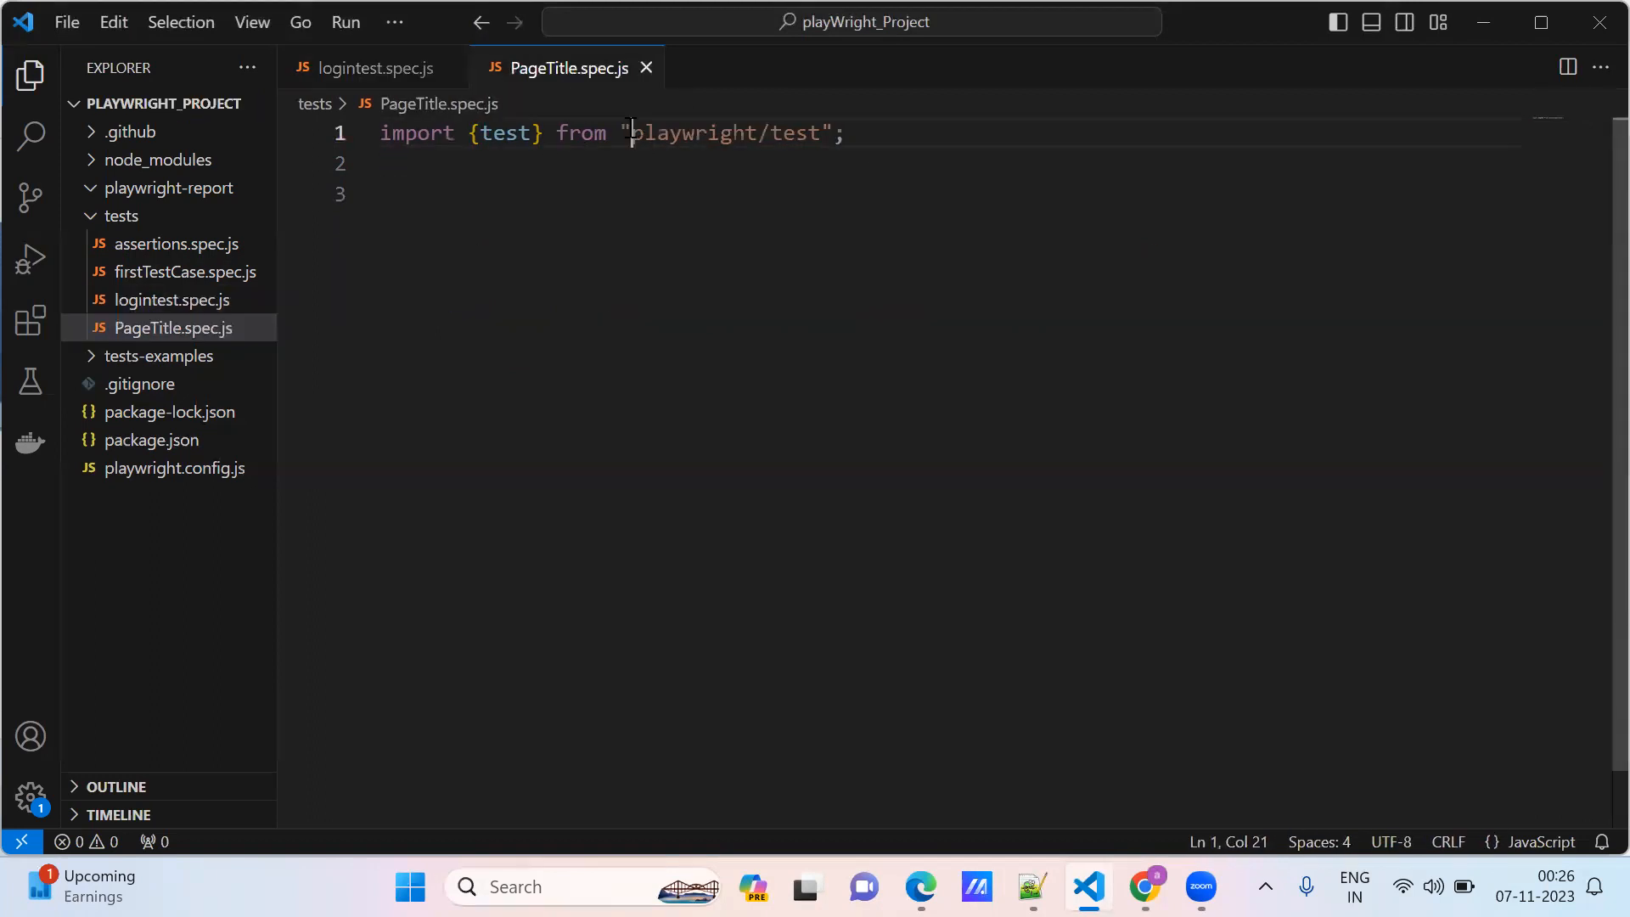
pyautogui.write('@')
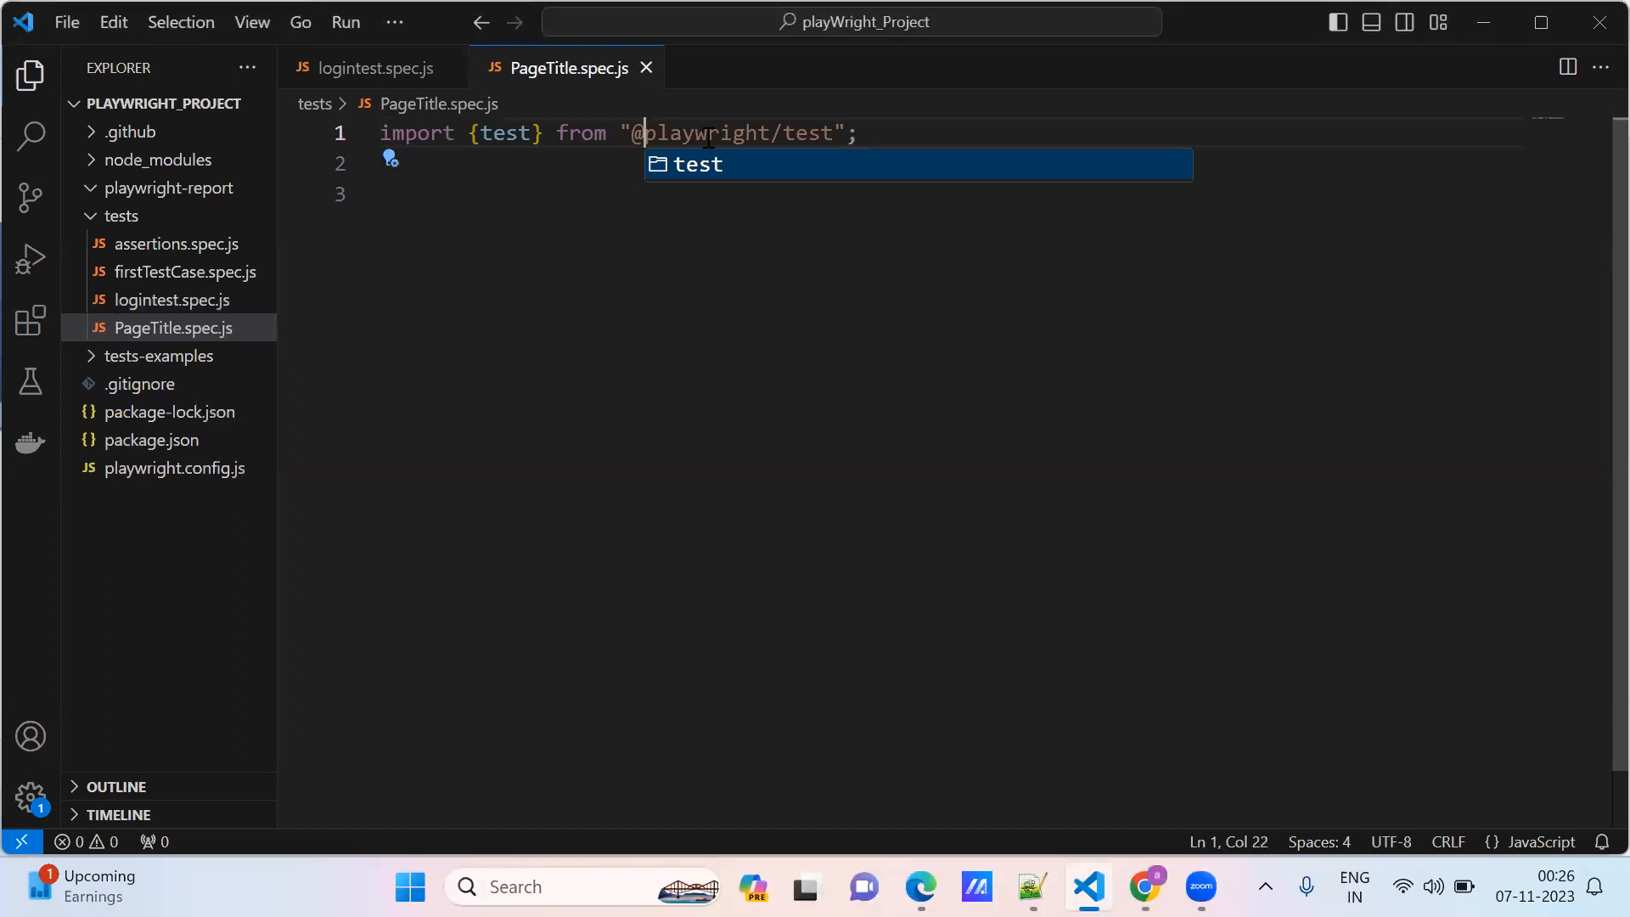
pyautogui.write('test')
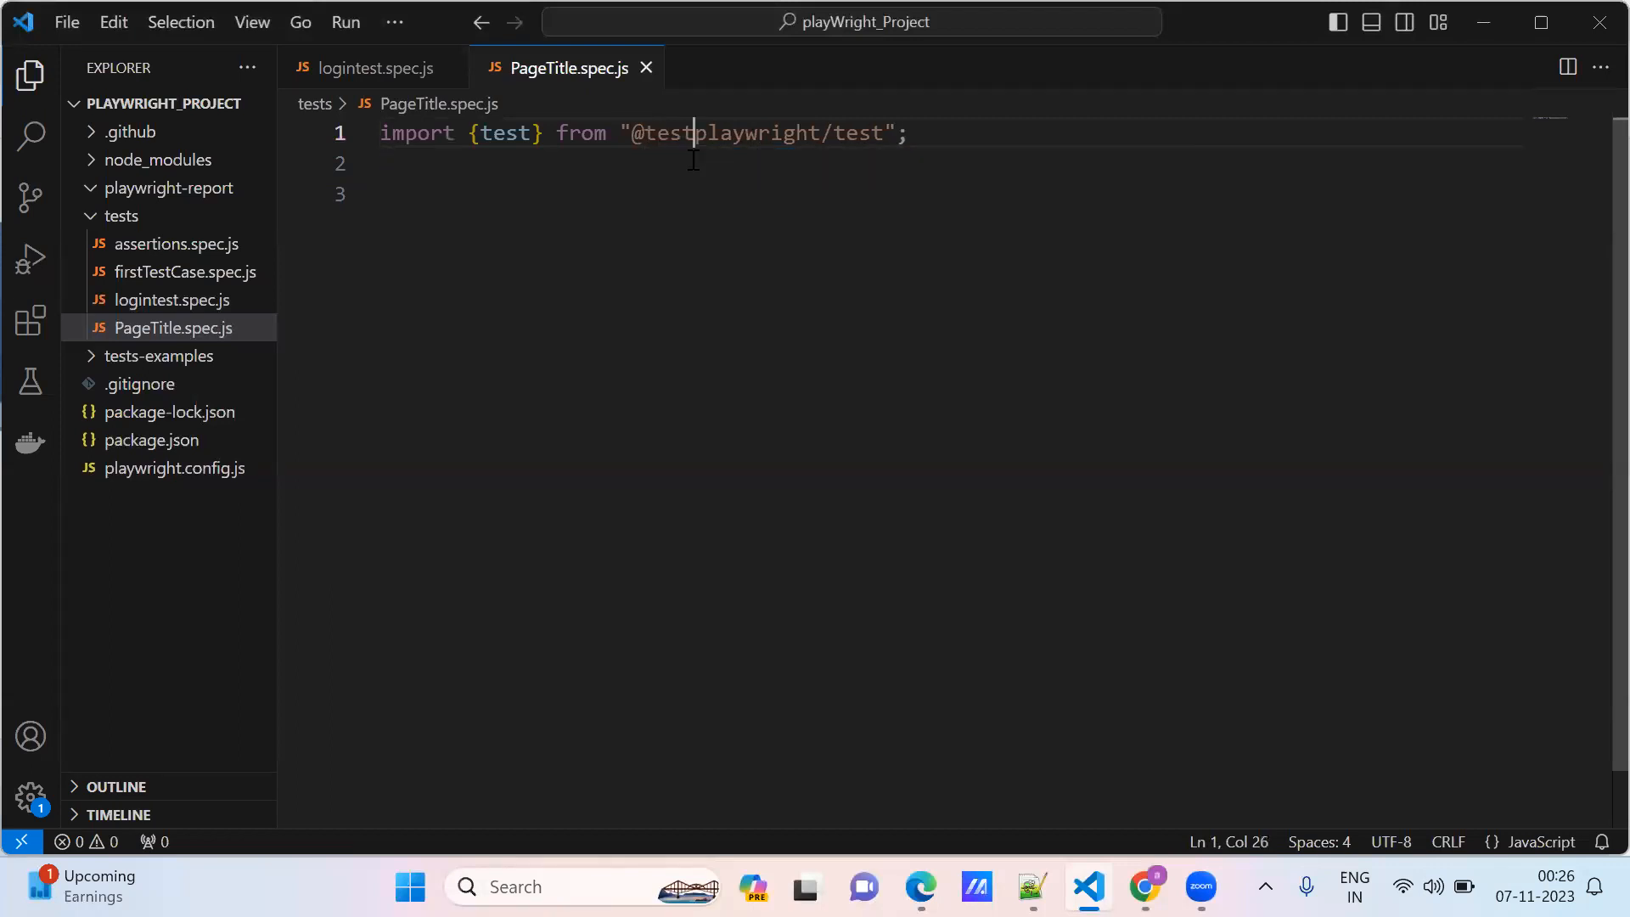
pyautogui.press('BackSpace')
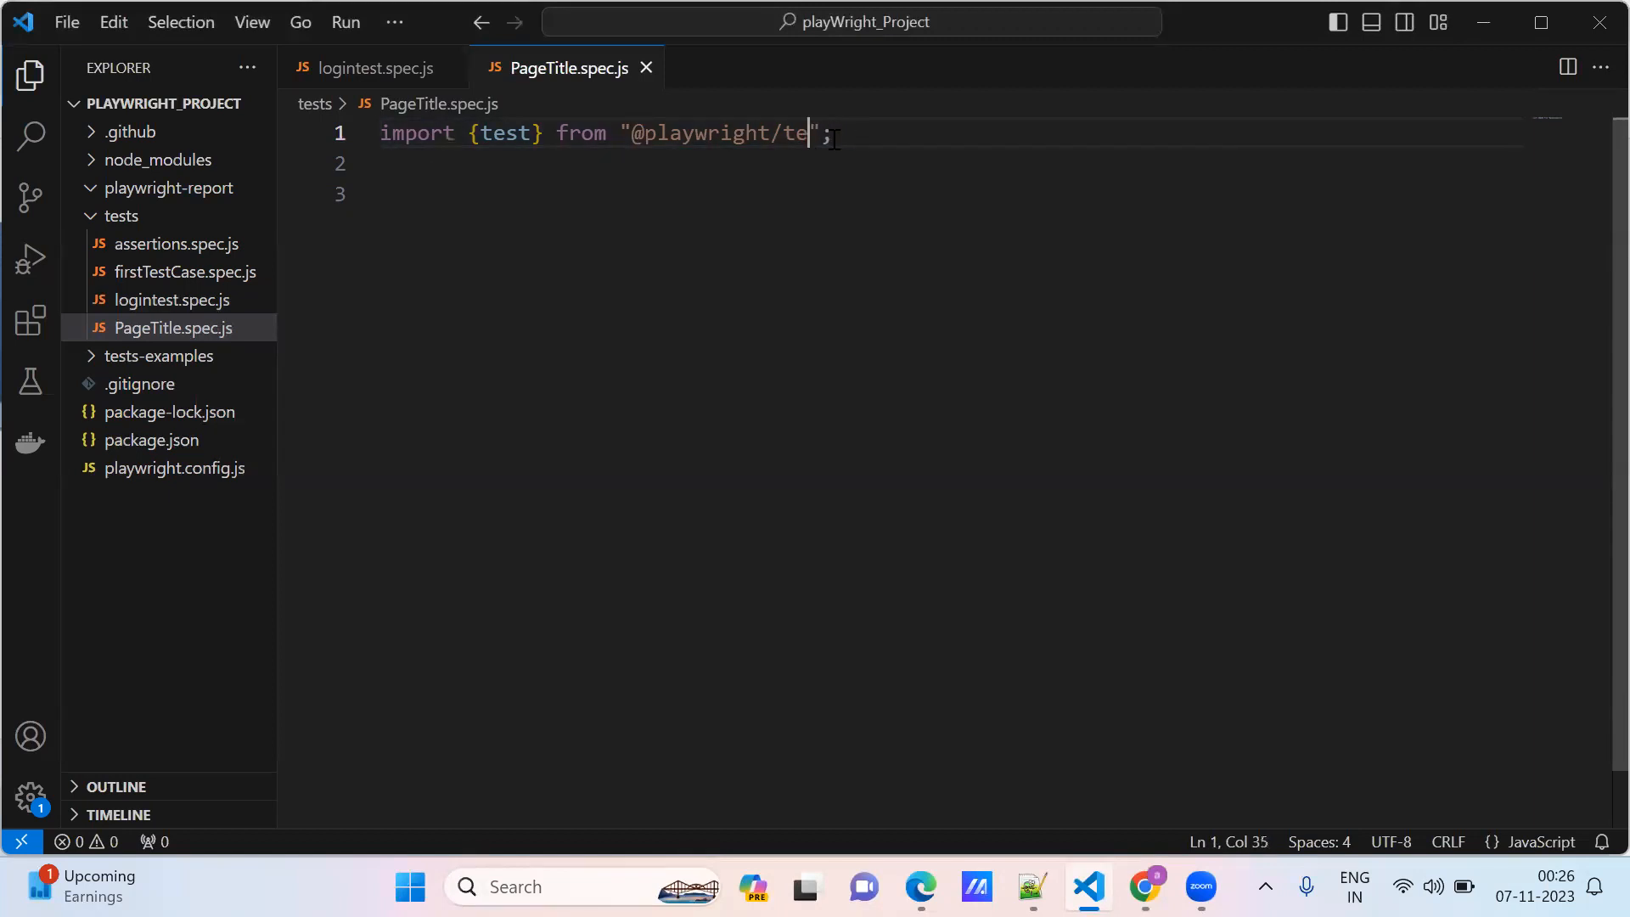
pyautogui.press('Backspace')
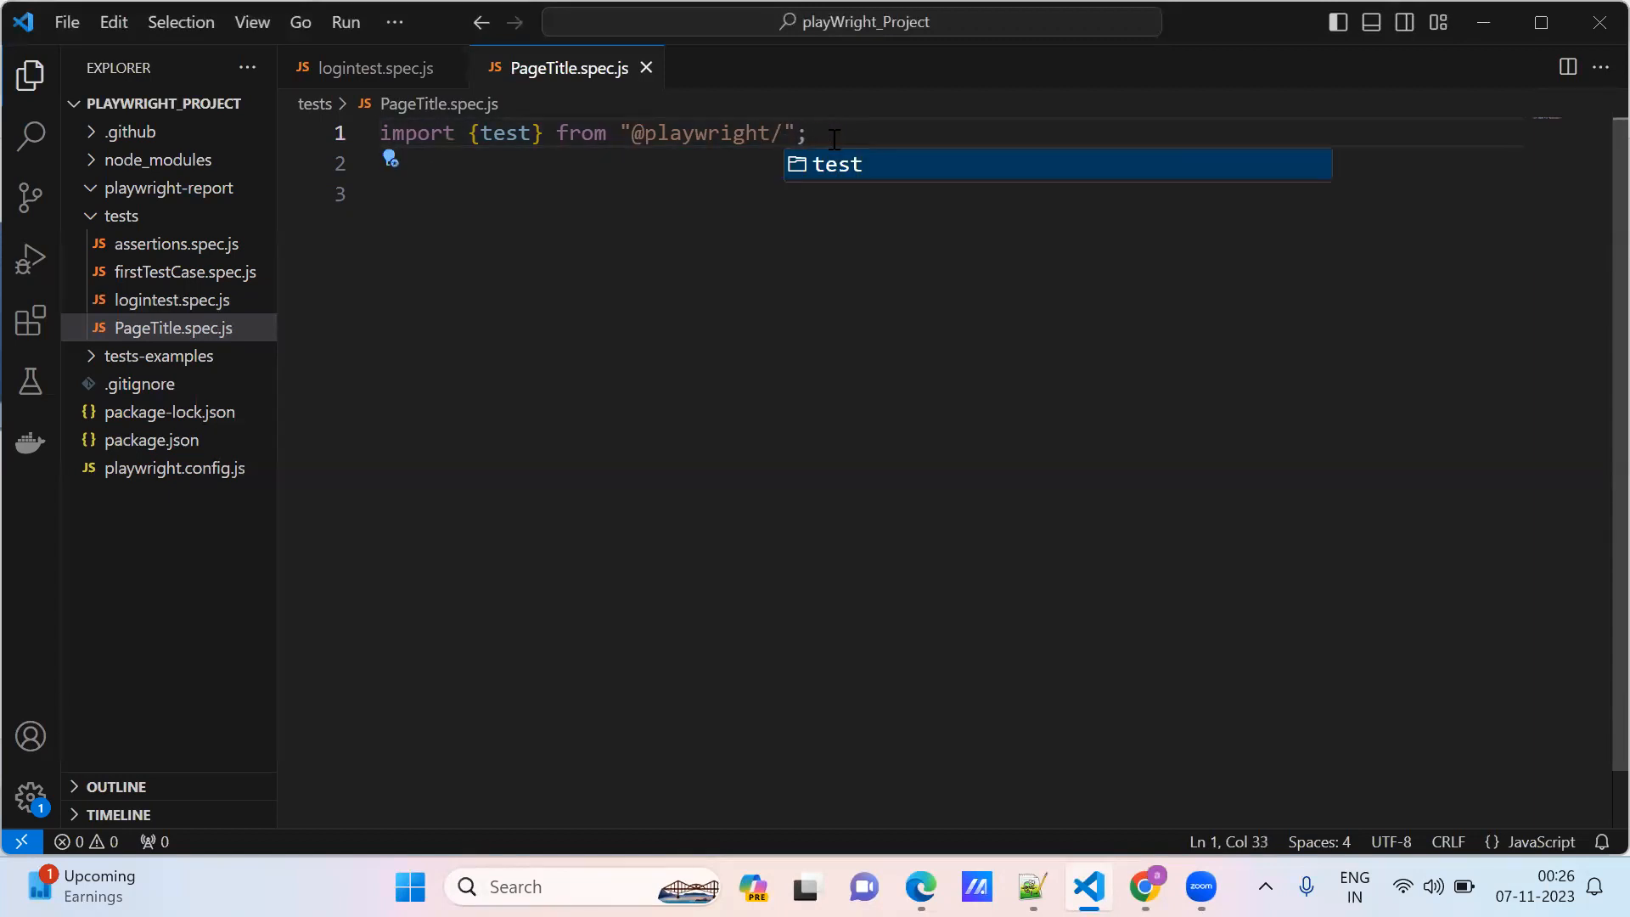
pyautogui.write('test')
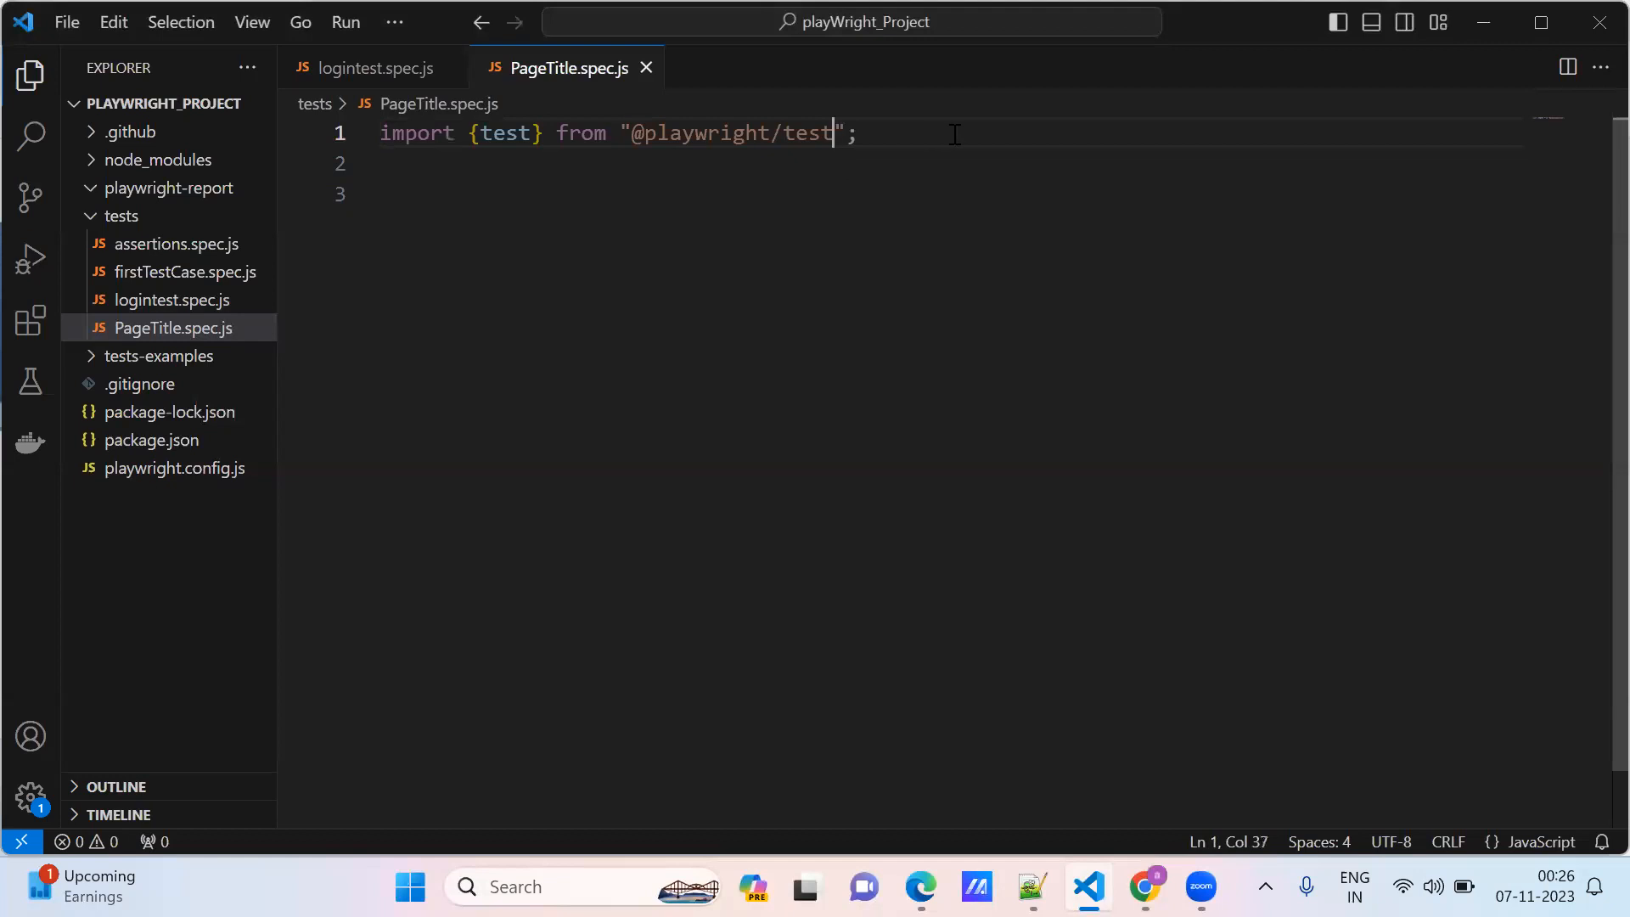
pyautogui.press('Enter')
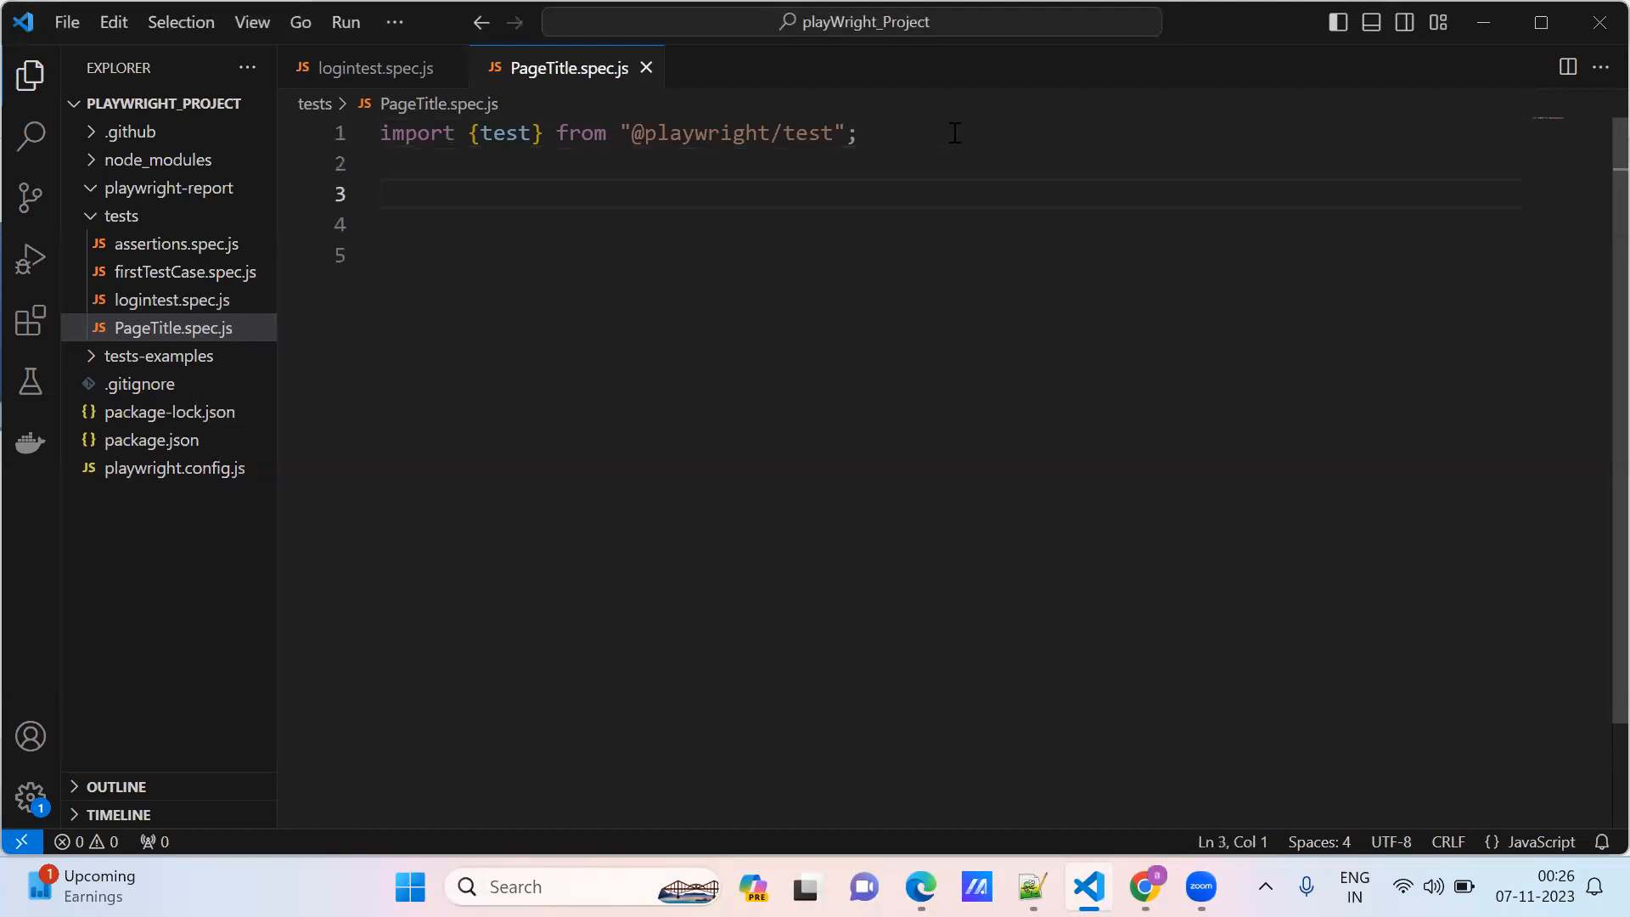
# Step: Start test('How to validate page title in playwright') with an async ({page}) callback
pyautogui.write('test()')
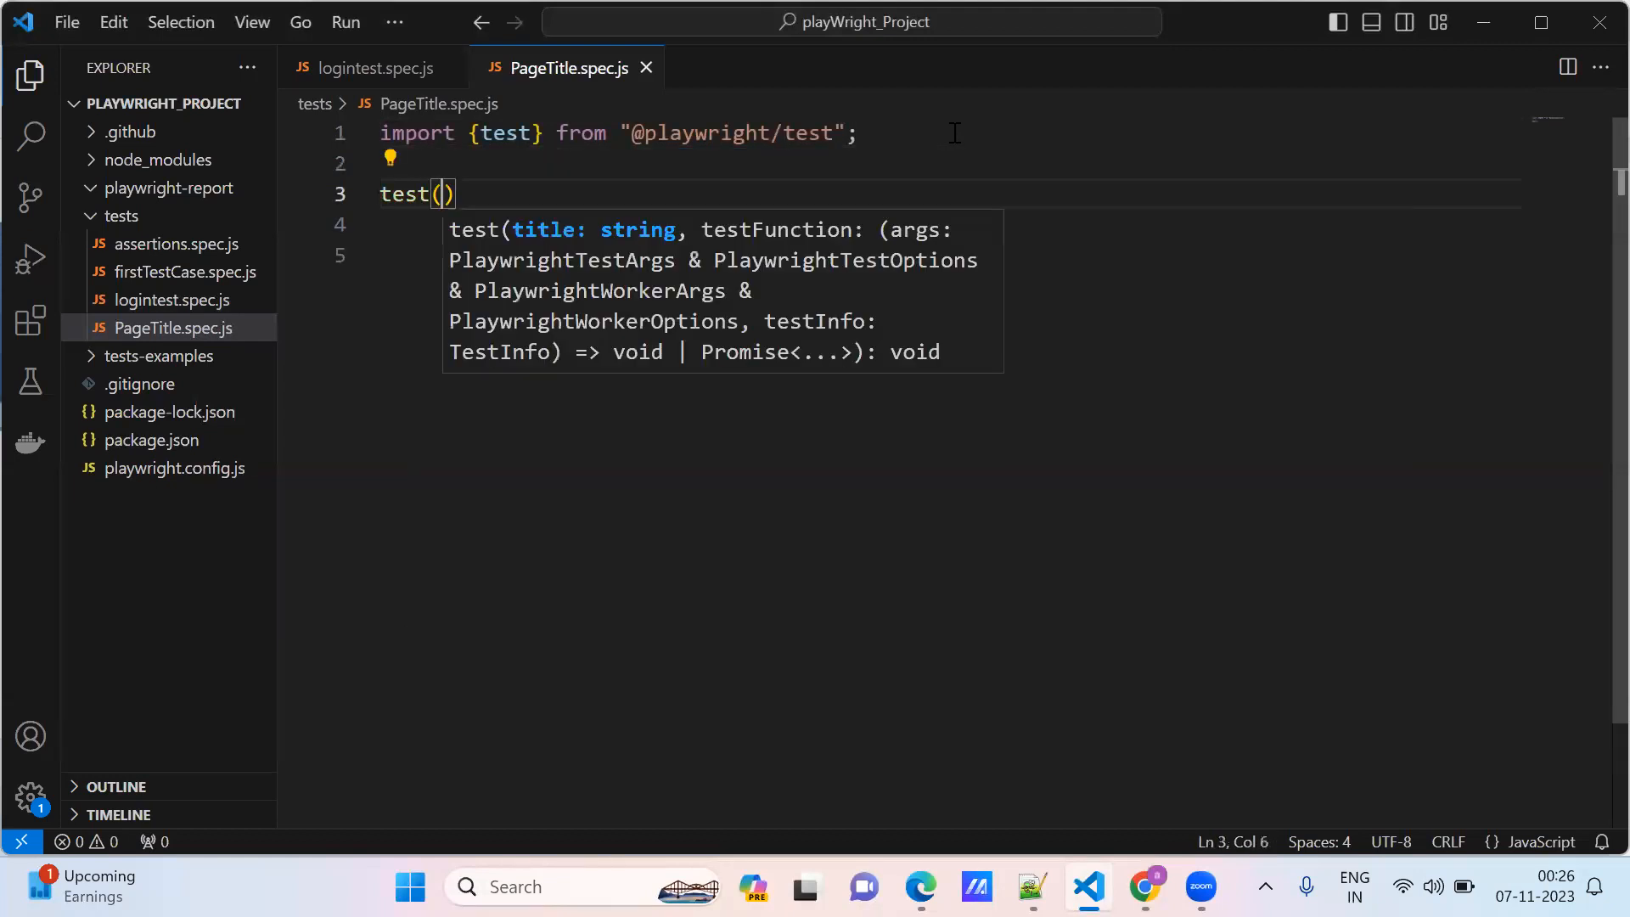
pyautogui.write("'How t")
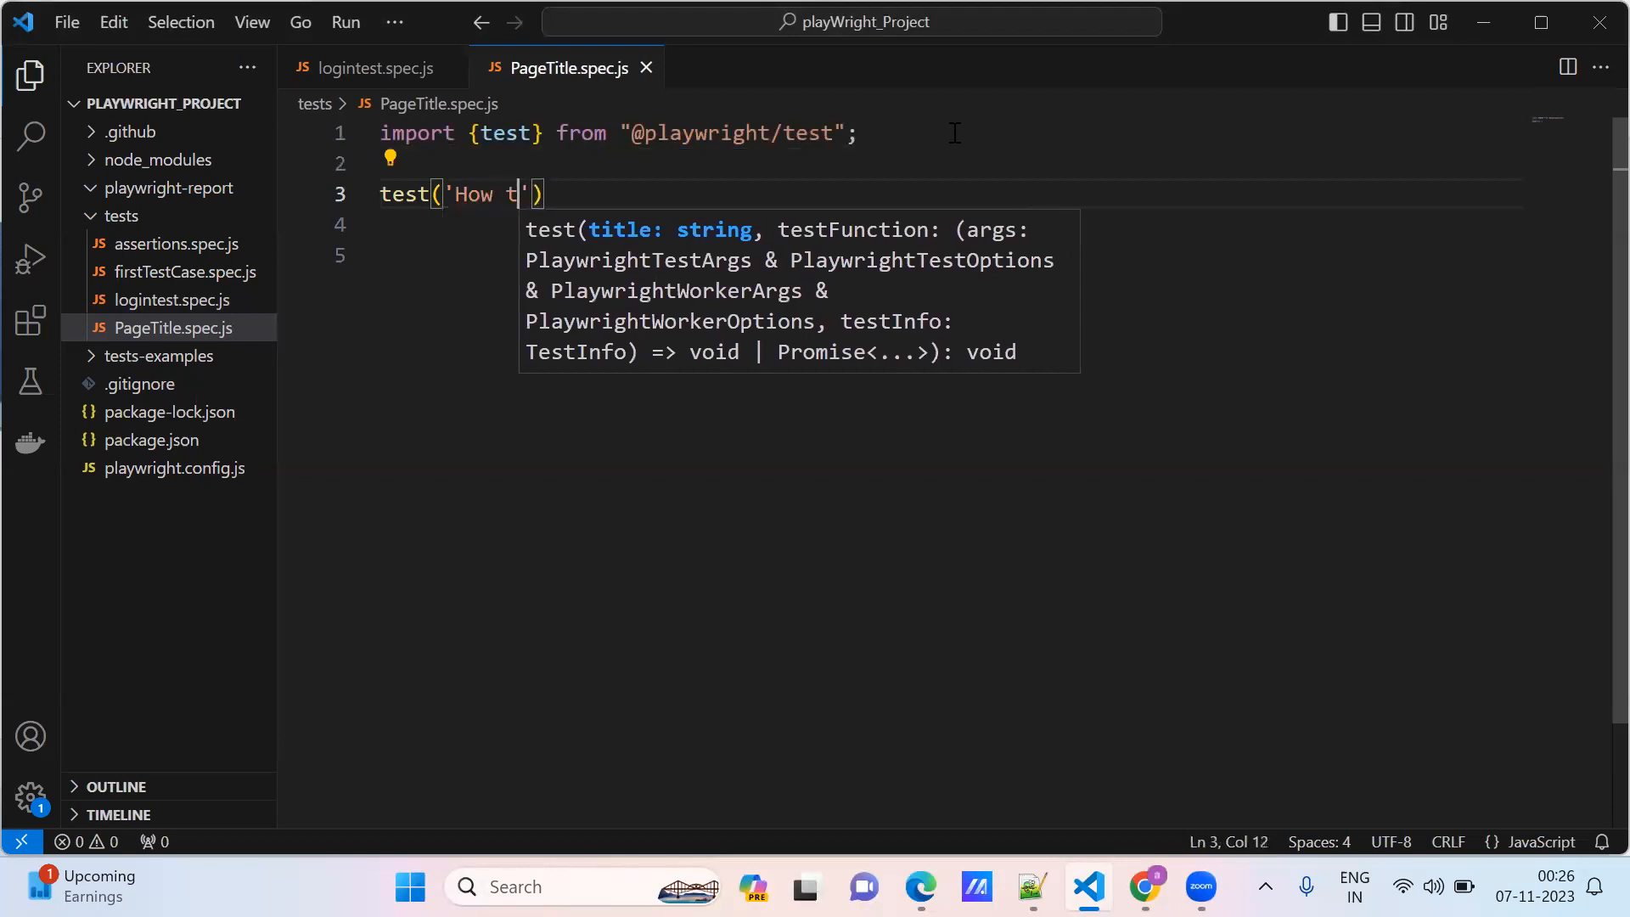
pyautogui.write('o validate page title in')
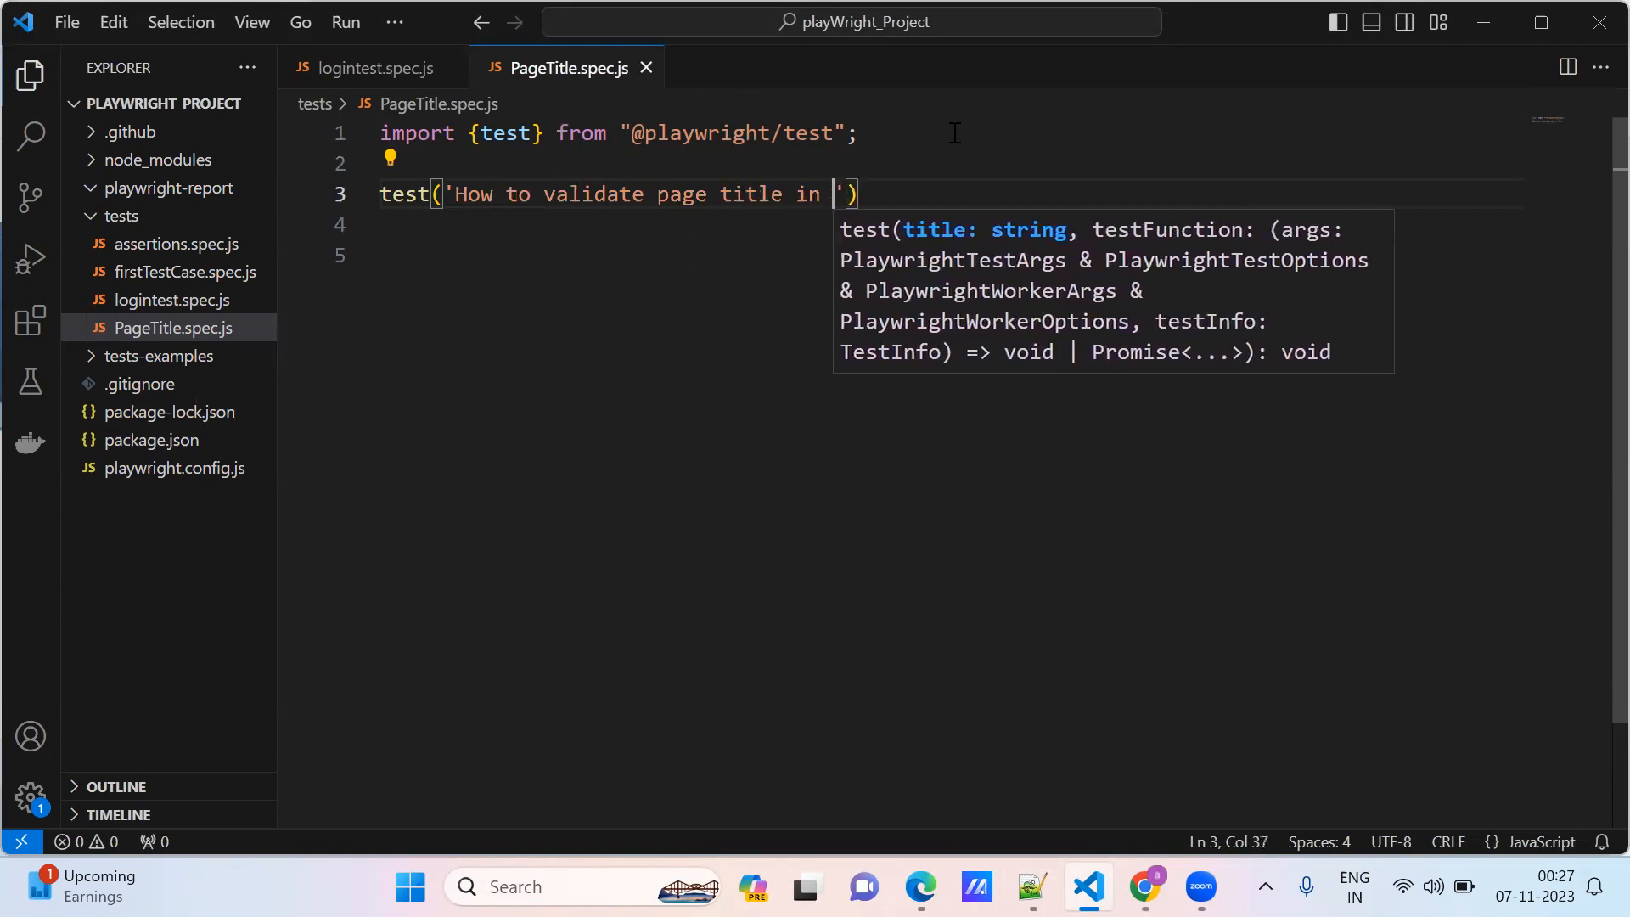
pyautogui.write('playwri')
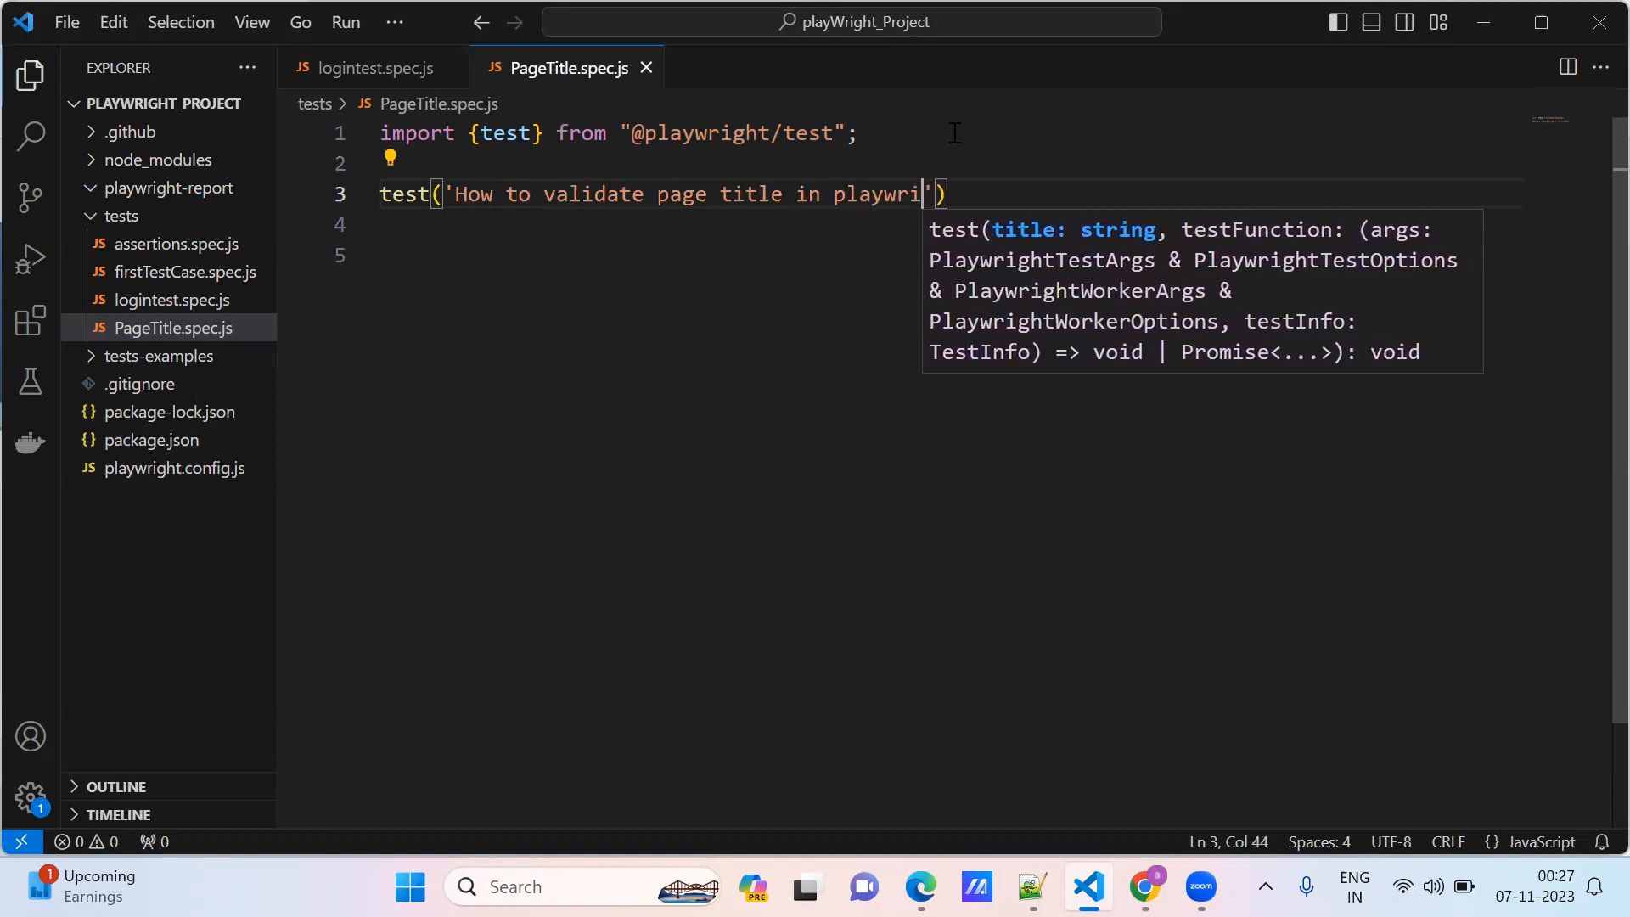
pyautogui.write('ght')
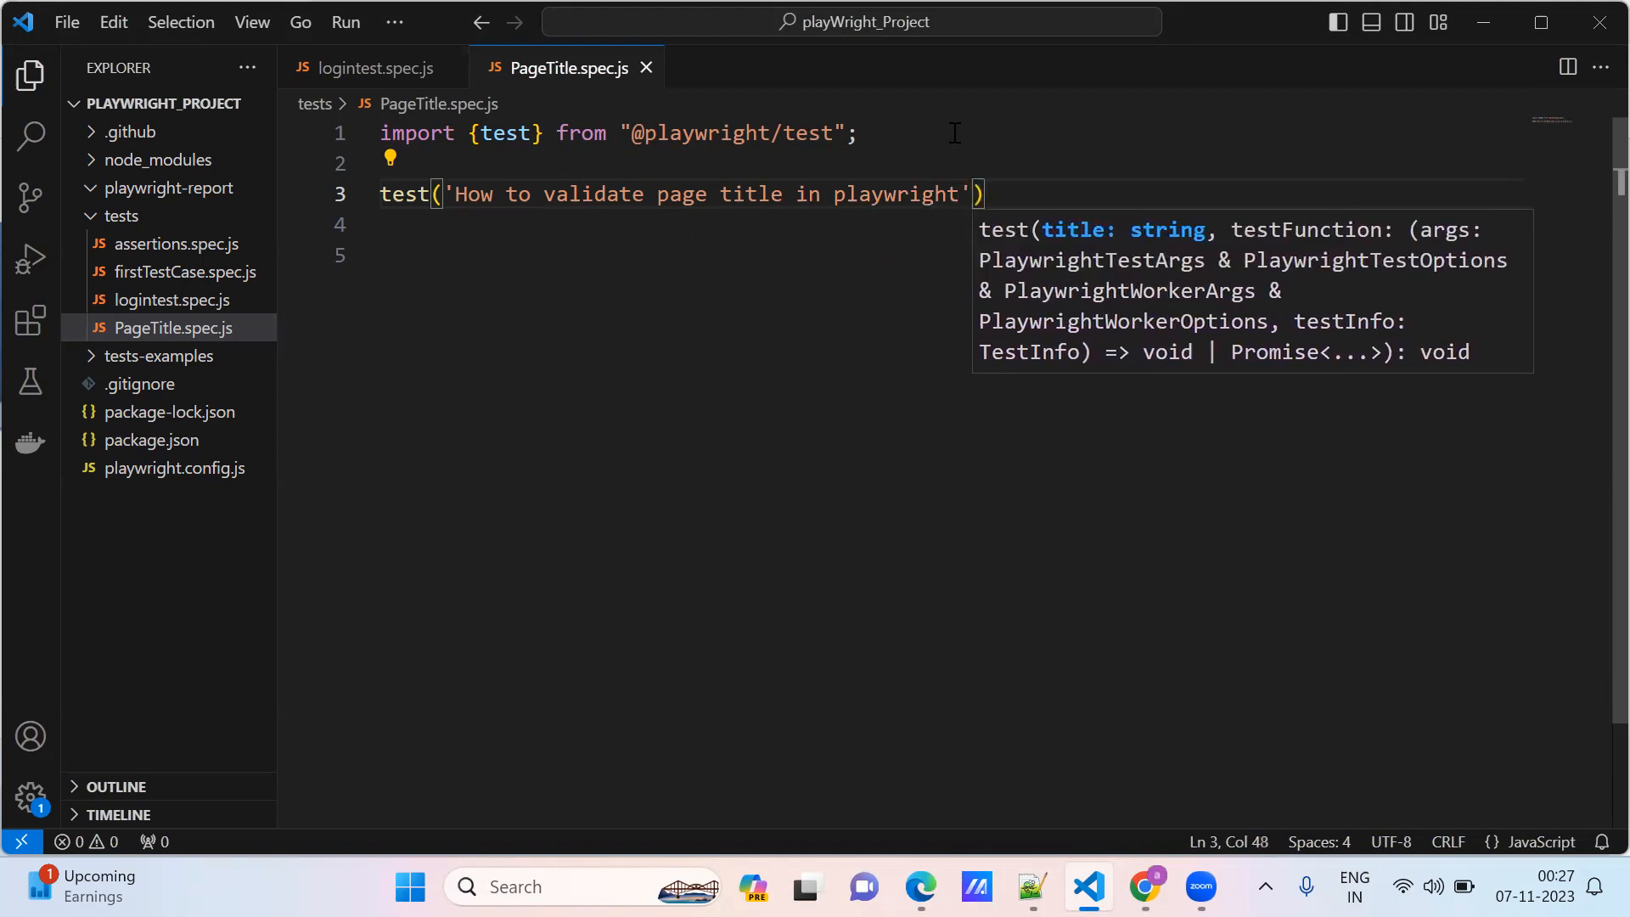
pyautogui.write(', async')
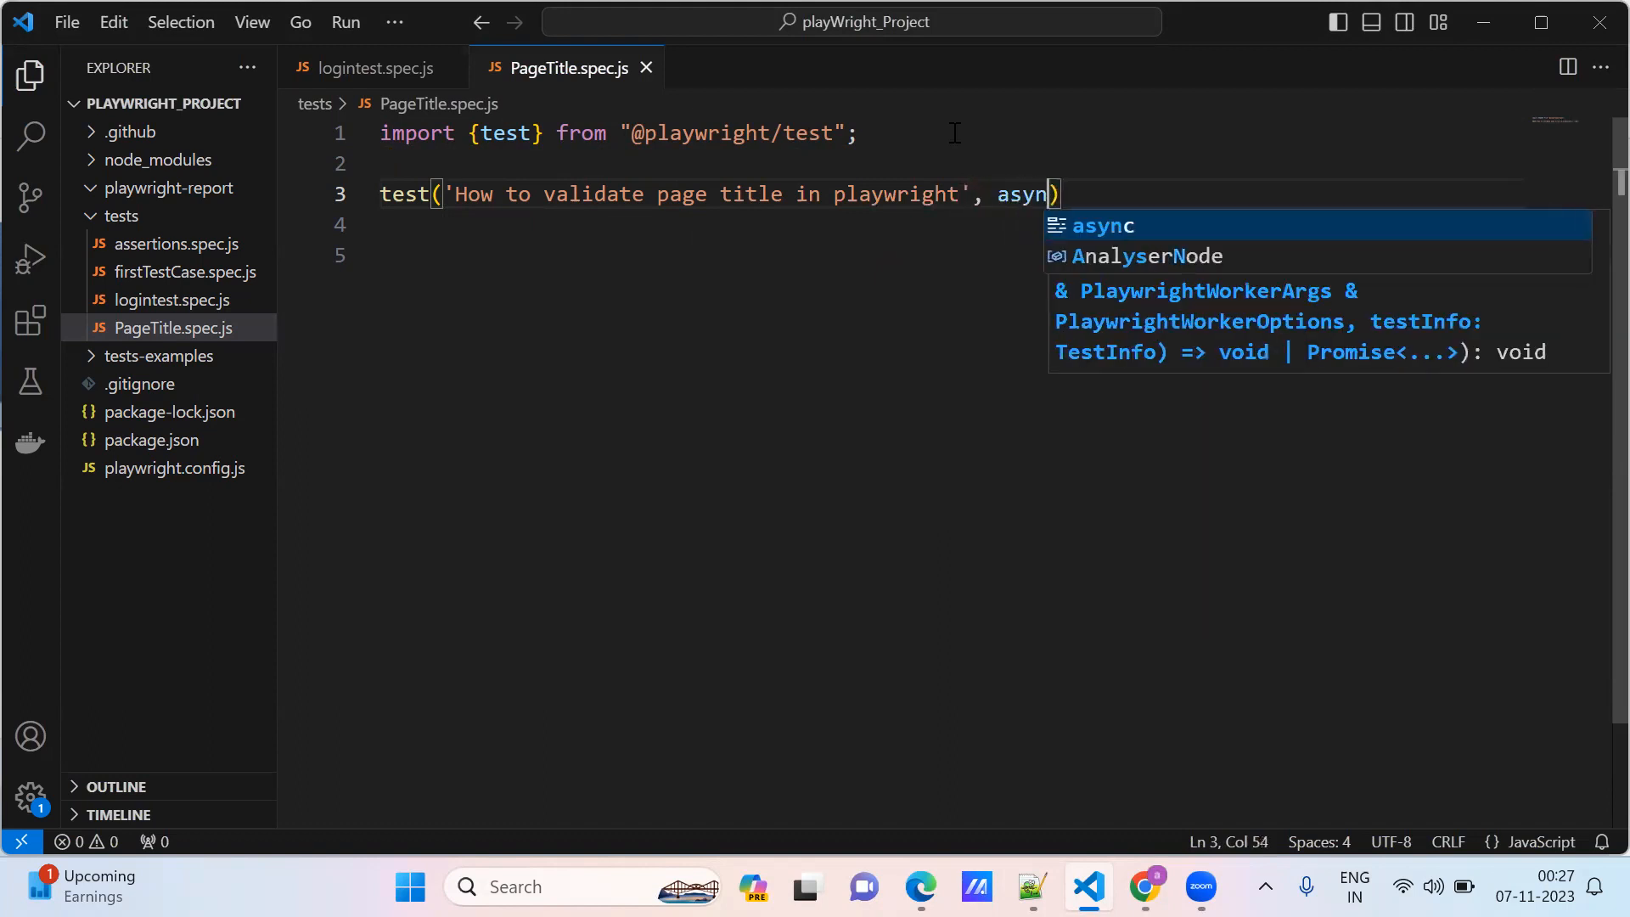
pyautogui.write('()')
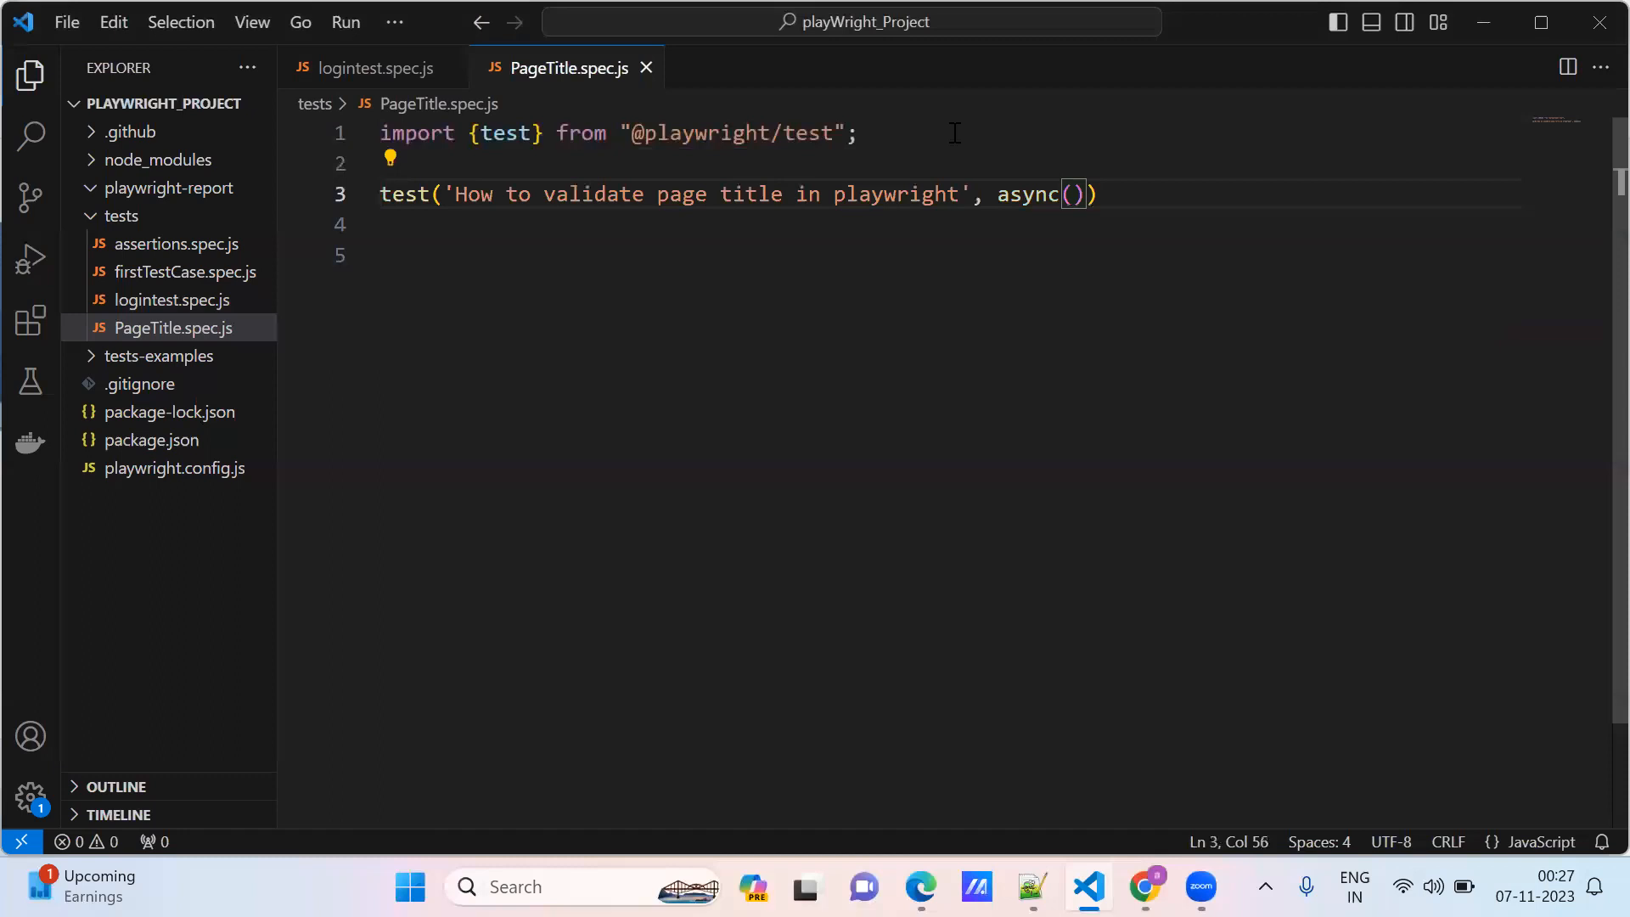
pyautogui.write('{p')
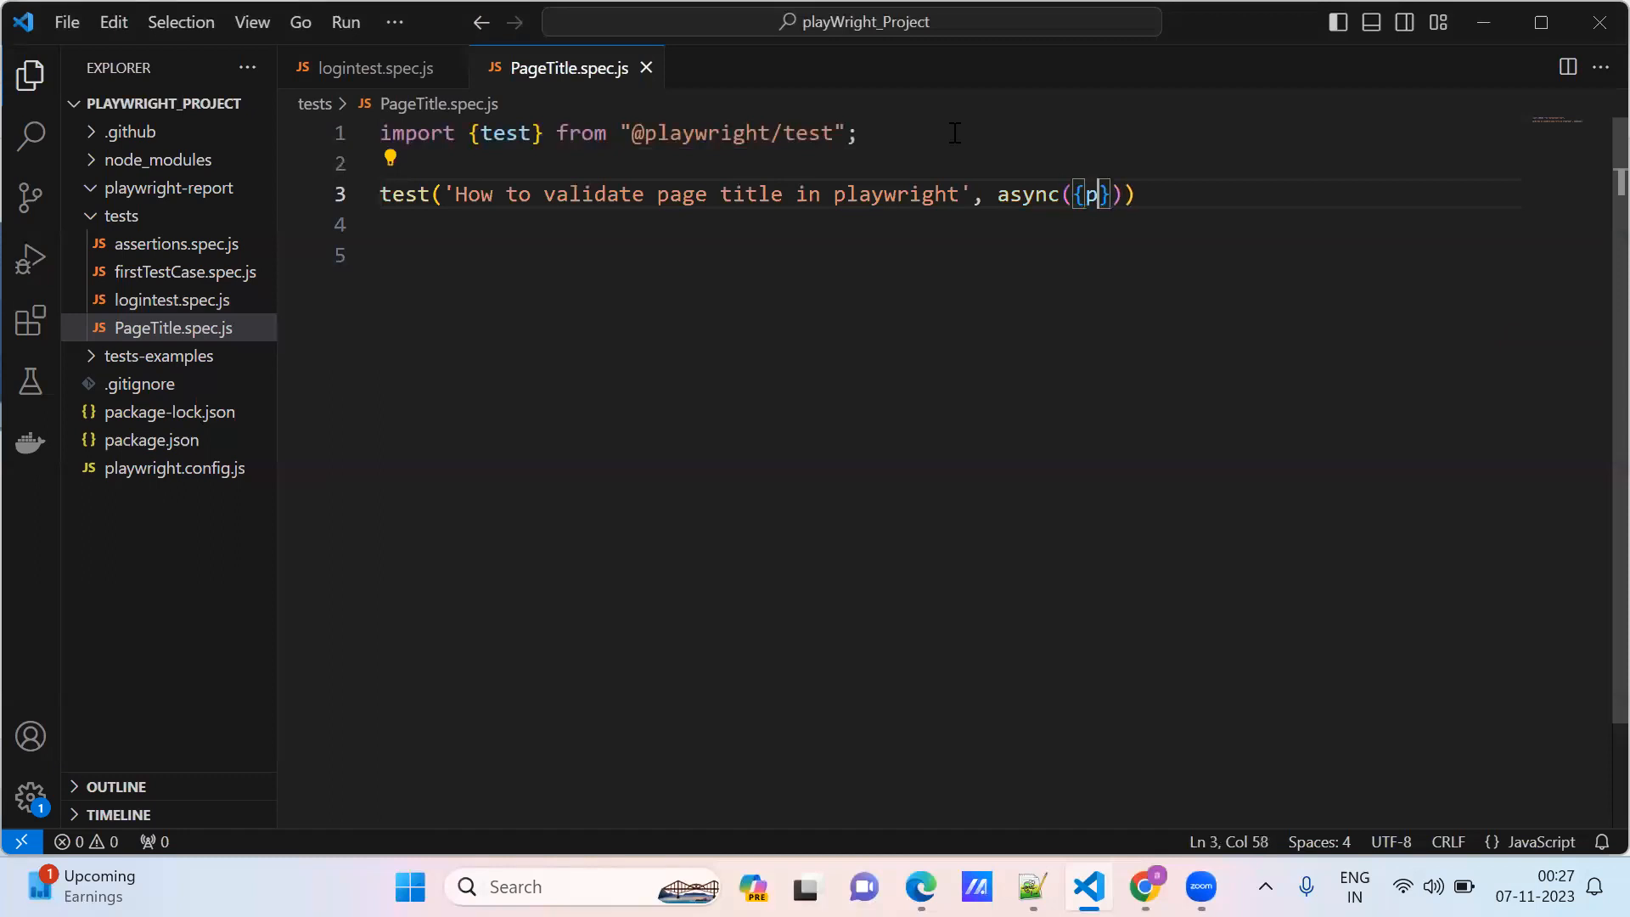
pyautogui.write('age')
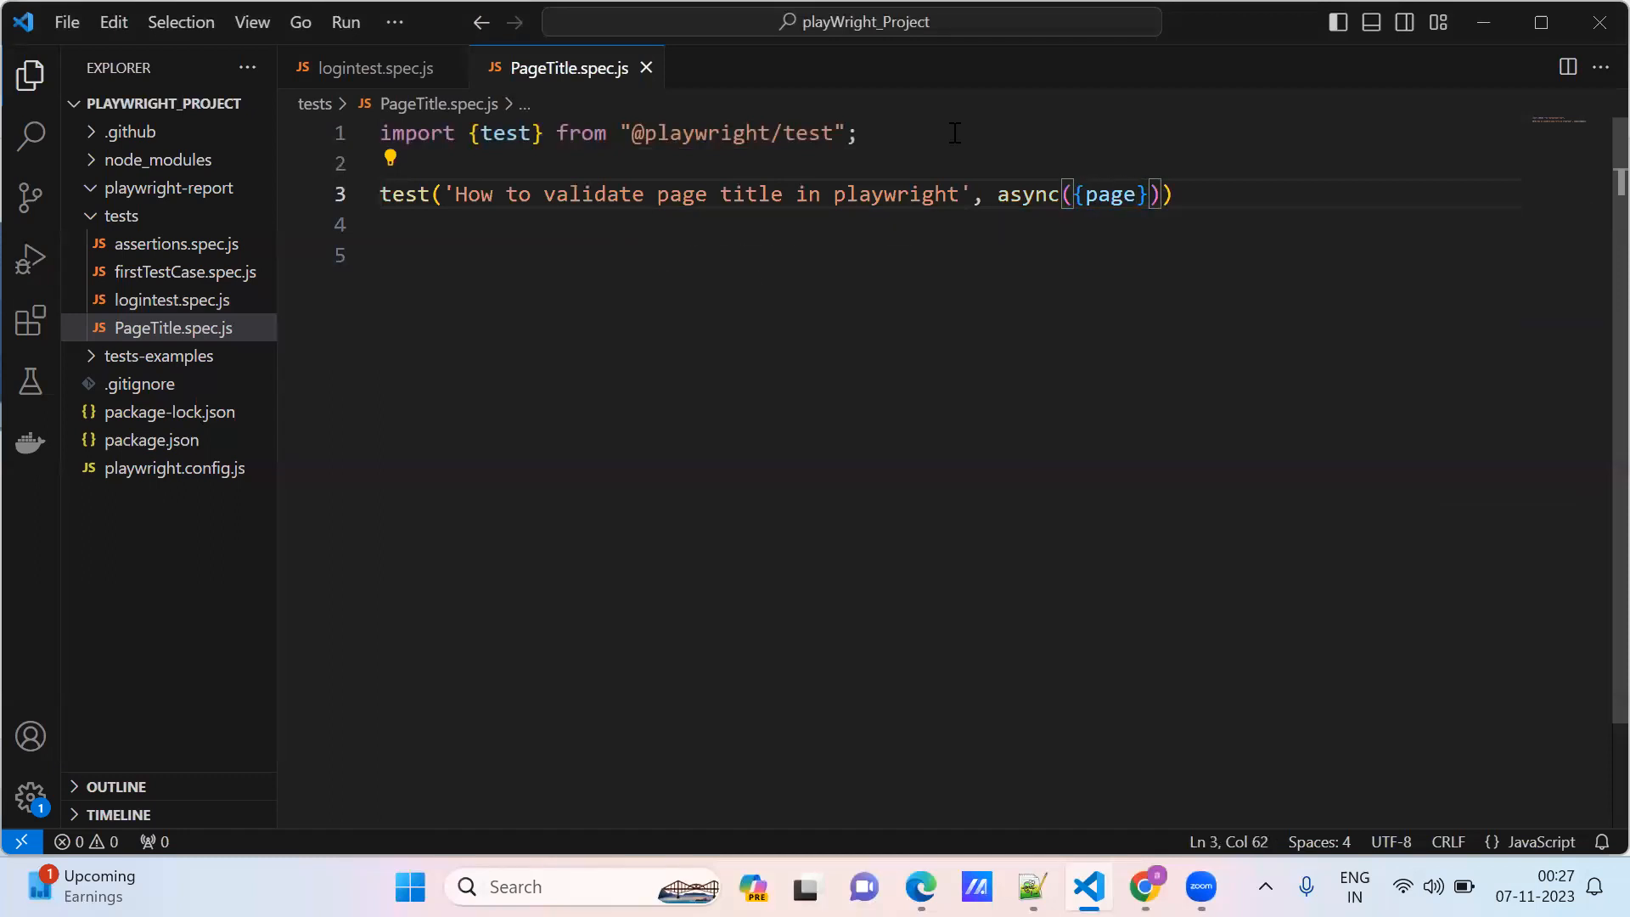
pyautogui.write('=>')
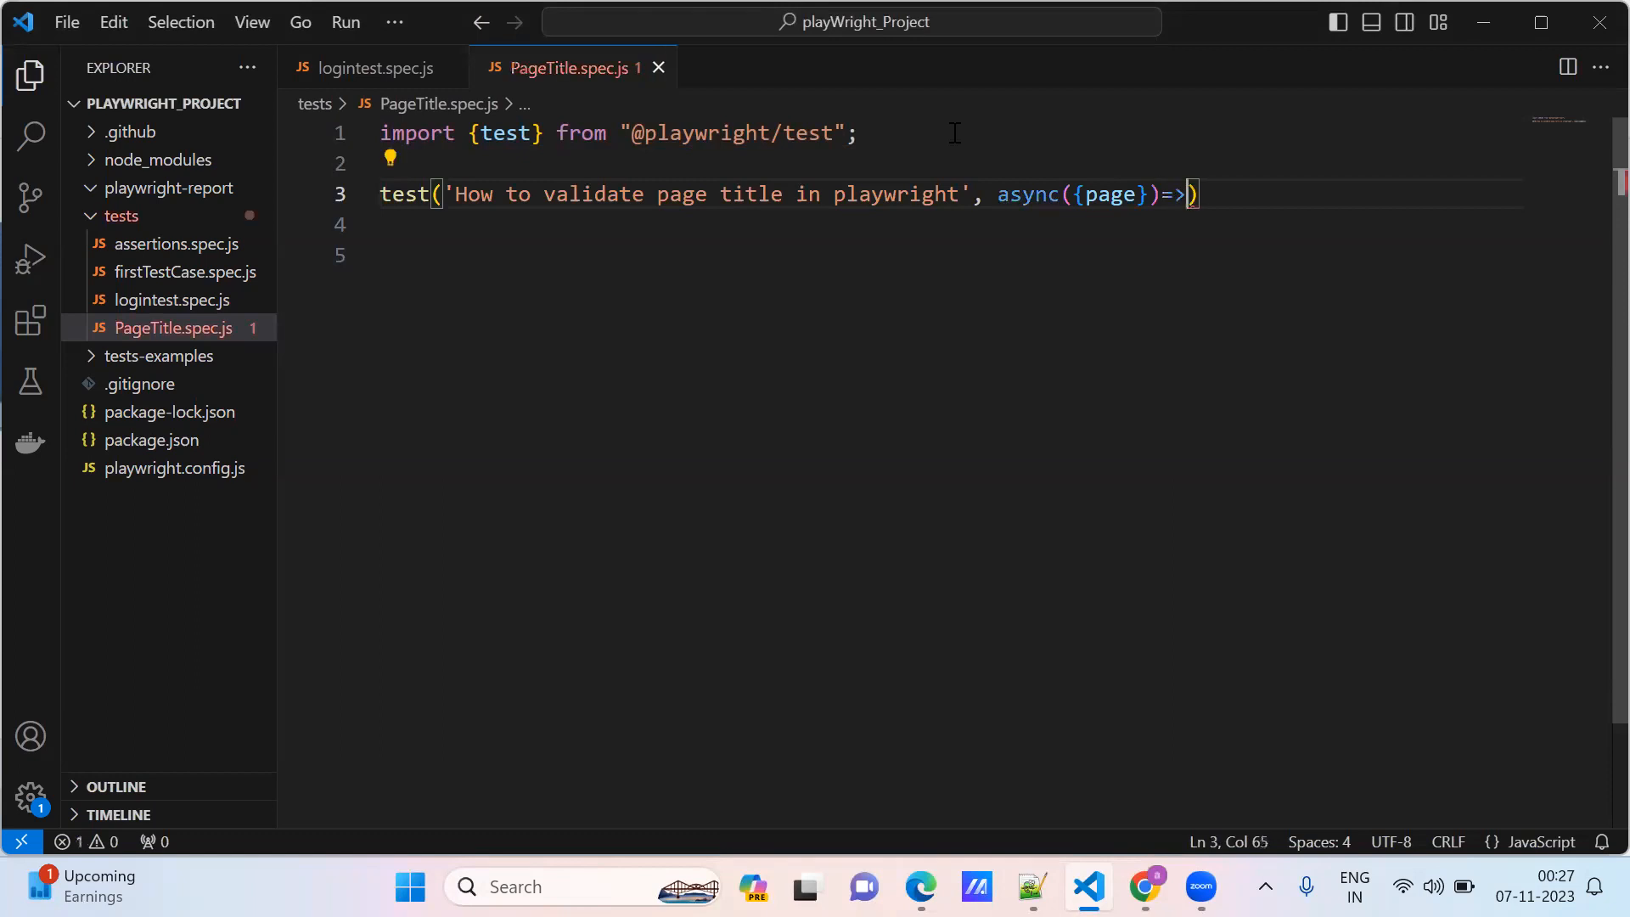
pyautogui.write('{')
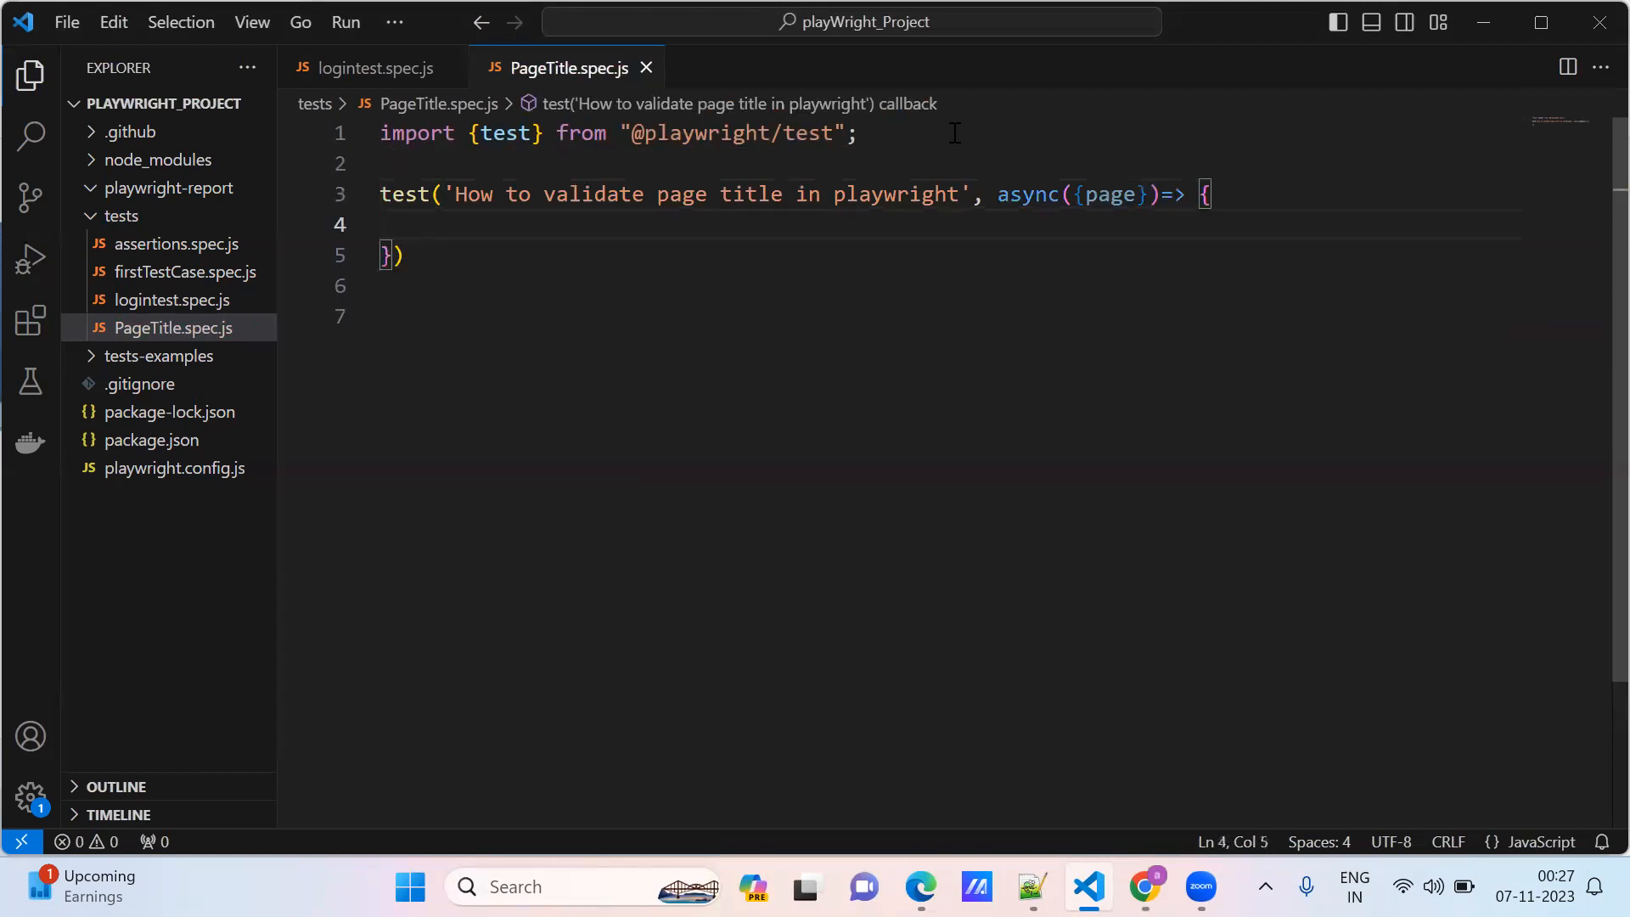
pyautogui.write(';')
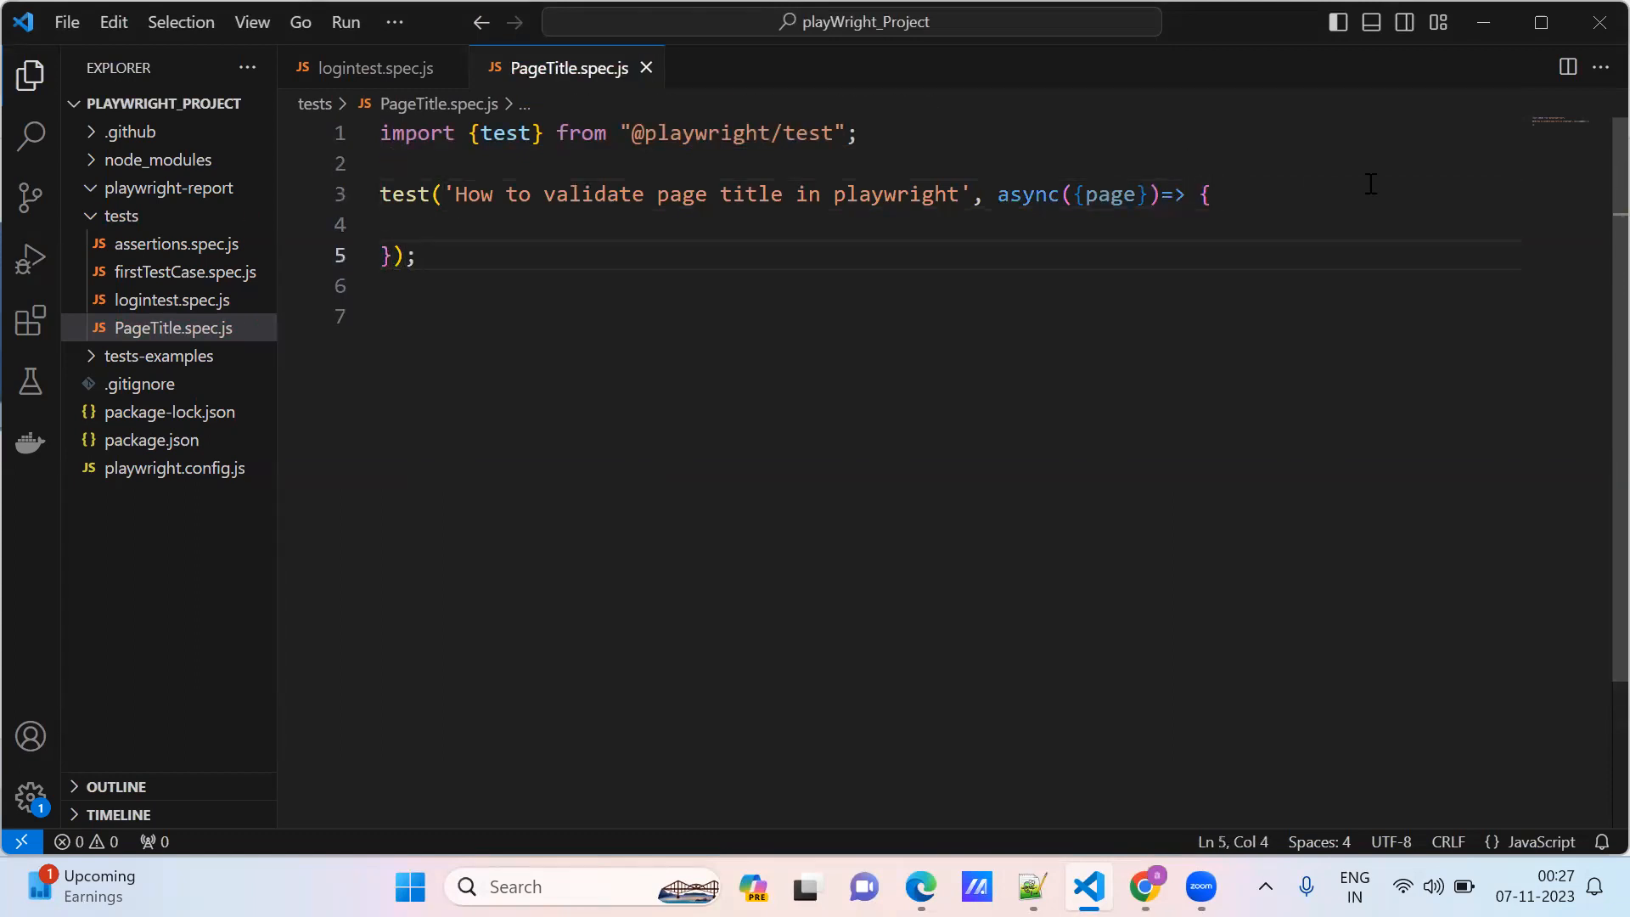
pyautogui.press('Enter')
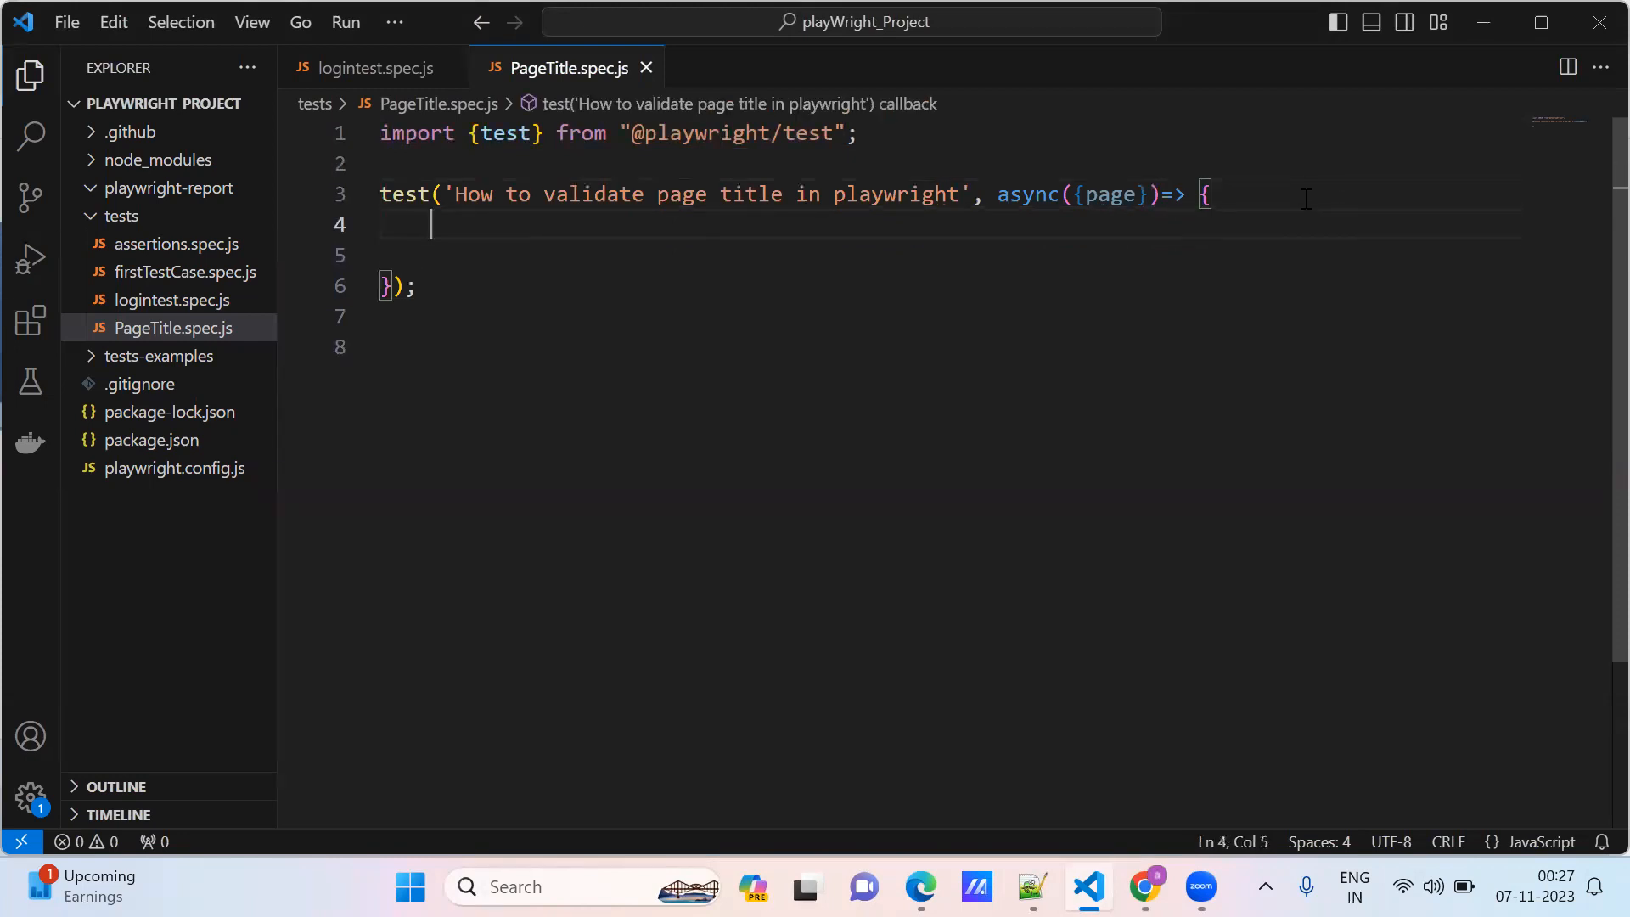
pyautogui.write('a')
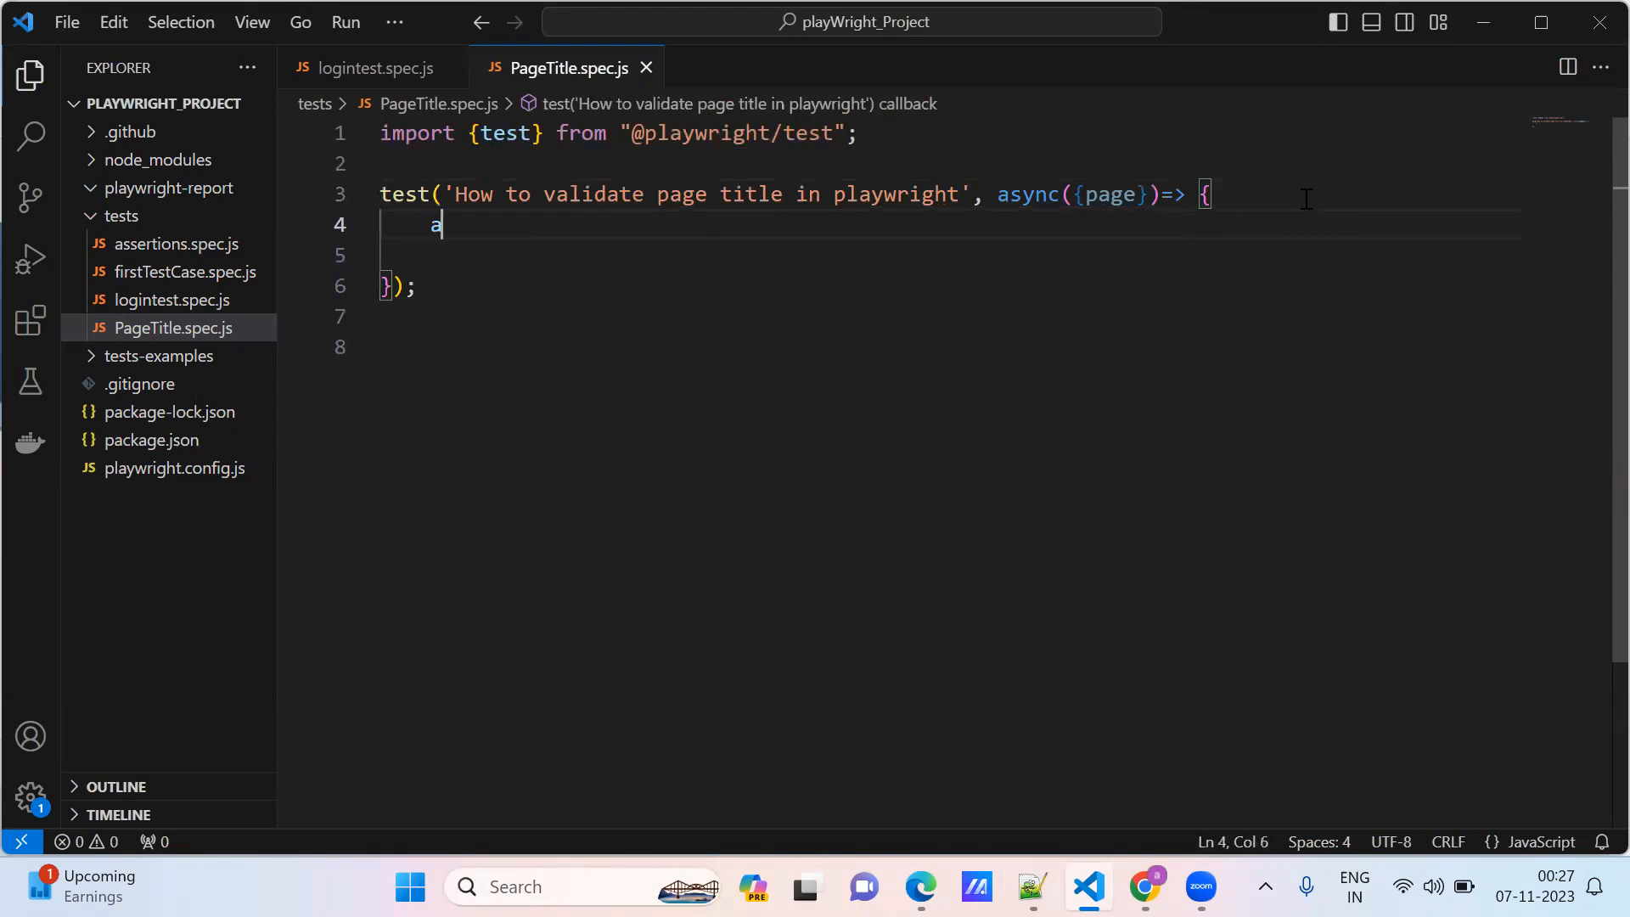
pyautogui.write('wait pa')
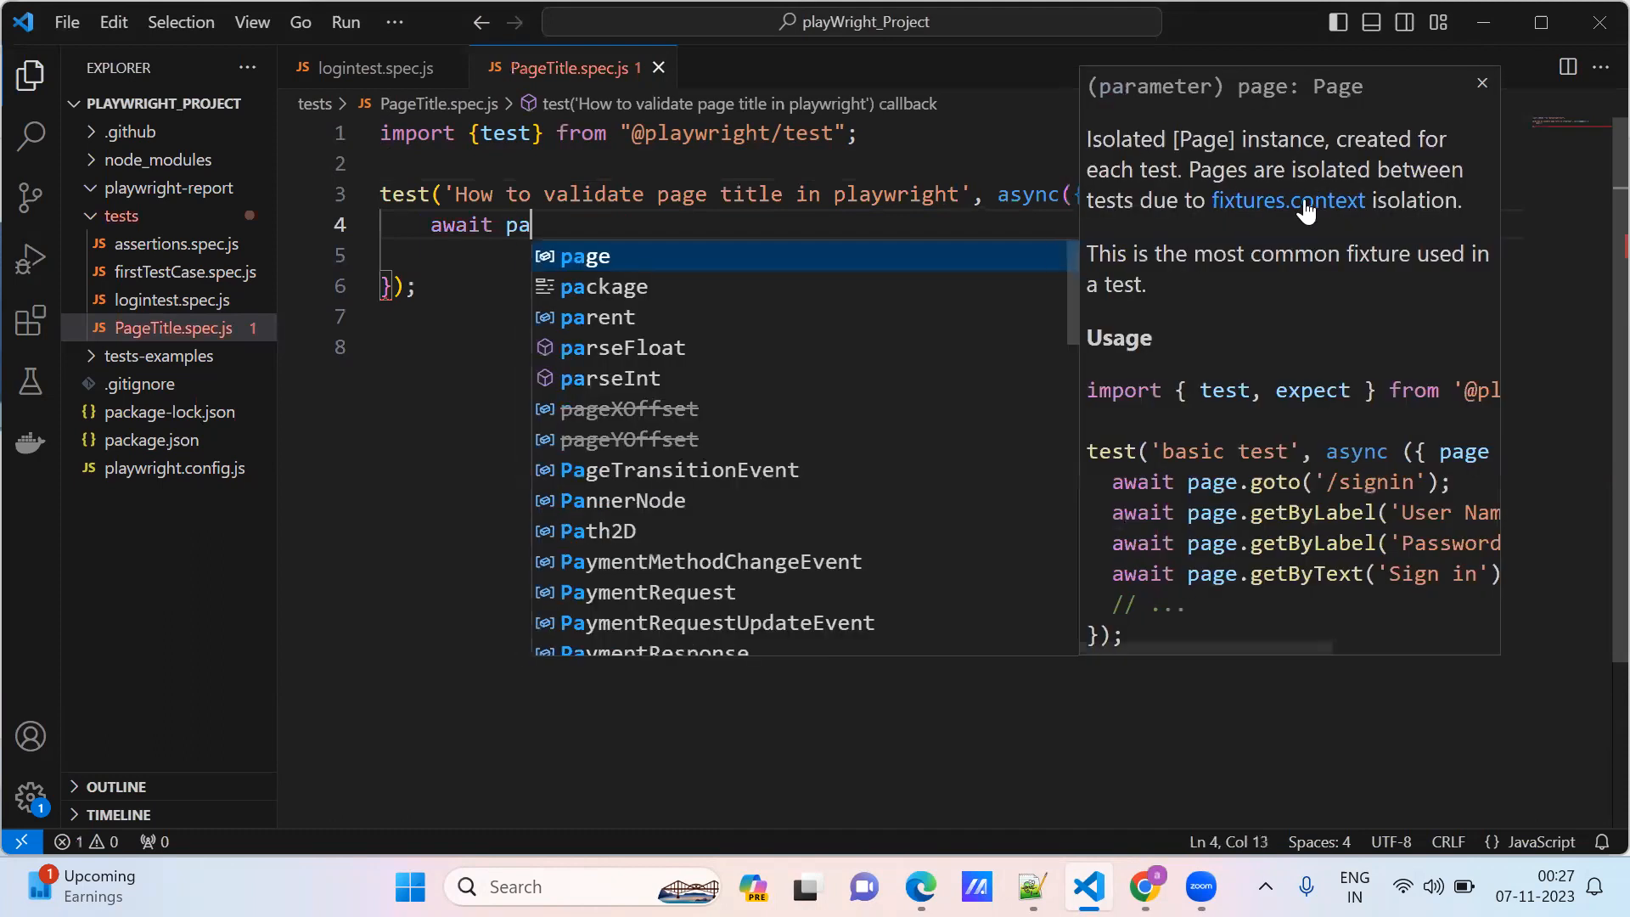
pyautogui.write('ge')
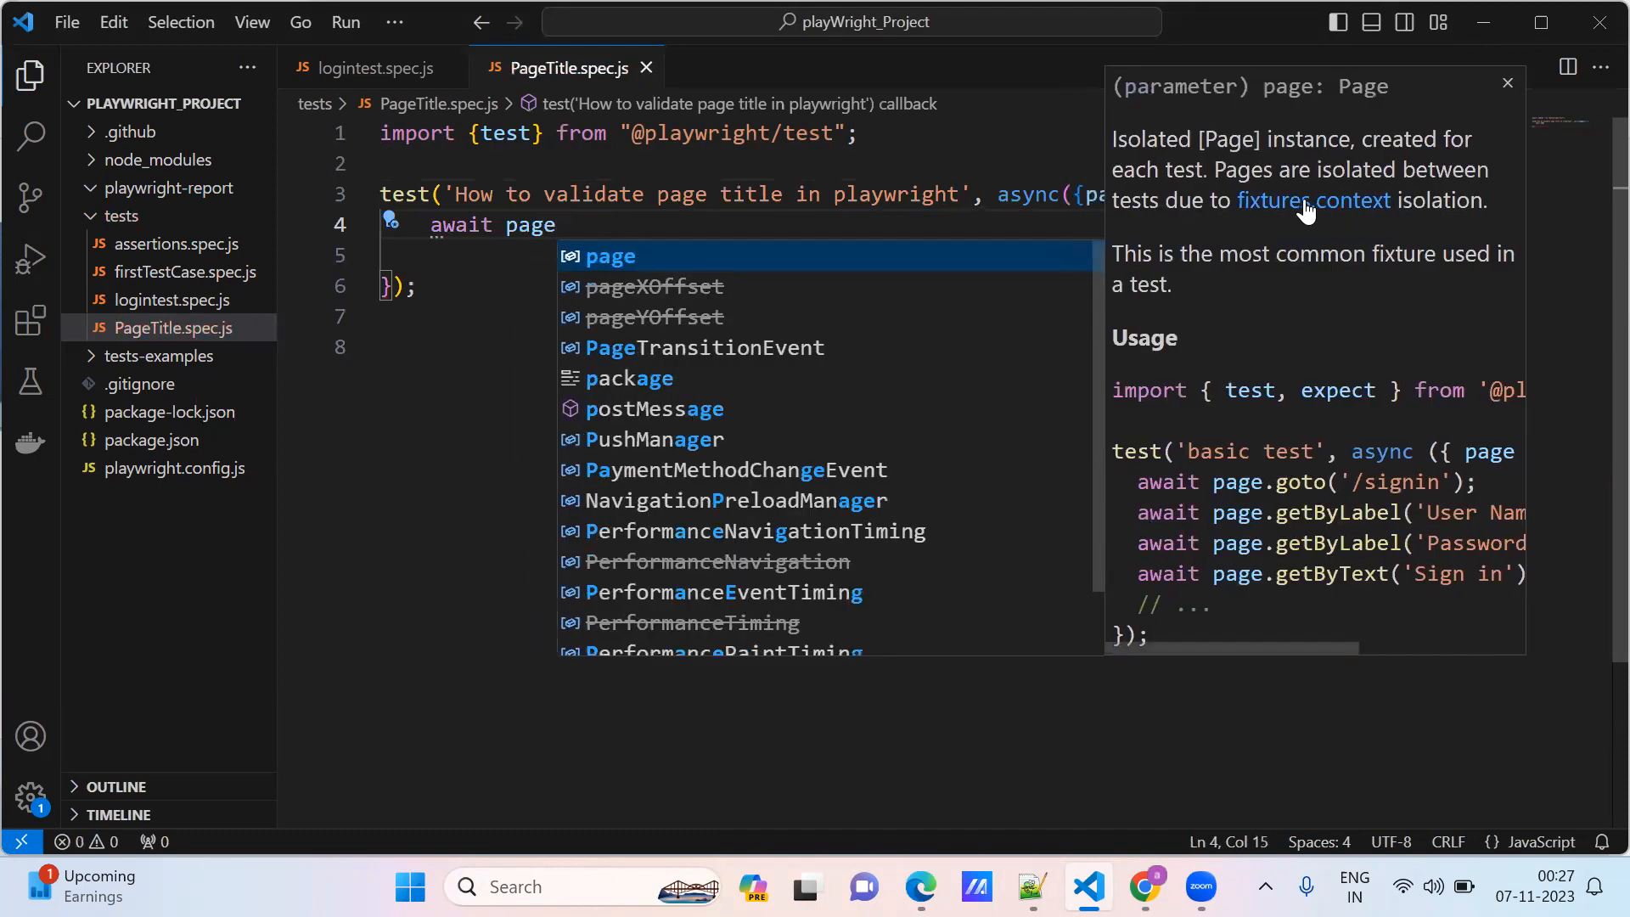
pyautogui.write('.')
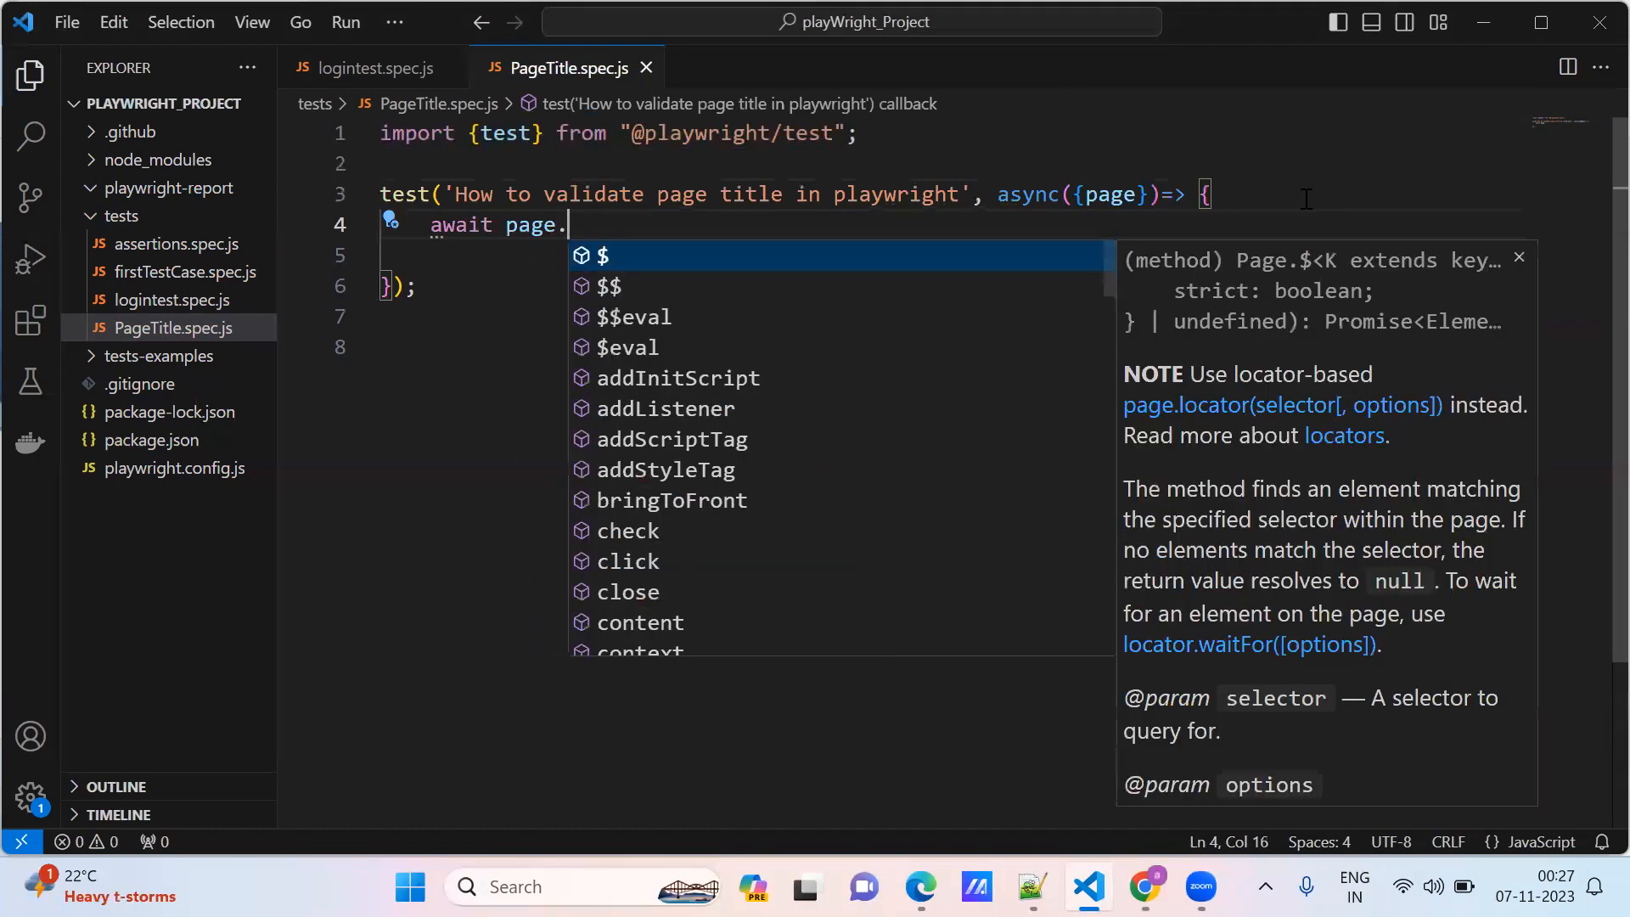
pyautogui.write('goto')
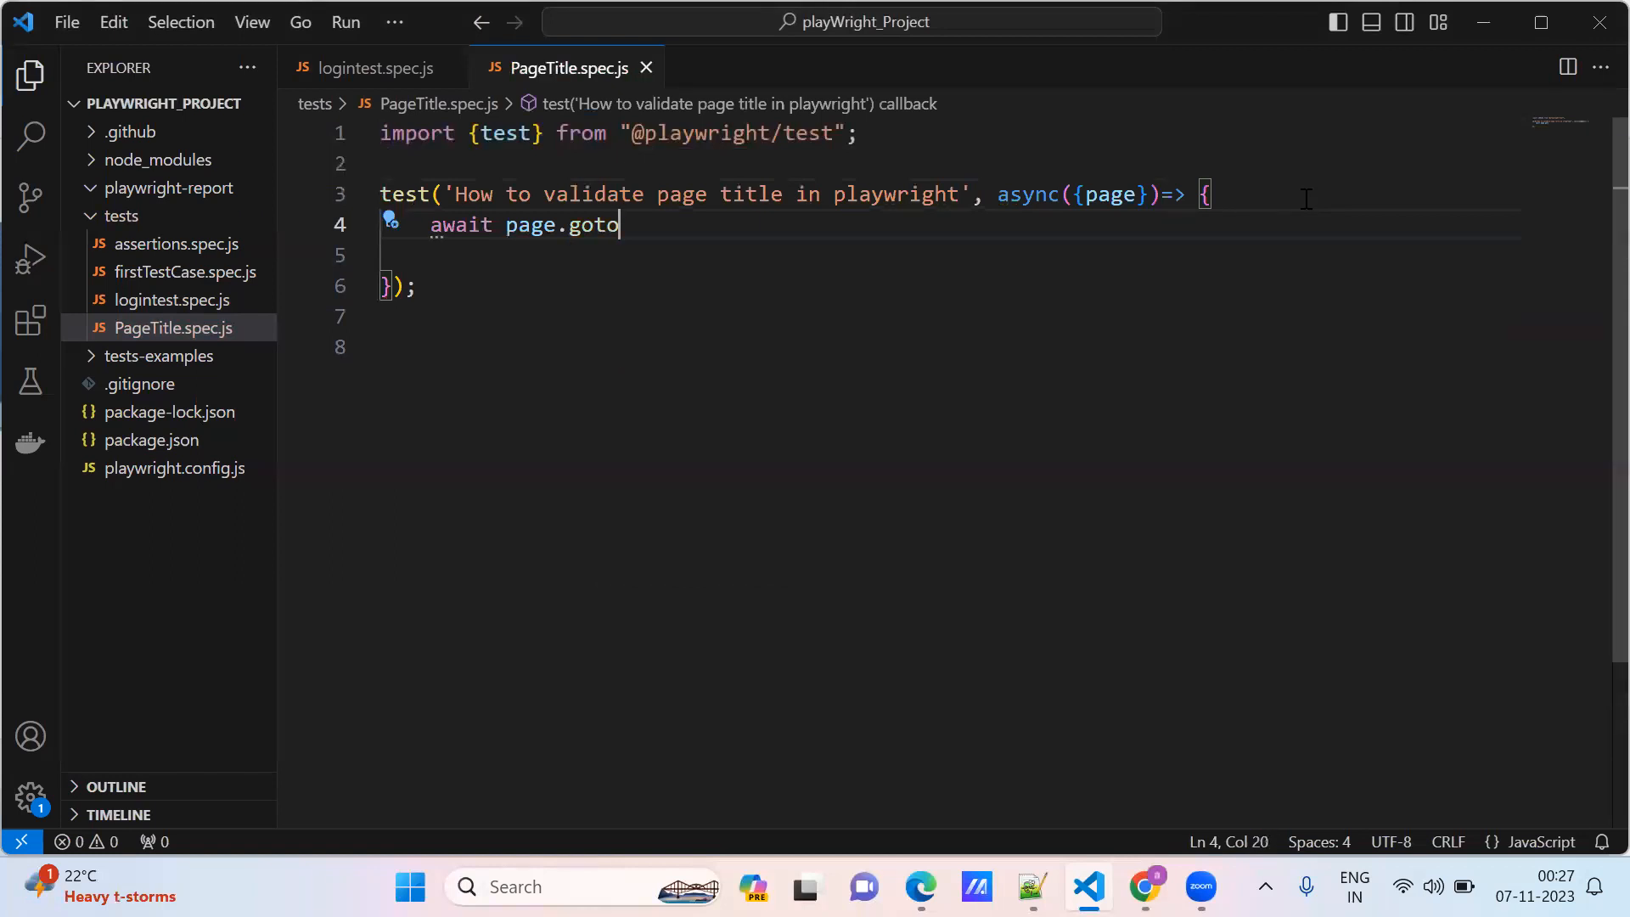
pyautogui.write('(')
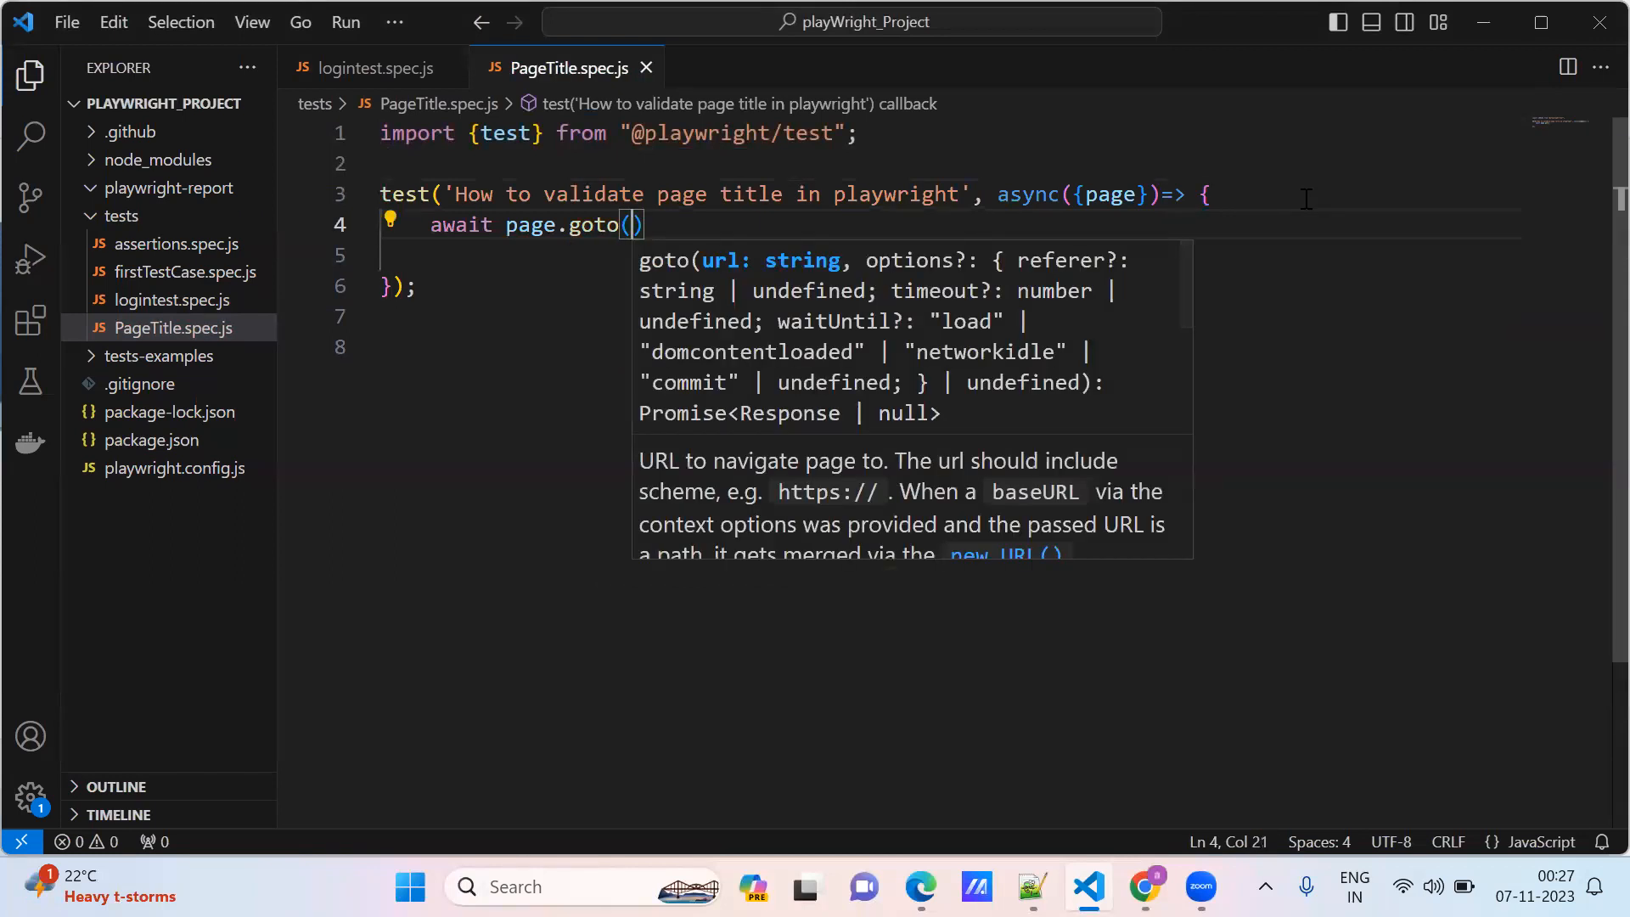
pyautogui.moveTo(1283, 798)
pyautogui.write("'")
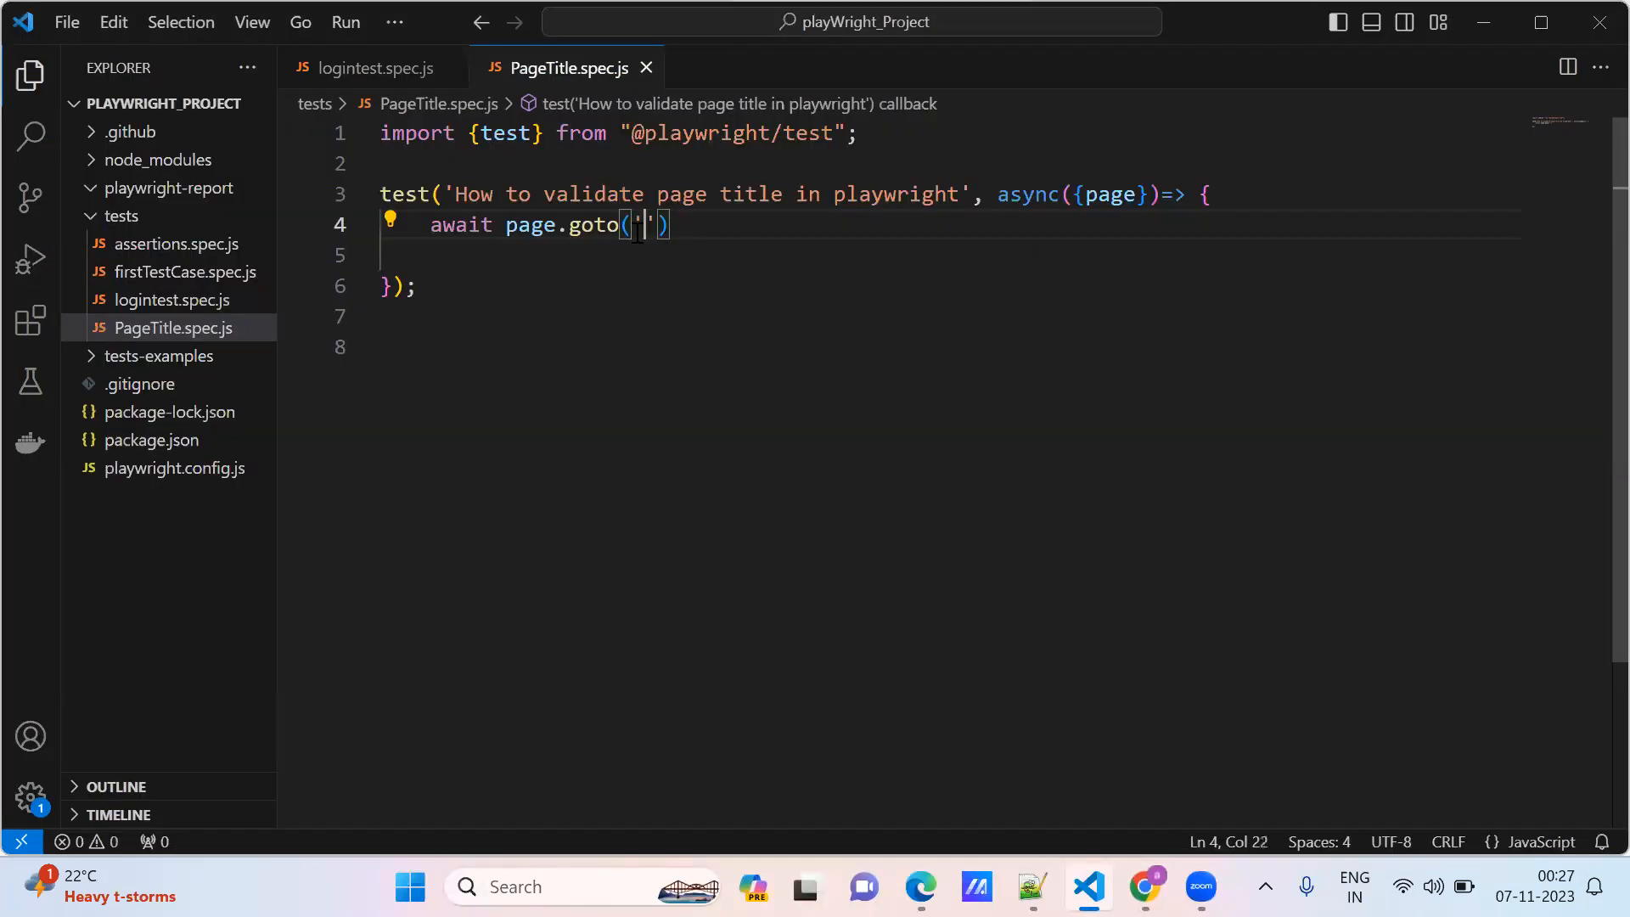
pyautogui.write('https://parabank.parasoft.com/parabank/initializeDB.htm')
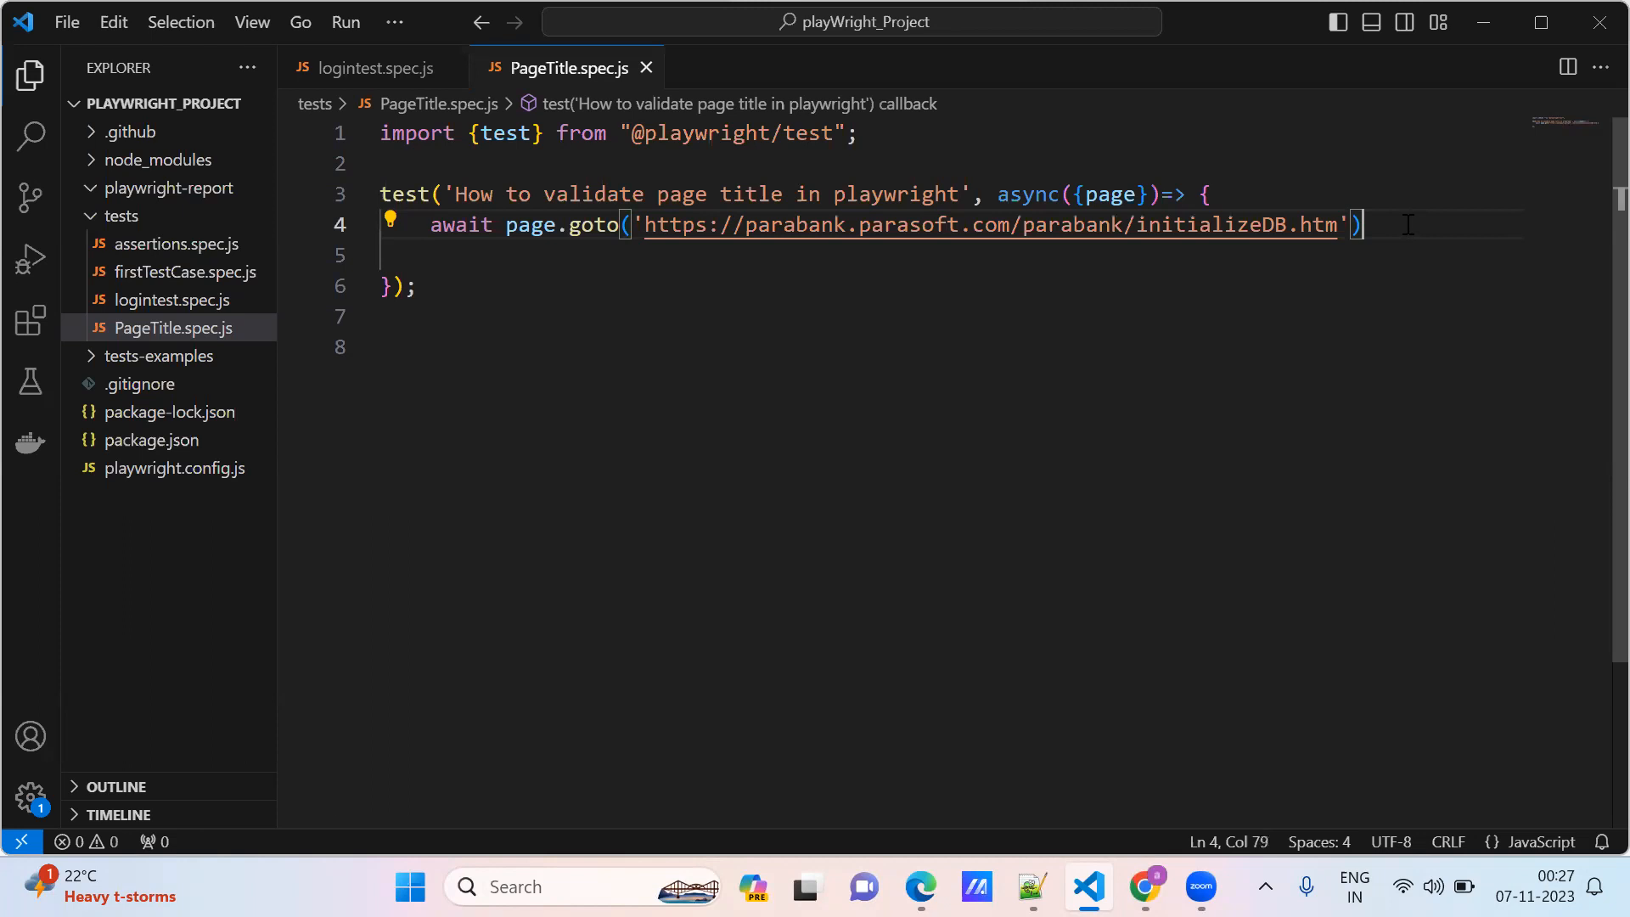
pyautogui.write('await')
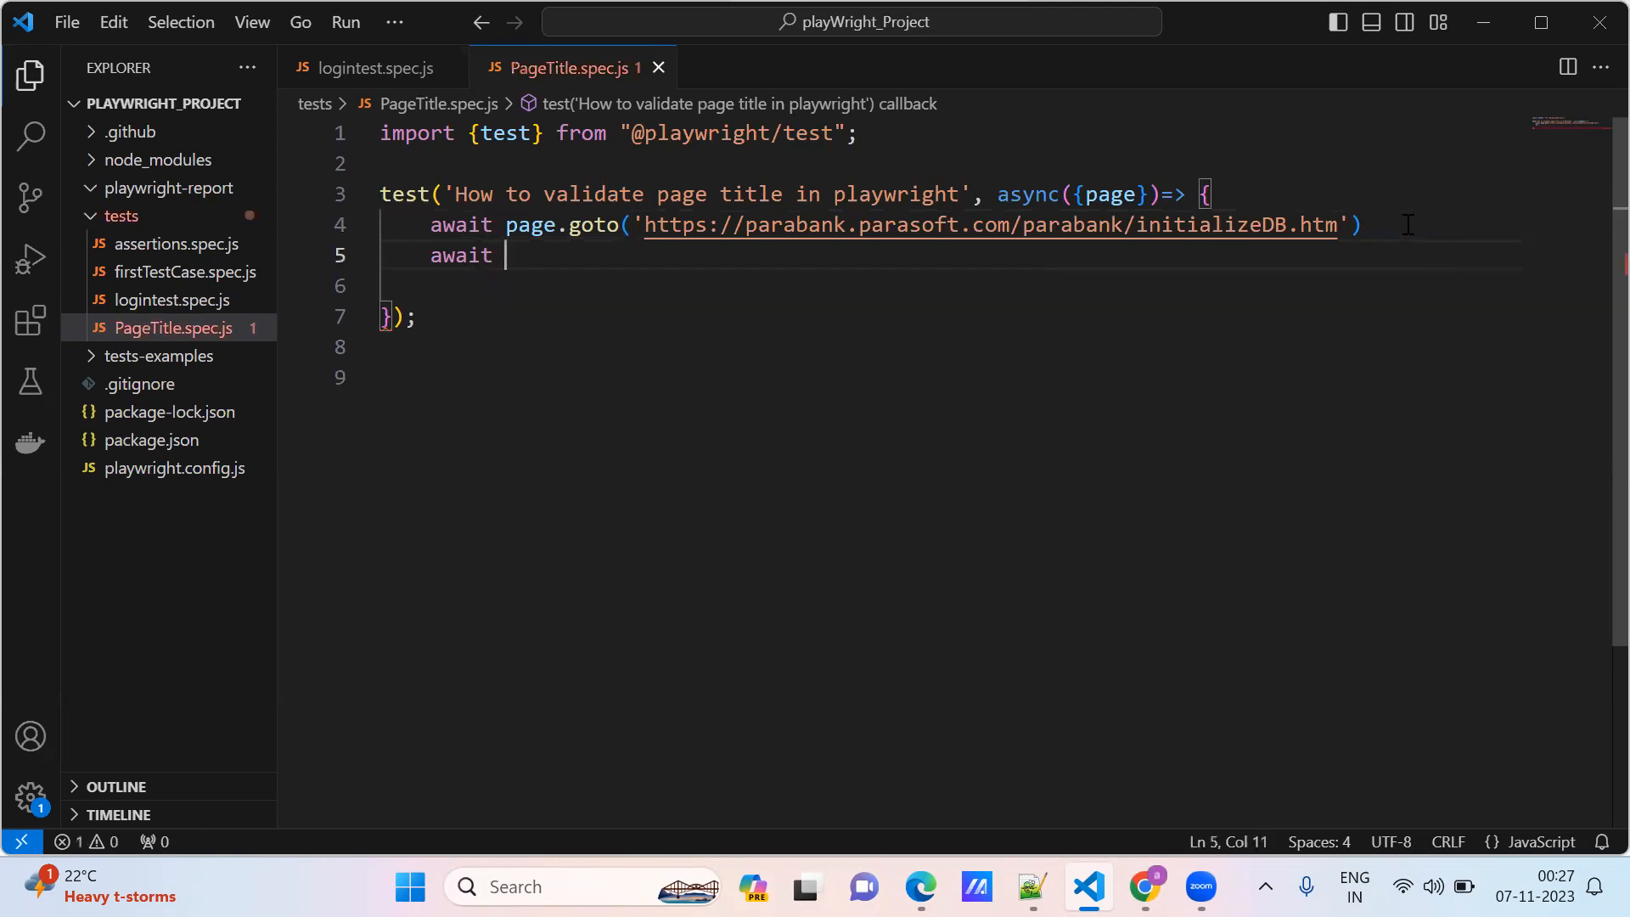
# Step: Add await expect(page).toHaveTitle( with expect auto-imported, and check the page title in Chrome
pyautogui.write('expect(page')
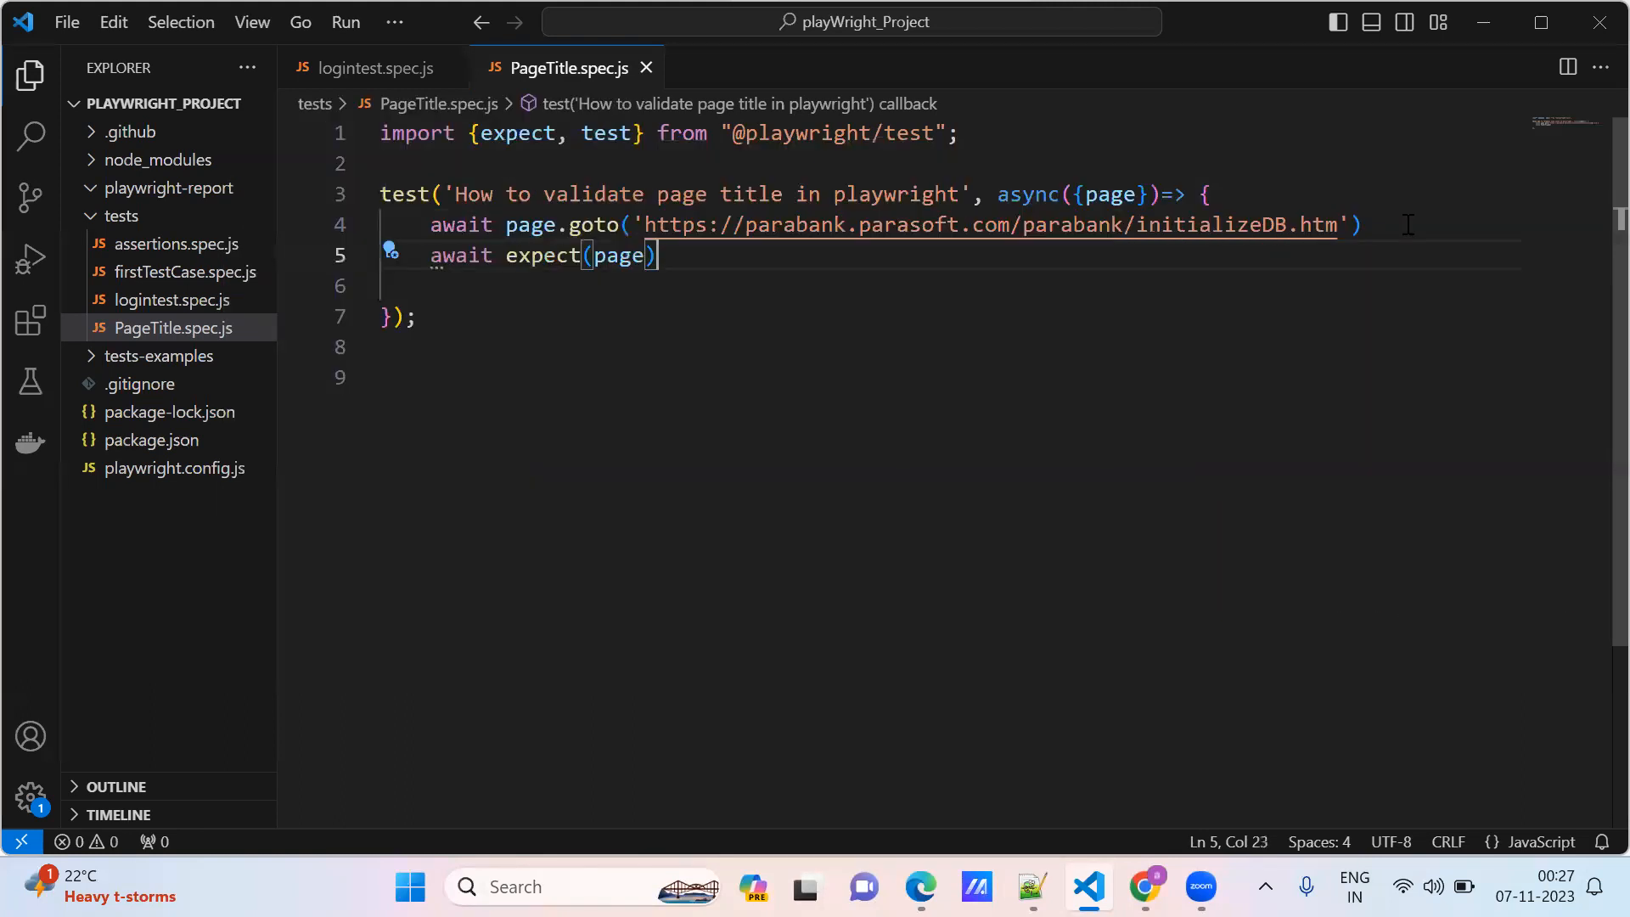
pyautogui.write('.')
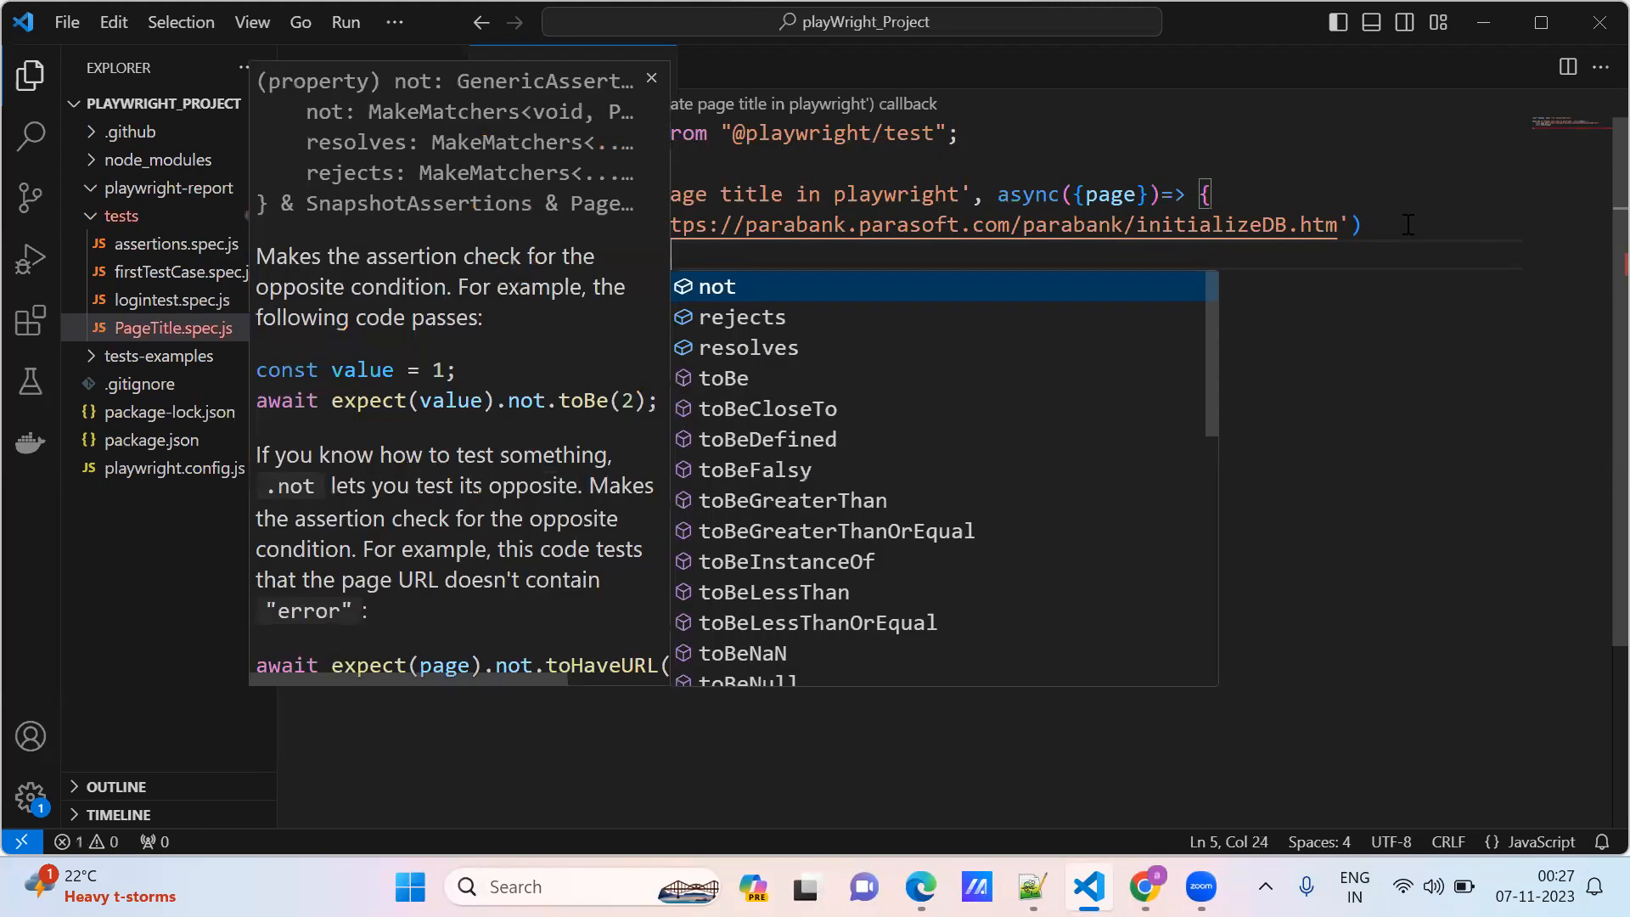
pyautogui.write('to')
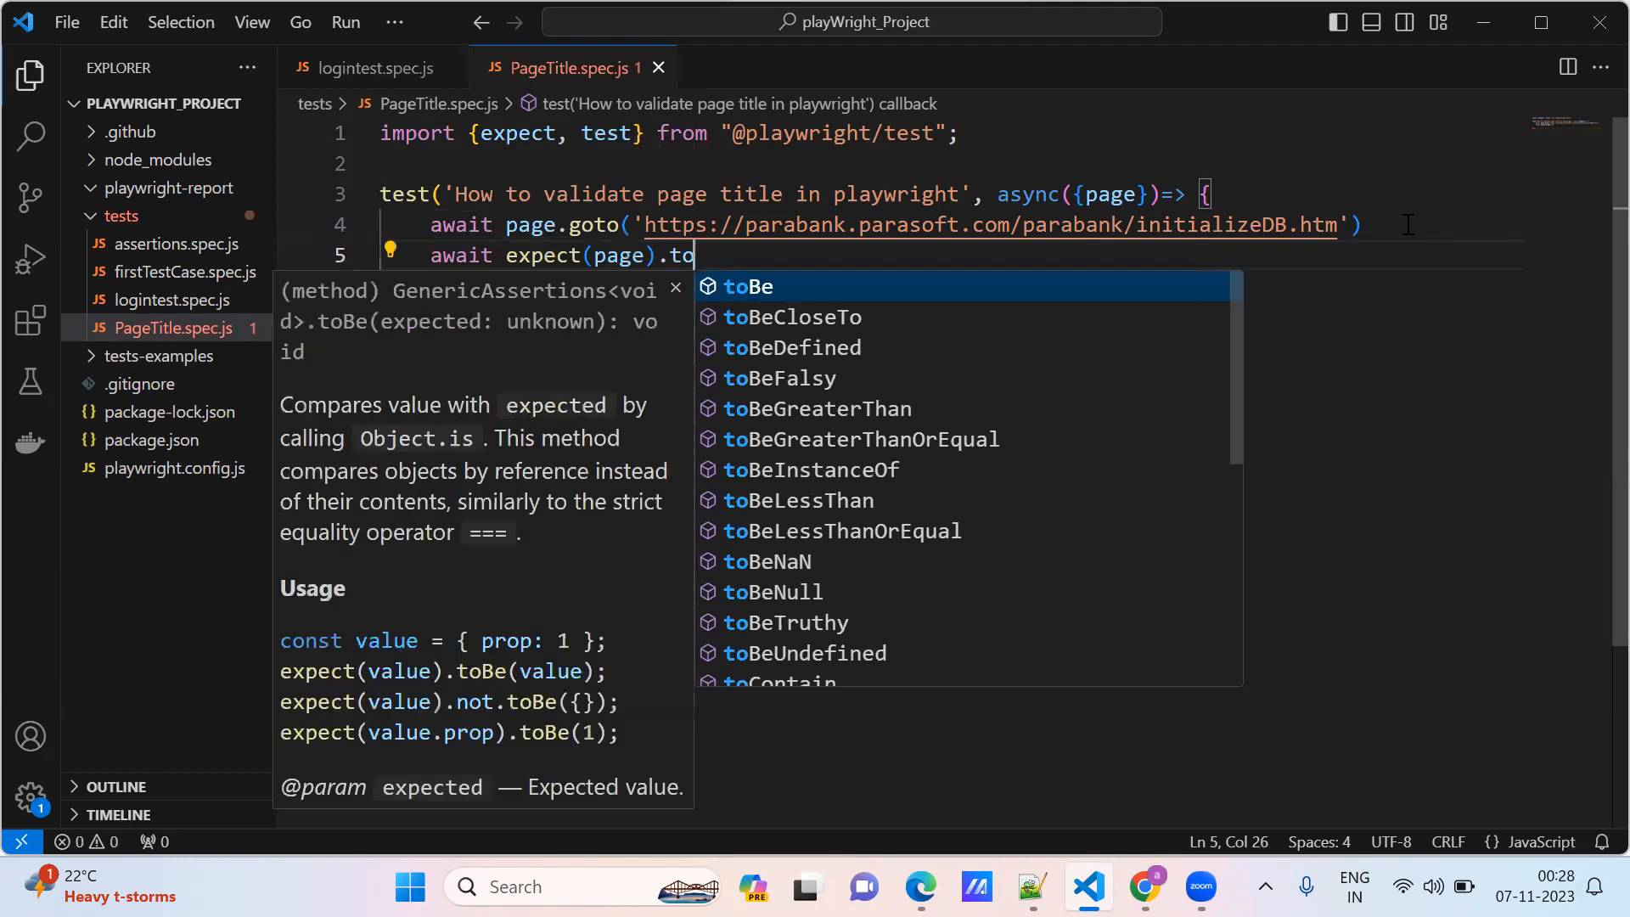
pyautogui.write('HaveTitle')
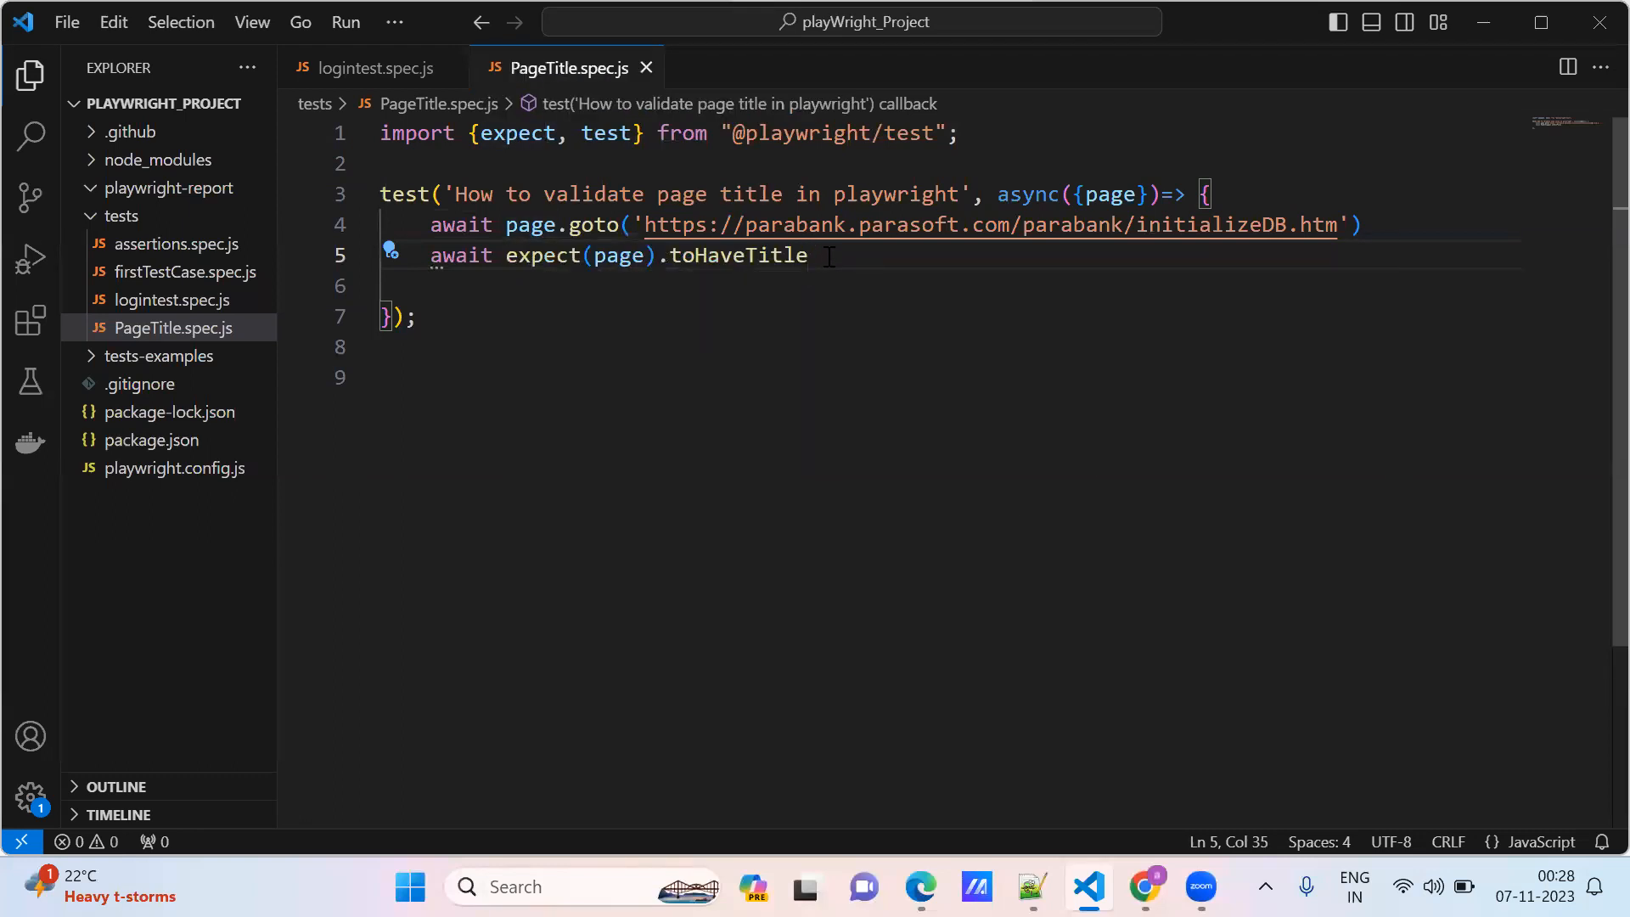
pyautogui.write('(')
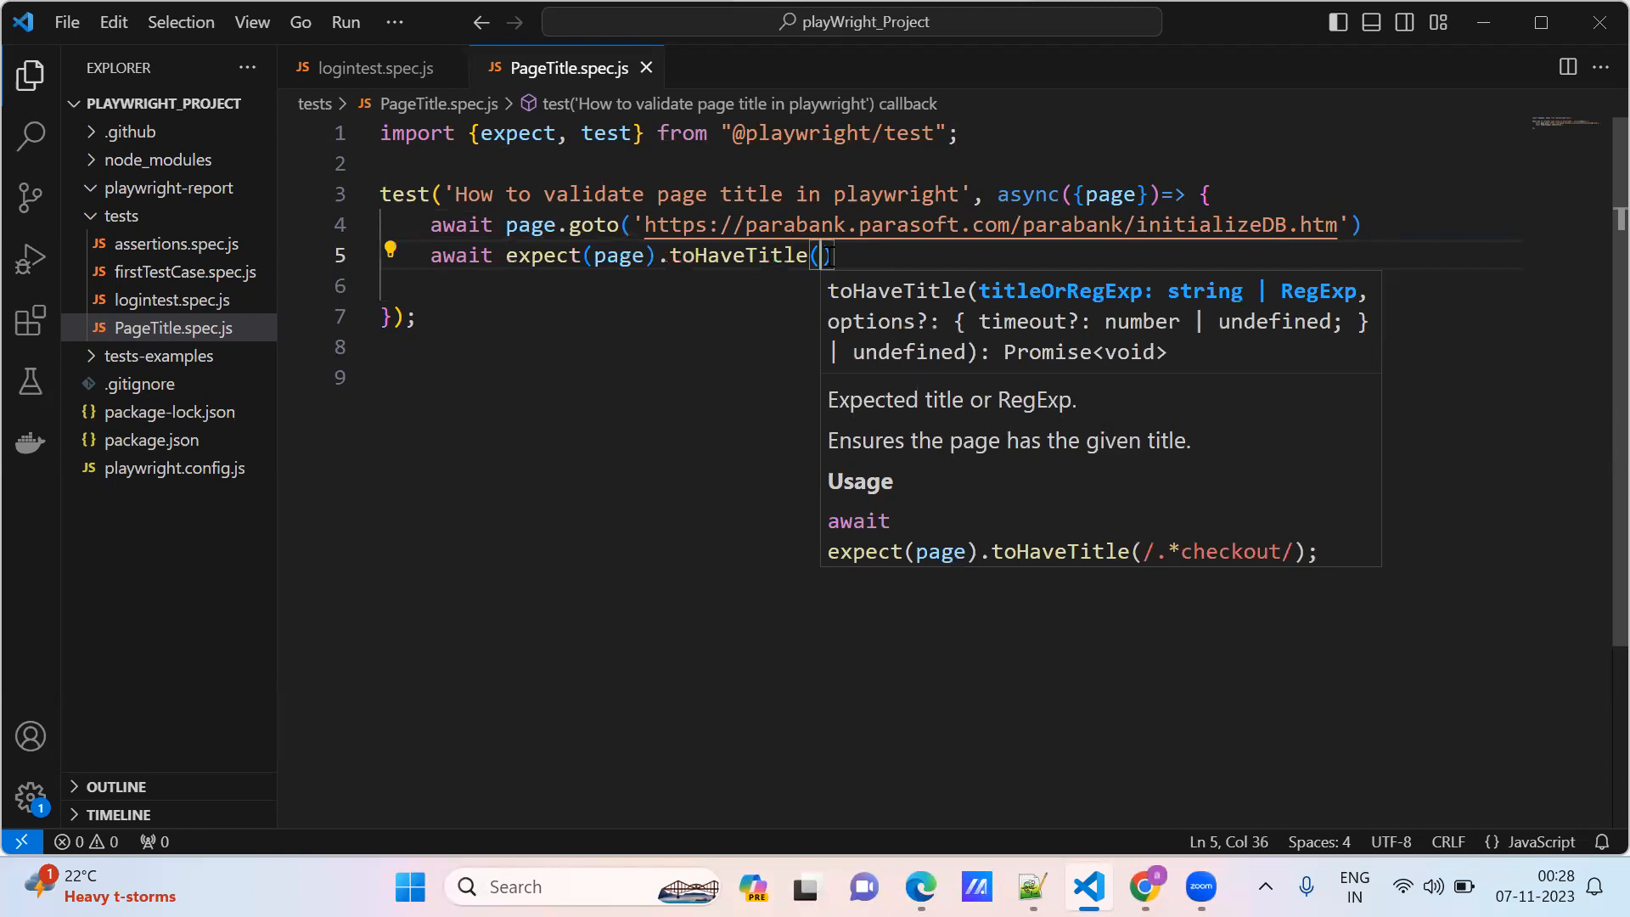
pyautogui.moveTo(1185, 847)
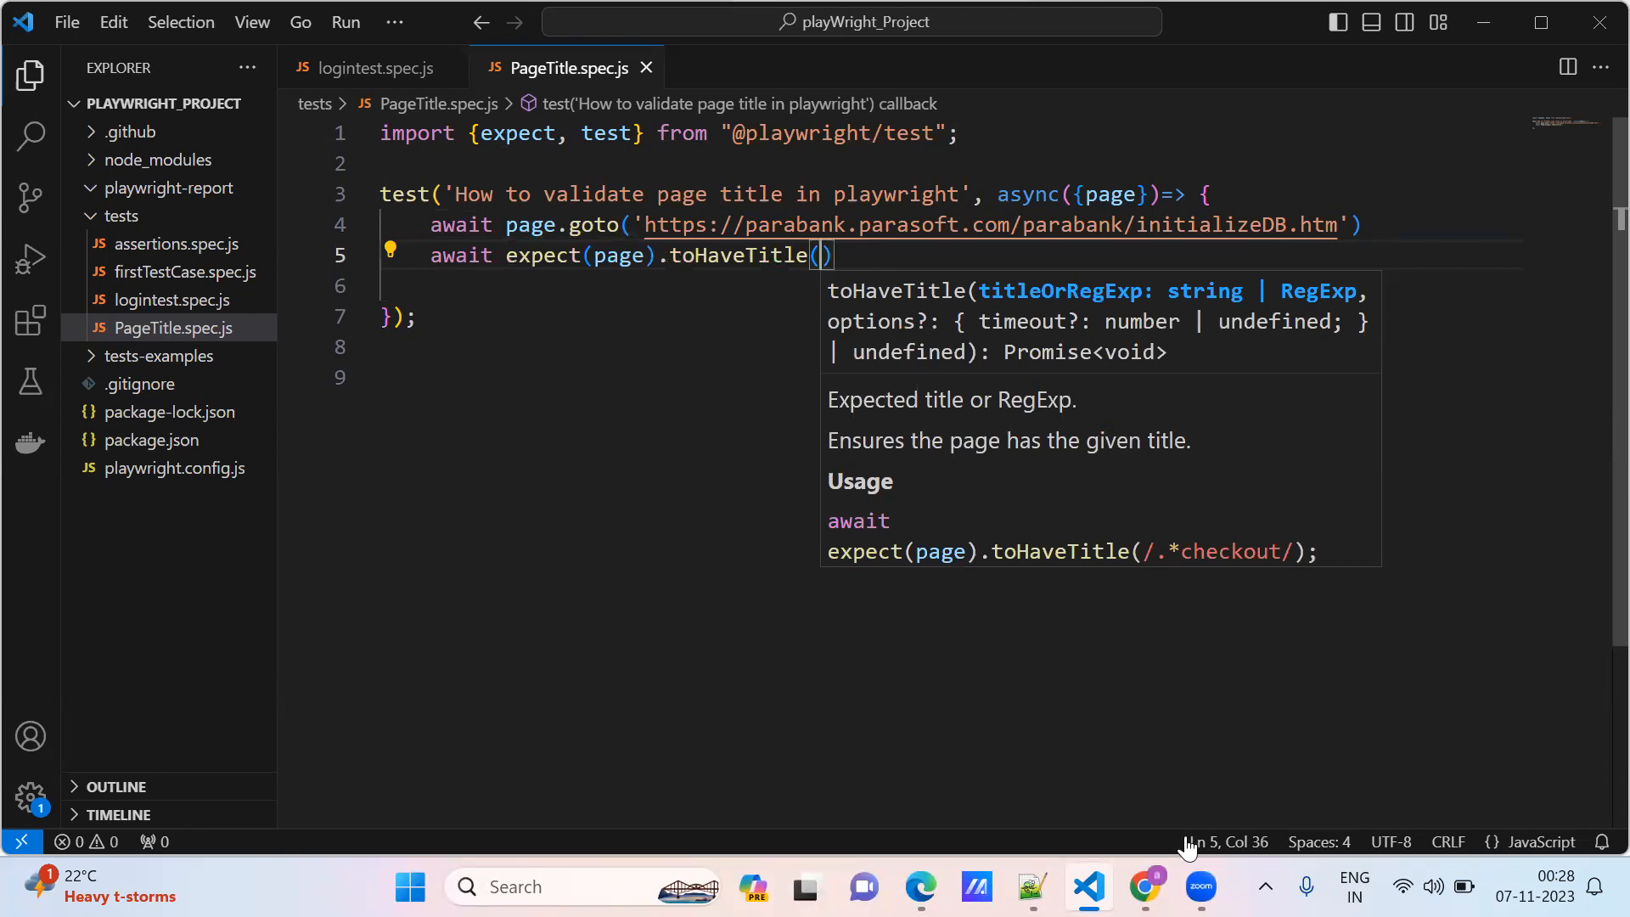
pyautogui.click(1142, 886)
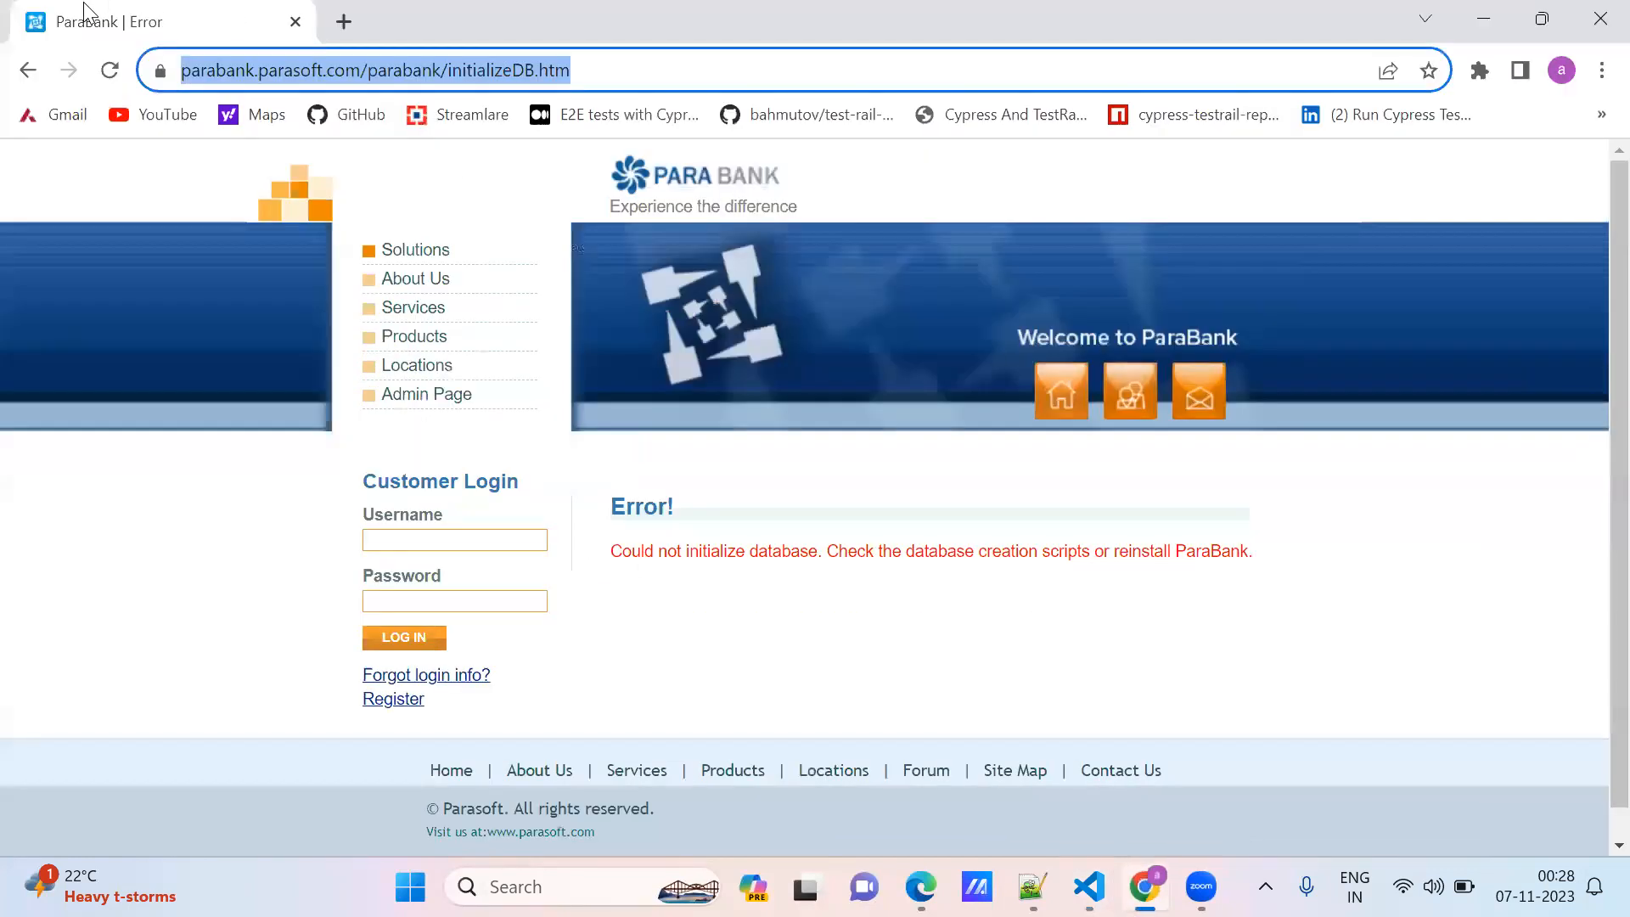
pyautogui.moveTo(103, 20)
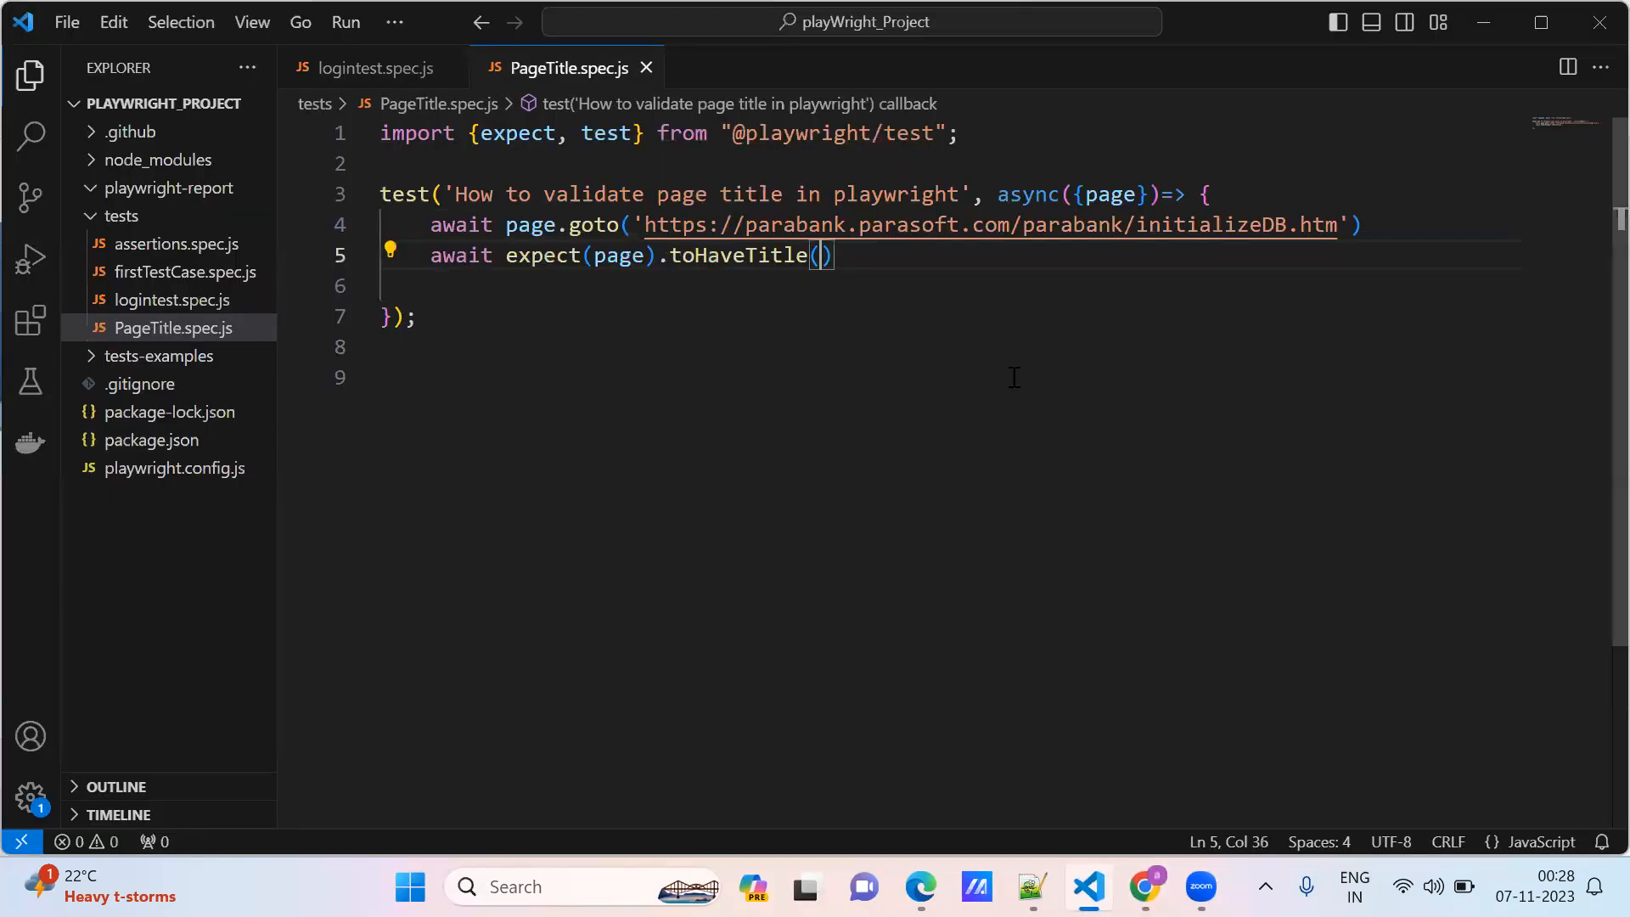
# Step: Complete the assertion as toHaveTitle('ParaBank | Error'); on line 5
pyautogui.write("'Par'")
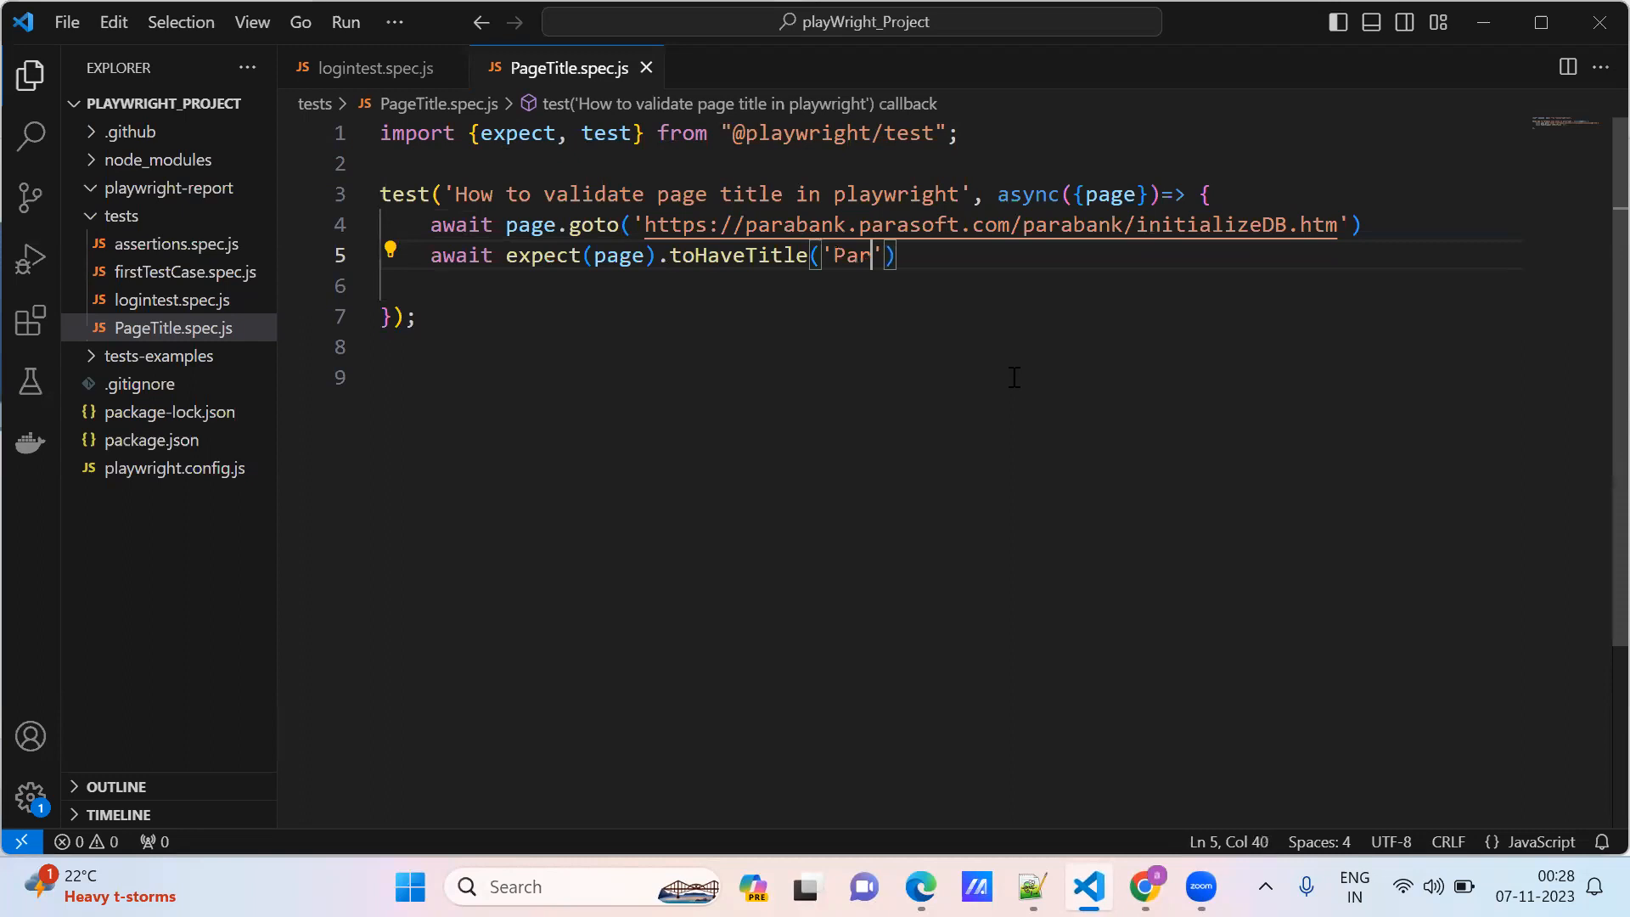
pyautogui.write('aBank')
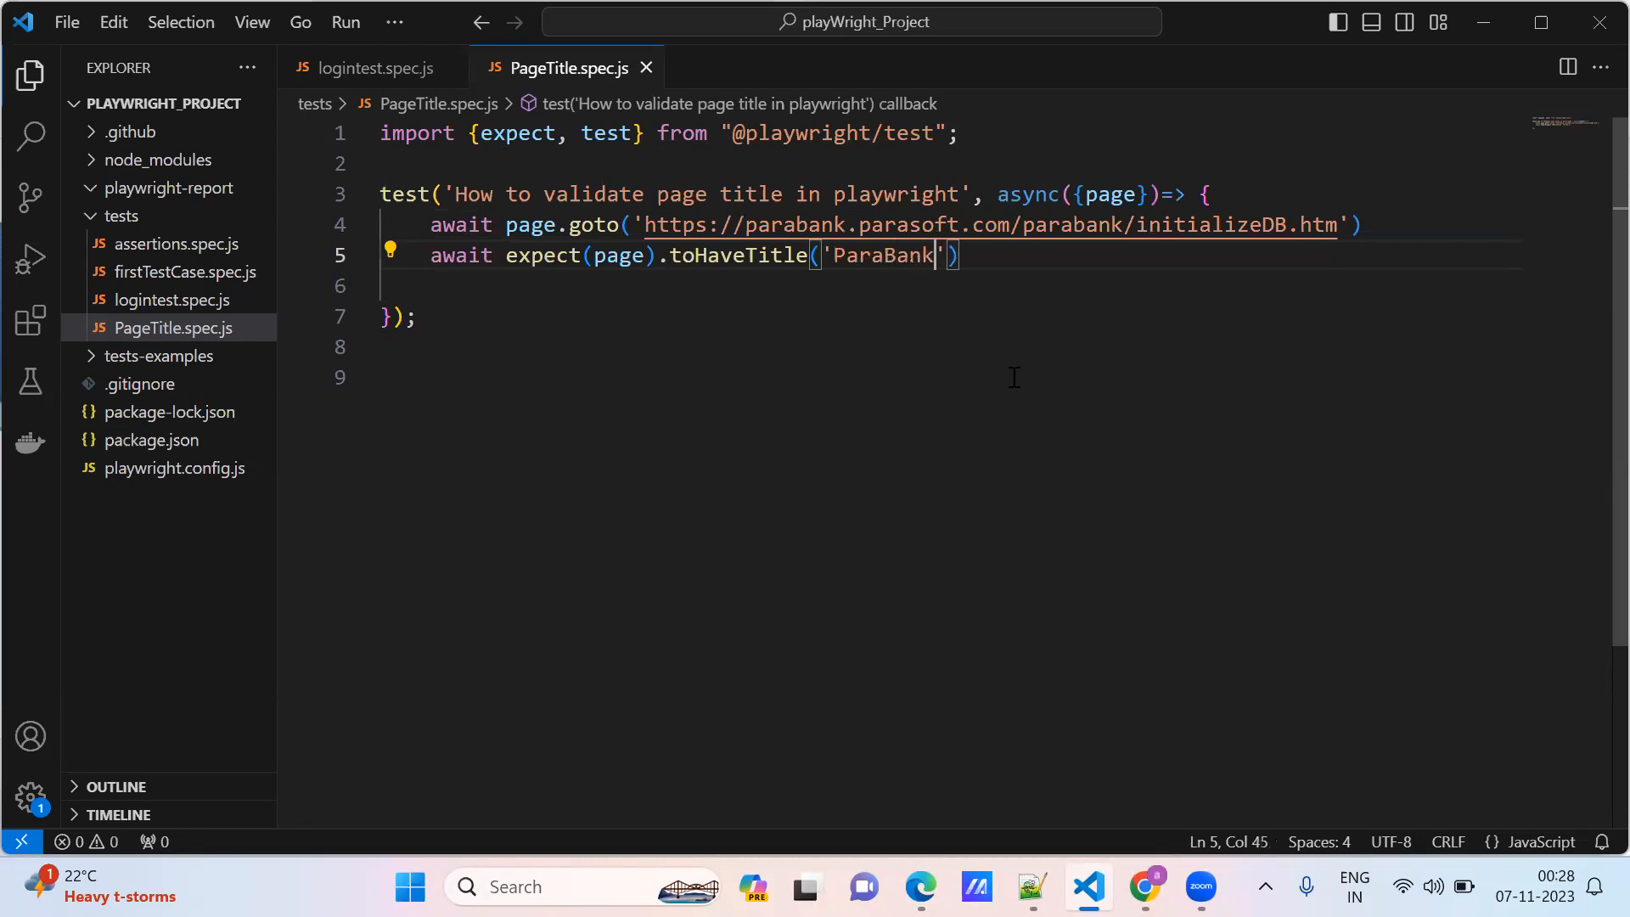
pyautogui.write('"  "')
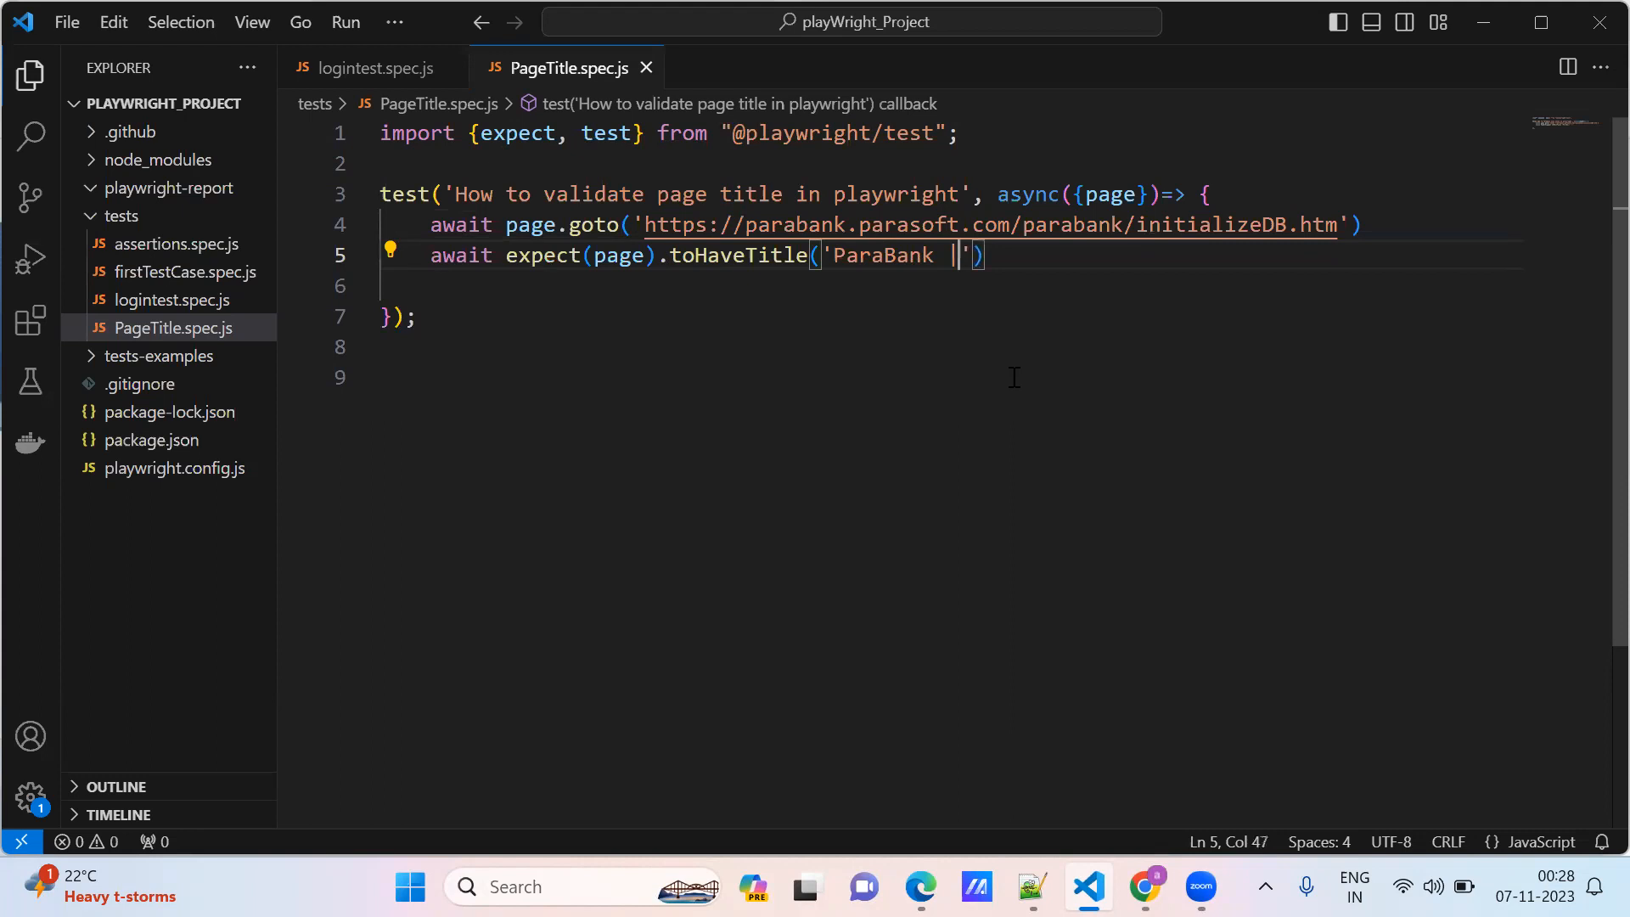
pyautogui.write('Error')
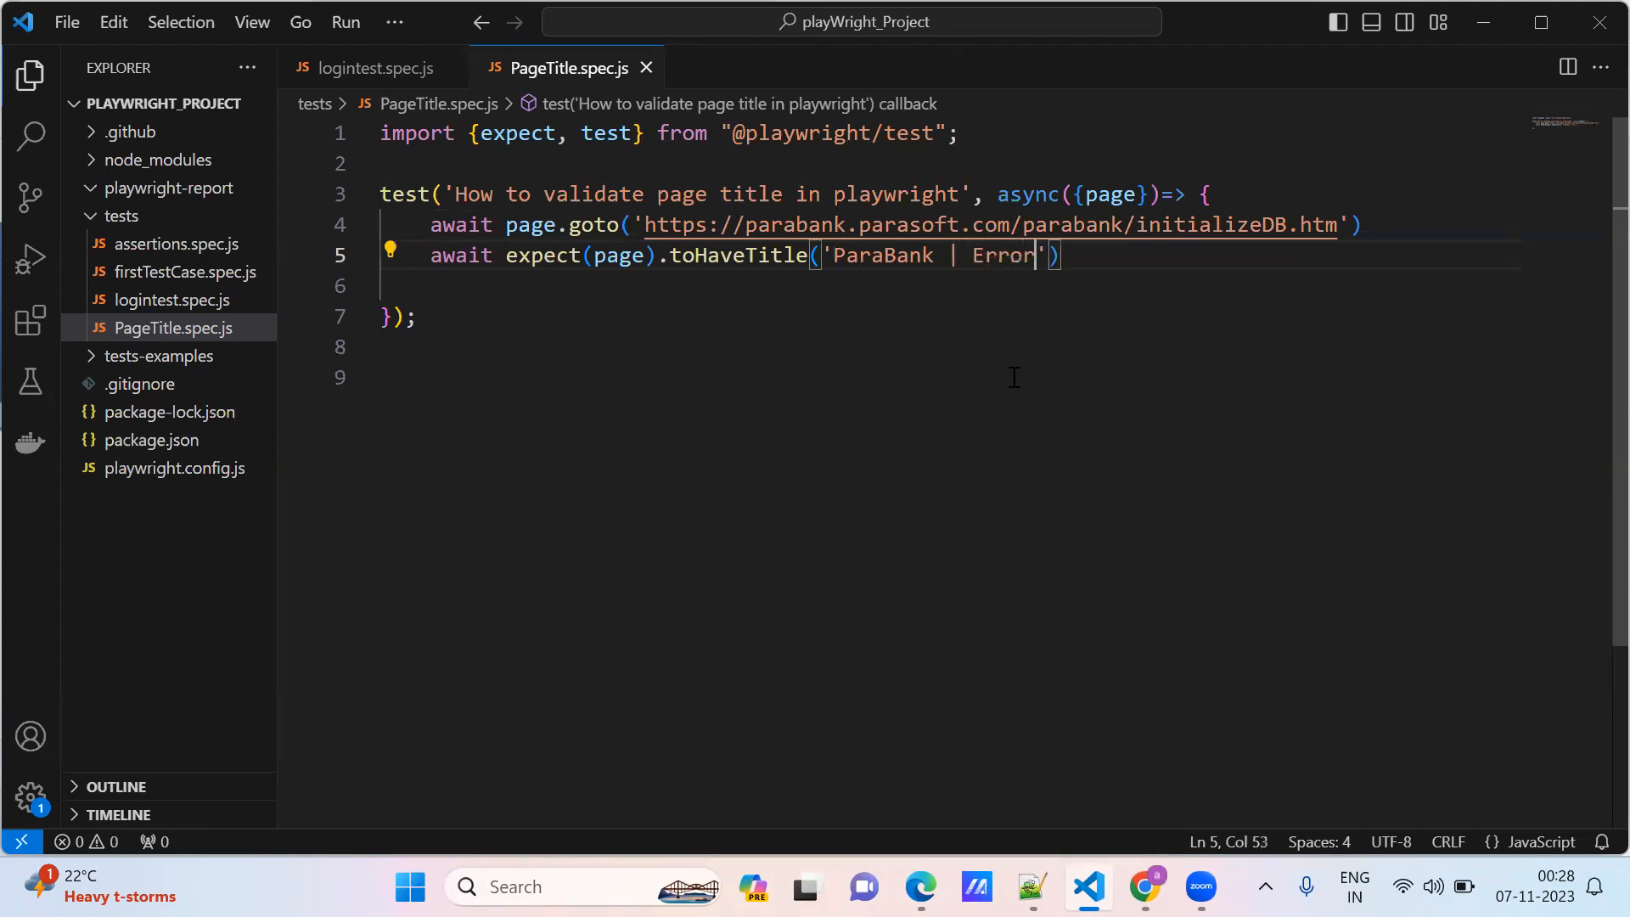
pyautogui.write(');')
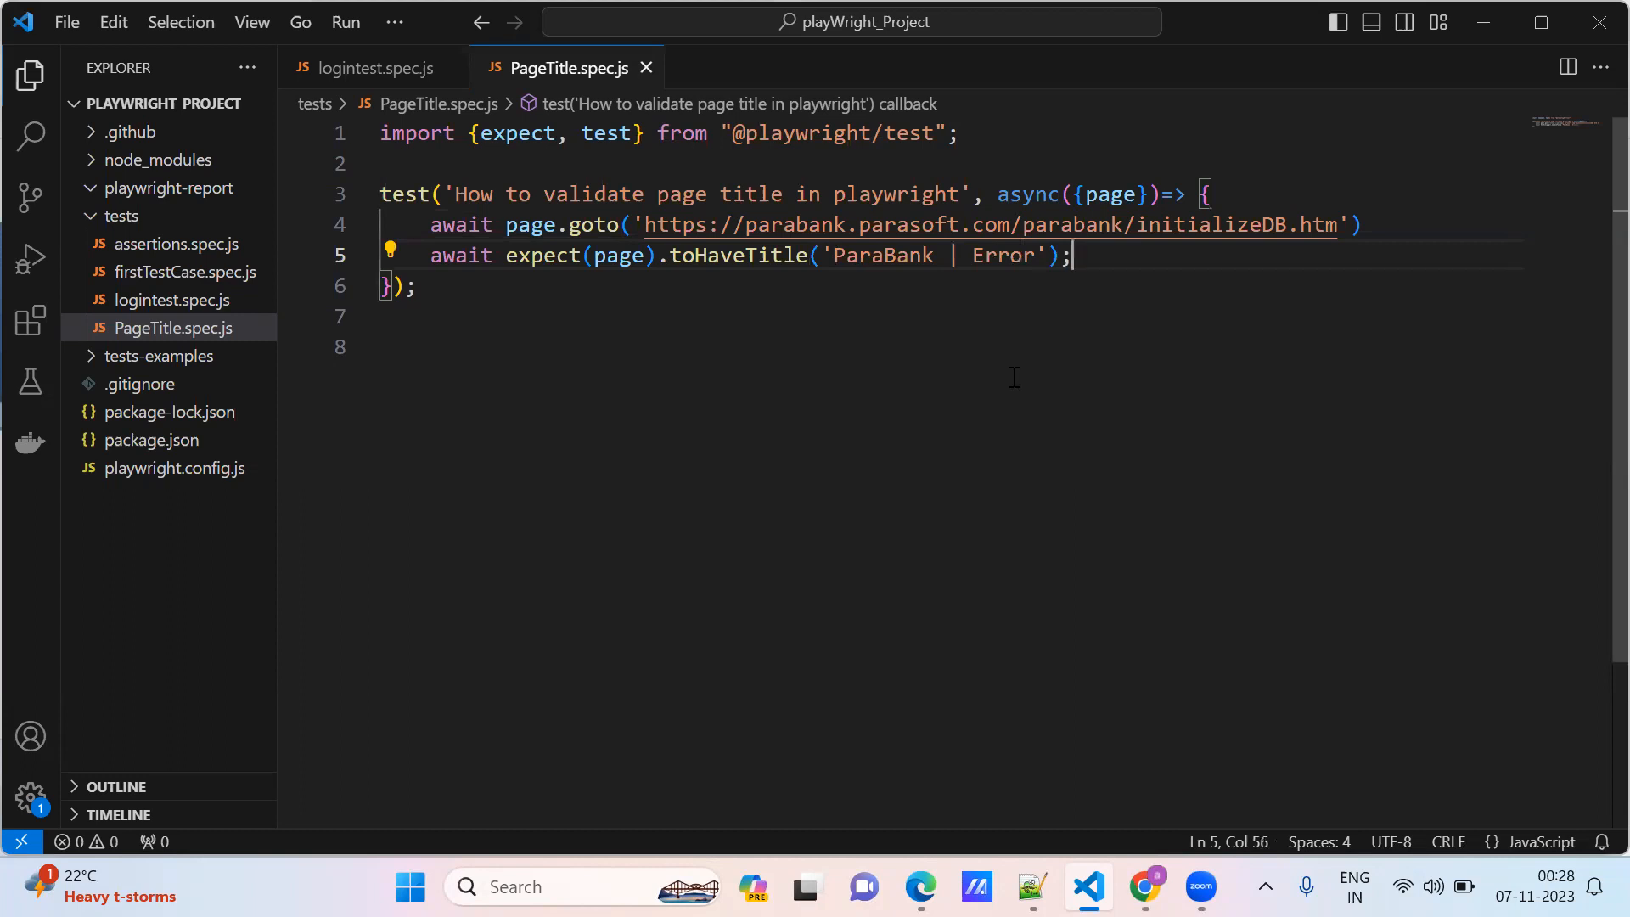
pyautogui.click(394, 22)
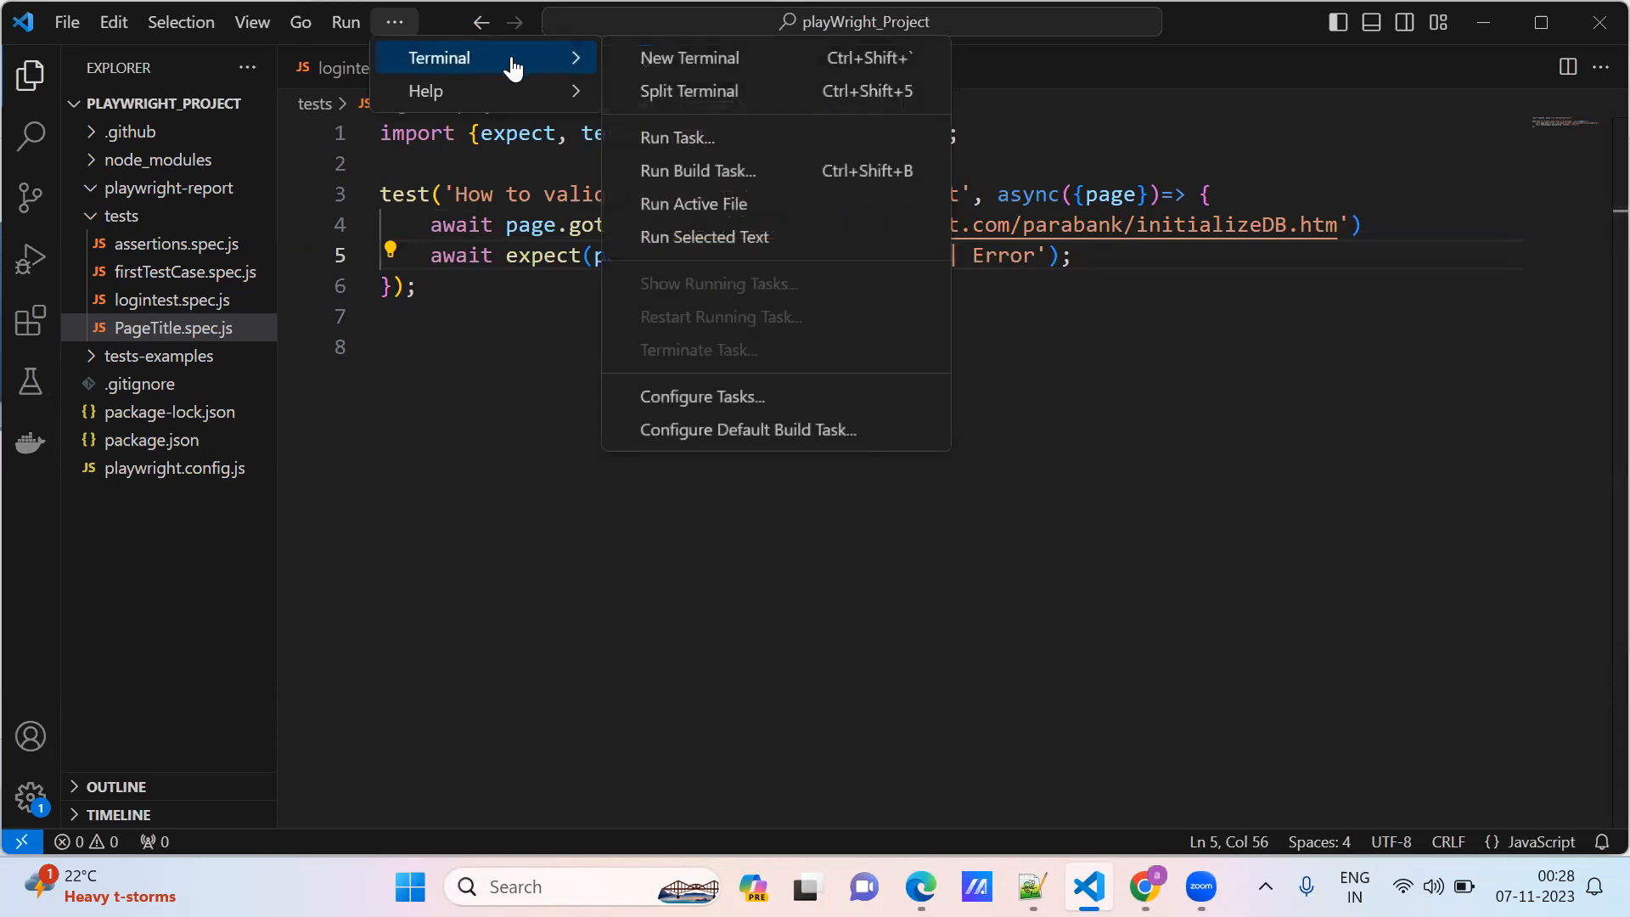
# Step: In a new terminal, run npx playwright test tests\PageTitle.spec.js --project=chromium --headed
pyautogui.click(691, 57)
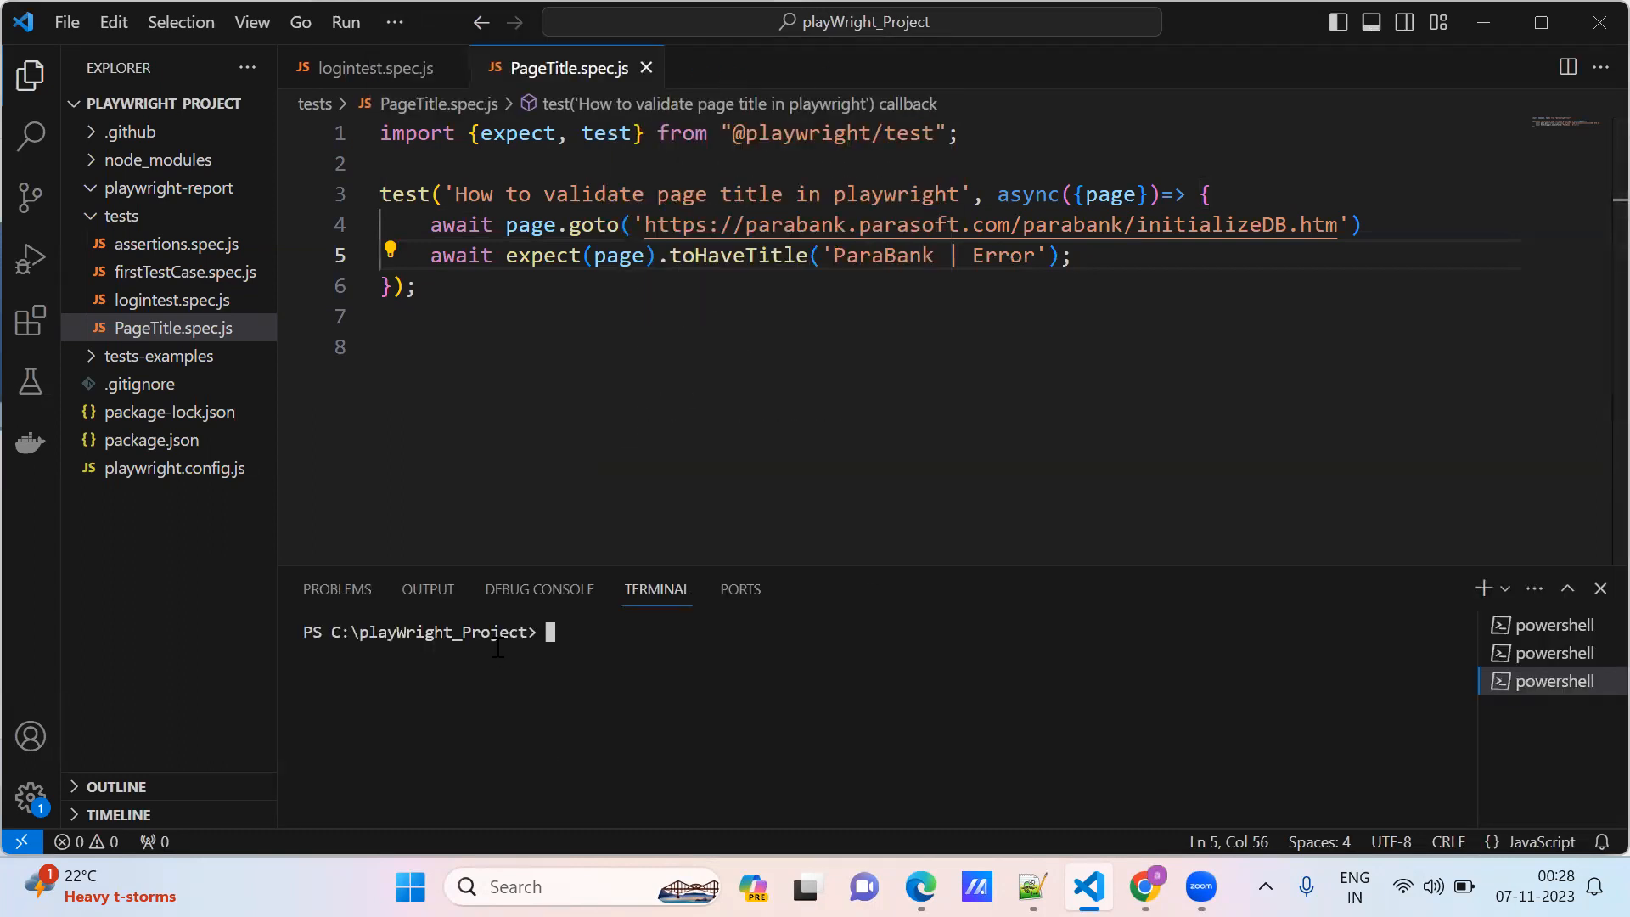
pyautogui.write('npx')
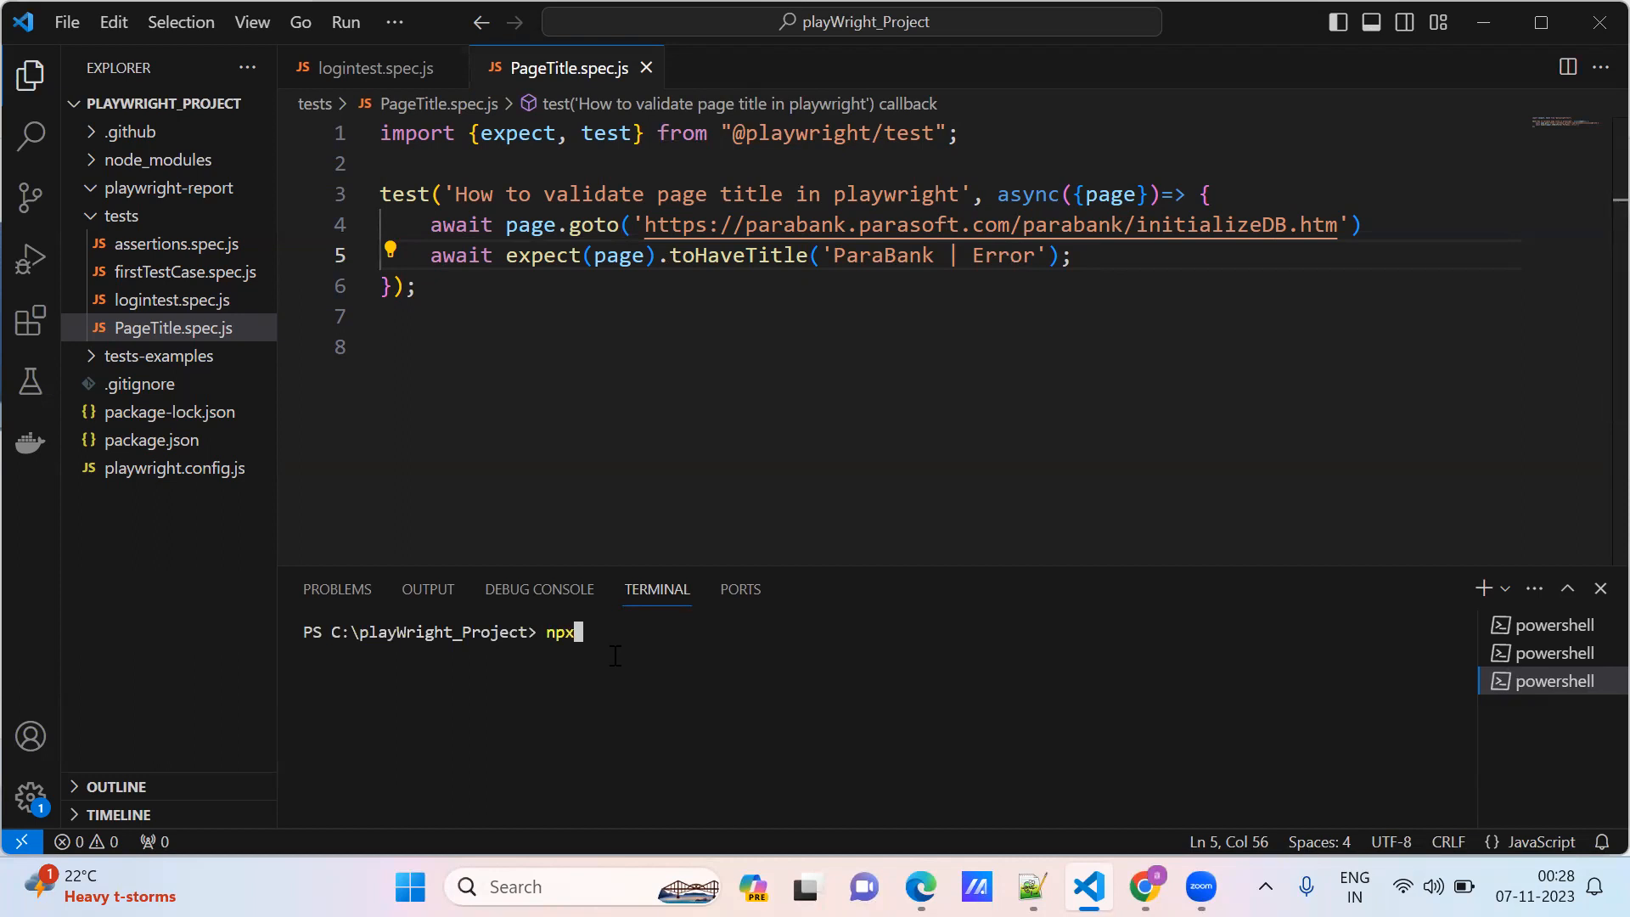
pyautogui.write('play')
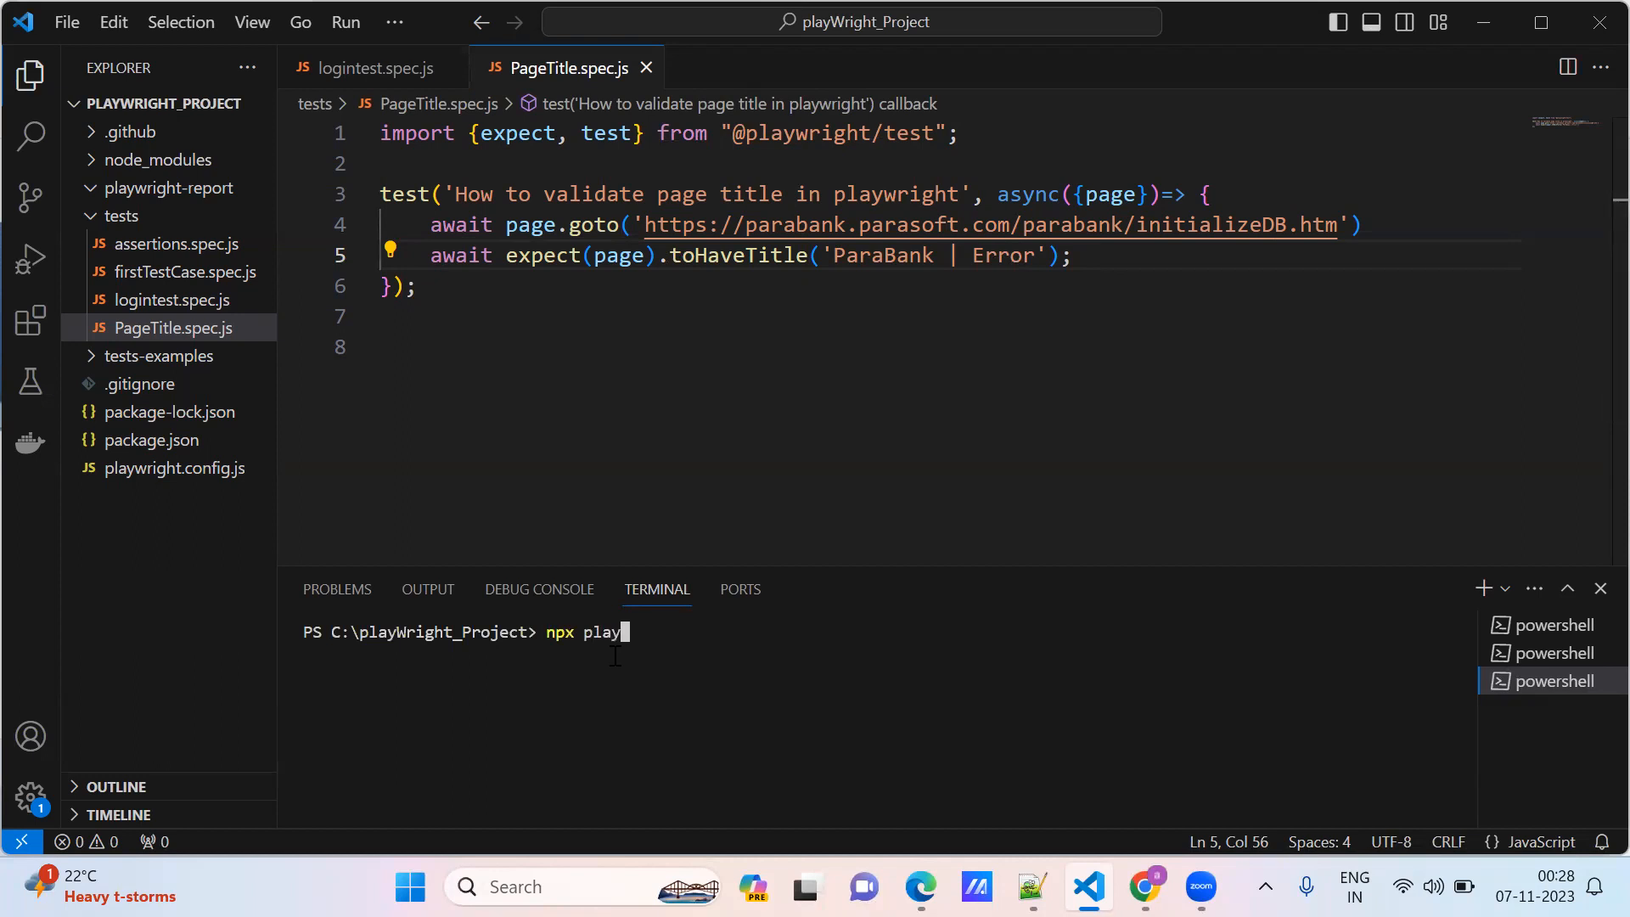
pyautogui.write('wright test')
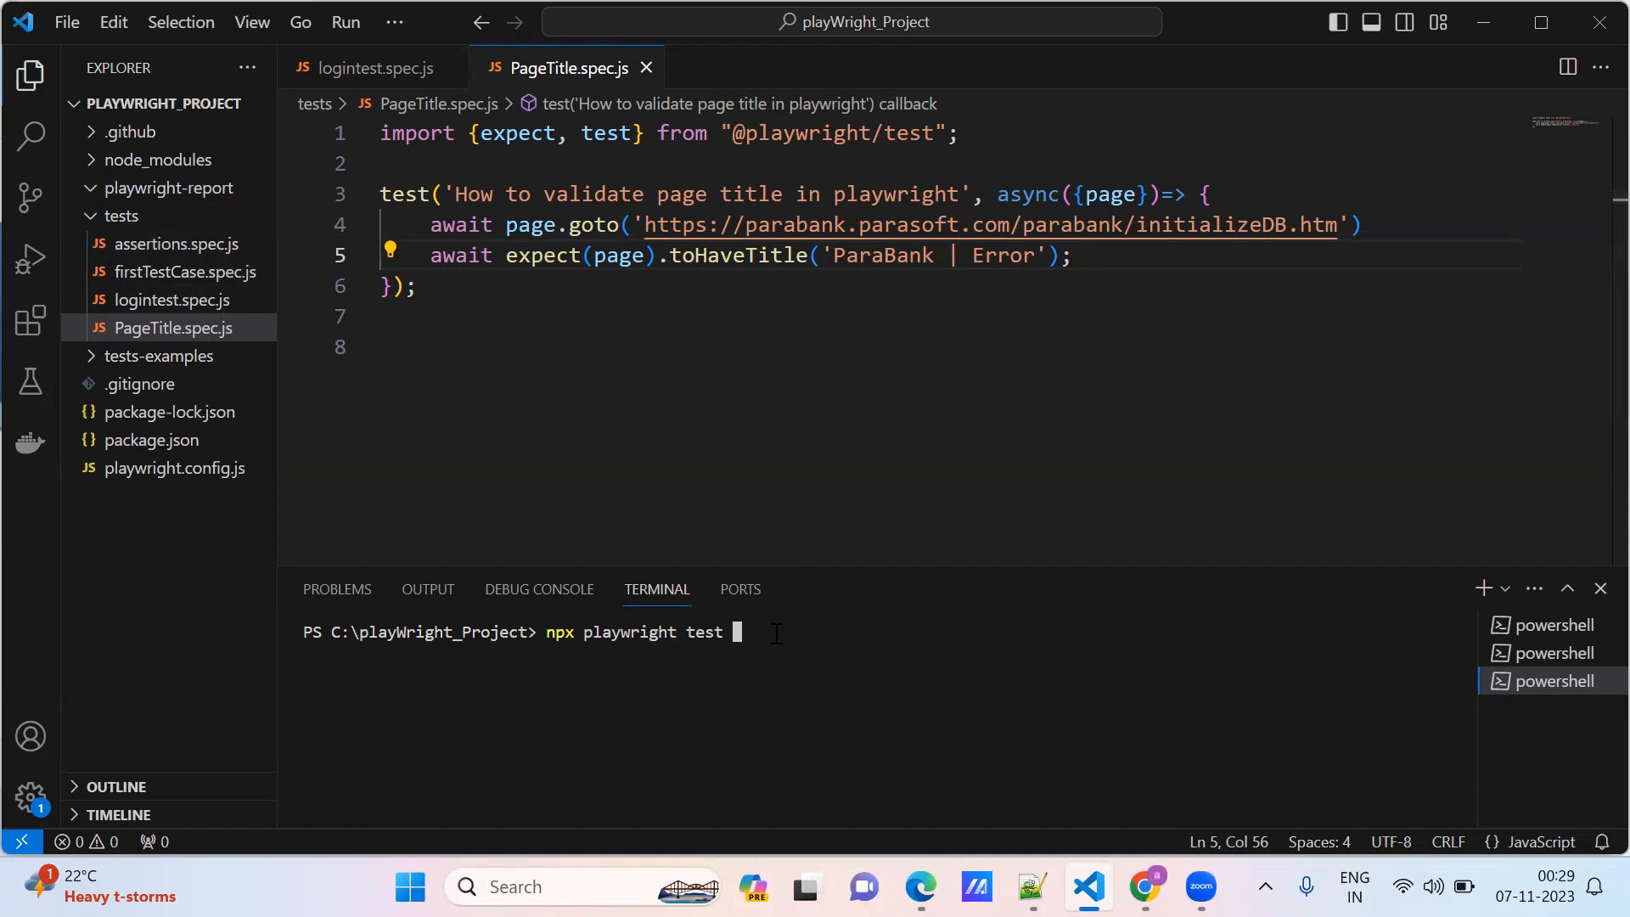
pyautogui.click(171, 328)
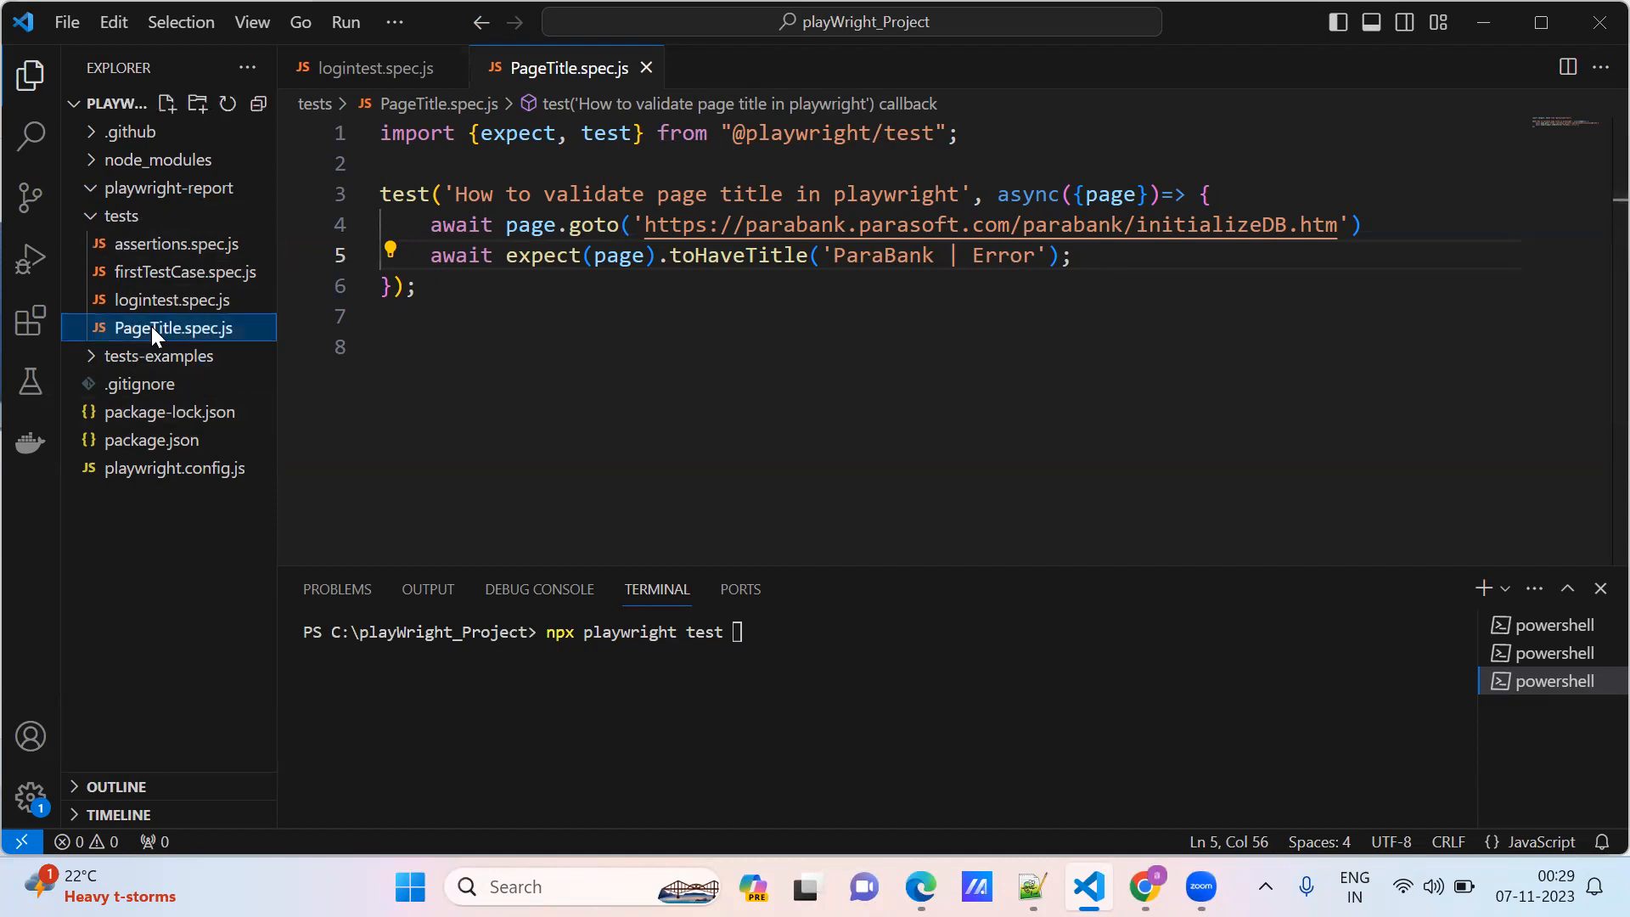
pyautogui.rightClick(170, 328)
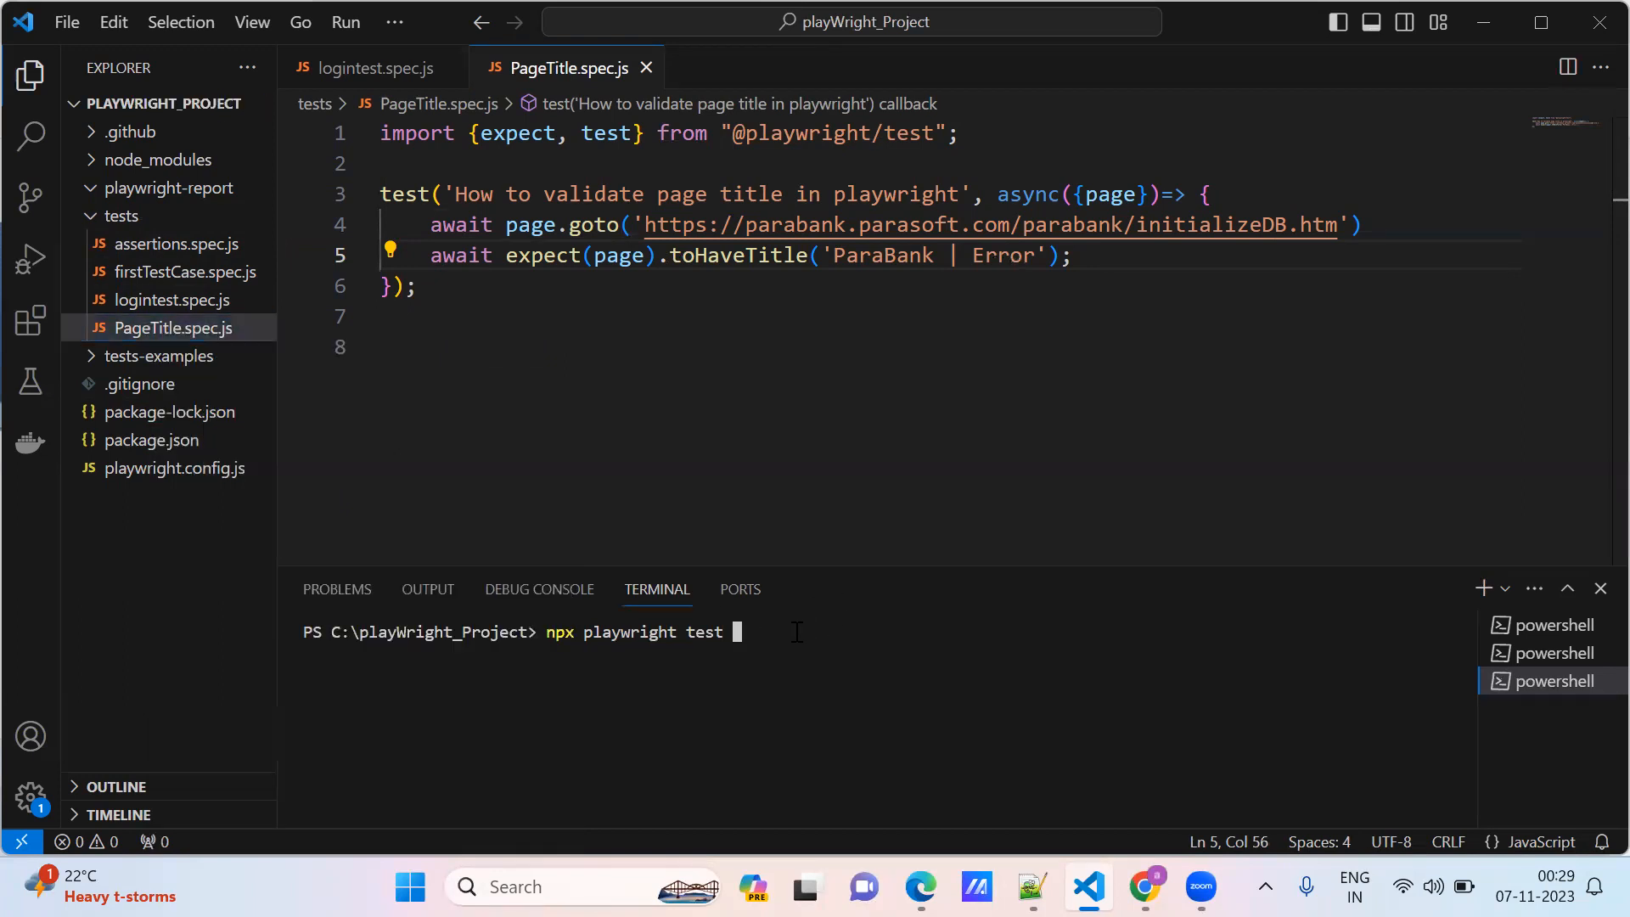
pyautogui.write('tests\\PageTitle.spec.js')
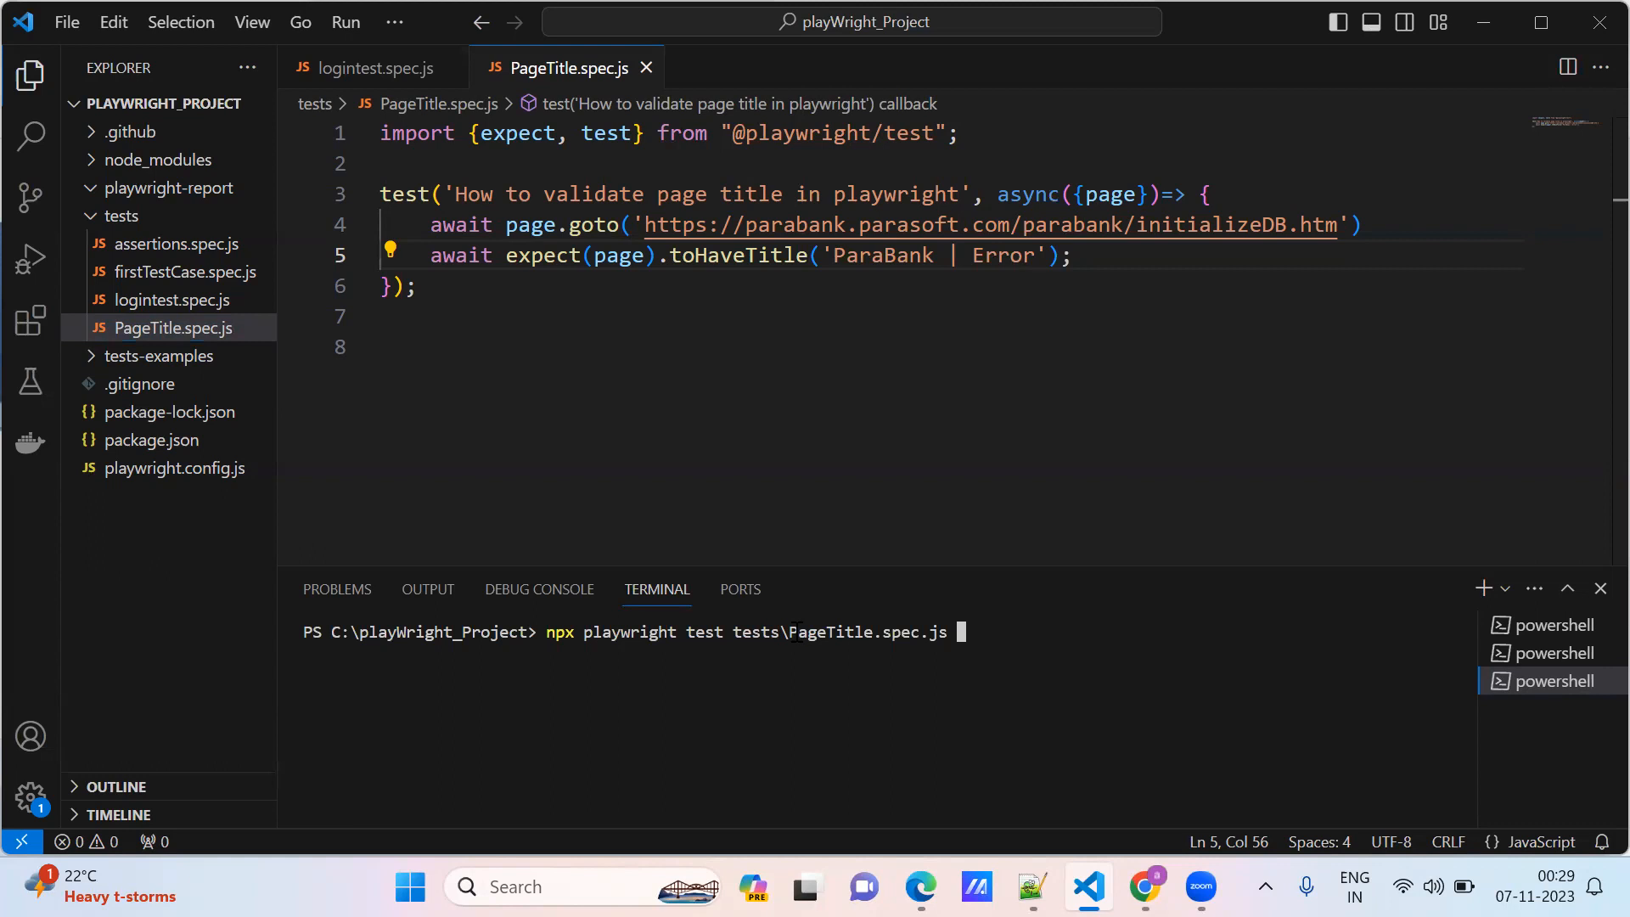
pyautogui.write('--project=')
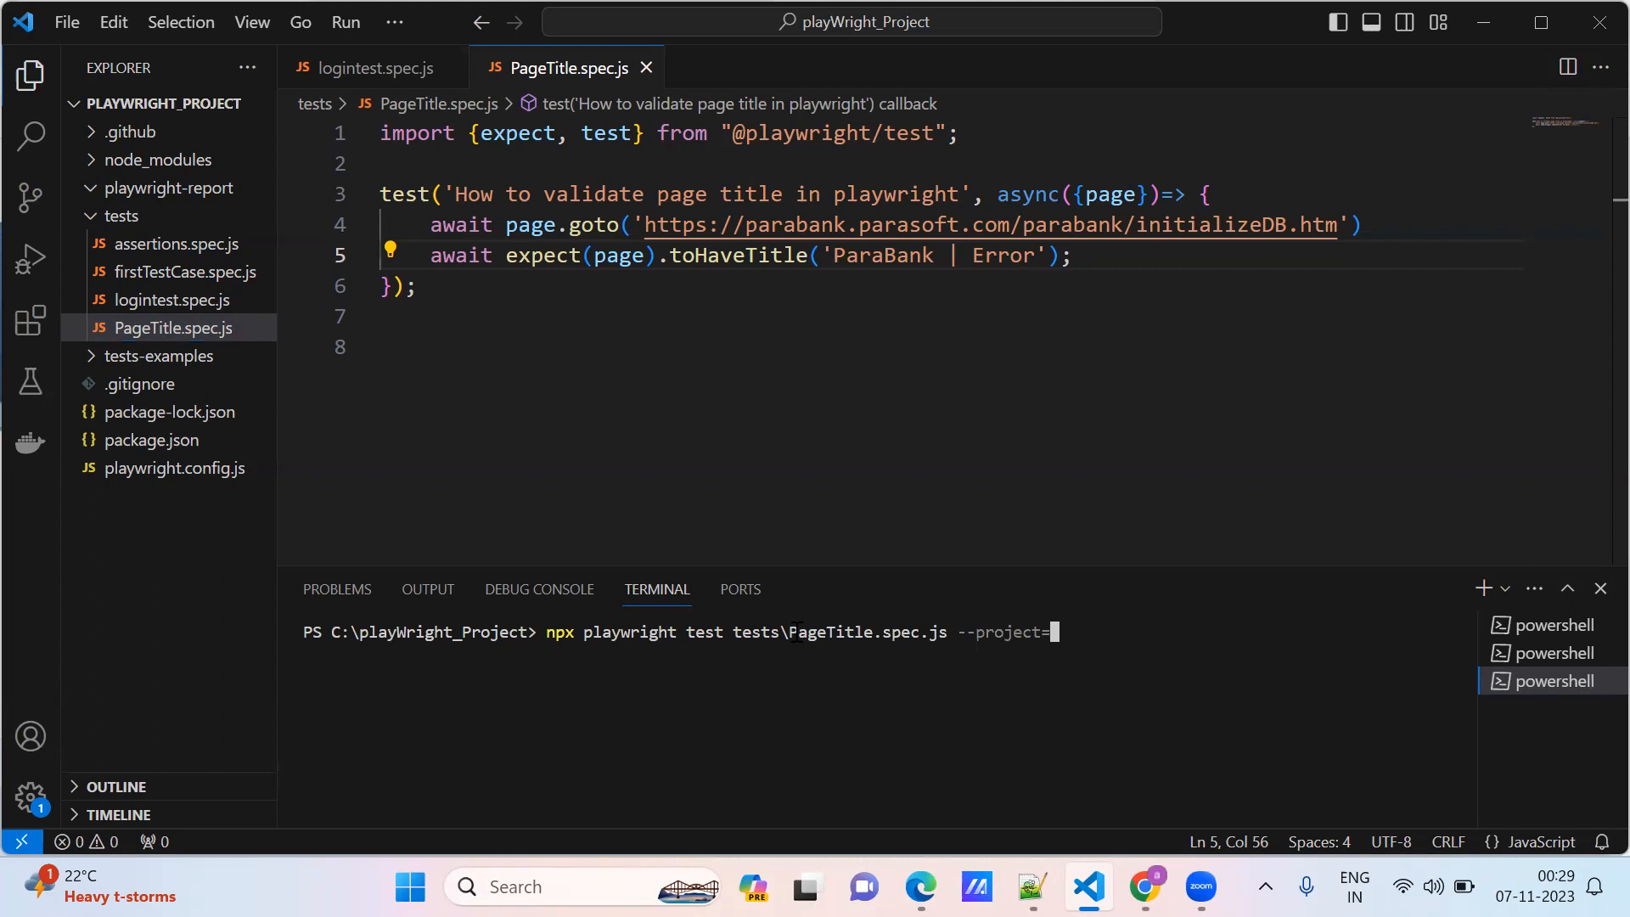
pyautogui.write('chromium')
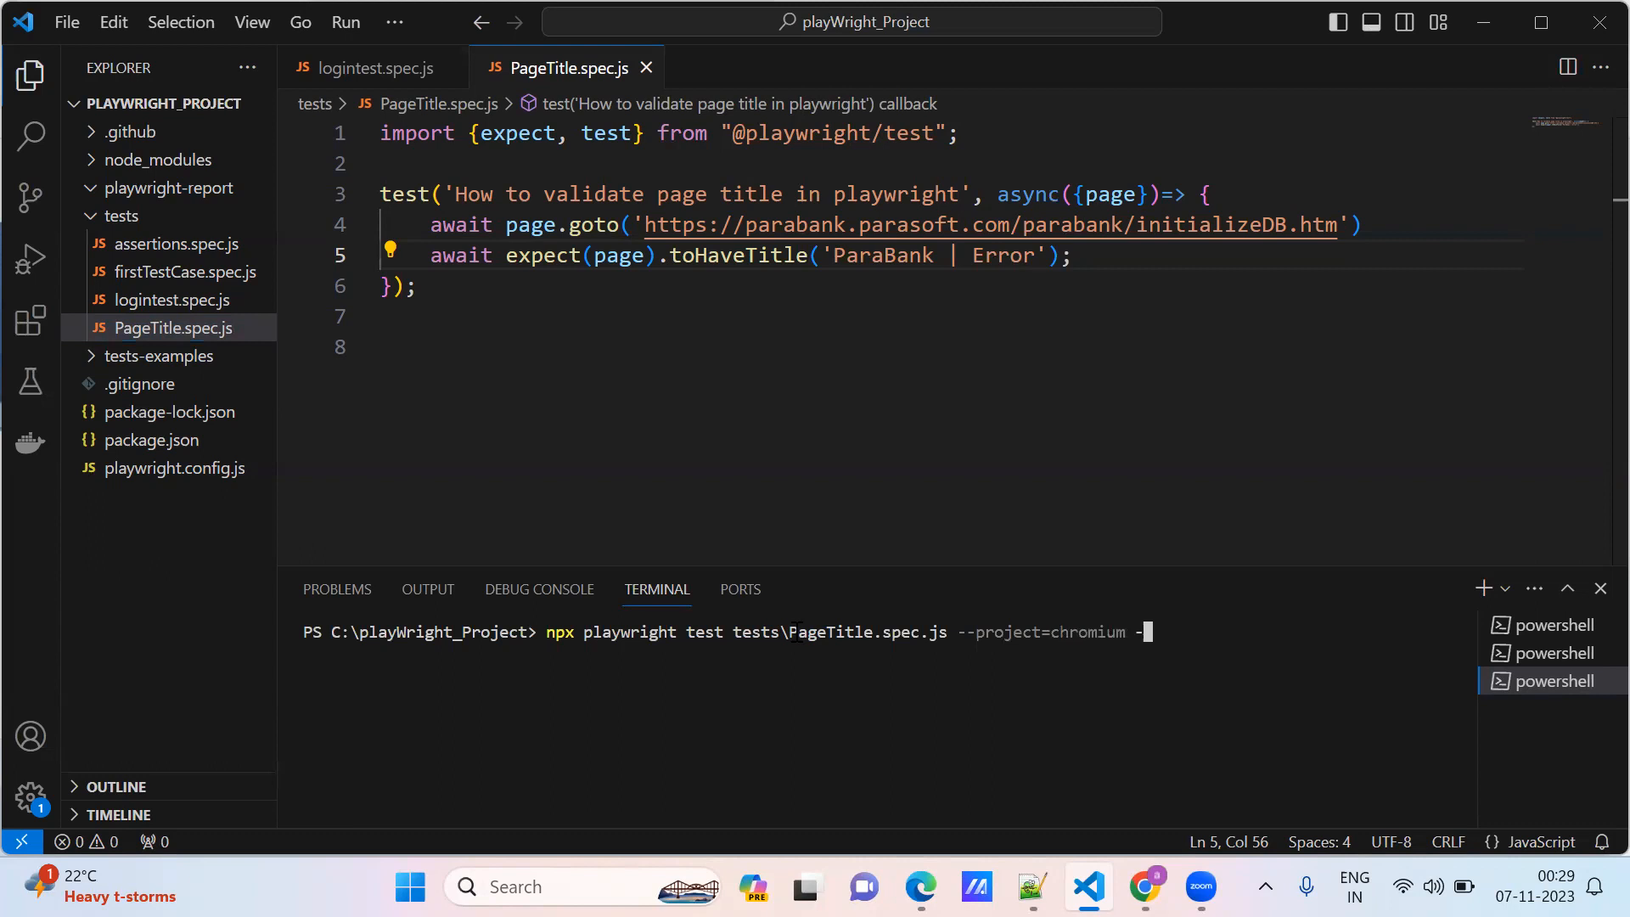
pyautogui.write('-headed')
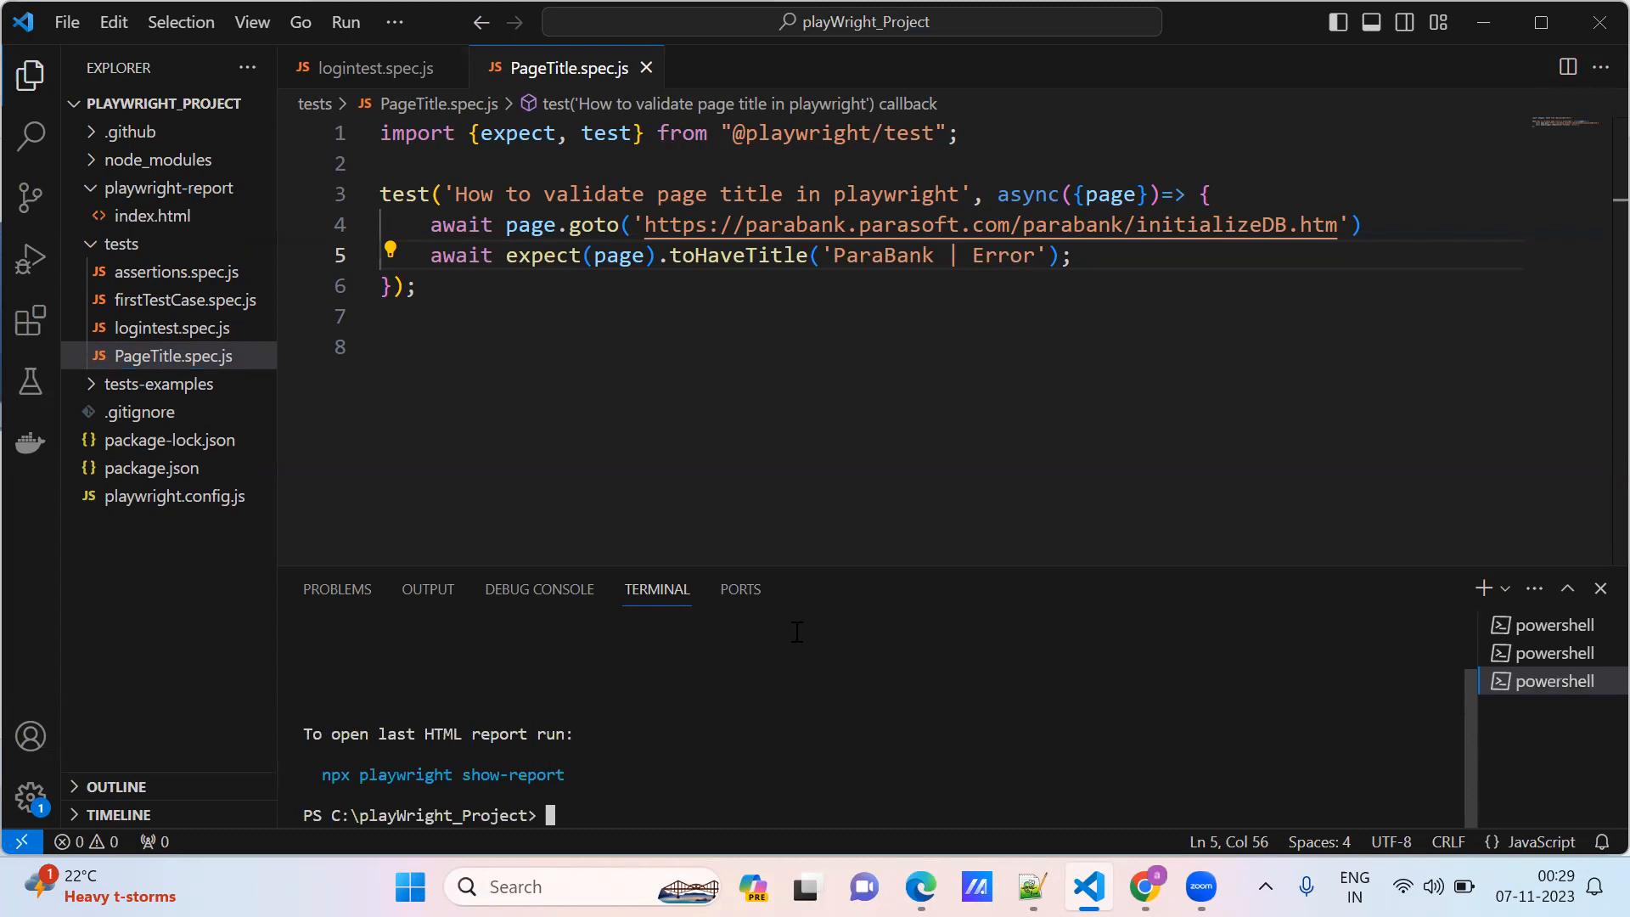
# Step: Retype and run the headed Chromium test command for PageTitle.spec.js
pyautogui.write('npx playwright test tests\\PageTitle.spec.js --project=chromium --headed')
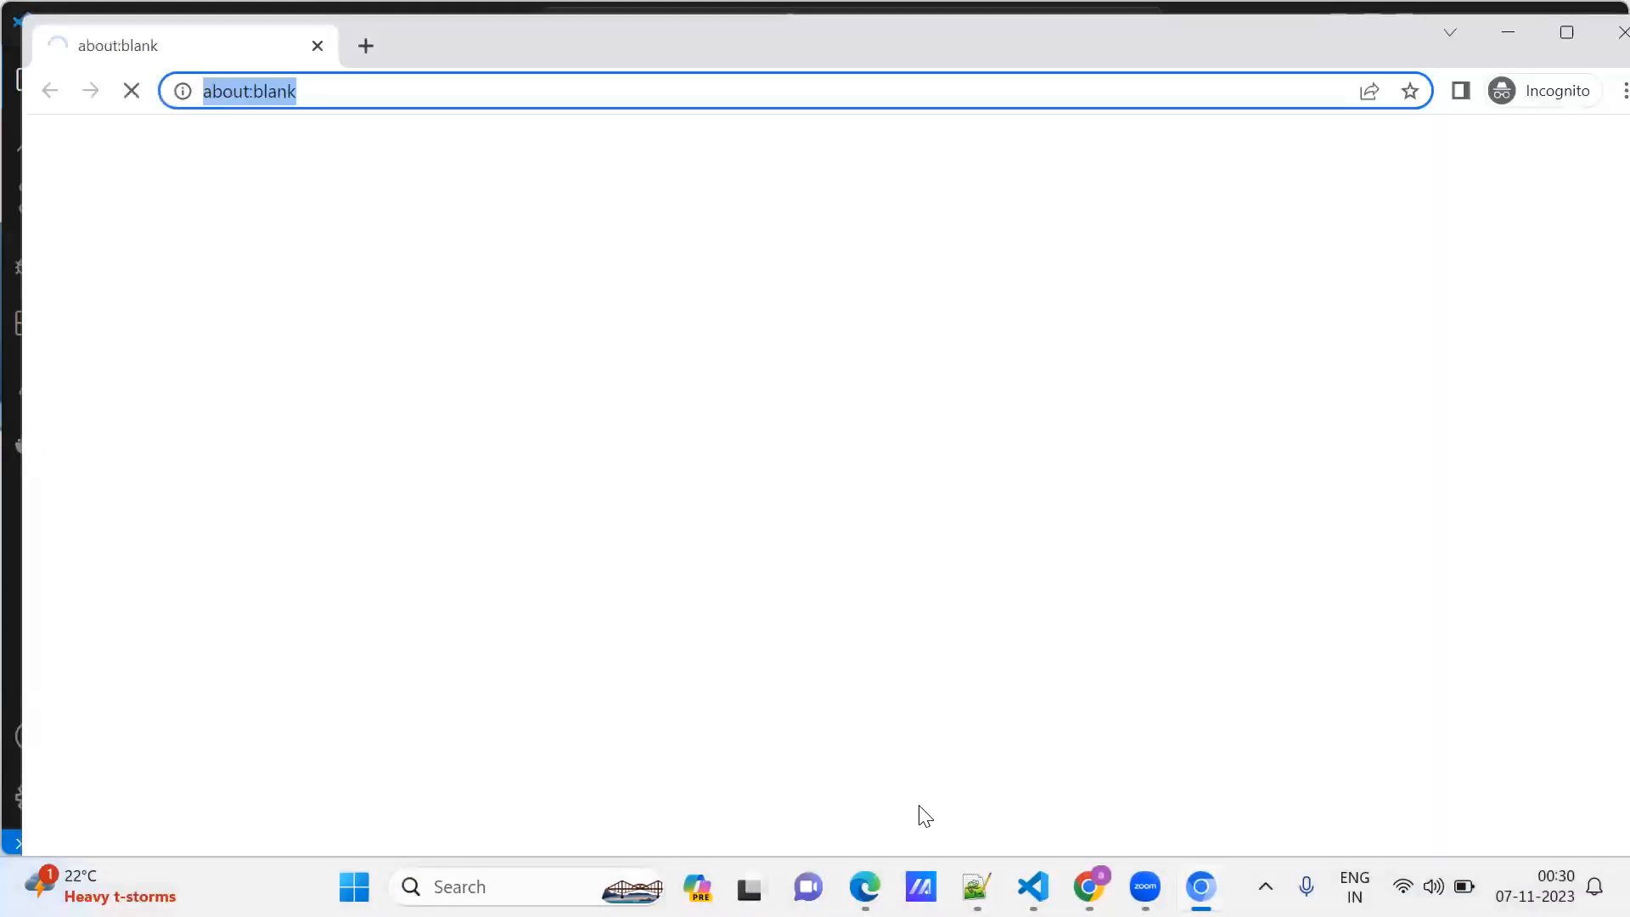
# Step: Enter the ParaBank initializeDB URL in Chrome, then copy the report's index.html path
pyautogui.write("parabank.parasoft.com/parabank/initializeDB.htm')")
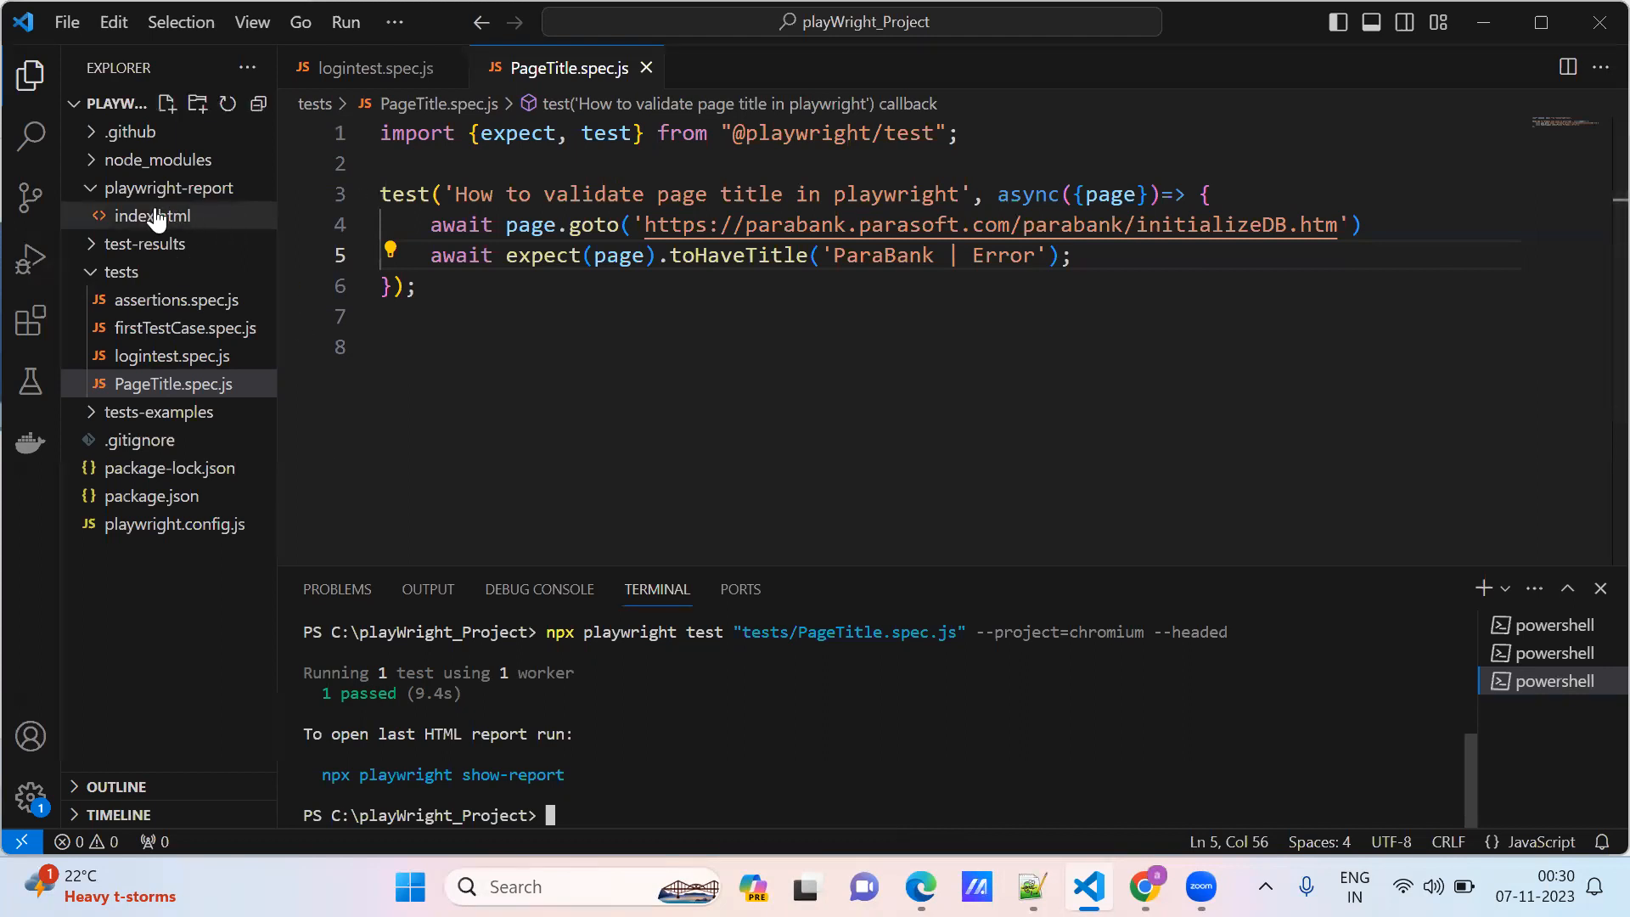
pyautogui.rightClick(147, 214)
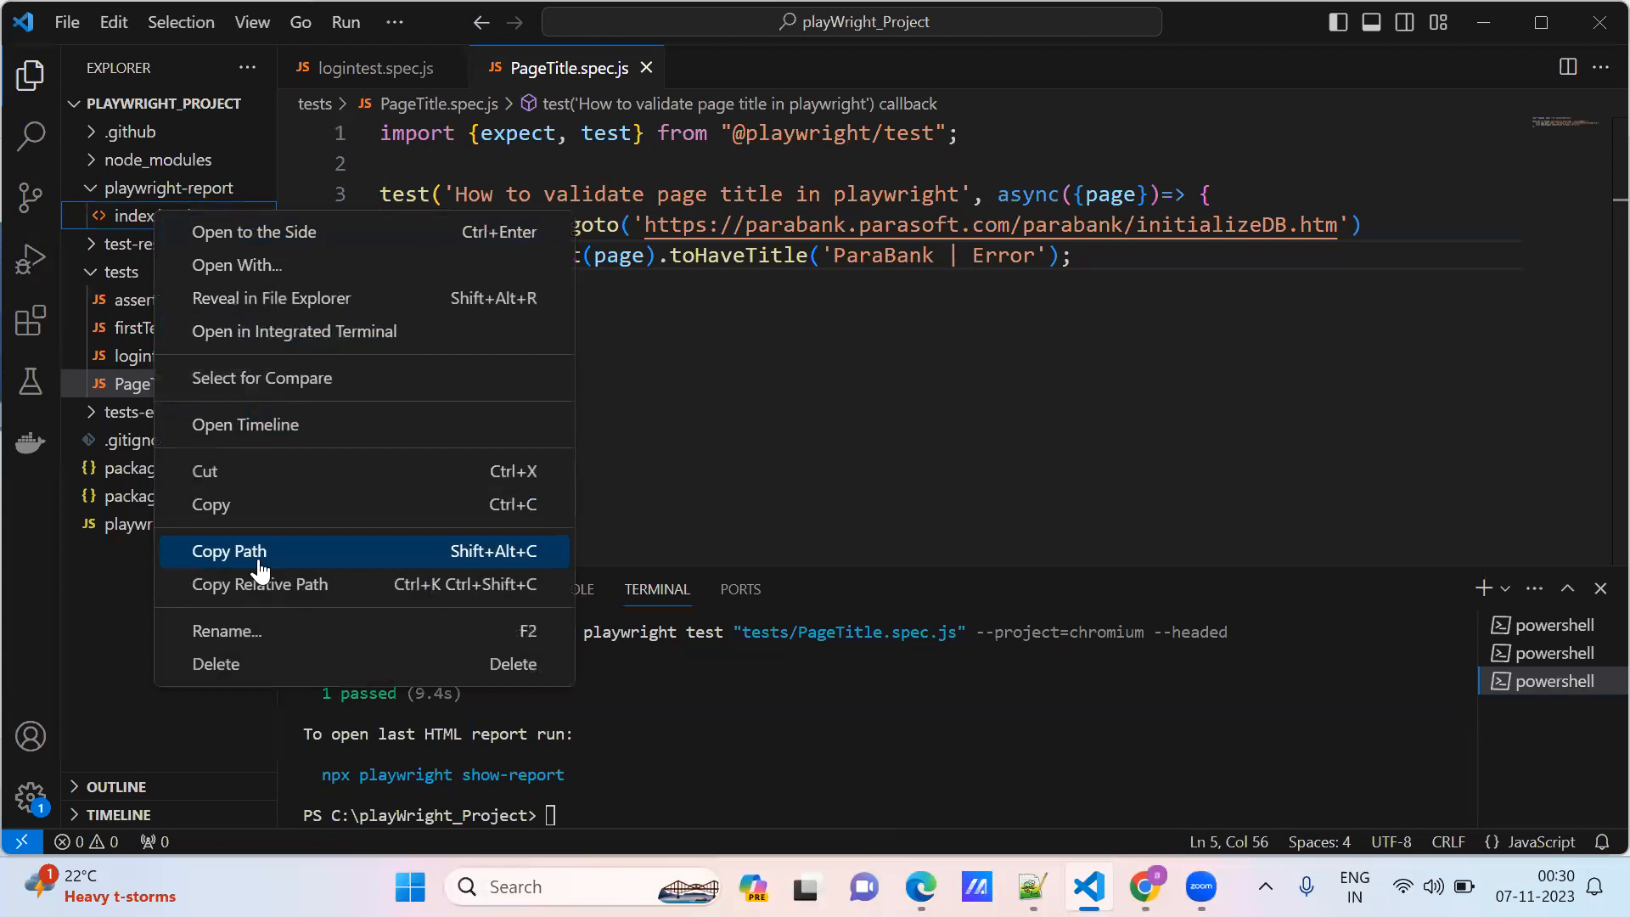
pyautogui.click(228, 551)
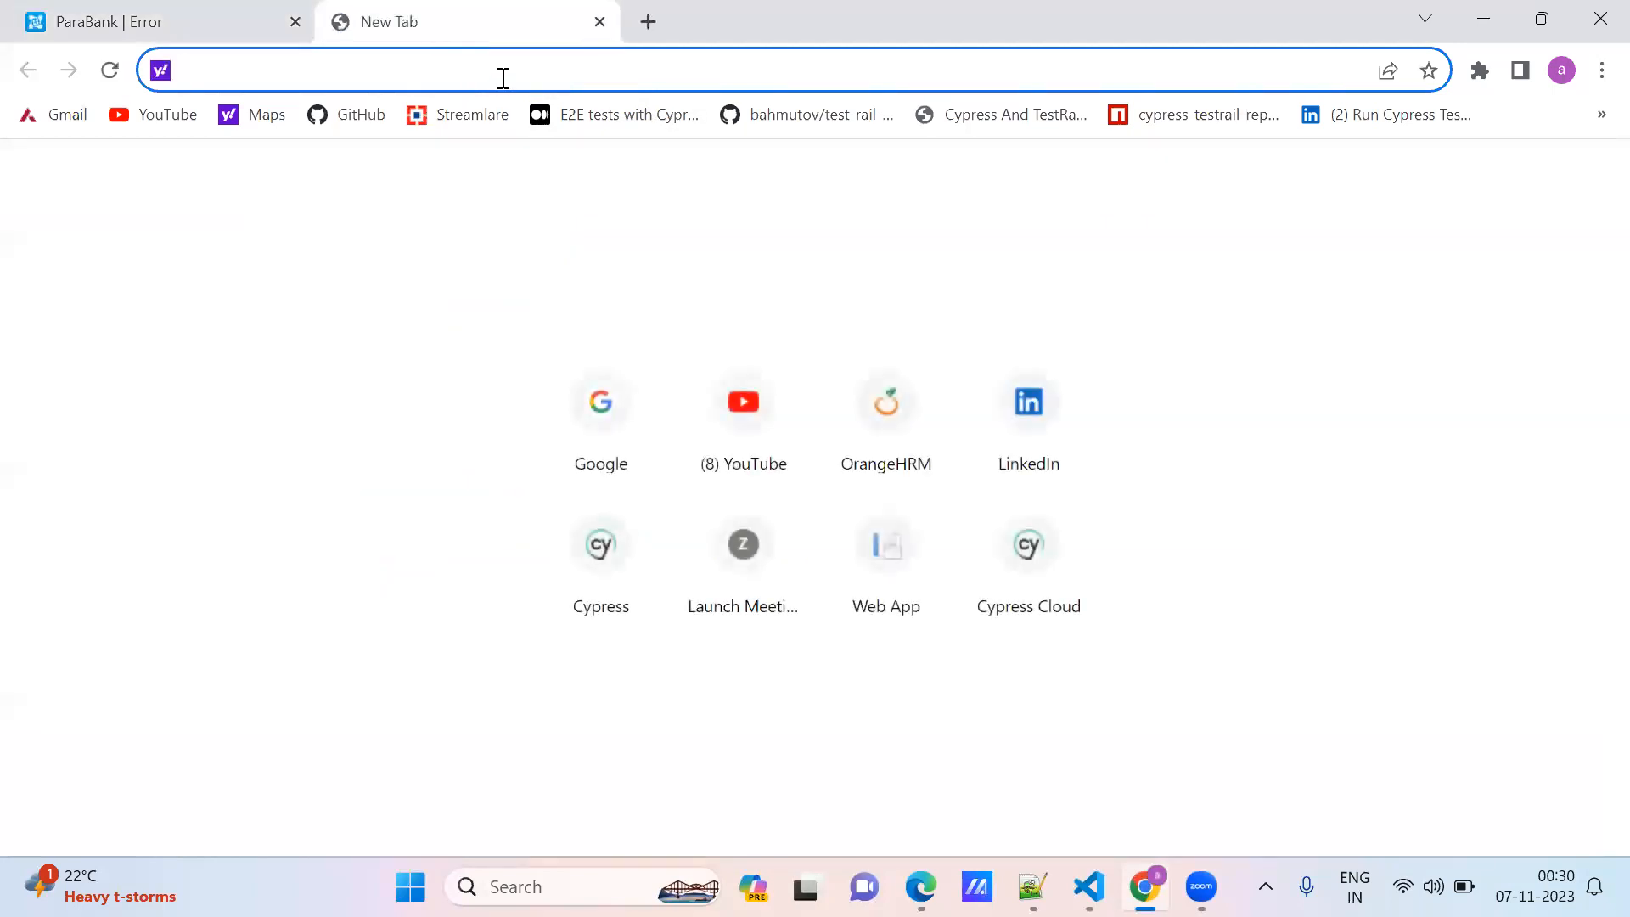
# Step: Open C:/playWright_Project/playwright-report/index.html and open the PageTitle.spec.js title test
pyautogui.write('C:/playWright_Project/playwright-report/index.html')
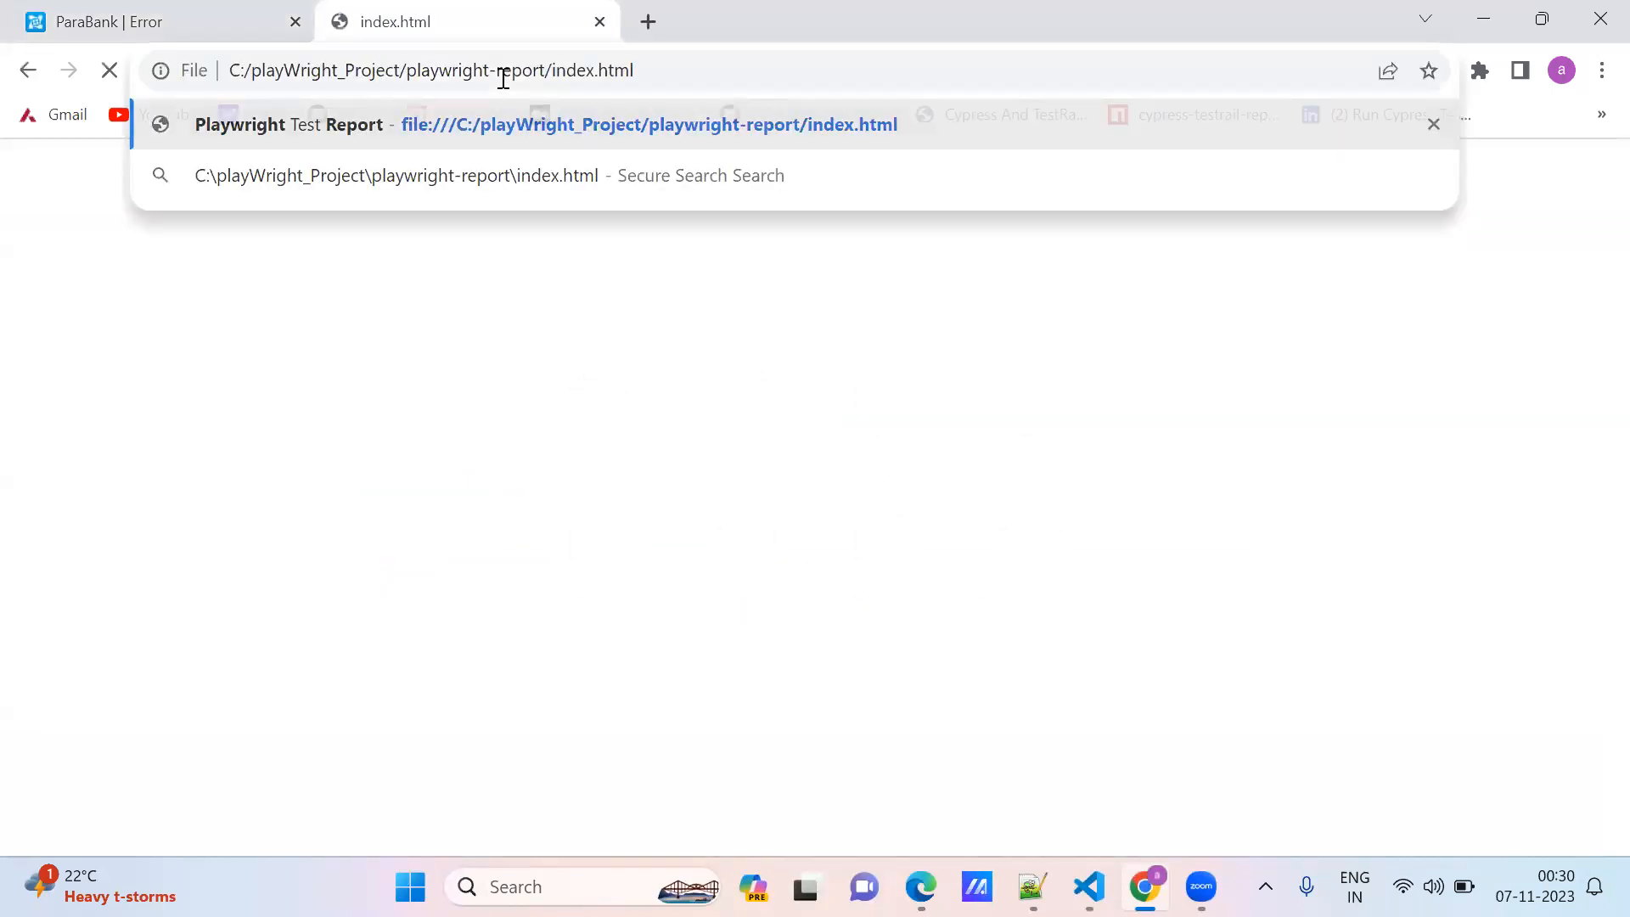
pyautogui.click(647, 124)
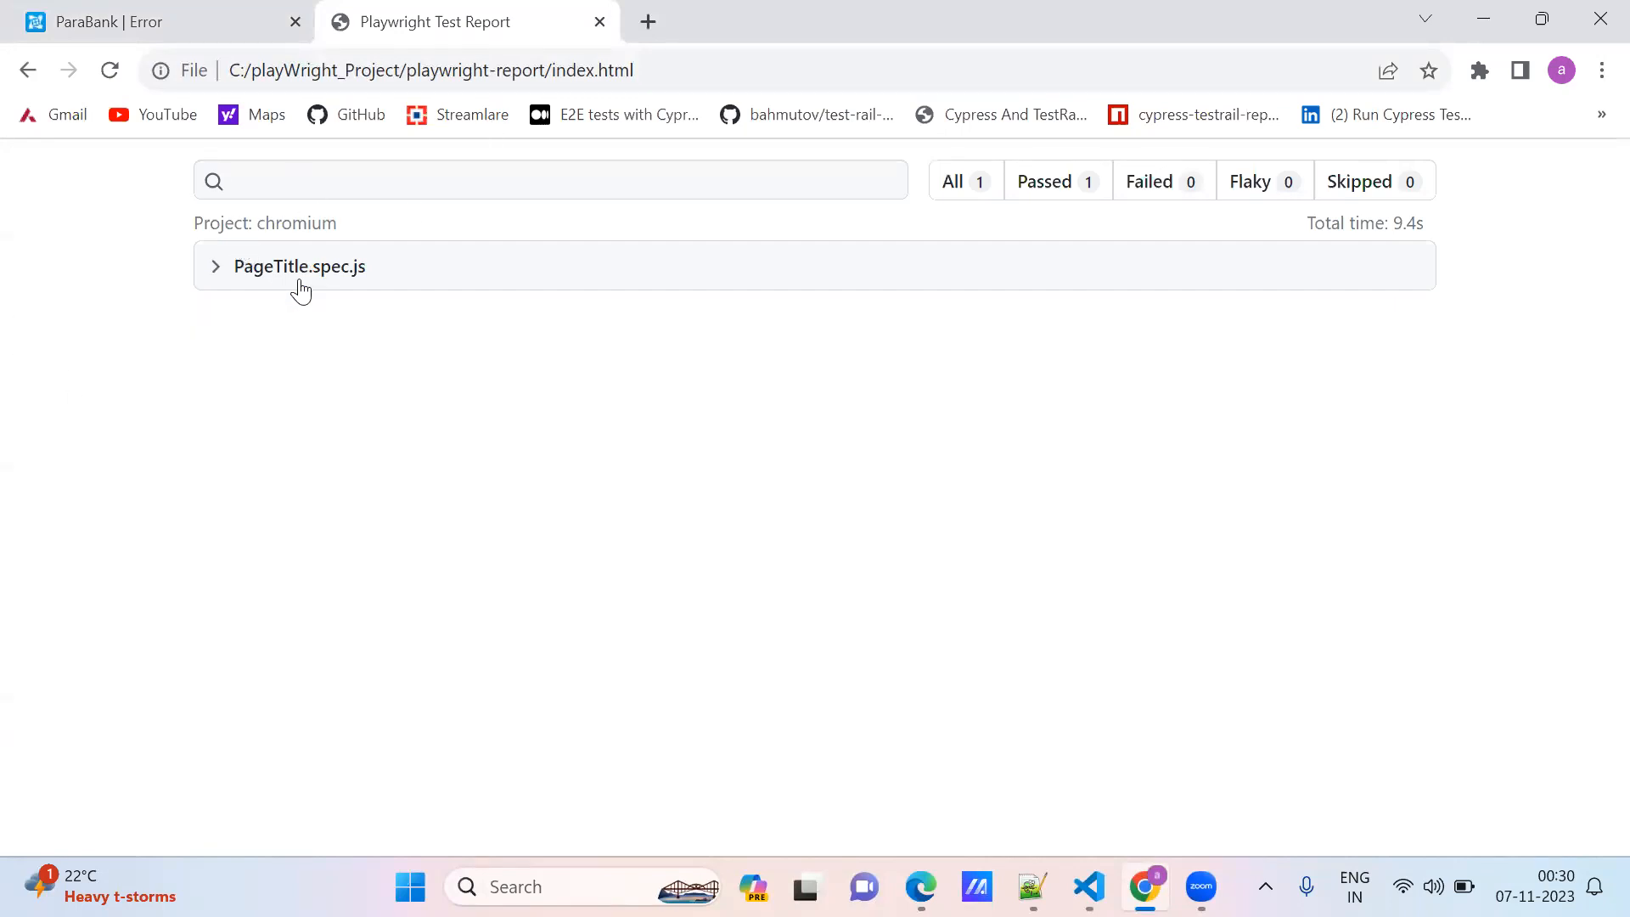
pyautogui.click(298, 265)
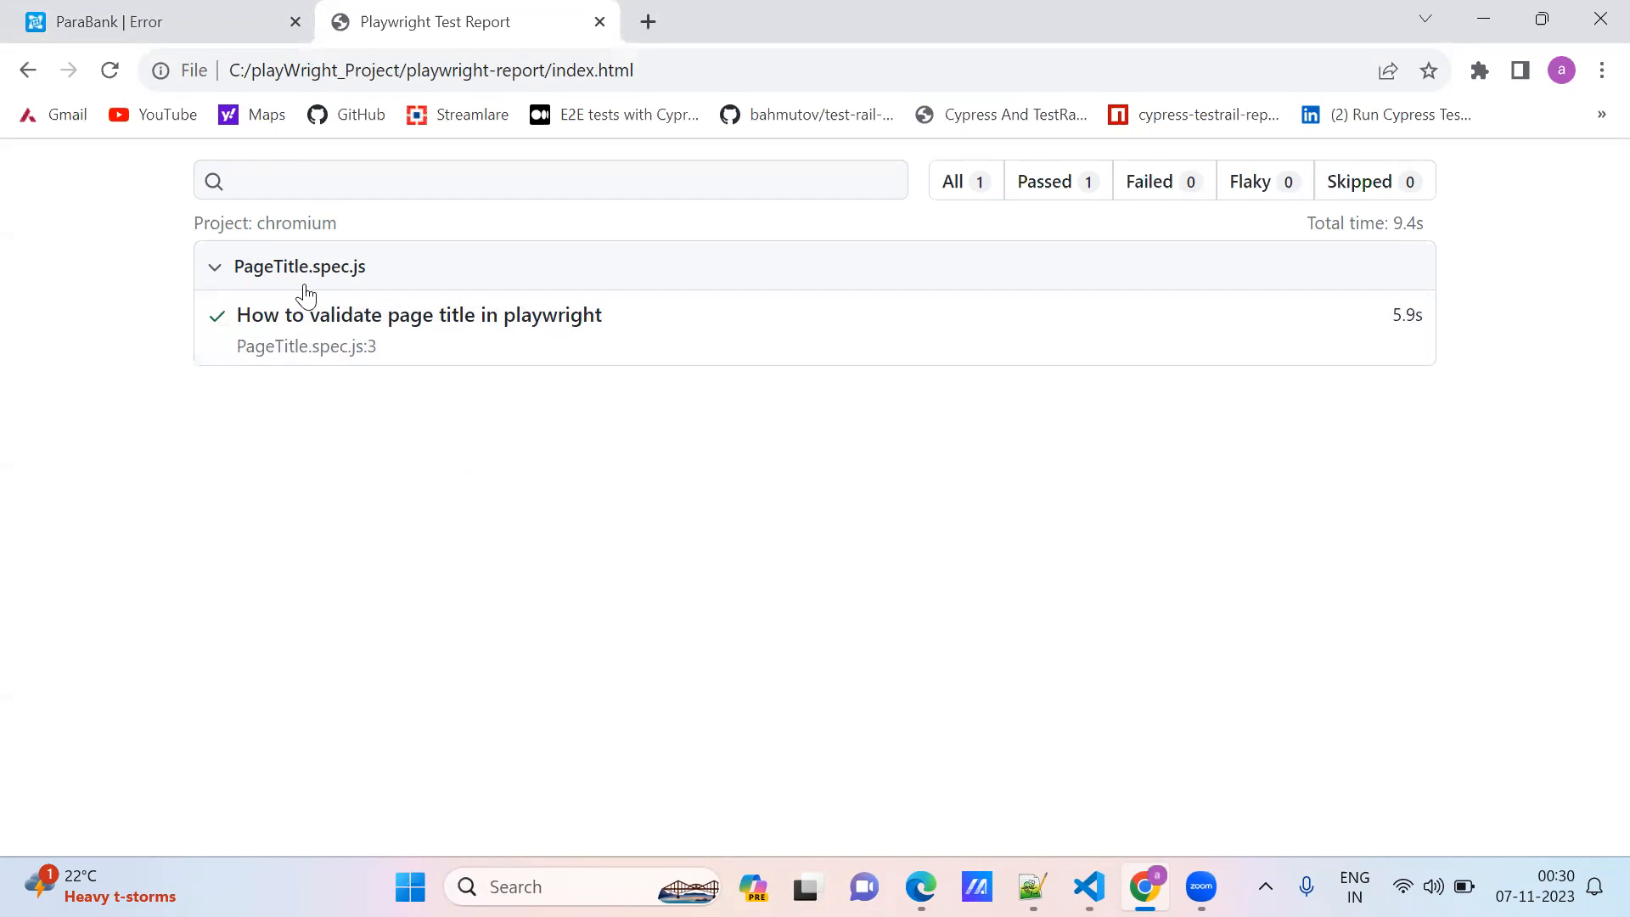
pyautogui.moveTo(559, 338)
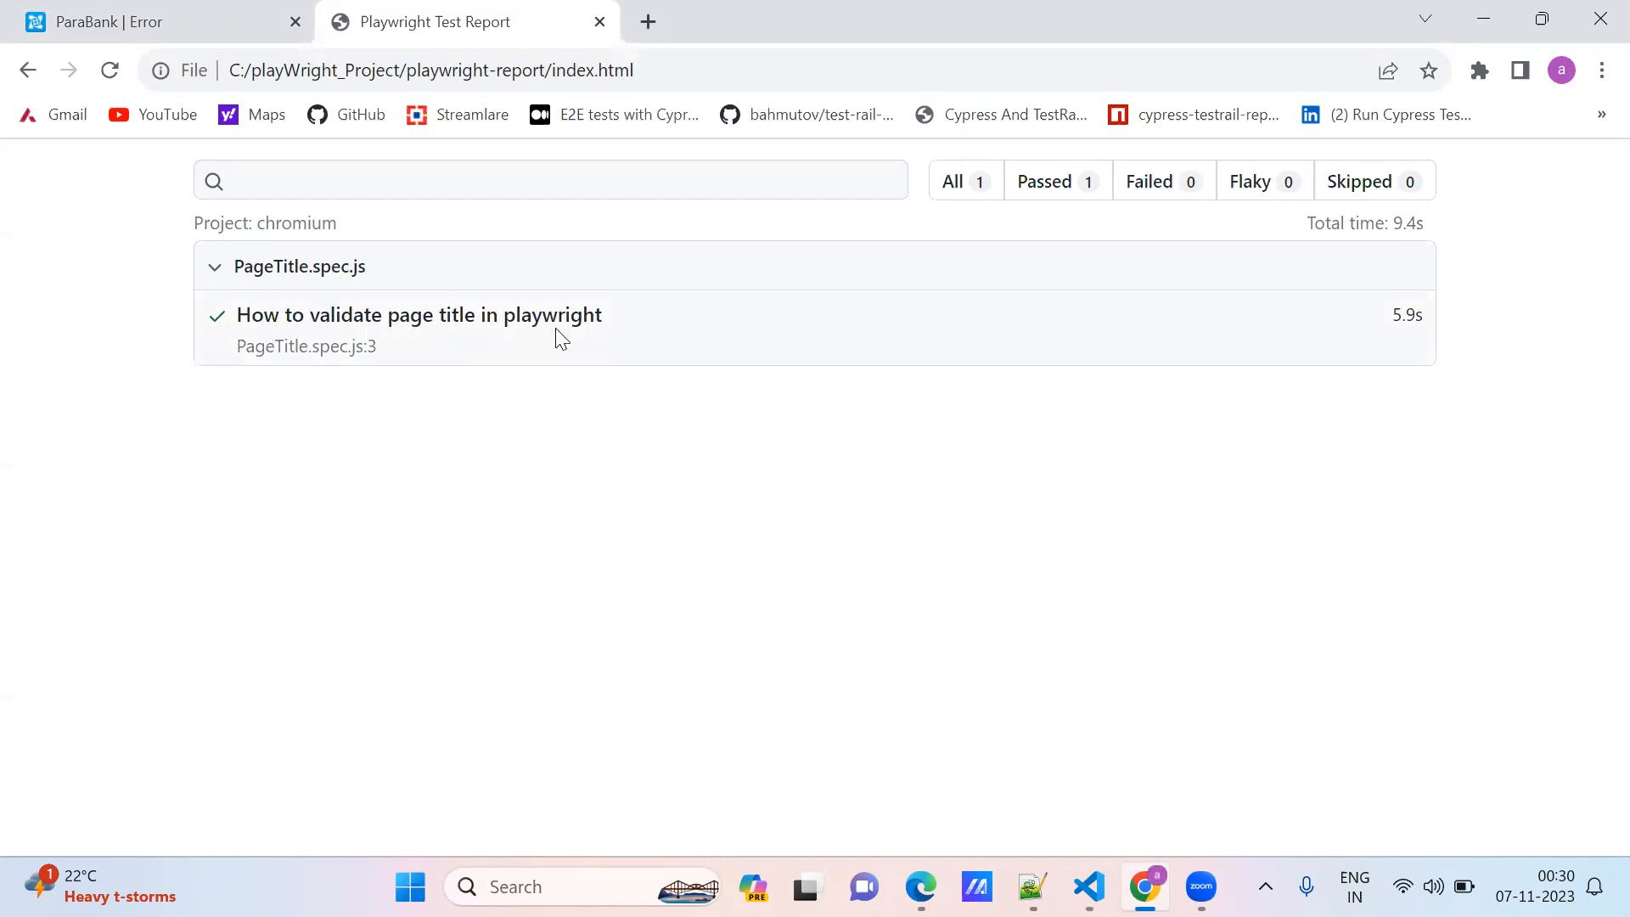
pyautogui.click(418, 315)
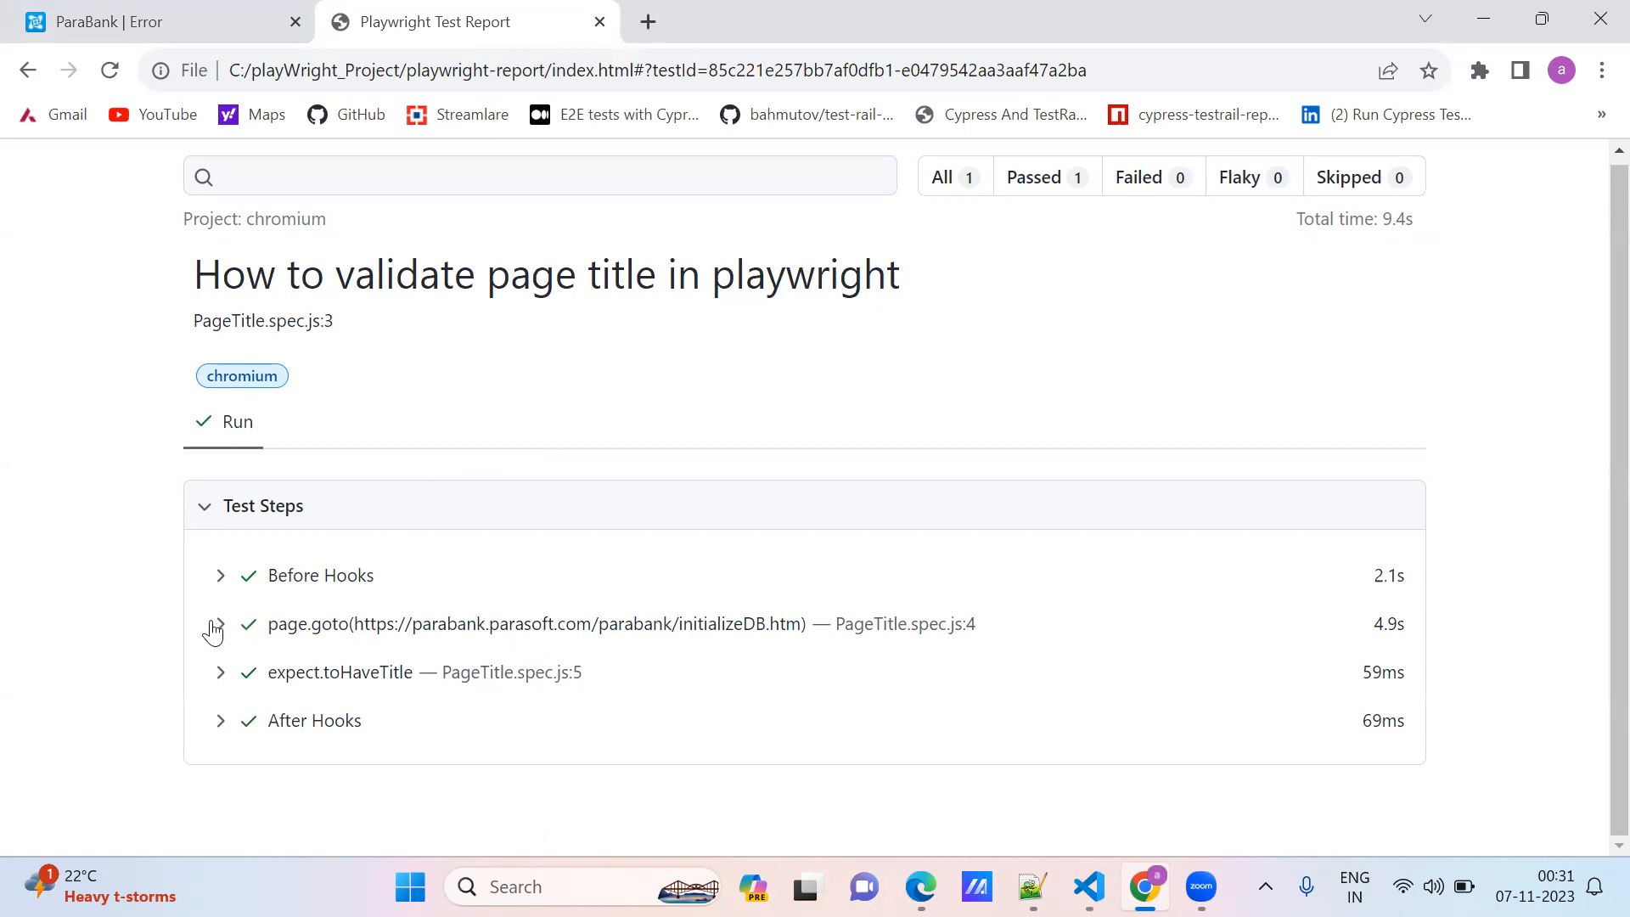
# Step: Expand the page.goto and toHaveTitle steps and select ParaBank in the assertion
pyautogui.click(219, 624)
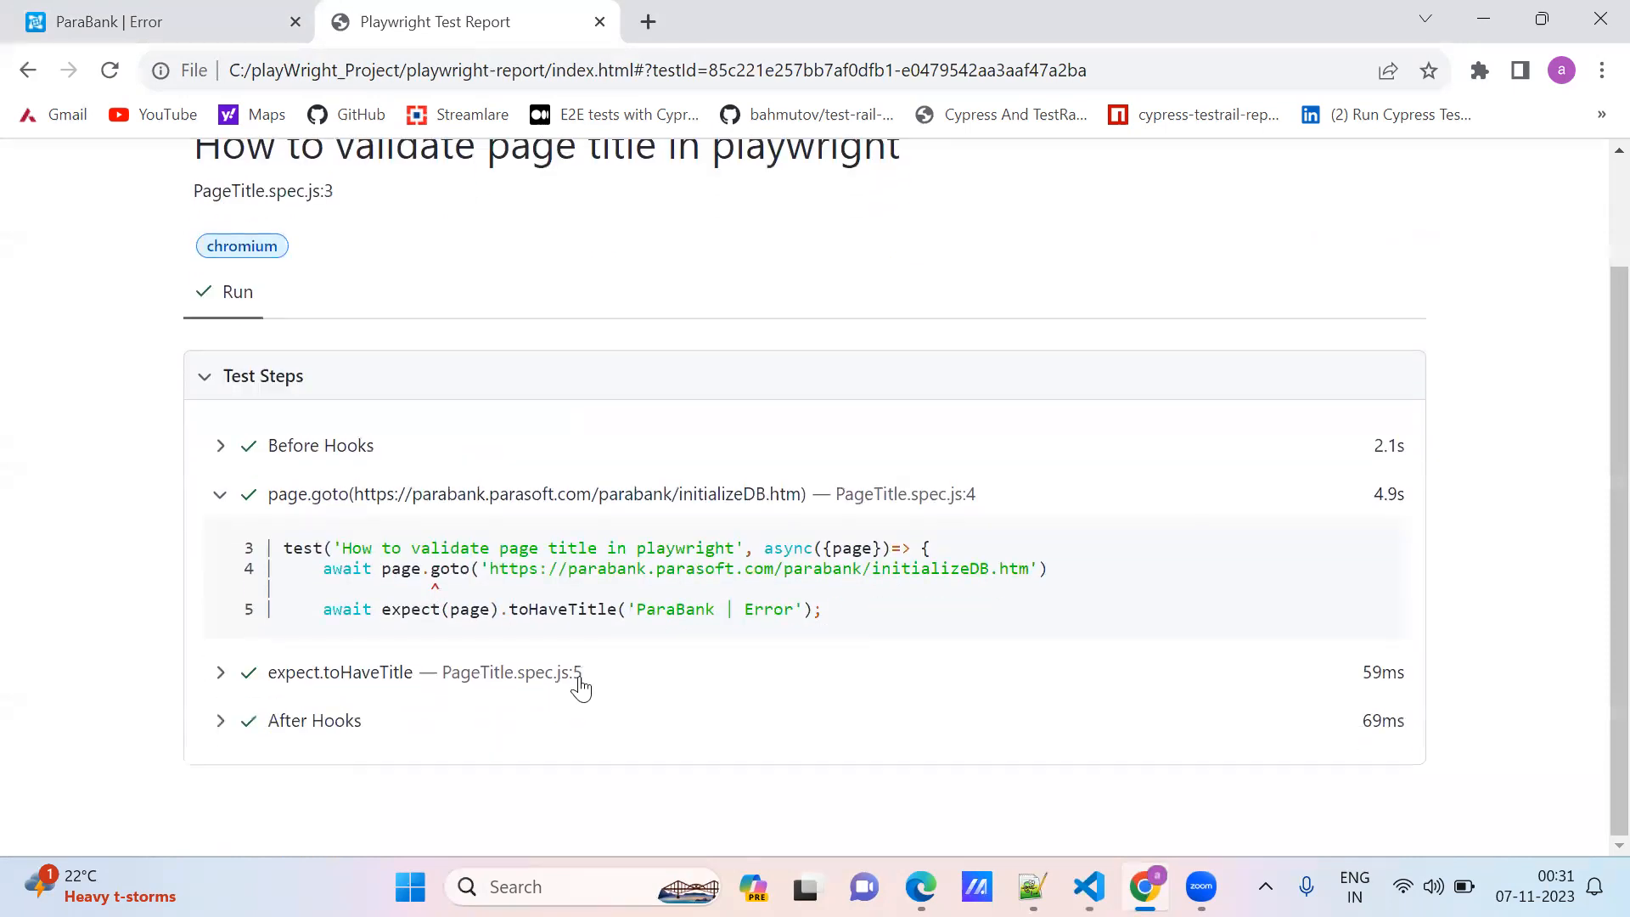
pyautogui.click(339, 671)
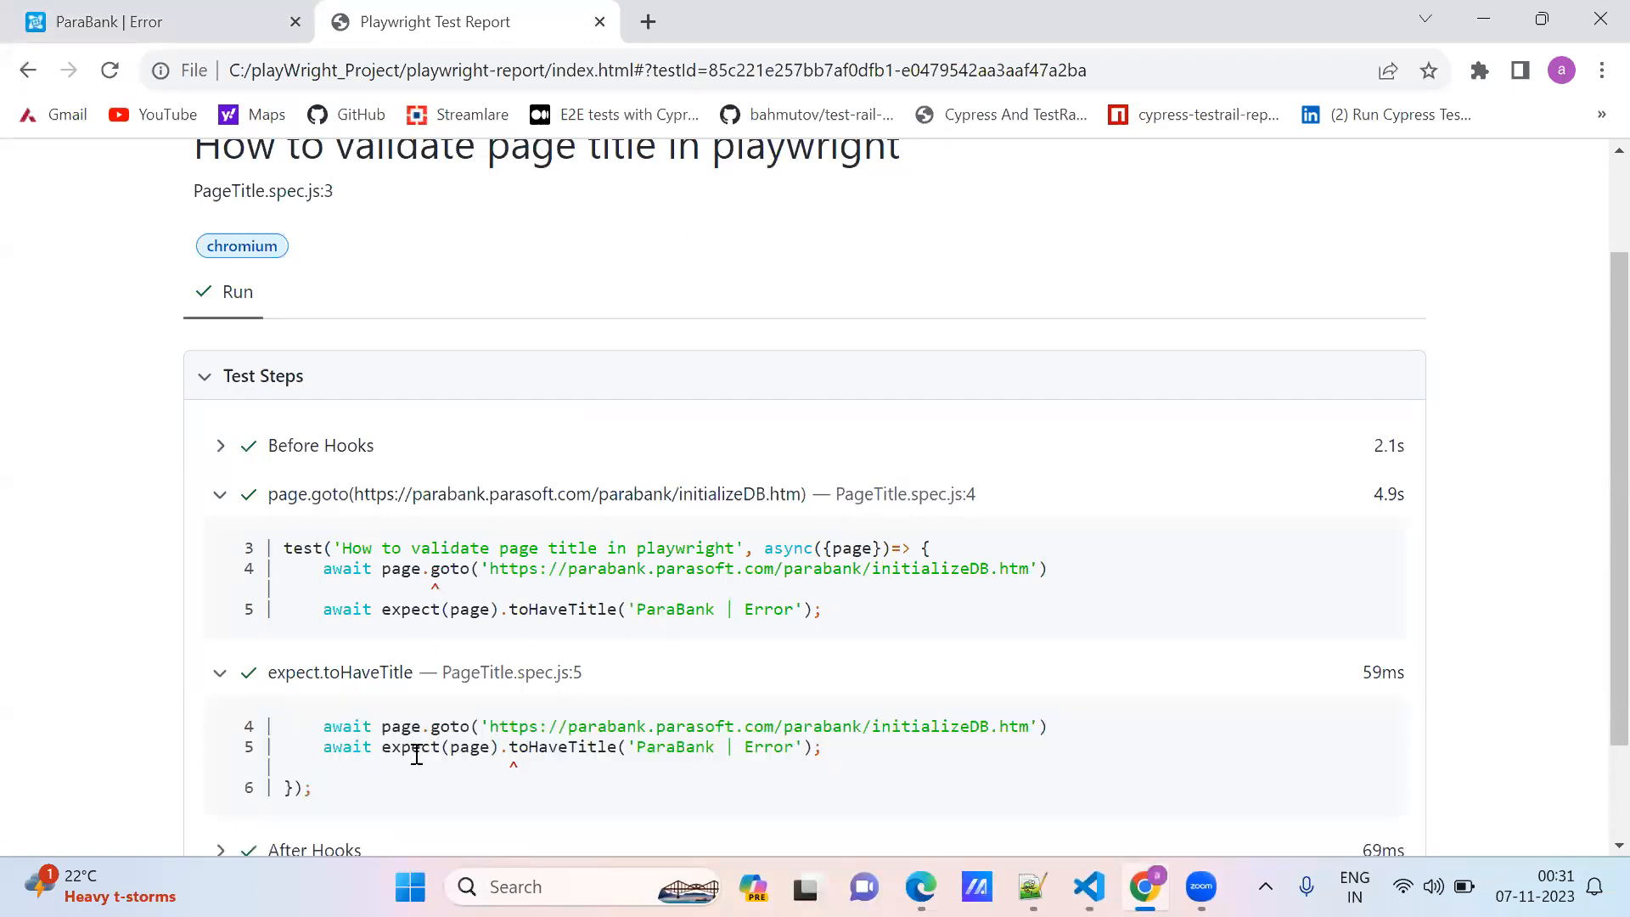
pyautogui.doubleClick(767, 746)
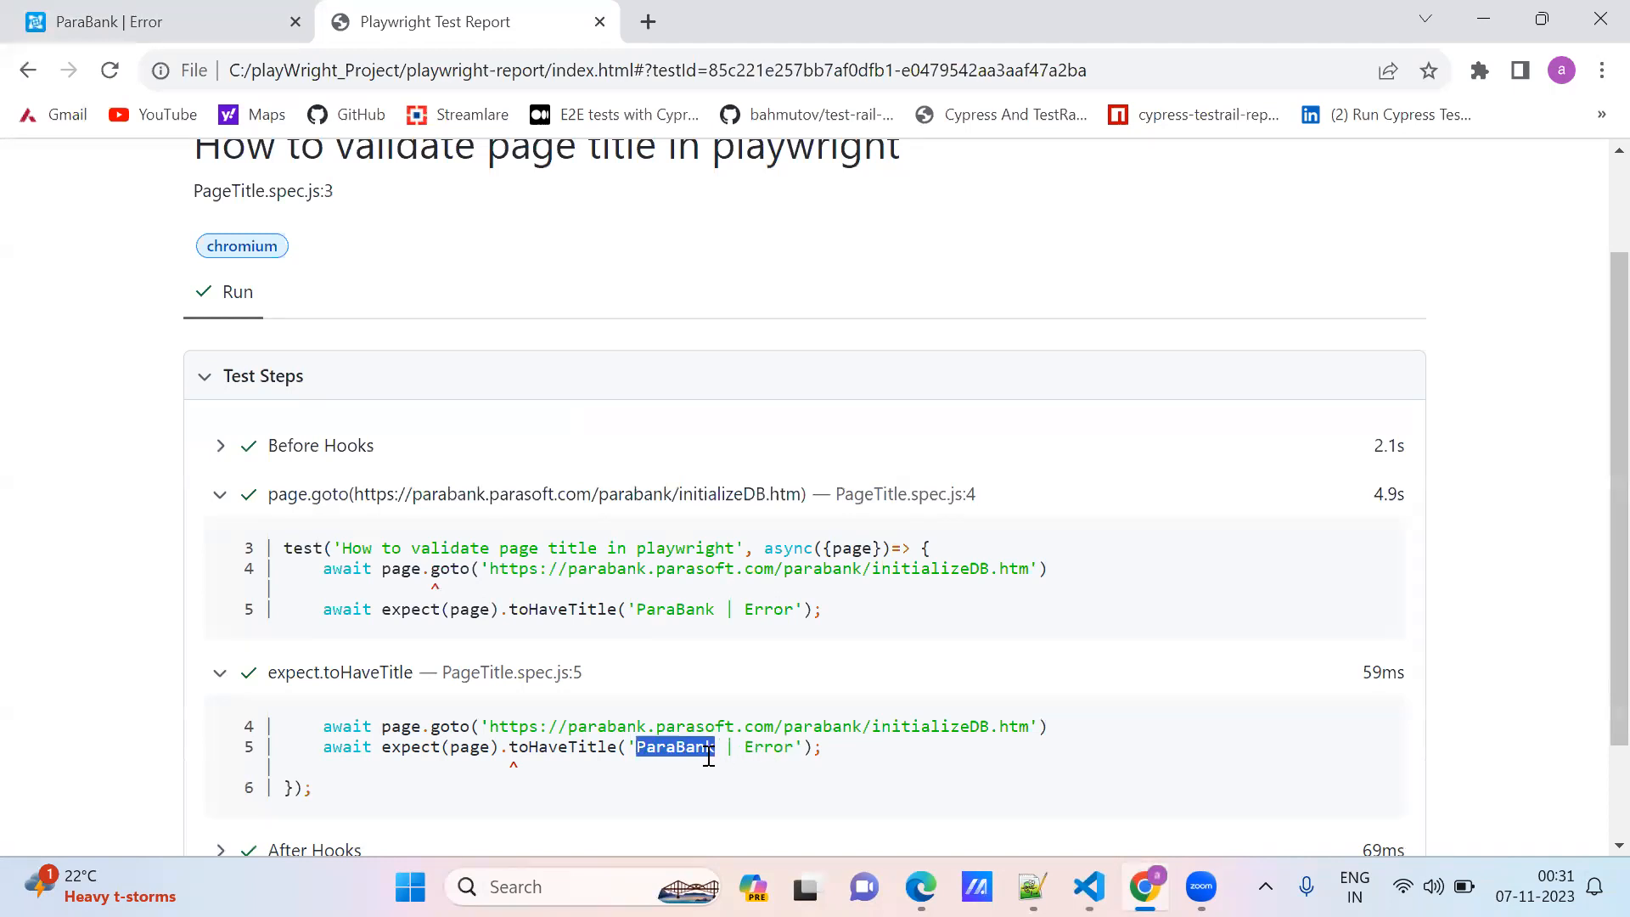
pyautogui.click(1087, 887)
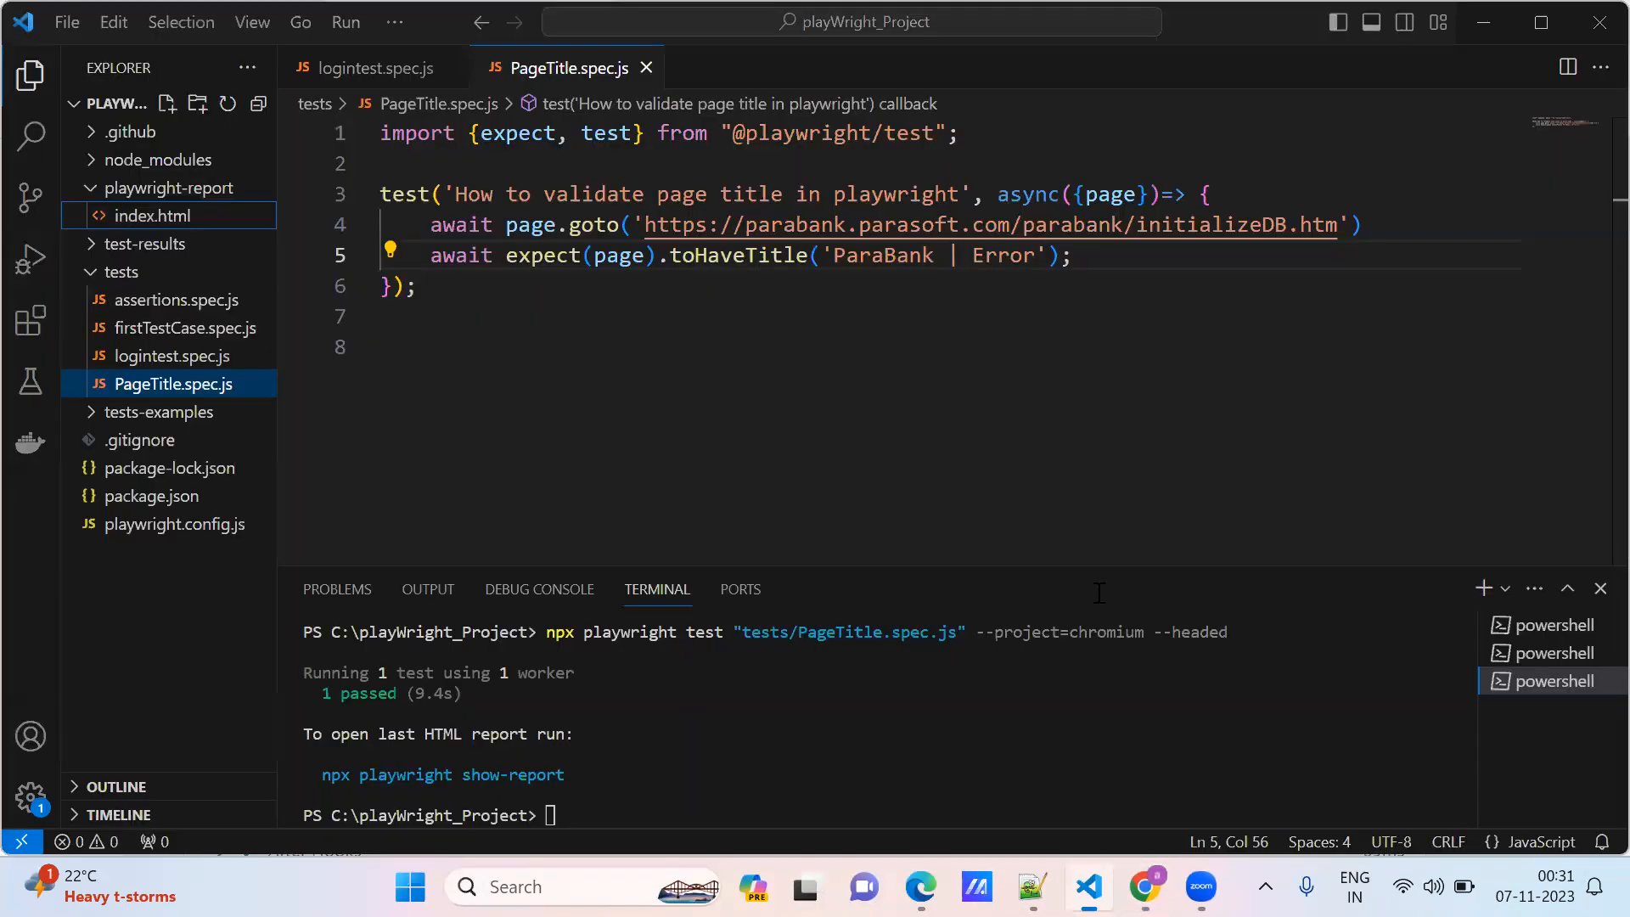
# Step: Append 'ss' to make the title 'ParaBank | Errorss', clear the terminal, and rerun PageTitle.spec.js headed in Chromium
pyautogui.doubleClick(909, 255)
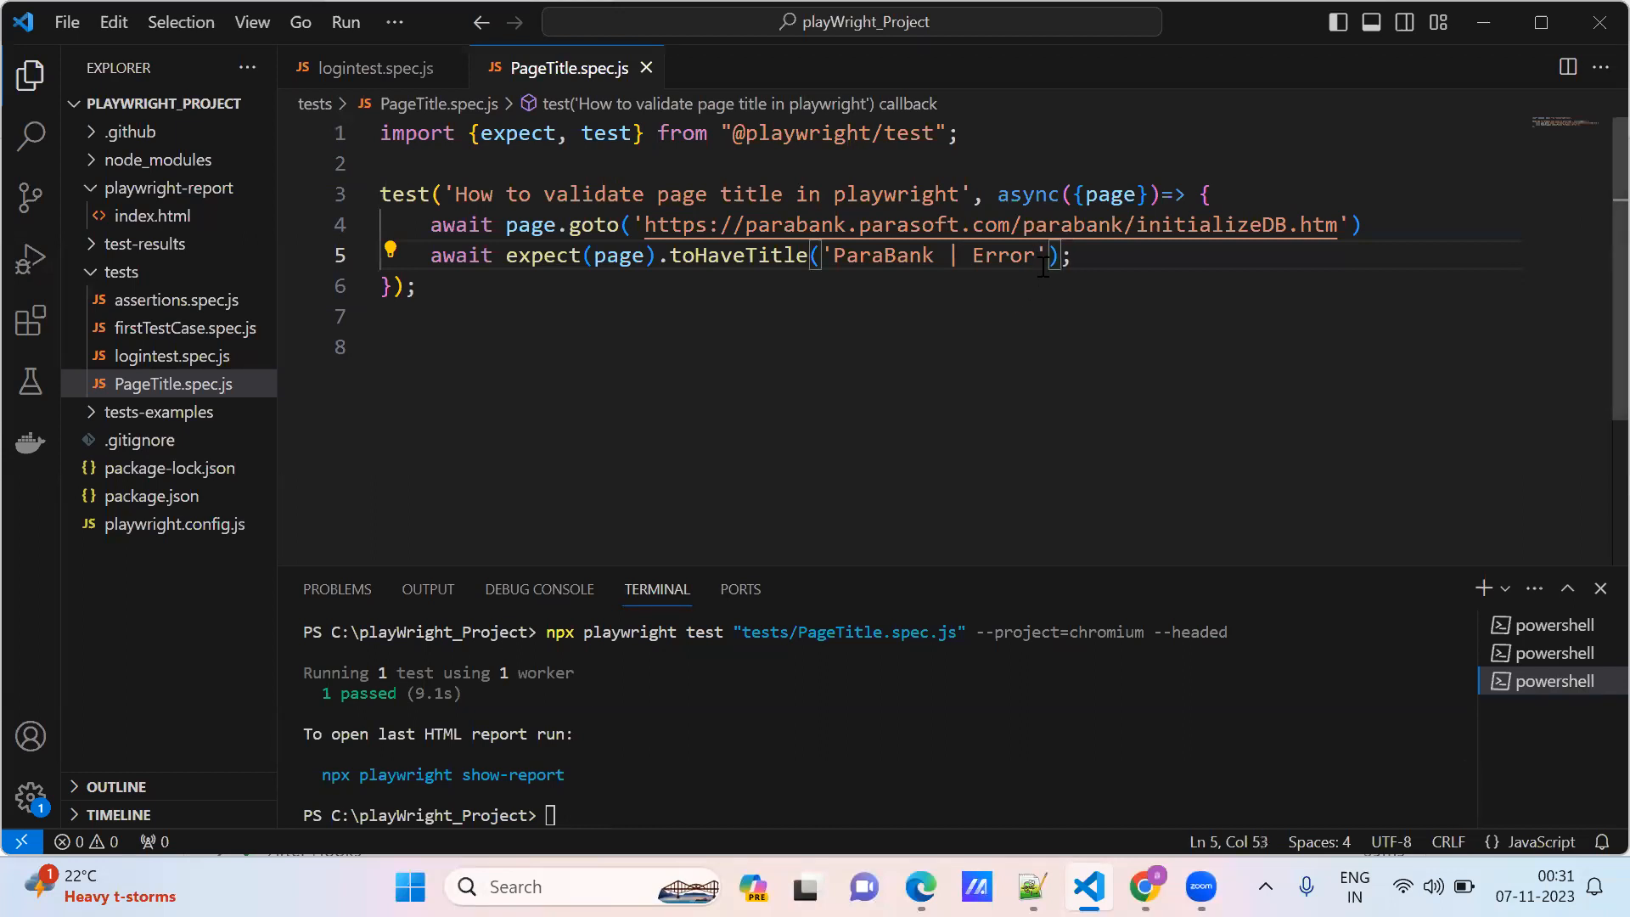
pyautogui.write('ss')
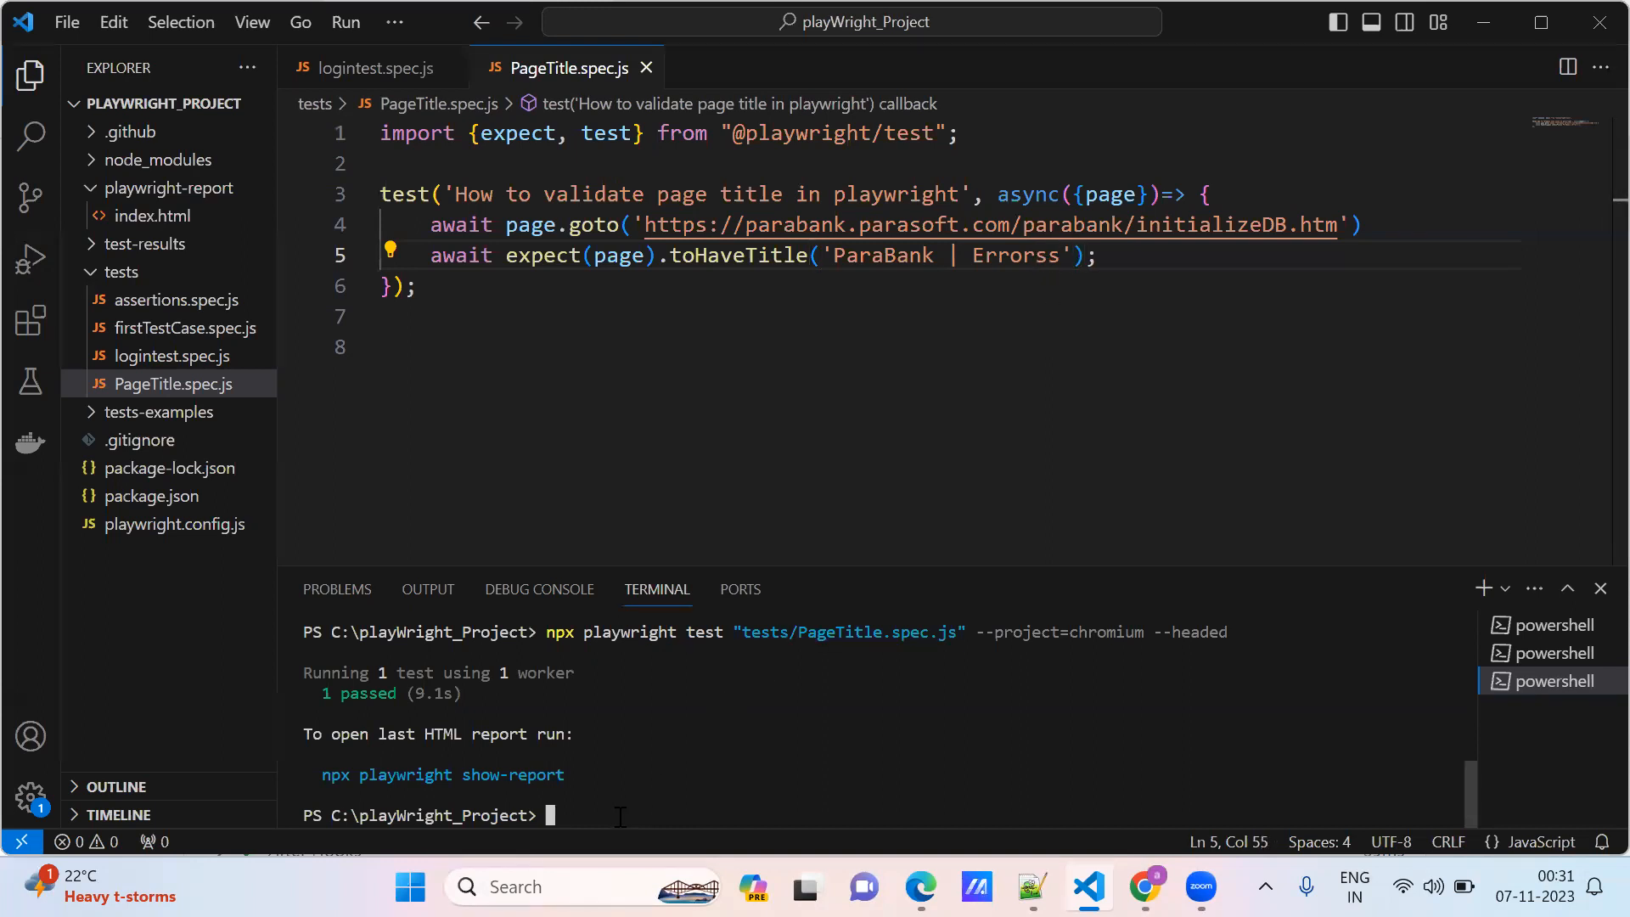
pyautogui.click(821, 347)
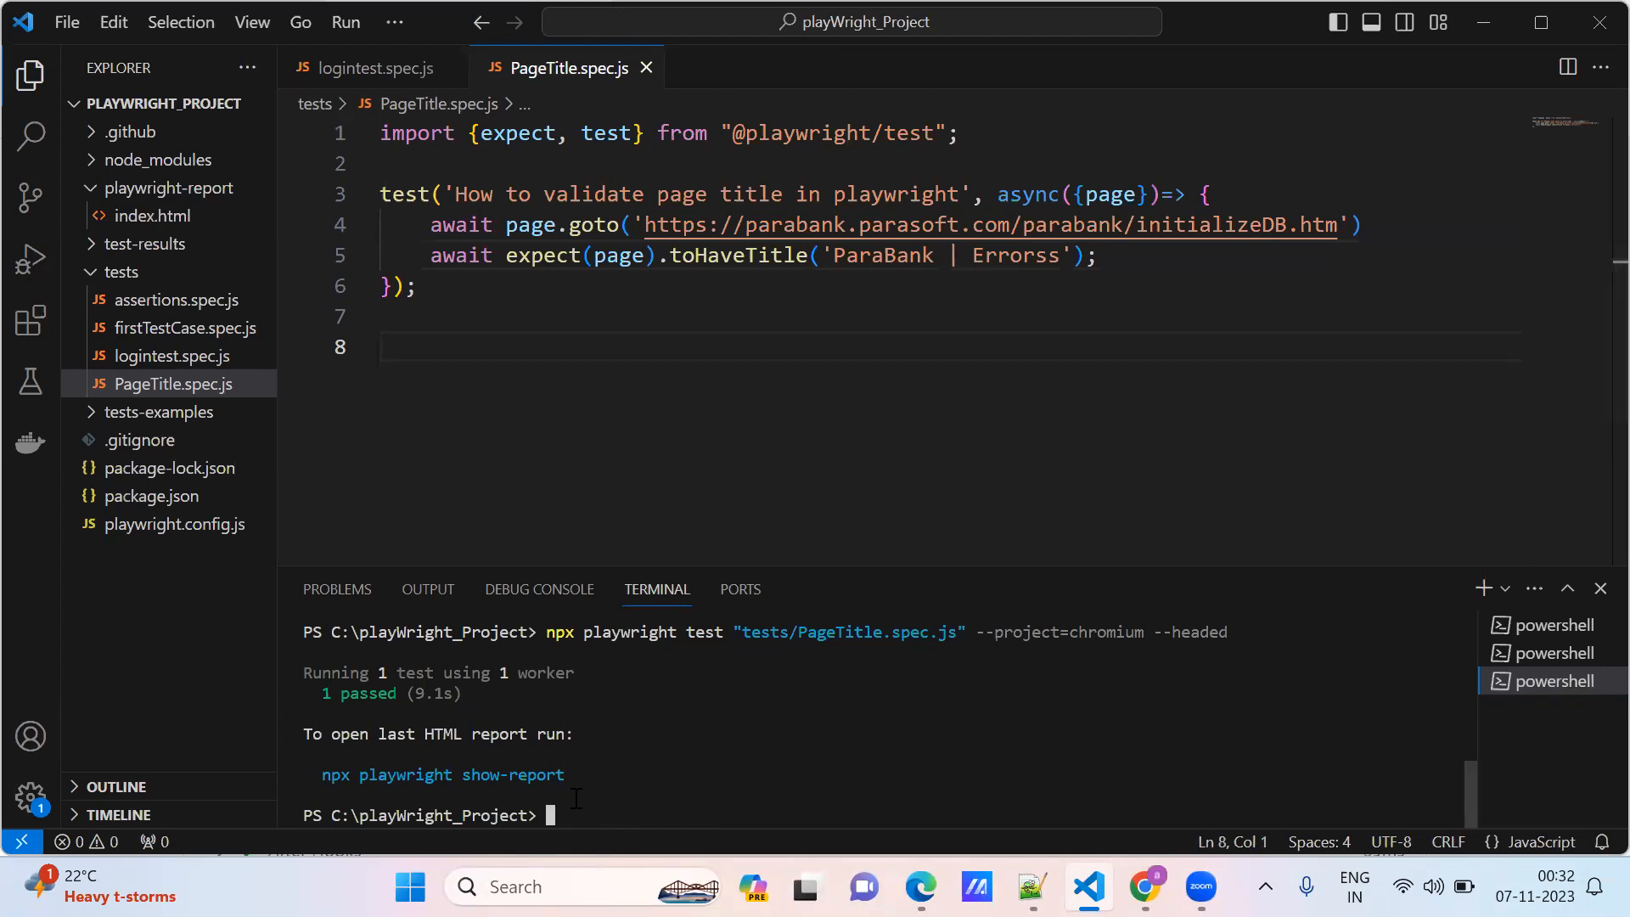
pyautogui.write('cls')
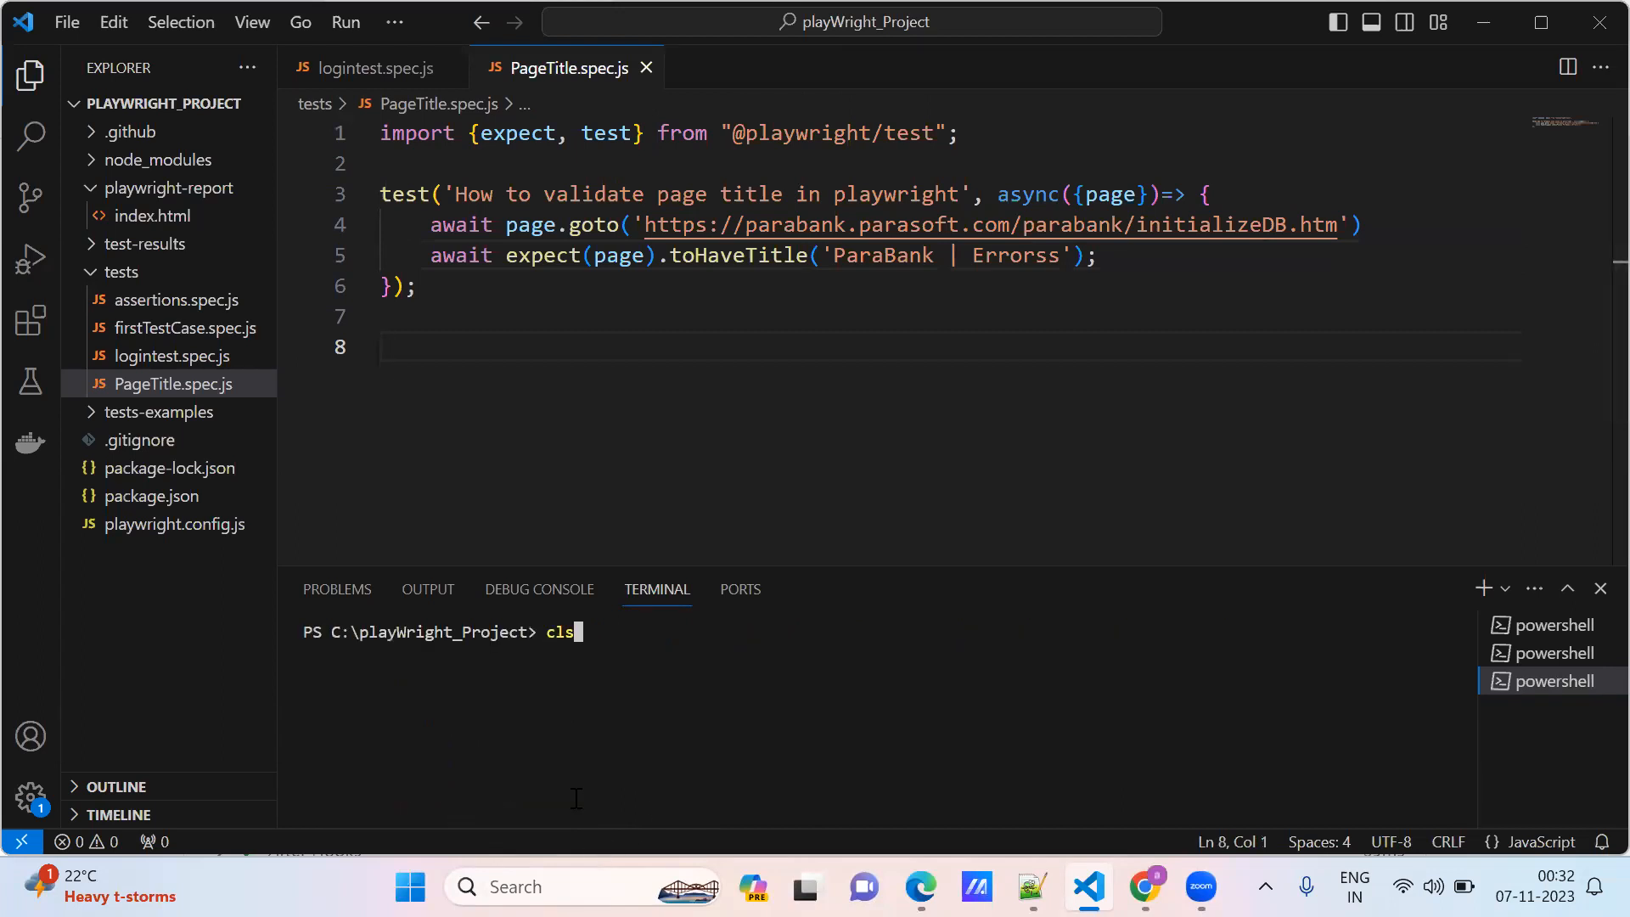
pyautogui.write('npx playwright test "tests/PageTitle.spec.js" --project=chromium --headed')
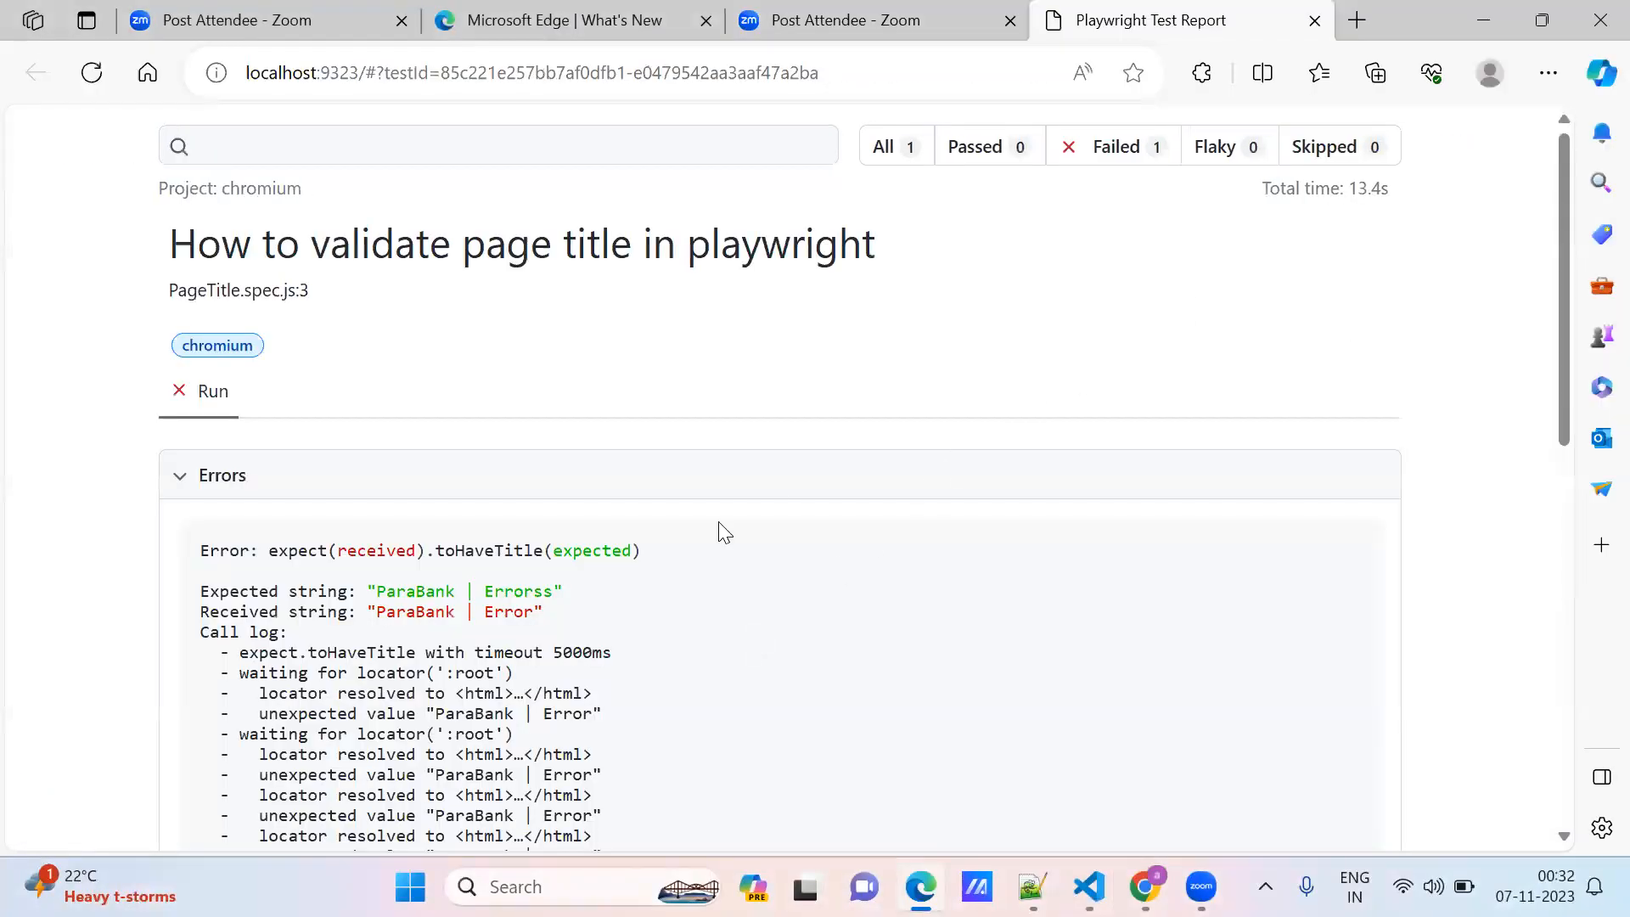
# Step: Scroll the failed test's Errors section showing 'ParaBank | Error' received instead of 'ParaBank | Errorss'
pyautogui.scroll(-3)
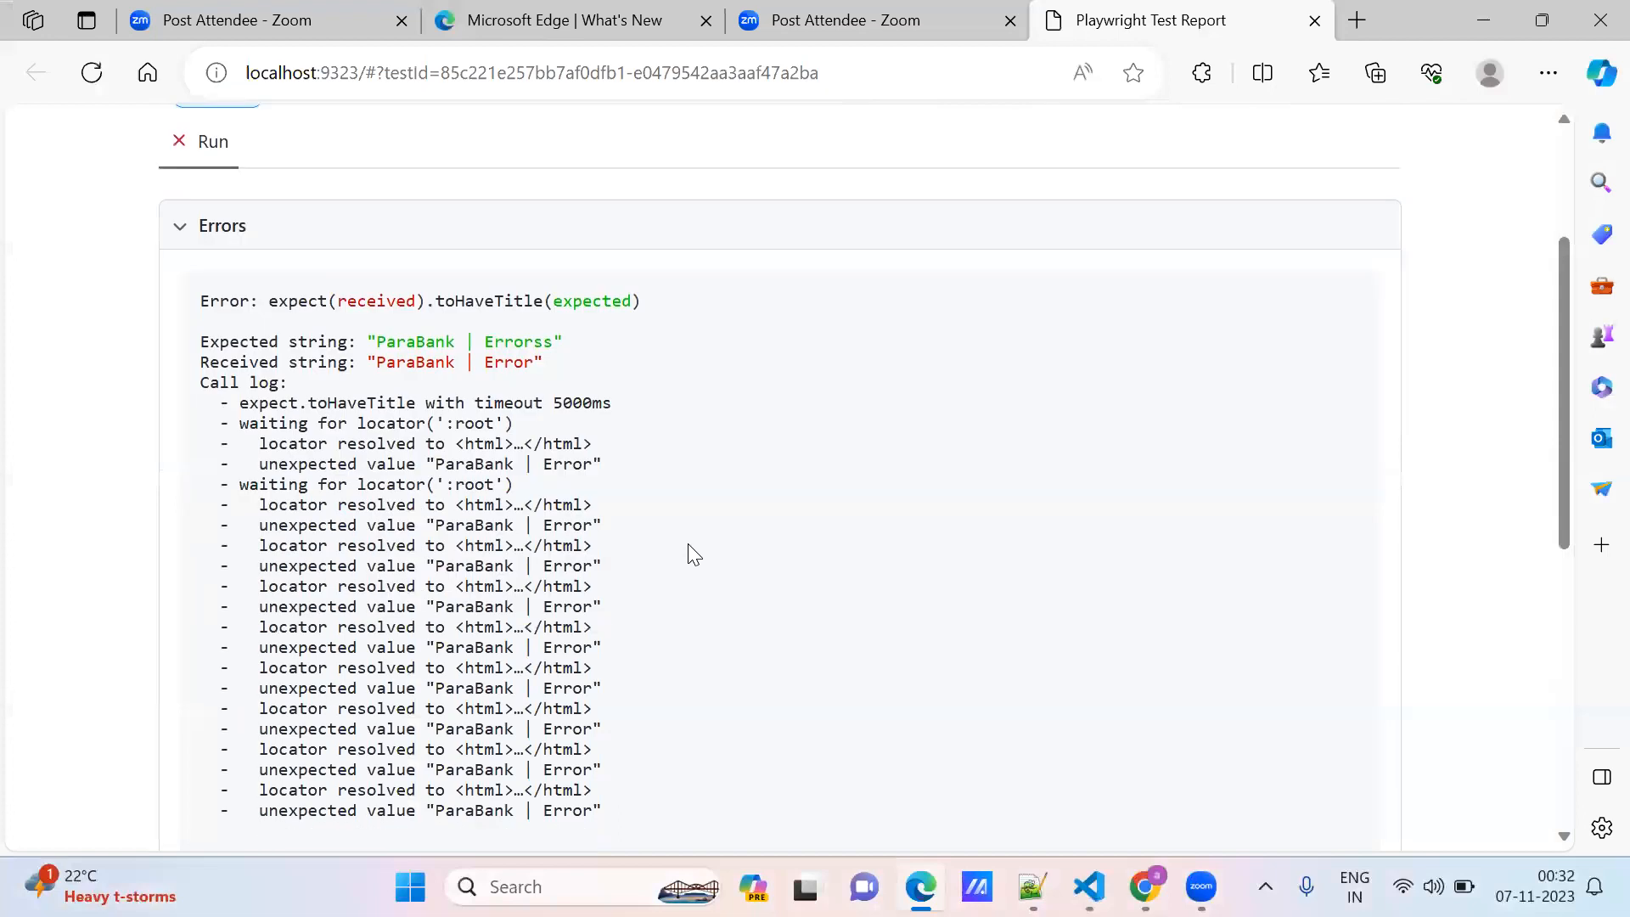
pyautogui.moveTo(667, 539)
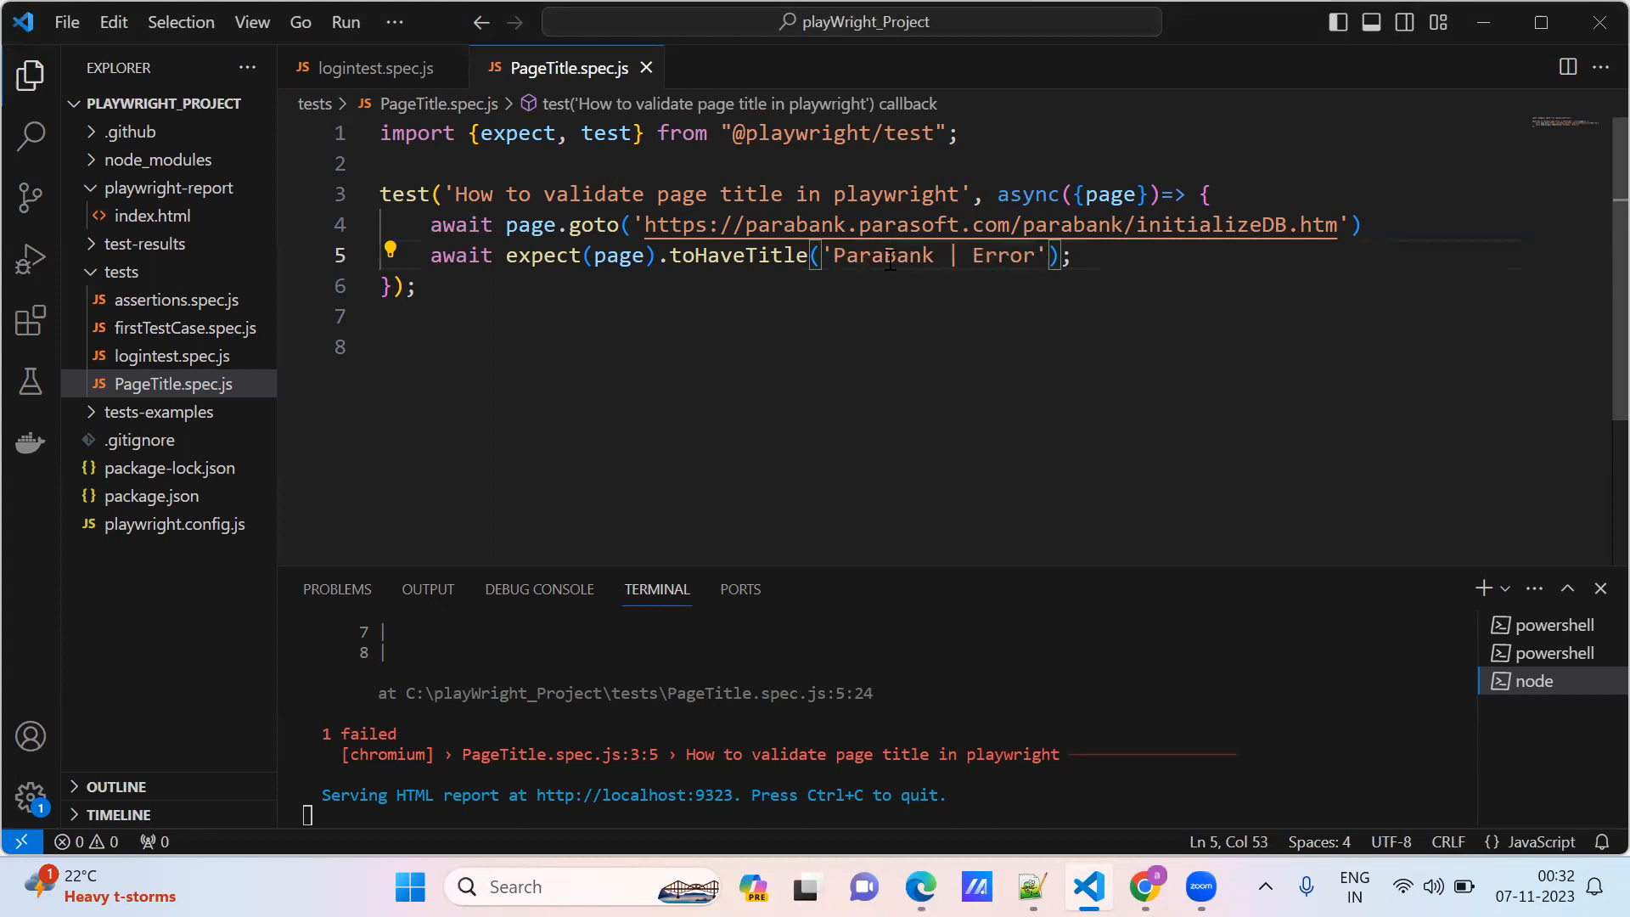
# Step: Remove ' | Error' so toHaveTitle expects 'ParaBank', stop the report server, and inspect the rerun's failure
pyautogui.doubleClick(881, 256)
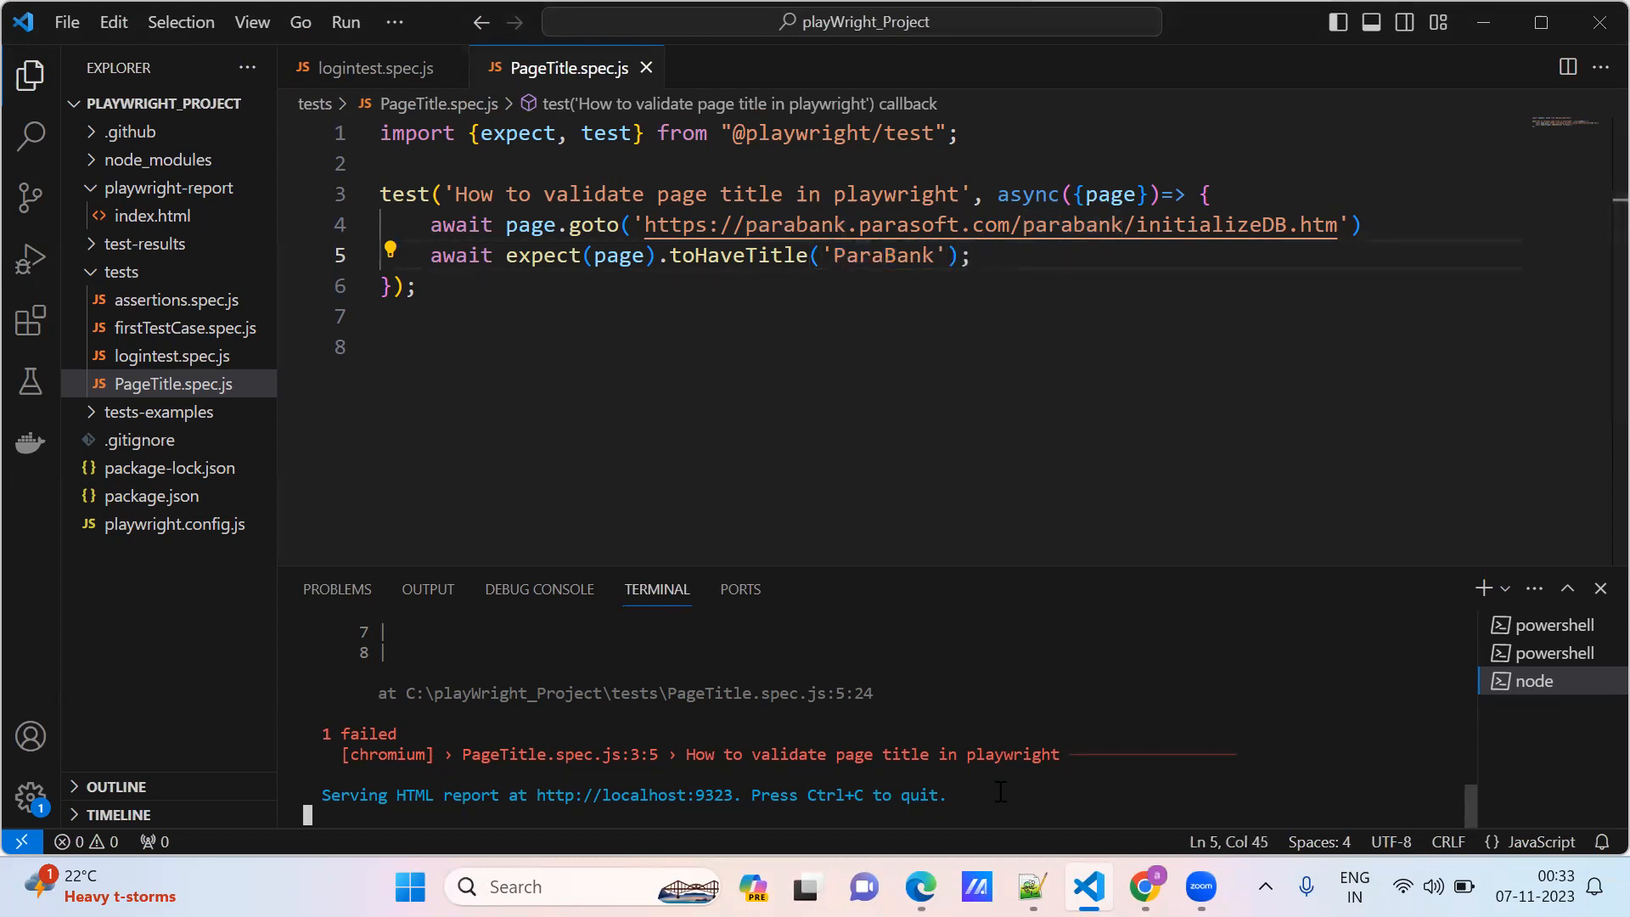
pyautogui.write('y')
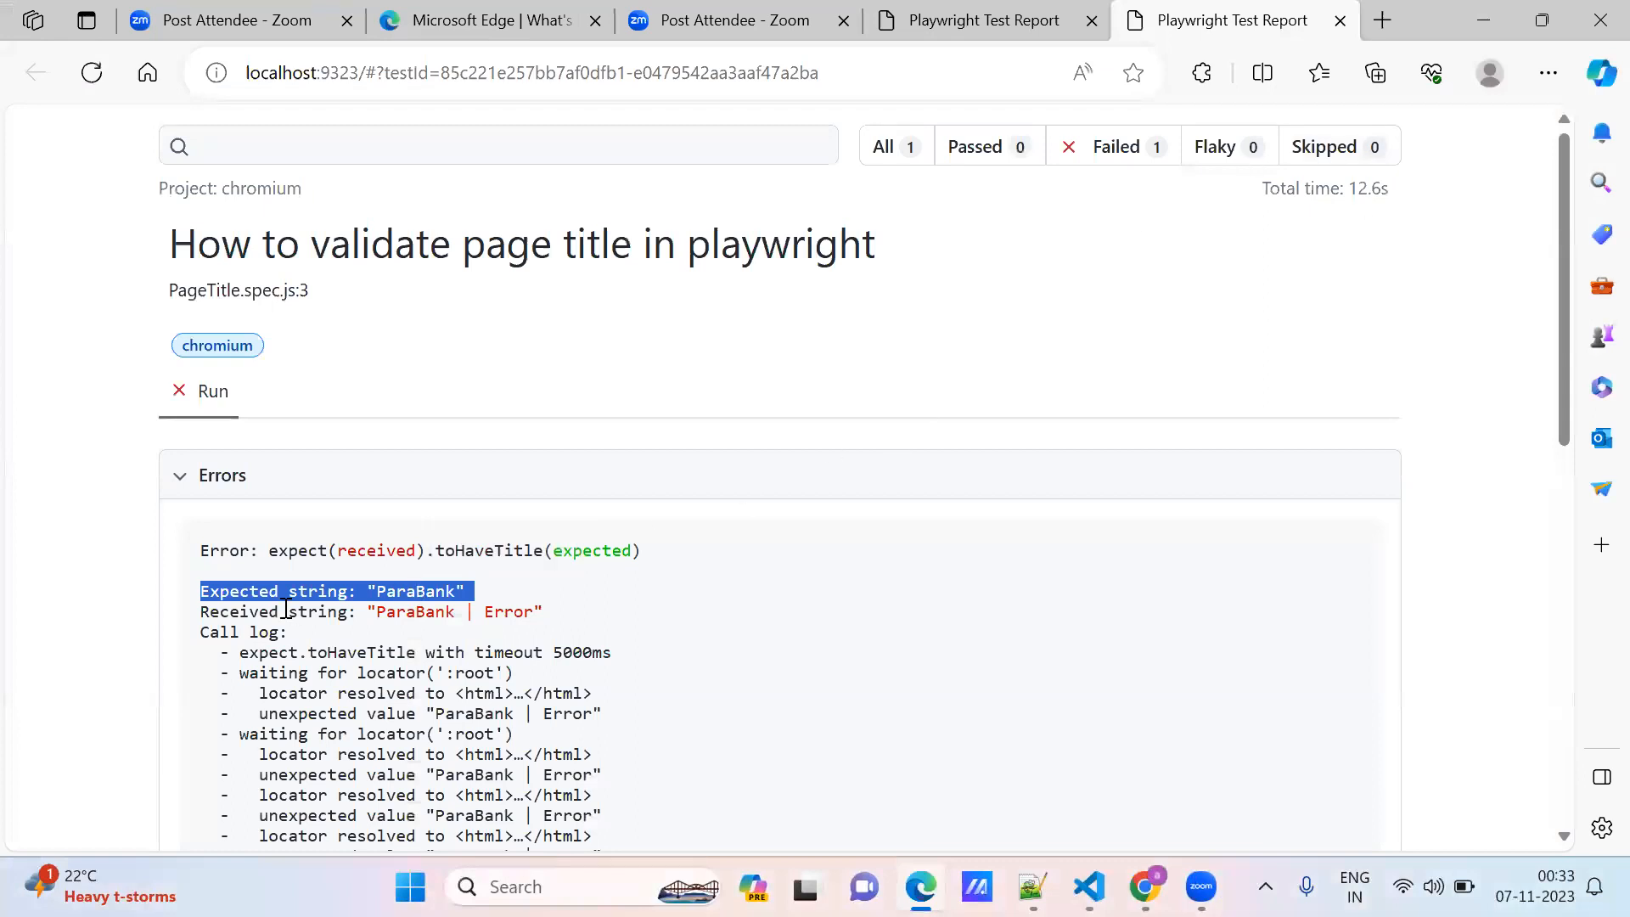
pyautogui.doubleClick(413, 591)
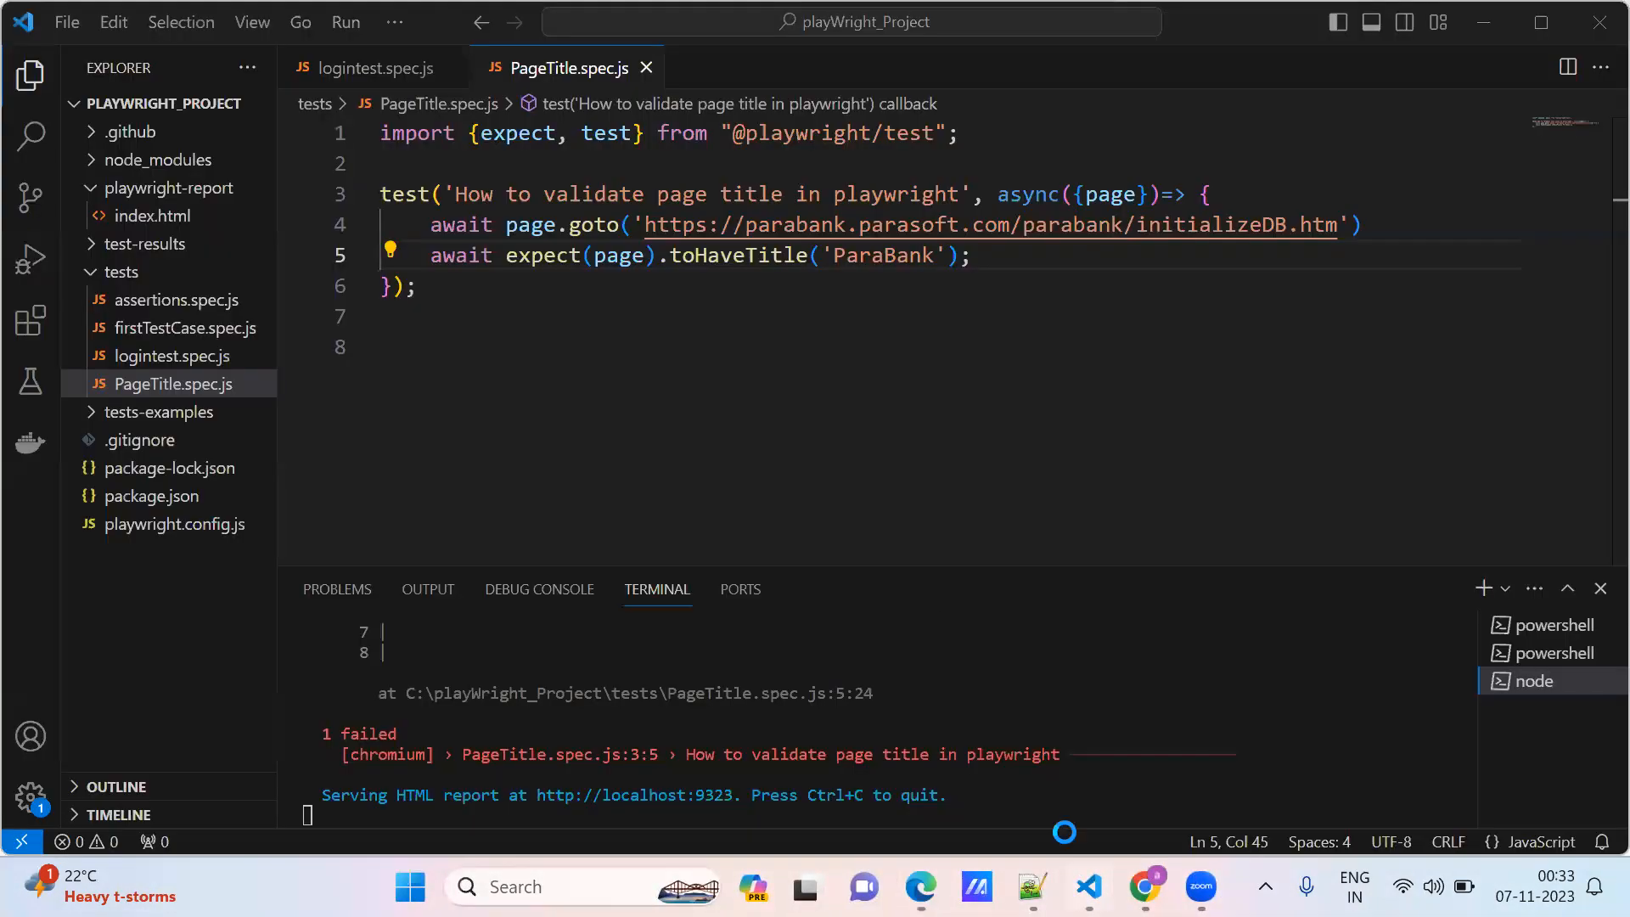
# Step: Wrap ParaBank in slashes inside the quotes so the assertion expects '/ParaBank/'
pyautogui.doubleClick(883, 255)
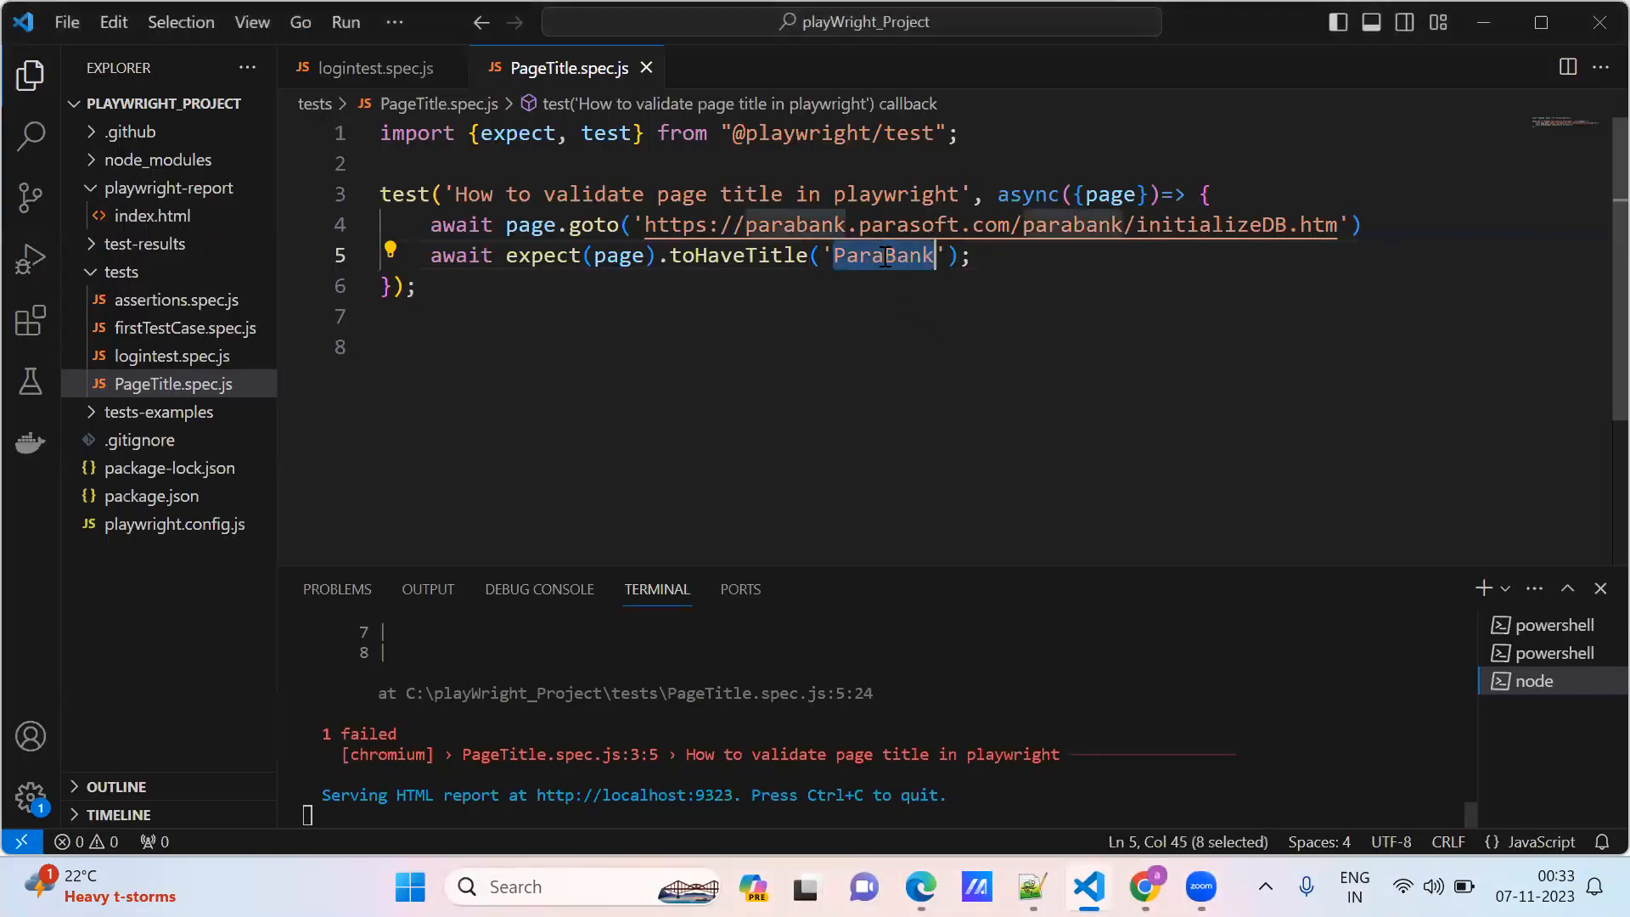
pyautogui.write('/')
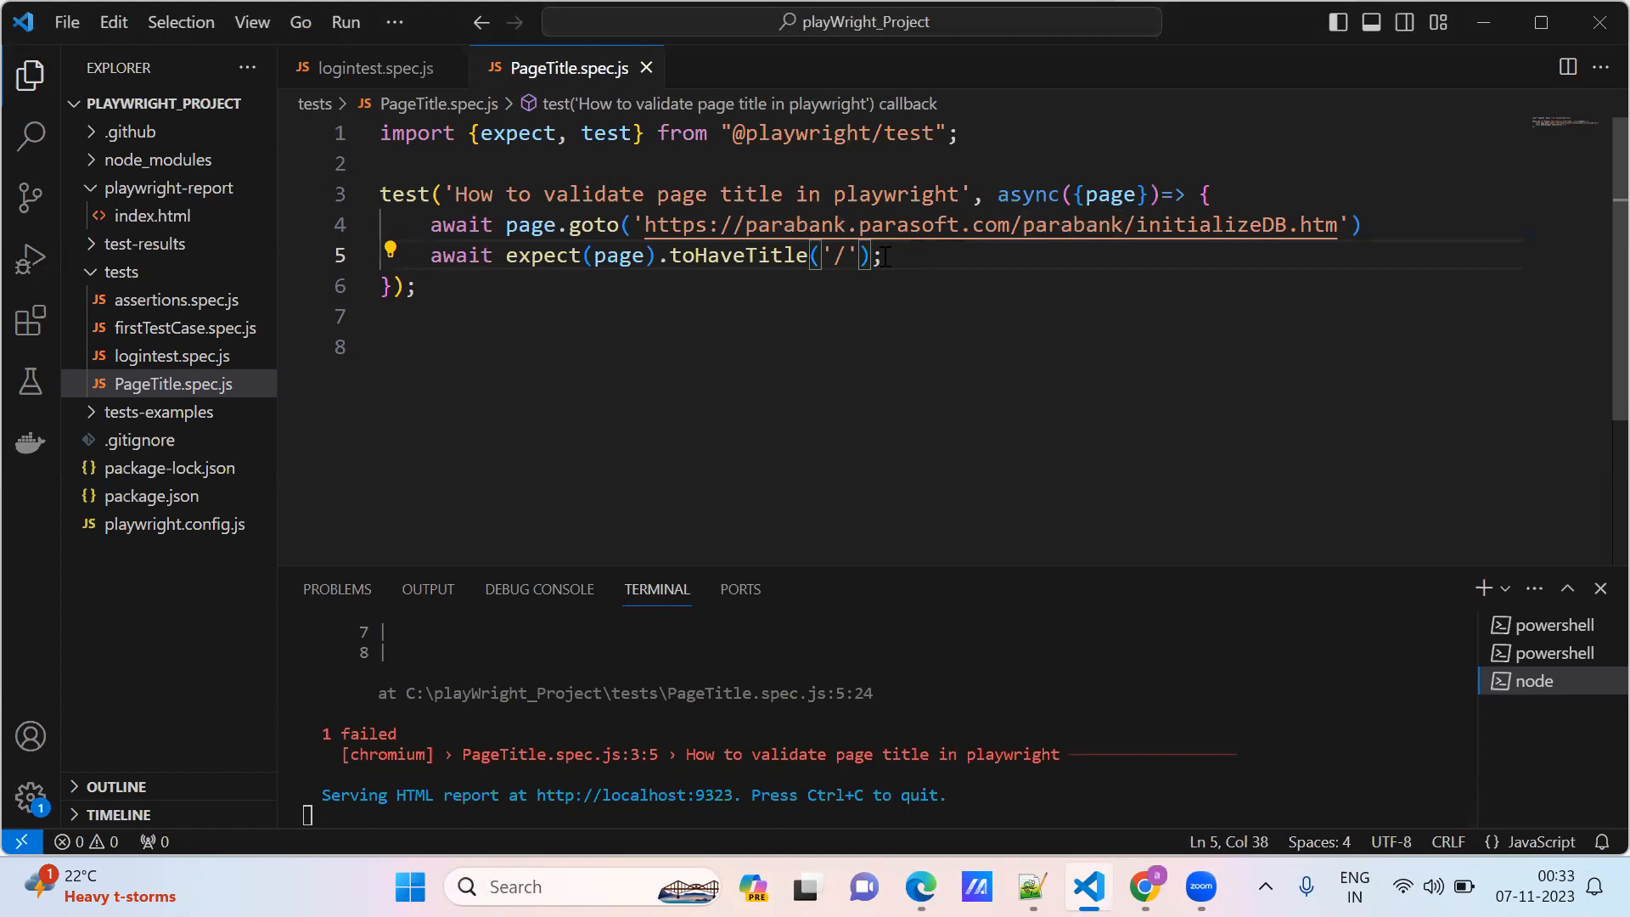
pyautogui.write('ParaBank')
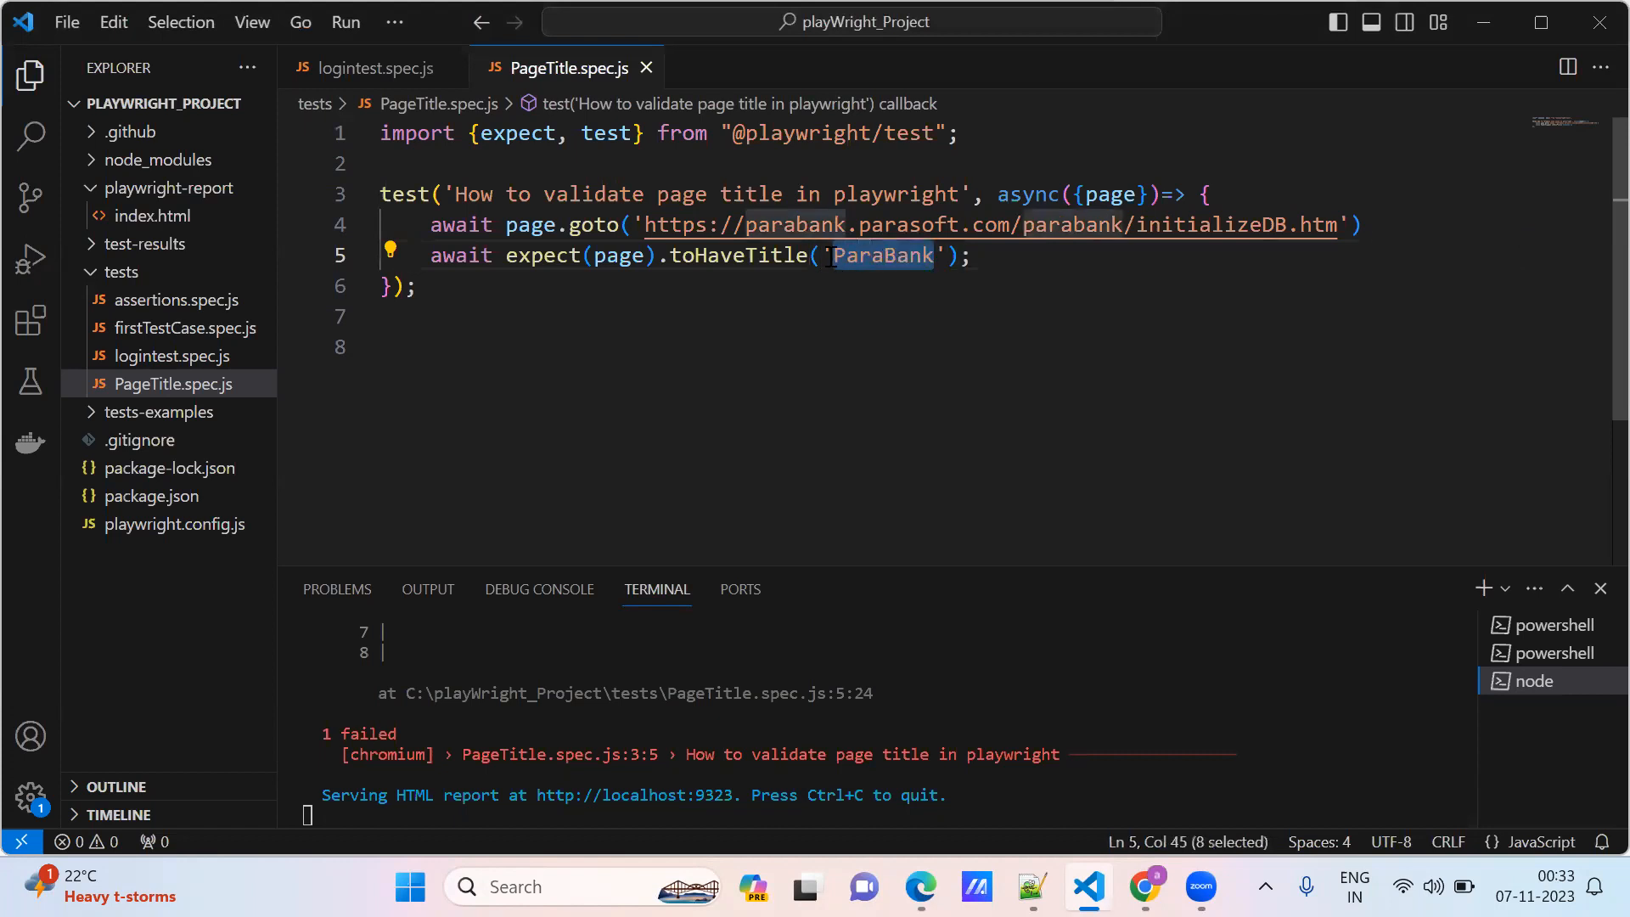
pyautogui.write('/')
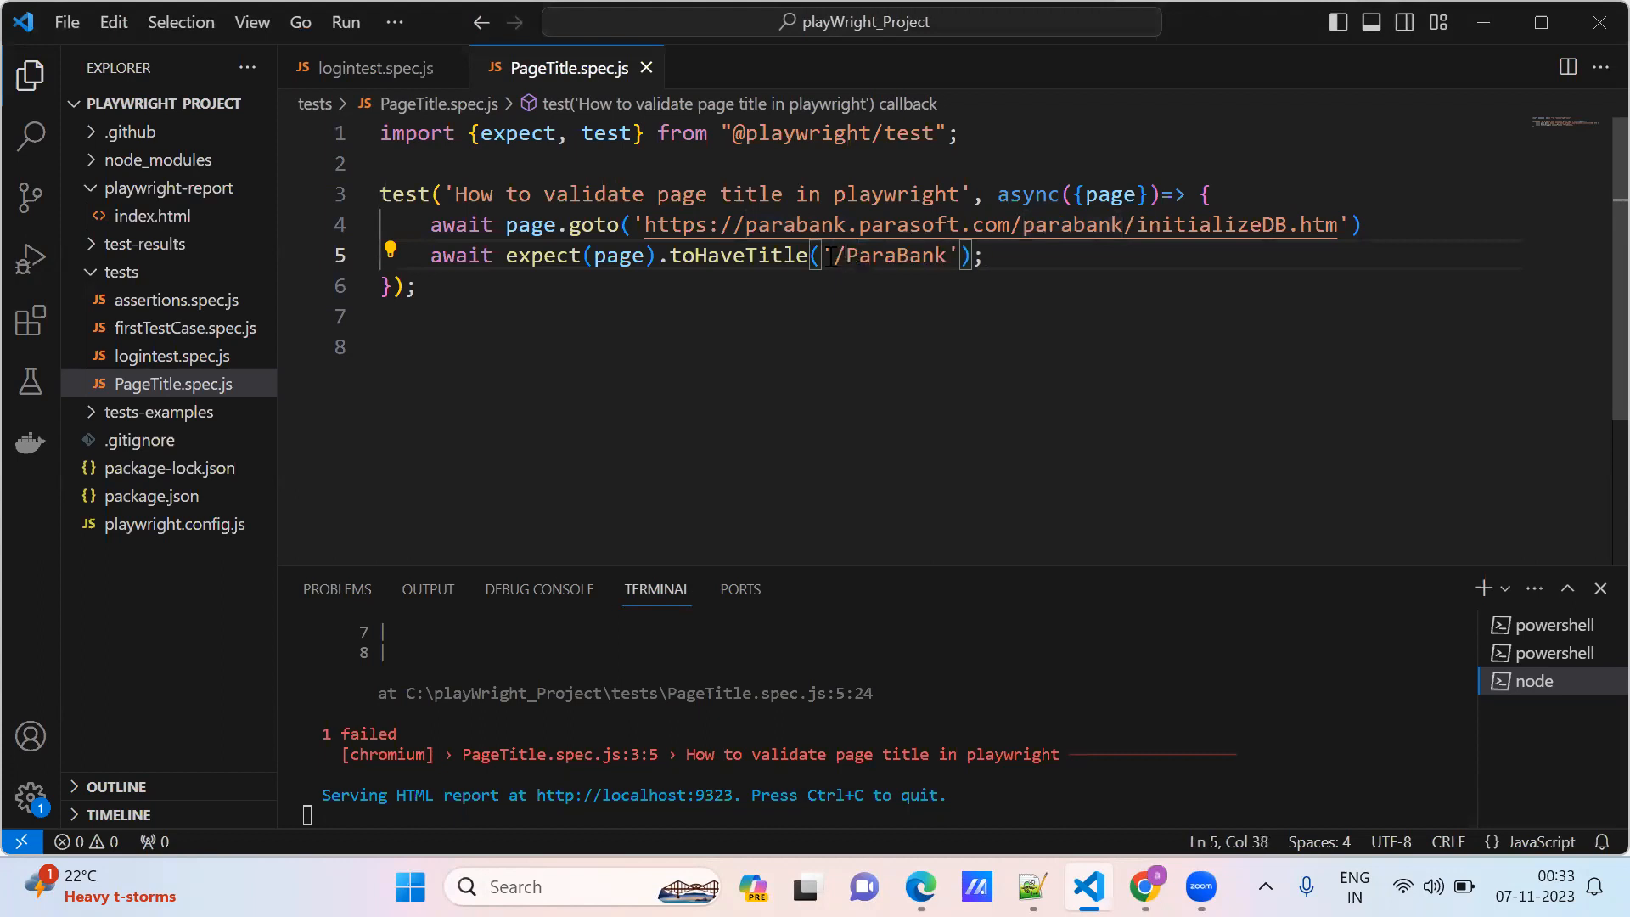
pyautogui.doubleClick(889, 256)
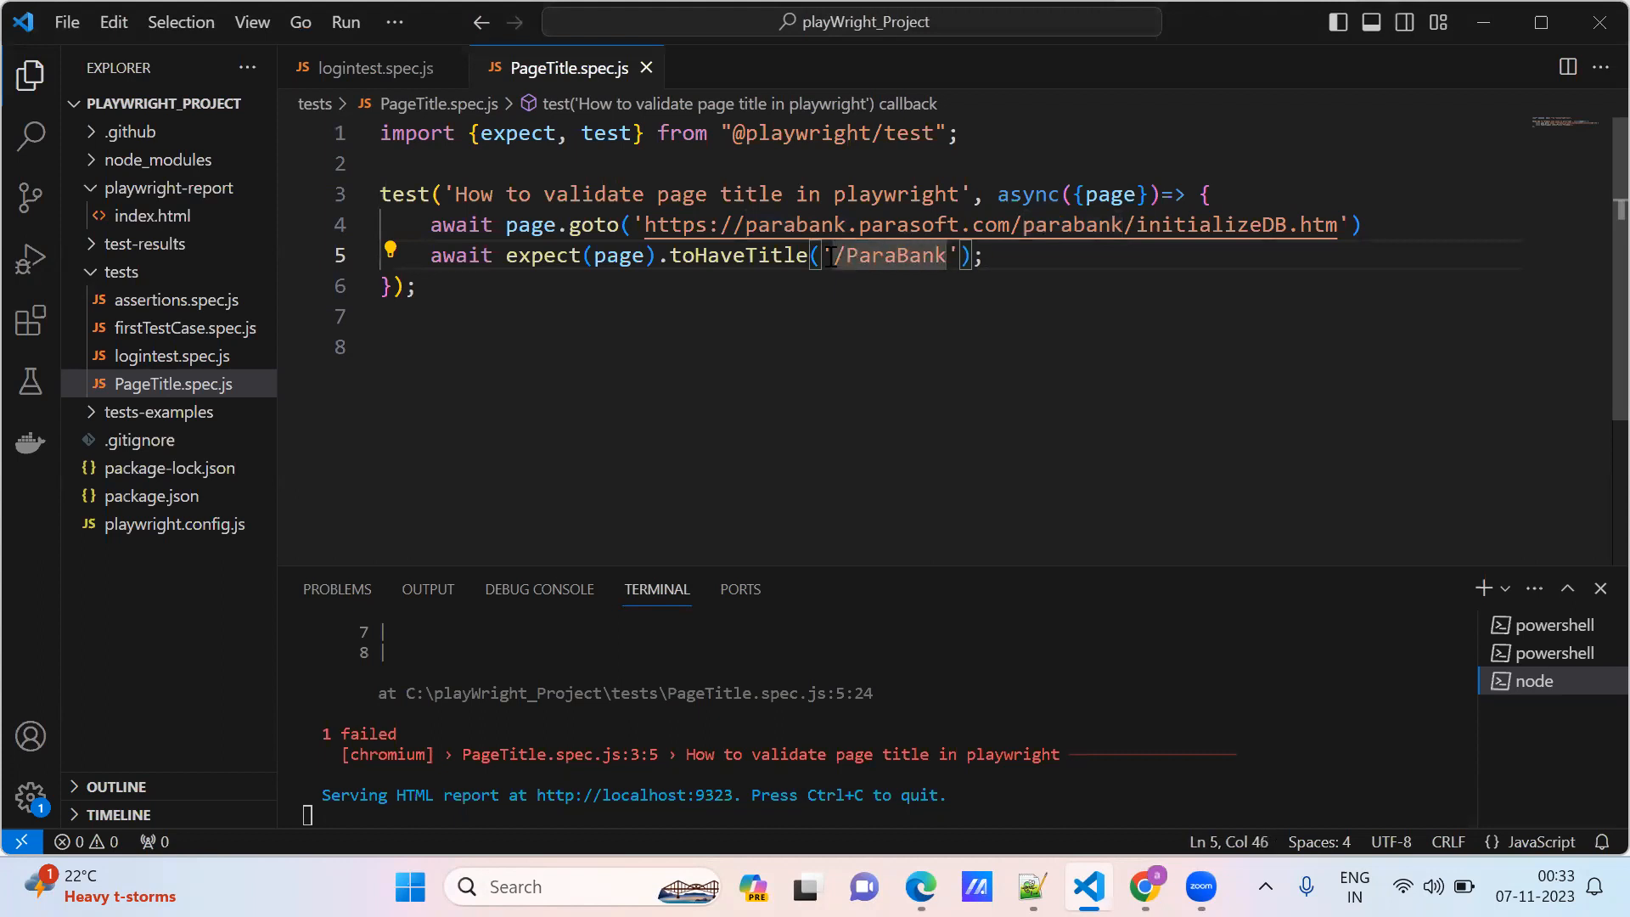
pyautogui.write('/')
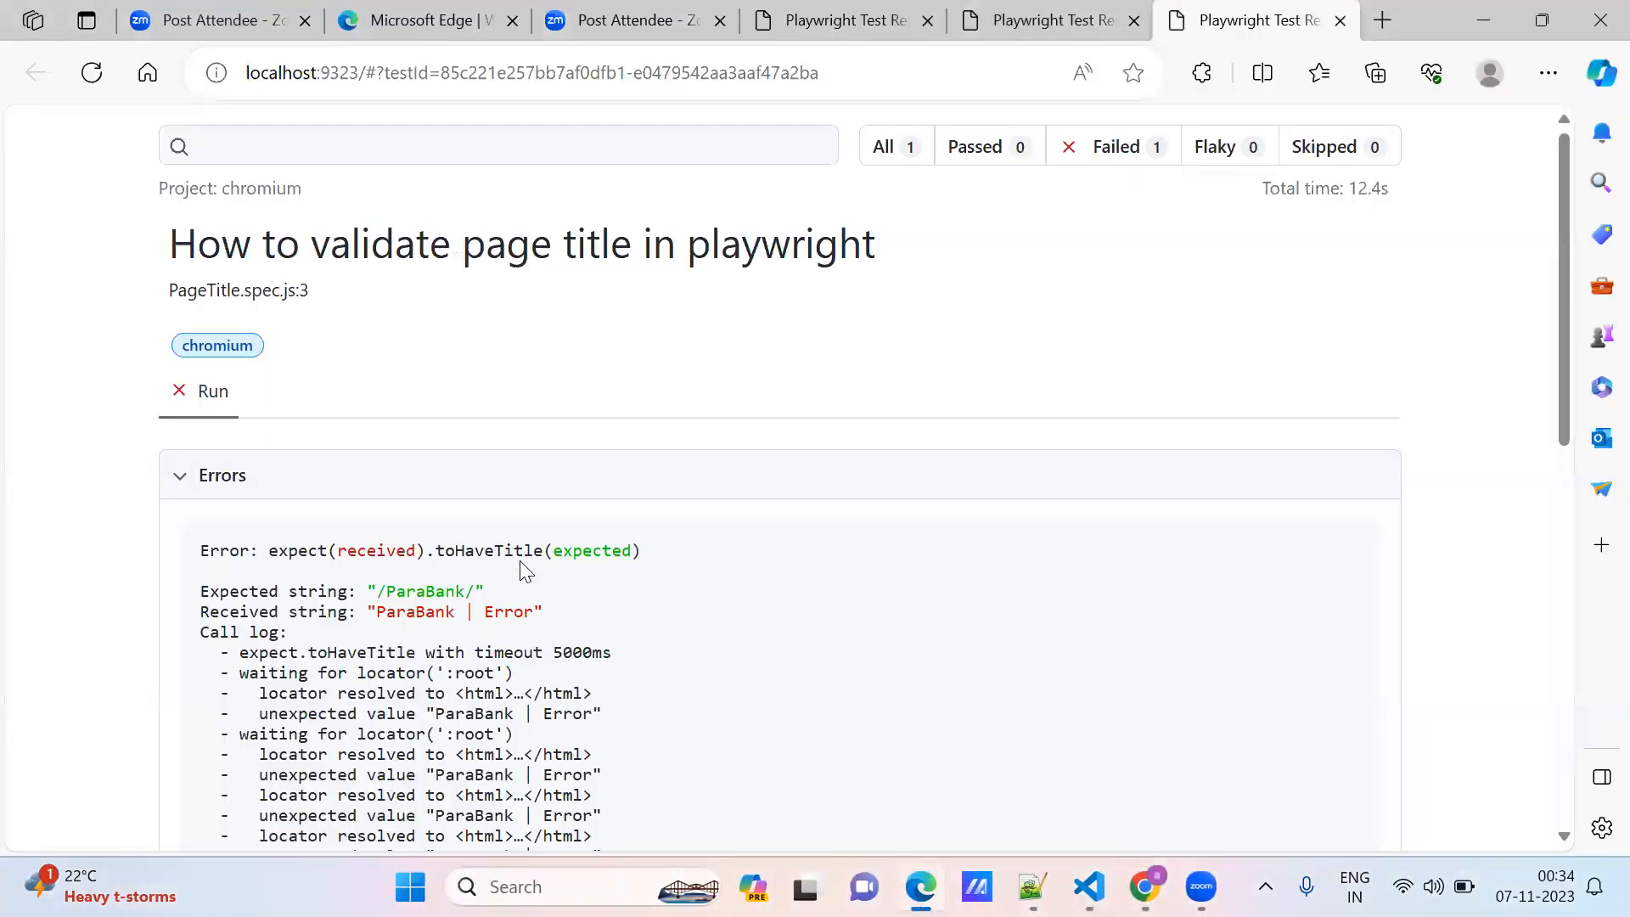
pyautogui.moveTo(1097, 876)
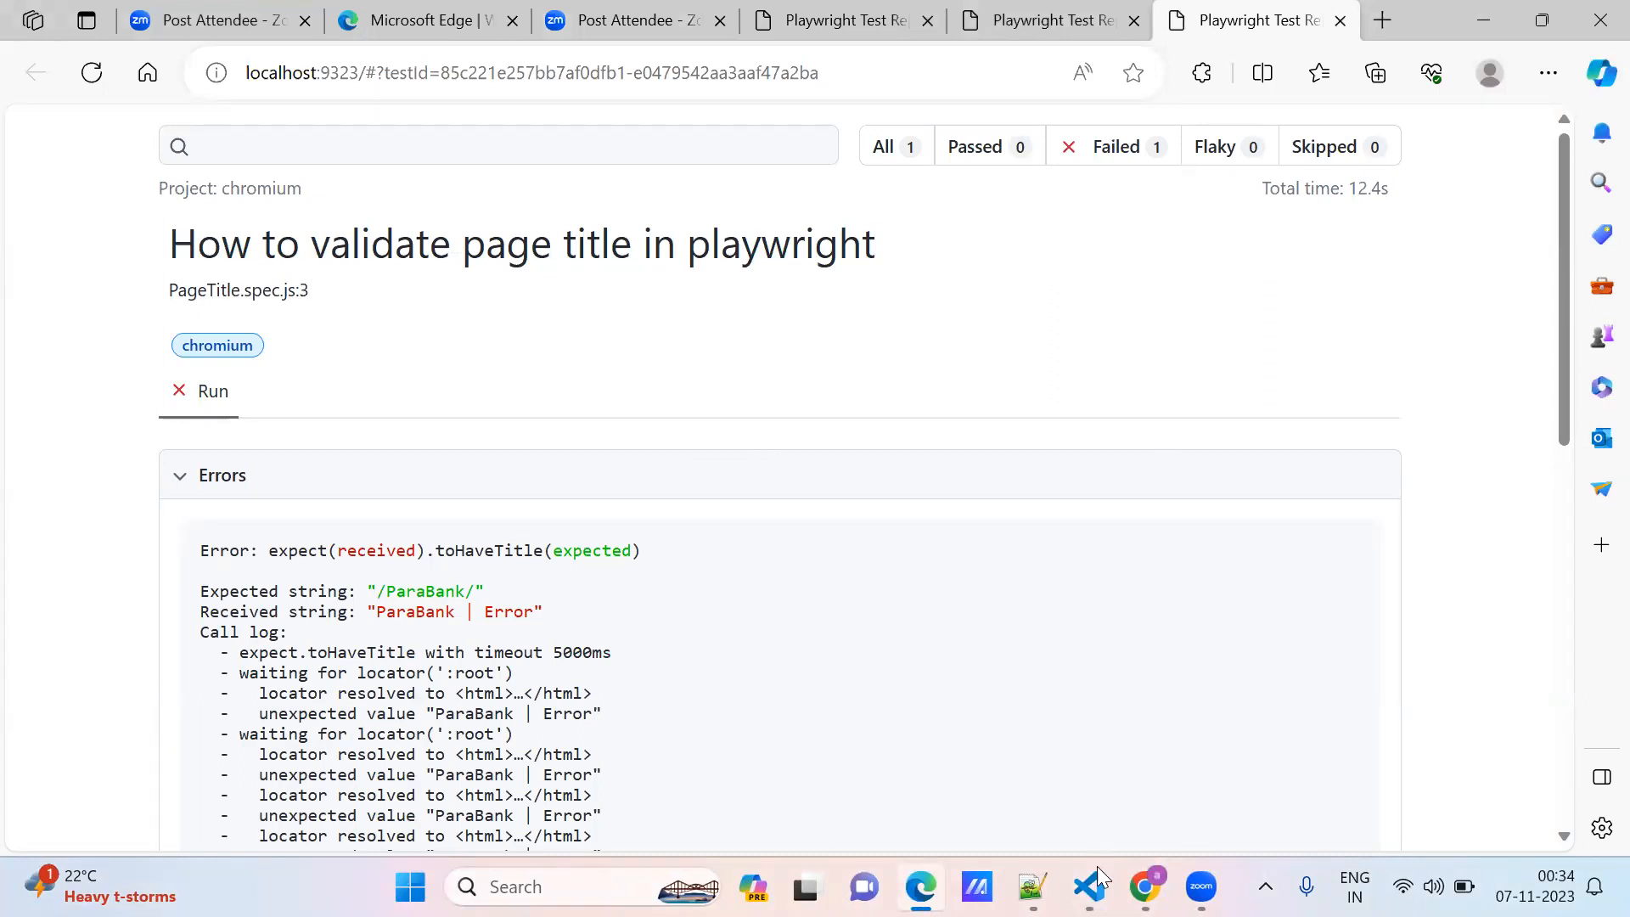
# Step: Return to VS Code from the report after the quoted '/ParaBank/' check fails
pyautogui.click(1087, 887)
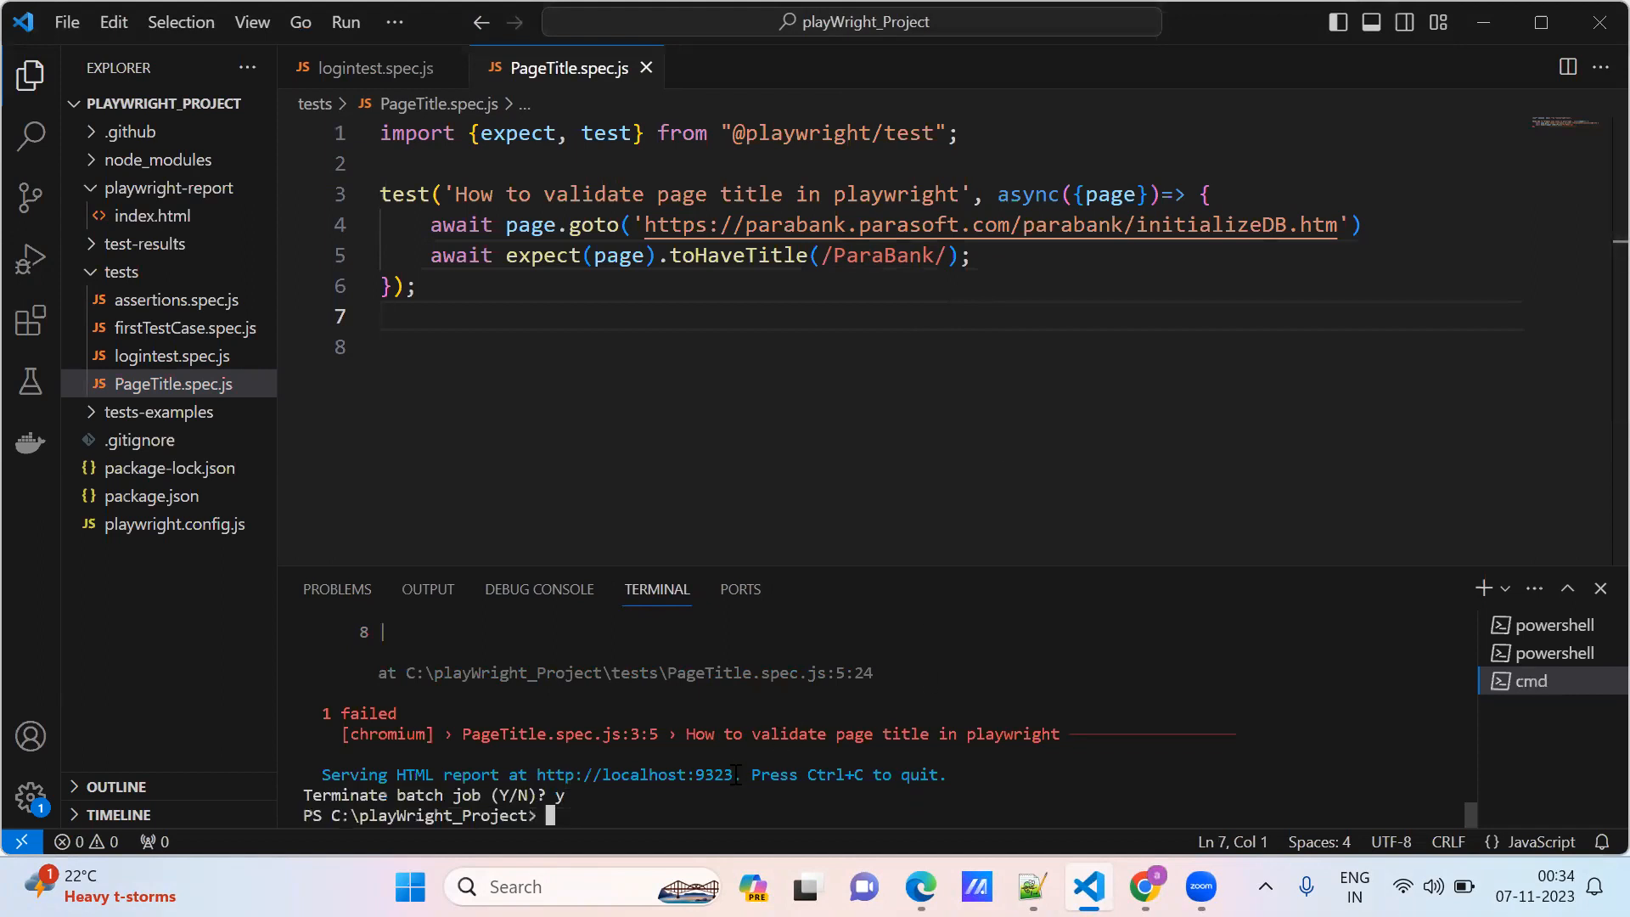
# Step: Rerun PageTitle.spec.js headed in Chromium with the unquoted /ParaBank/ regex until it passes
pyautogui.write('npx playwright test "tests/PageTitle.spec.js" --project=chromium --headed')
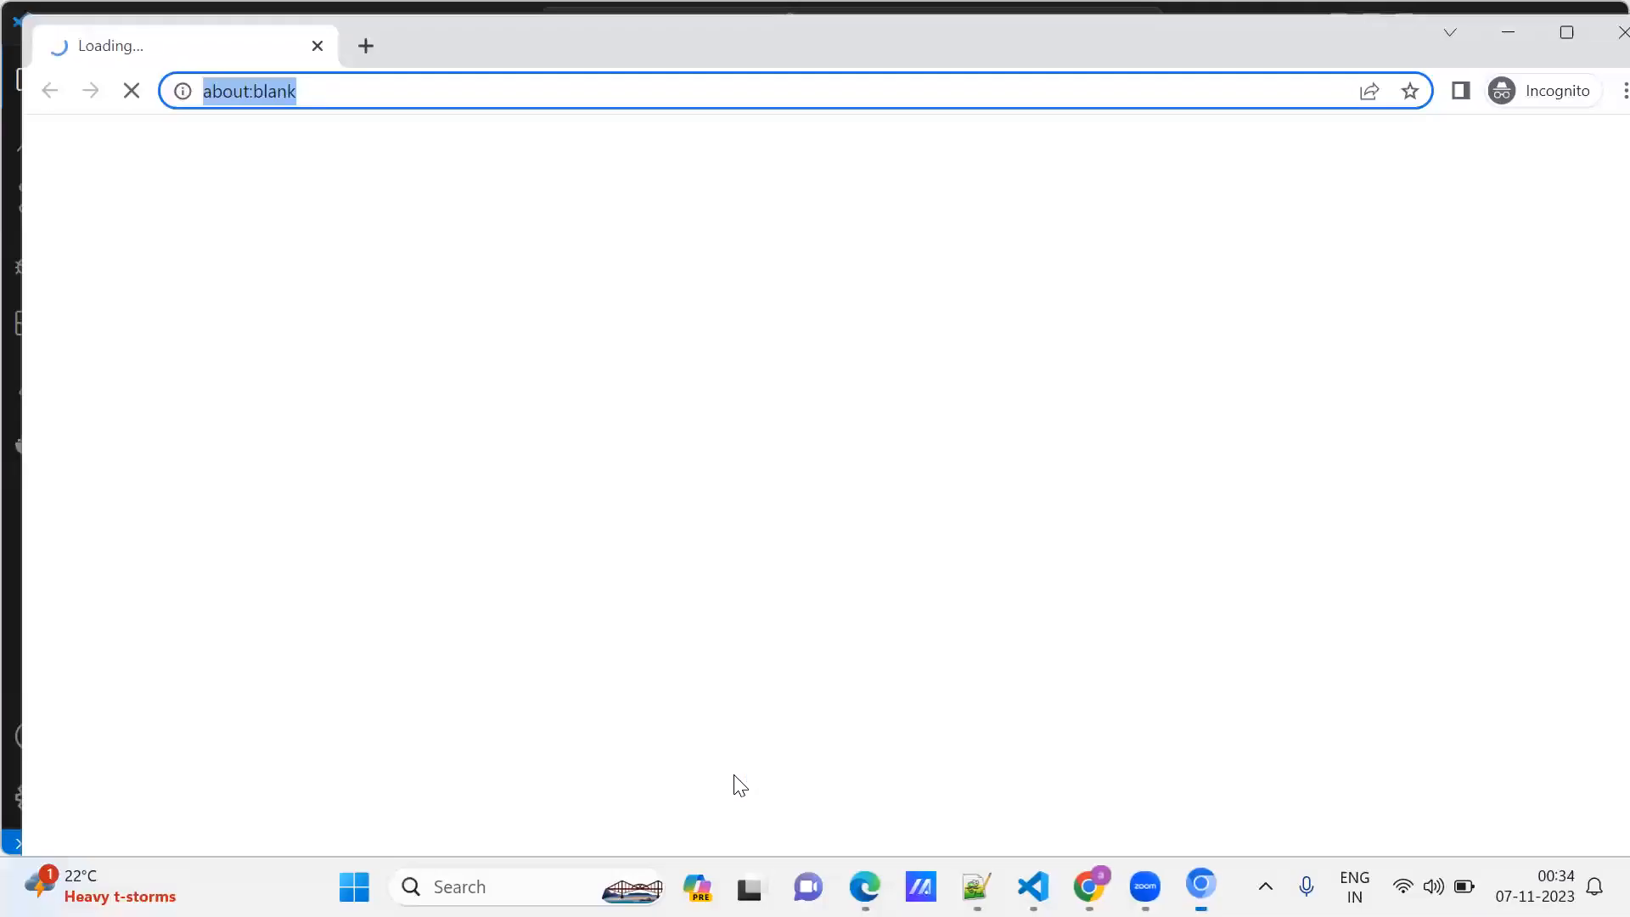
pyautogui.write("parabank.parasoft.com/parabank/initializeDB.htm')")
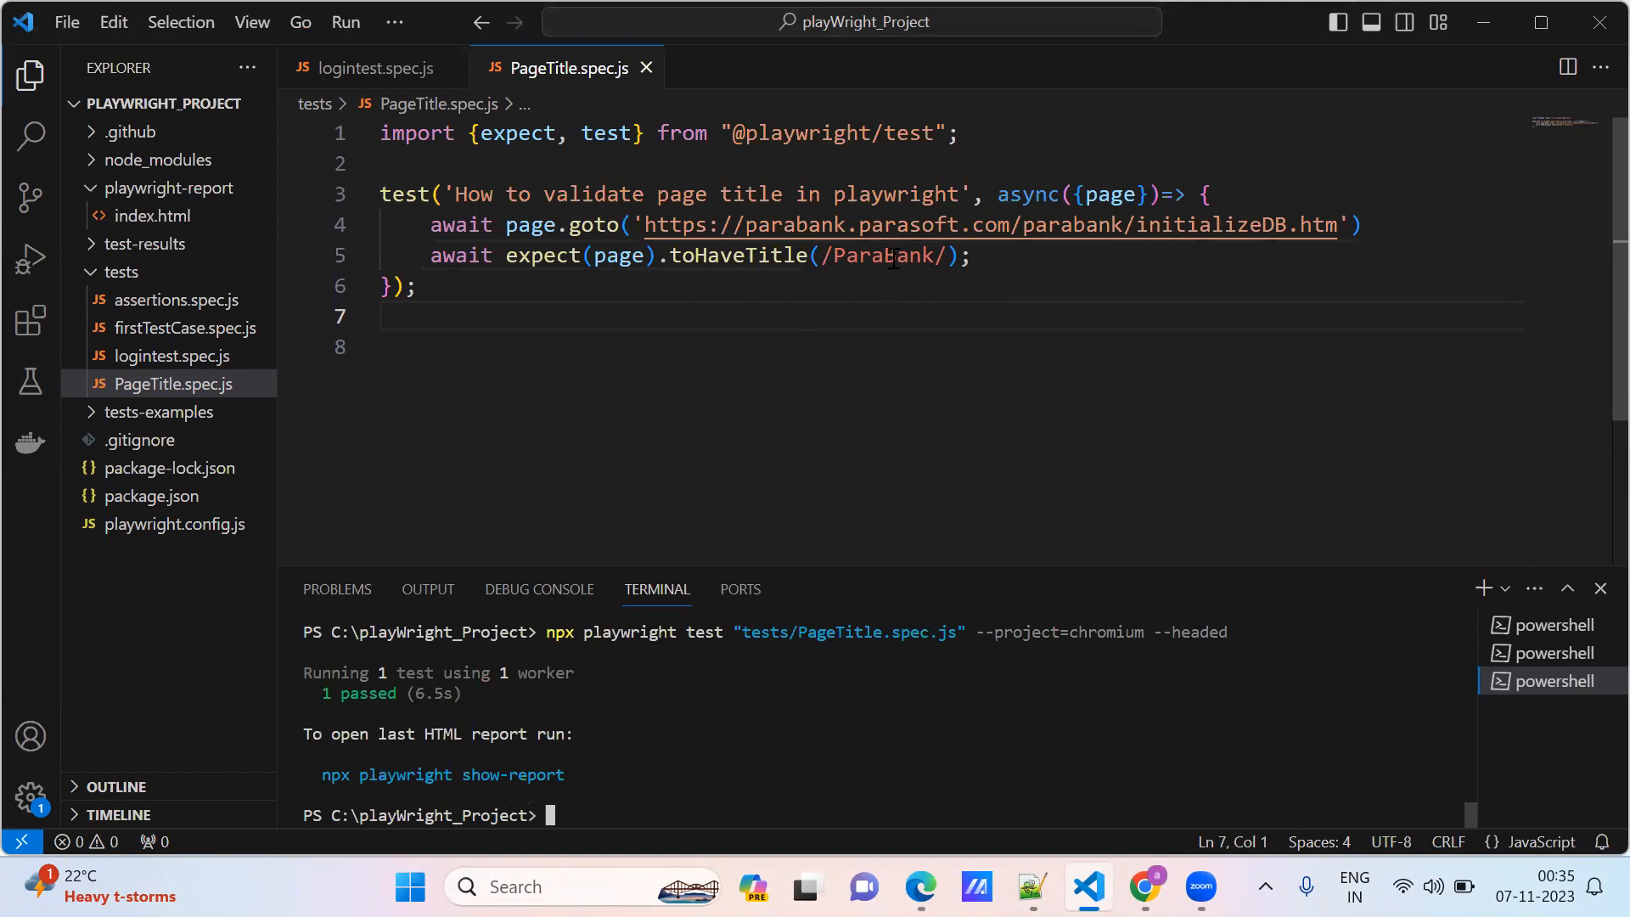
# Step: Duplicate the title assertion line and change the copy to expect exactly 'ParaBank | Error'
pyautogui.doubleClick(884, 256)
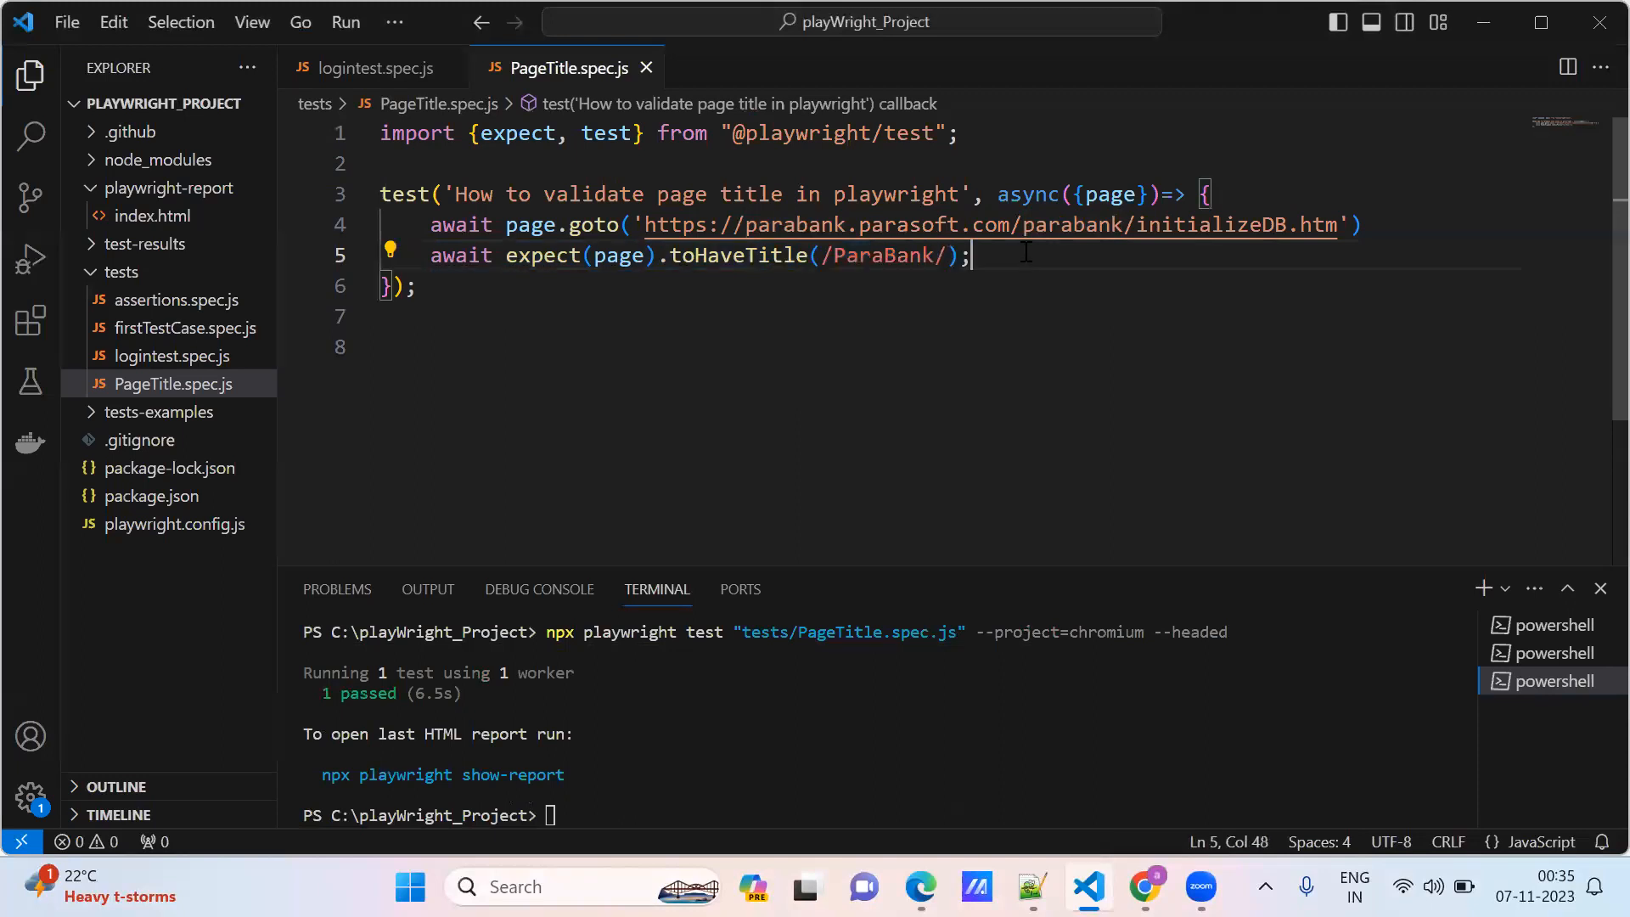
pyautogui.press('Enter')
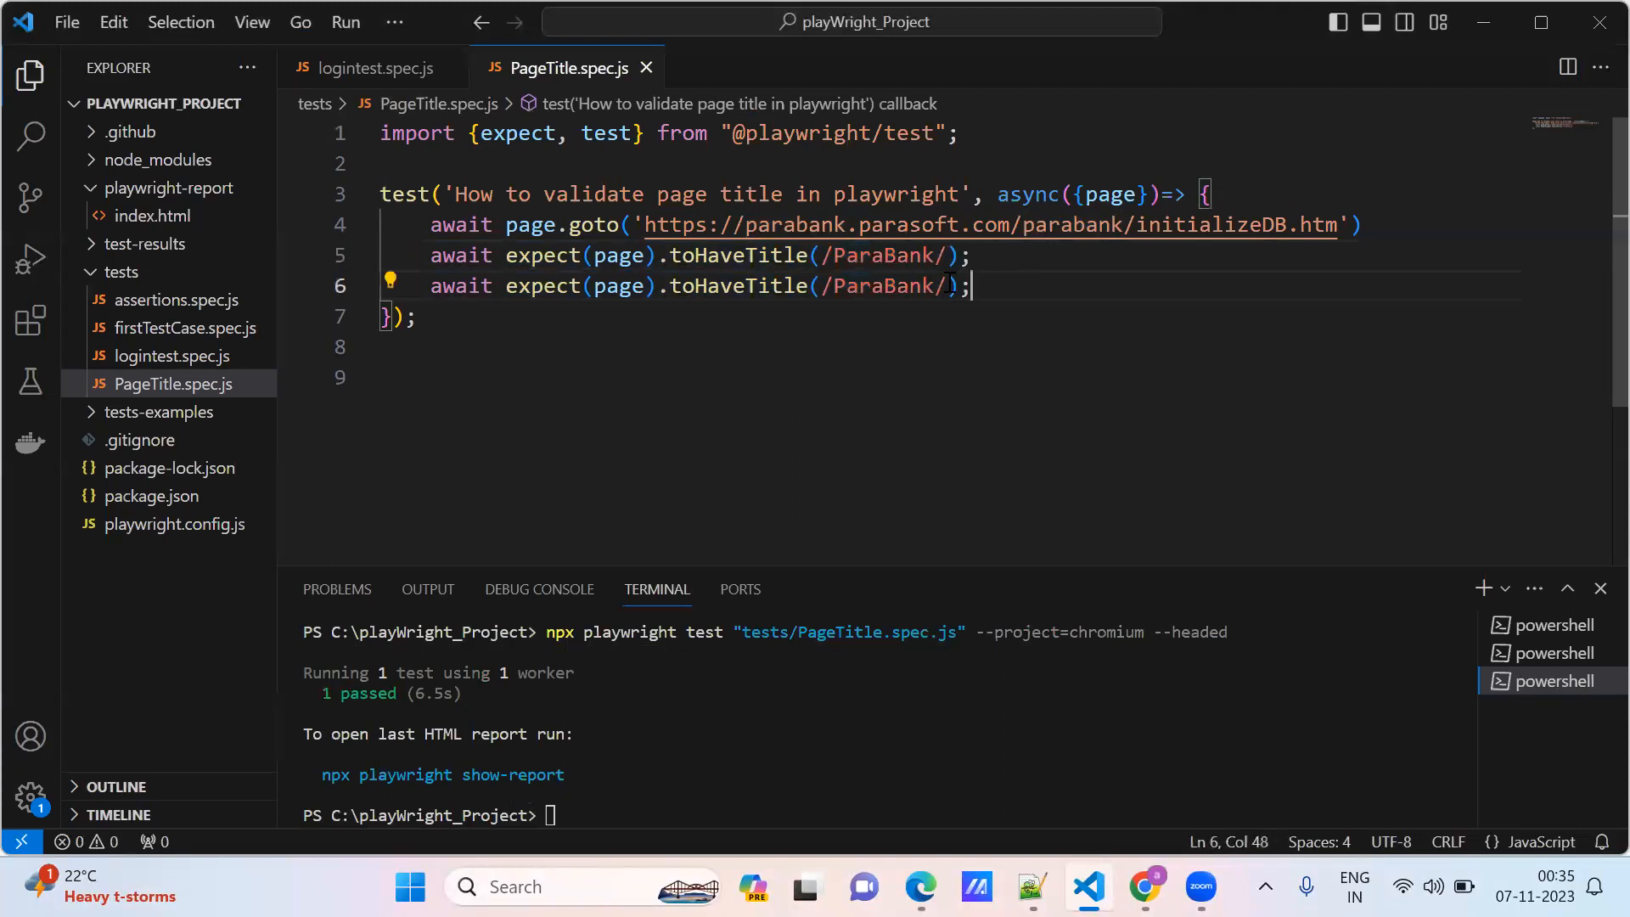
pyautogui.press('Backspace')
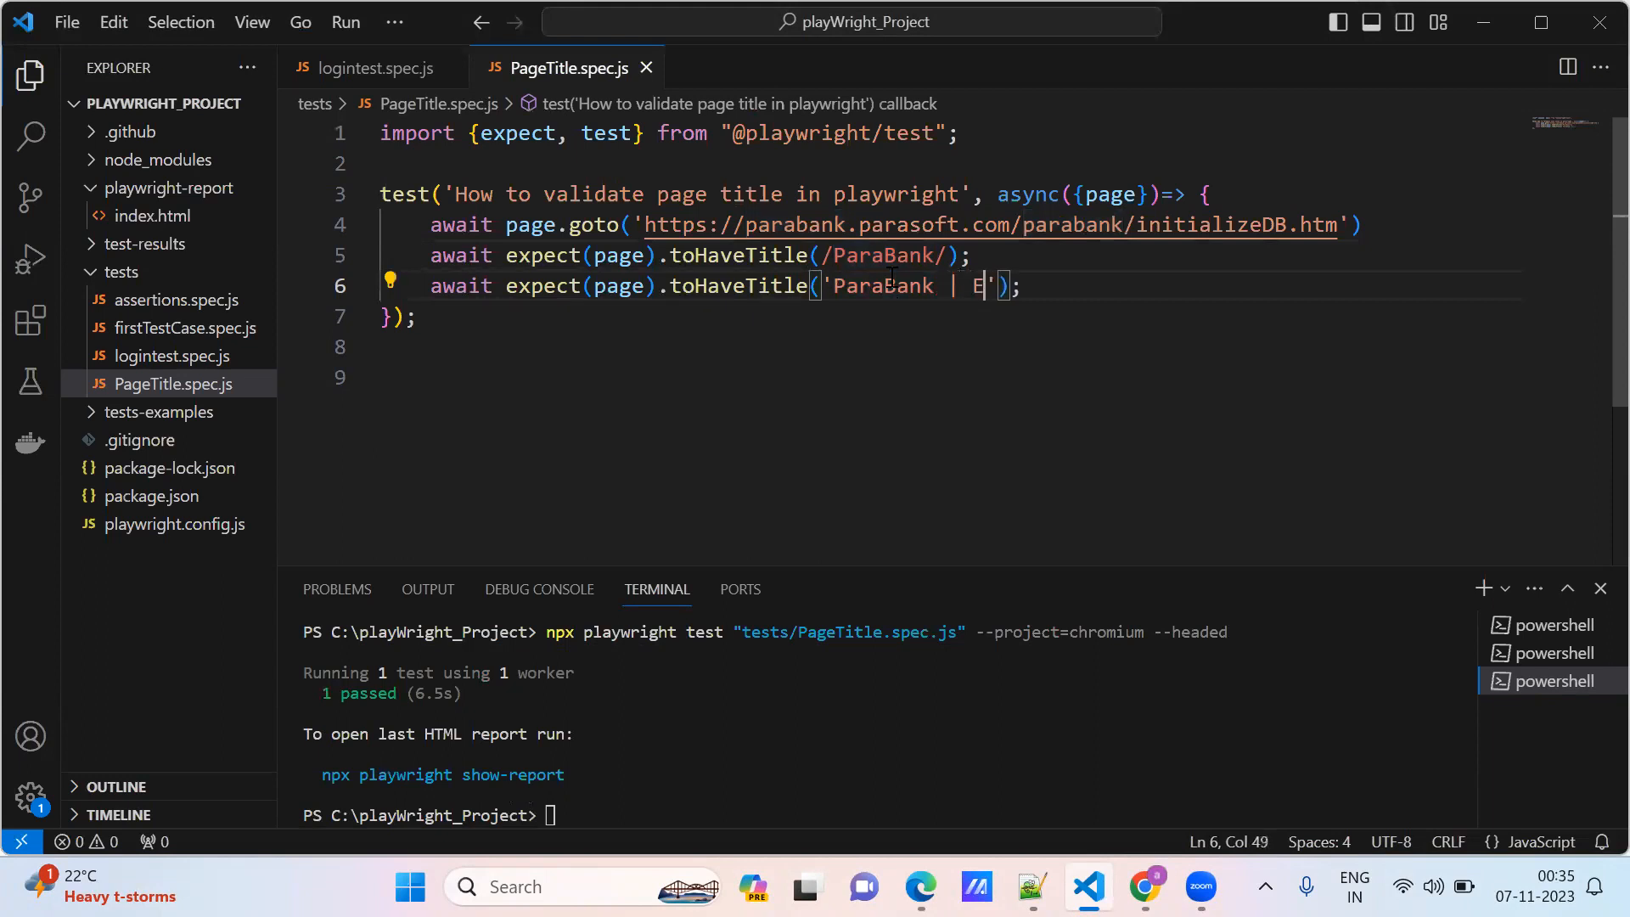
pyautogui.write('rror')
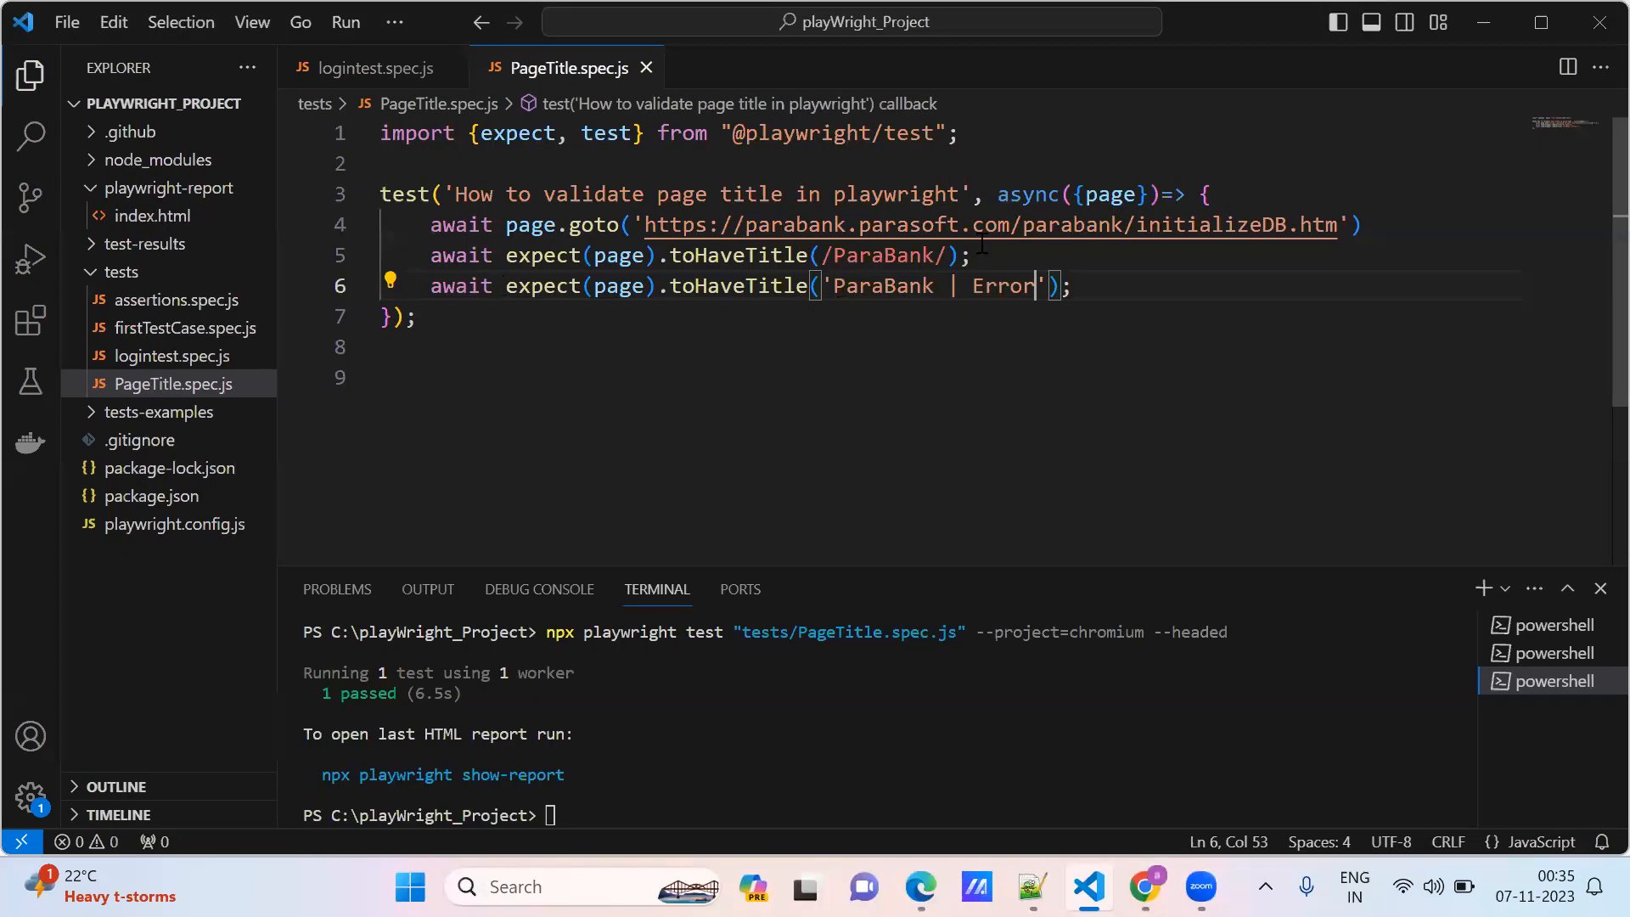
pyautogui.doubleClick(884, 254)
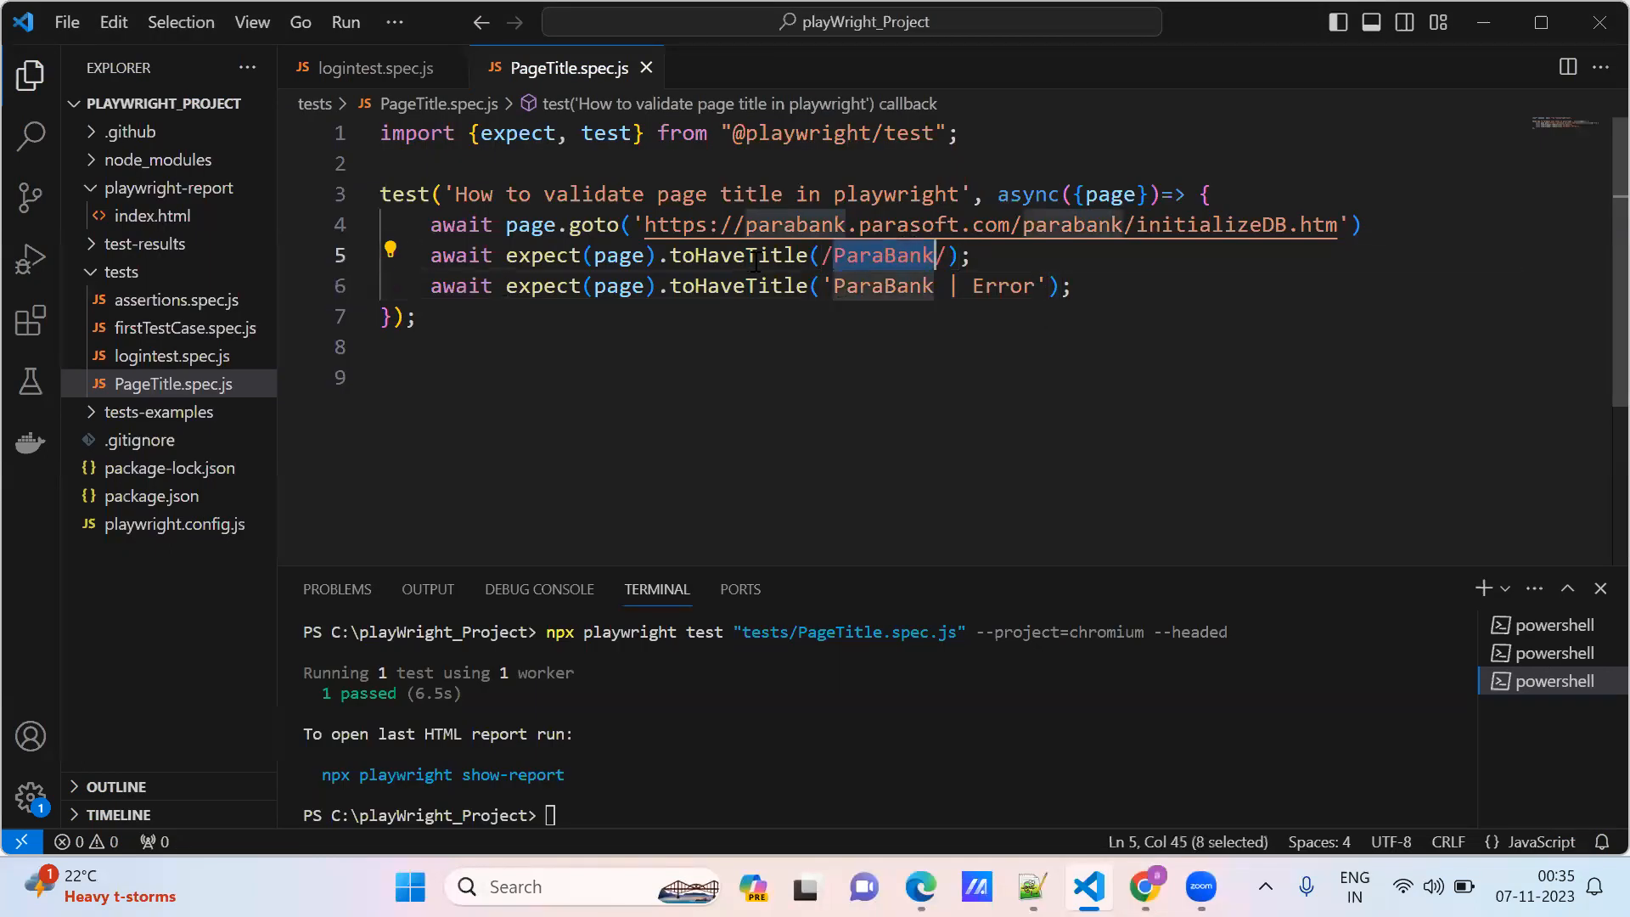